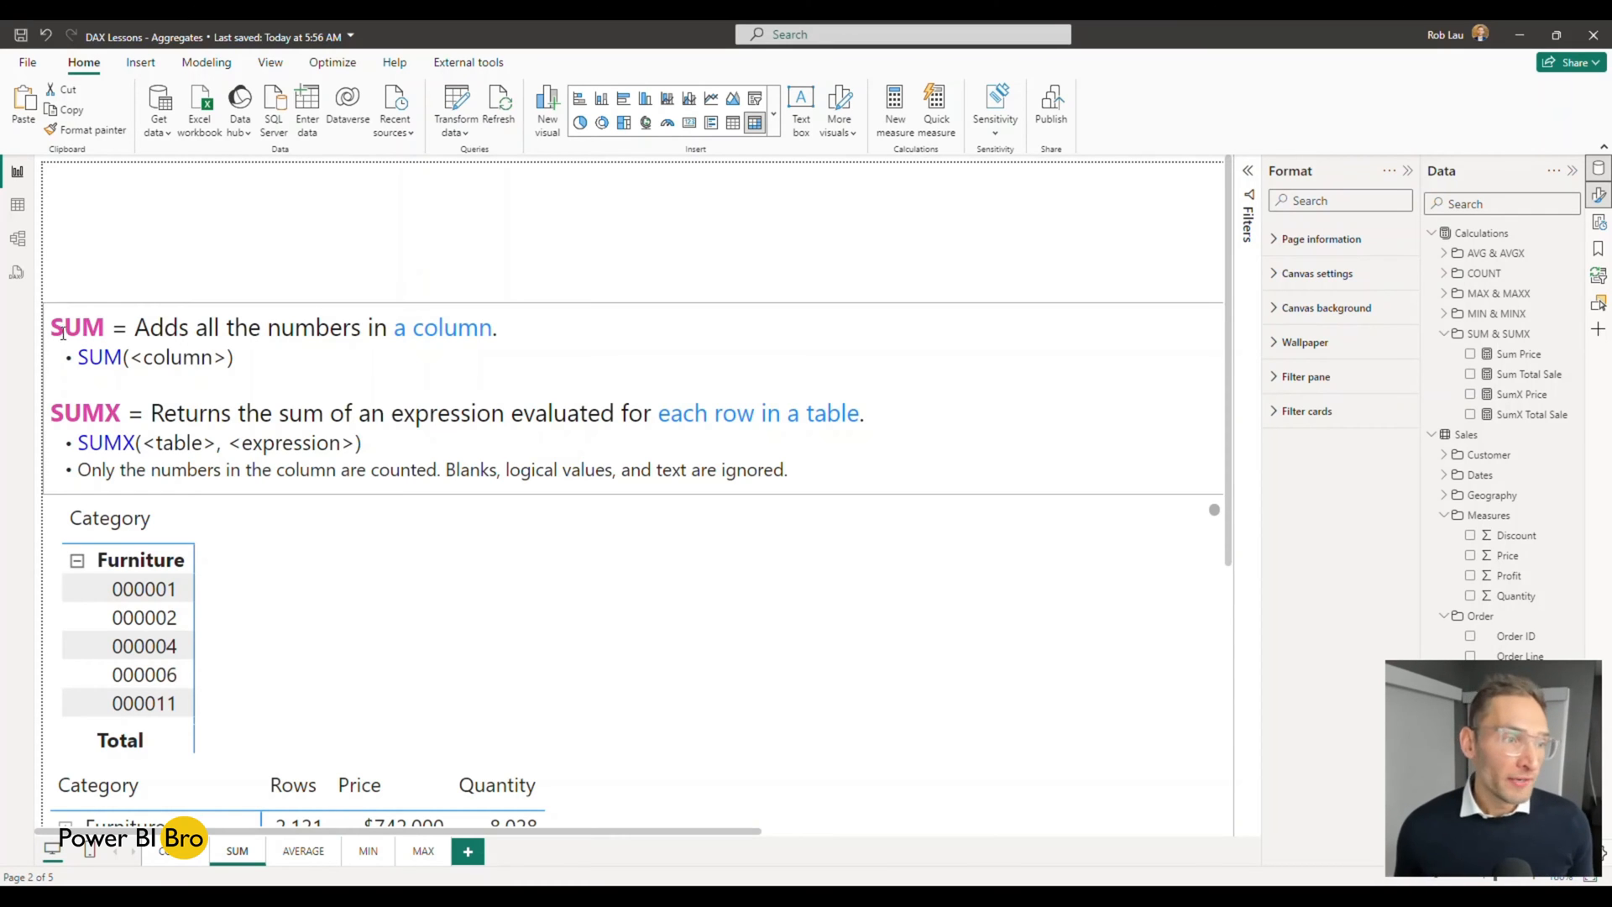
Review the SUM and SUMX syntax, then scroll the Sales table right to Price and Quantity
double_click(84, 413)
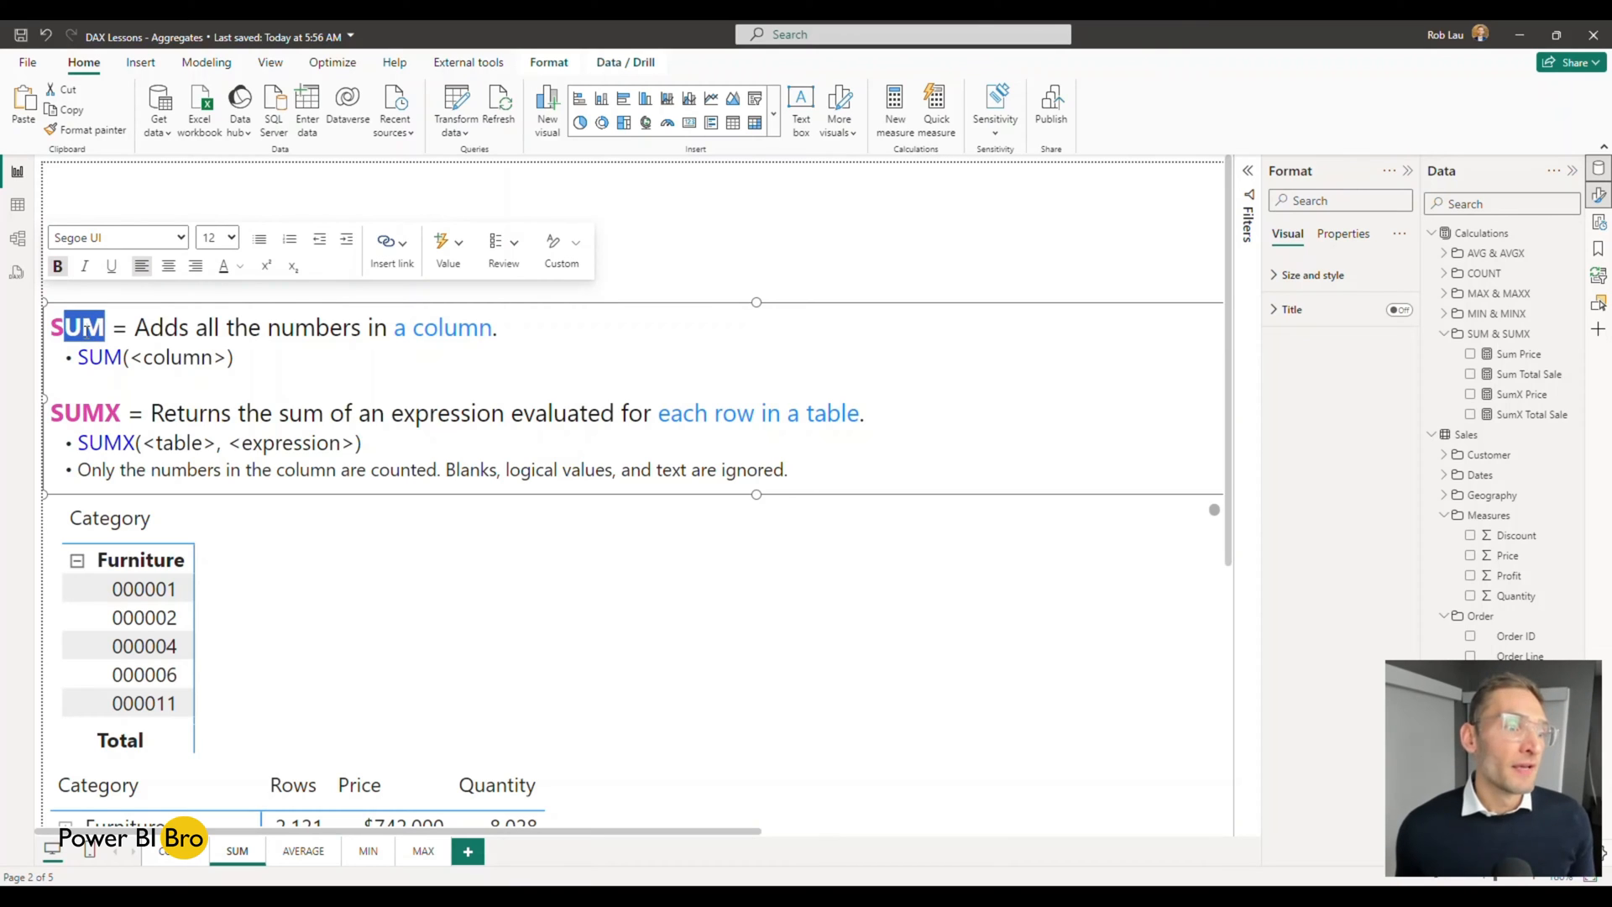
drag(134, 327, 499, 328)
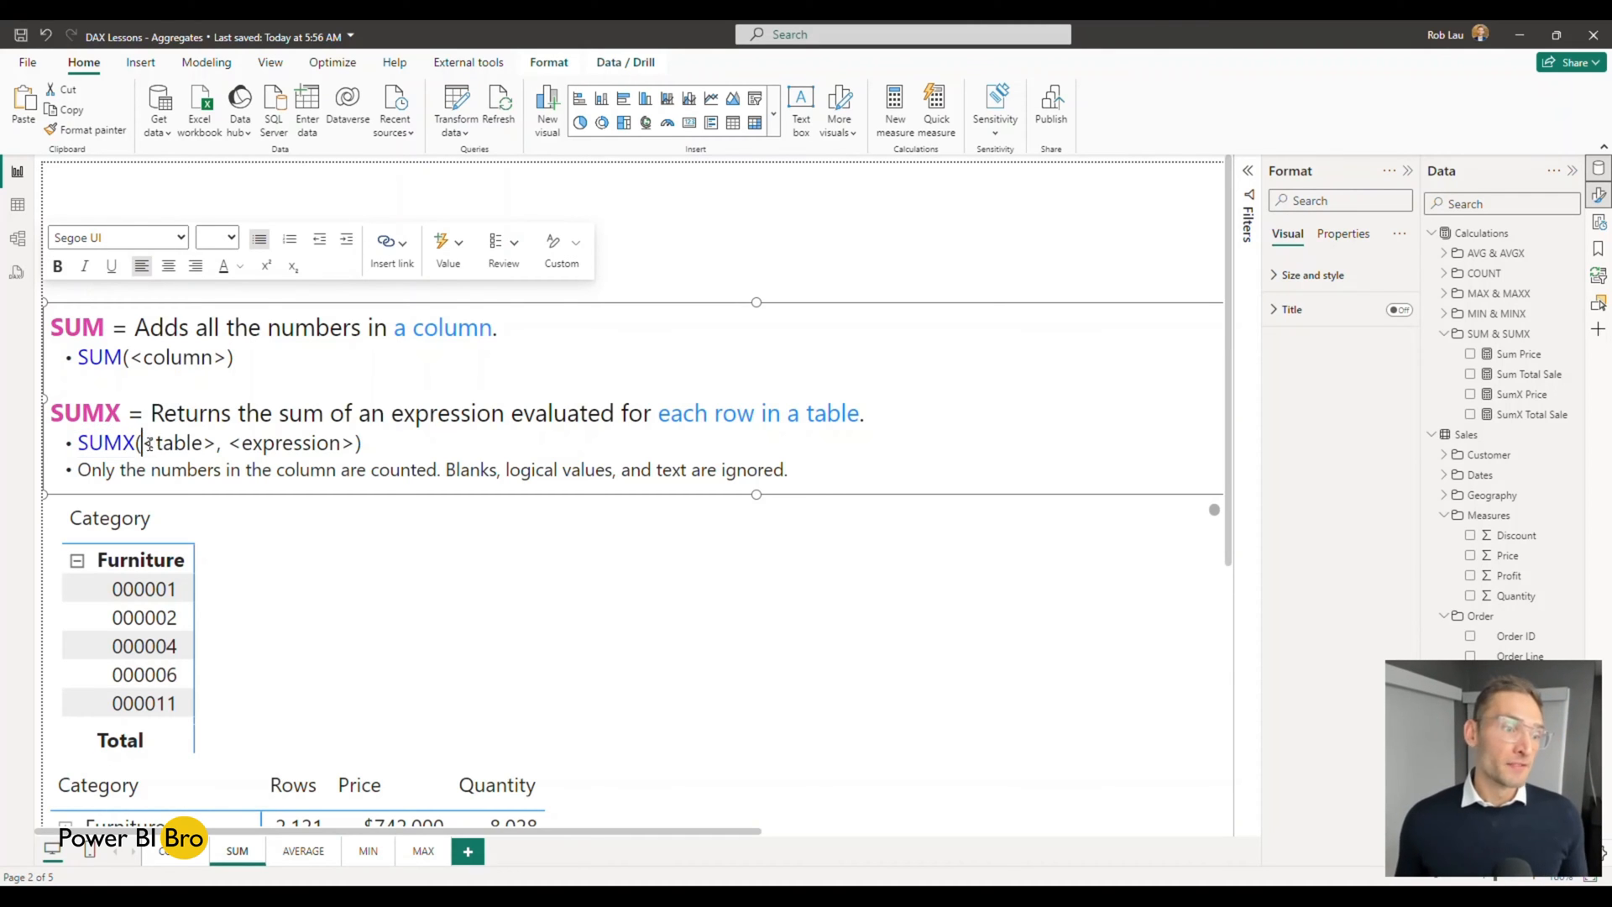
double_click(180, 441)
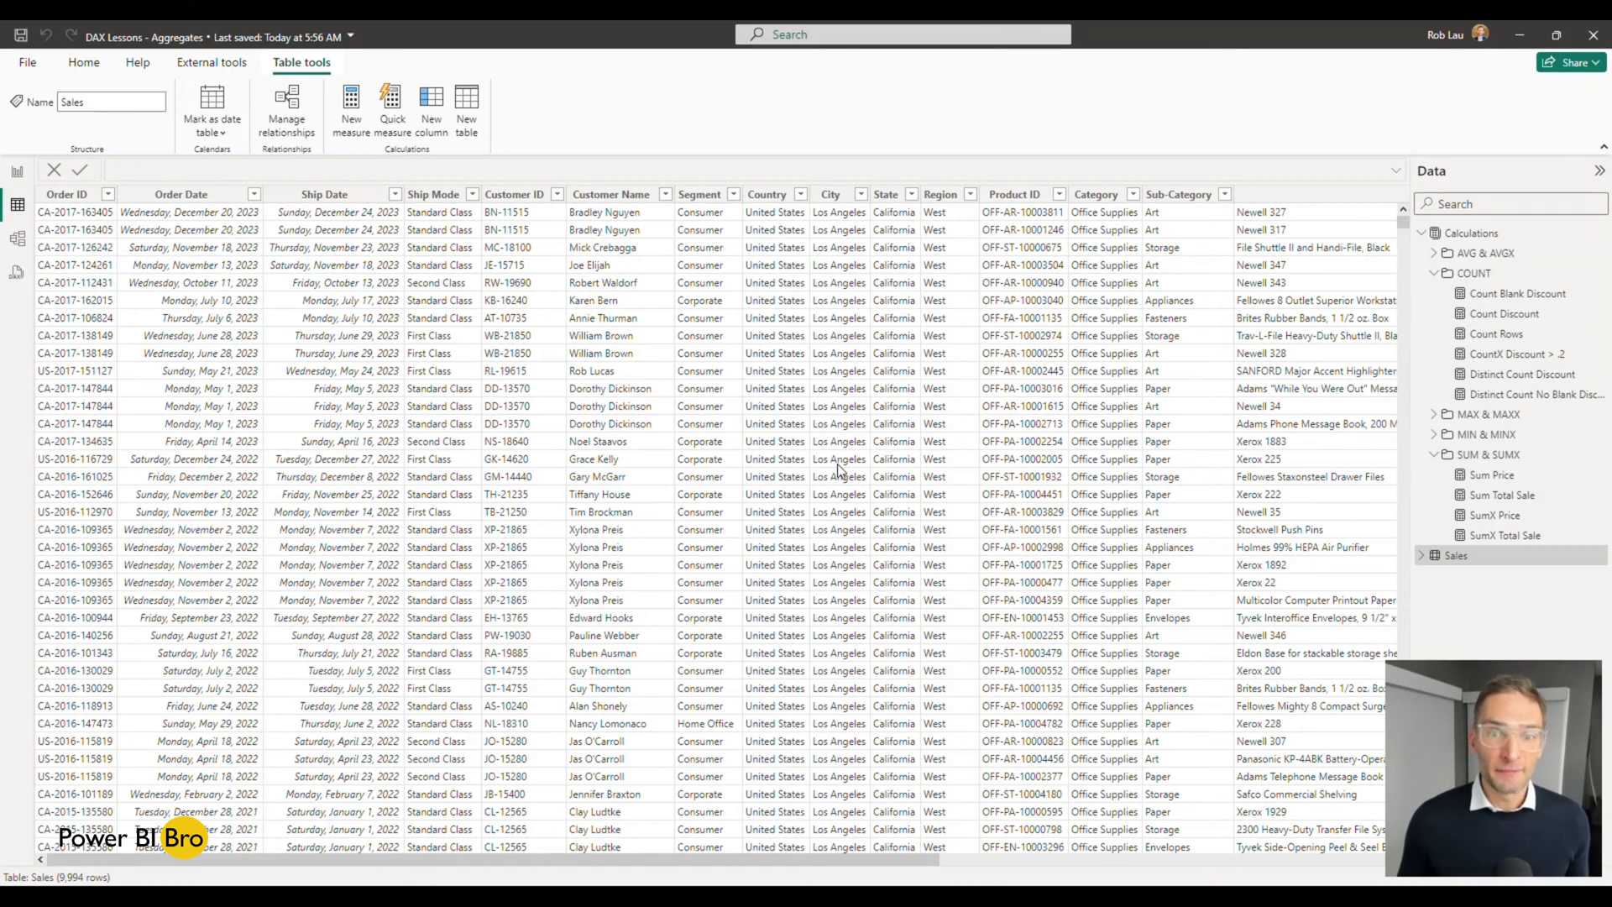
scroll(right, 3)
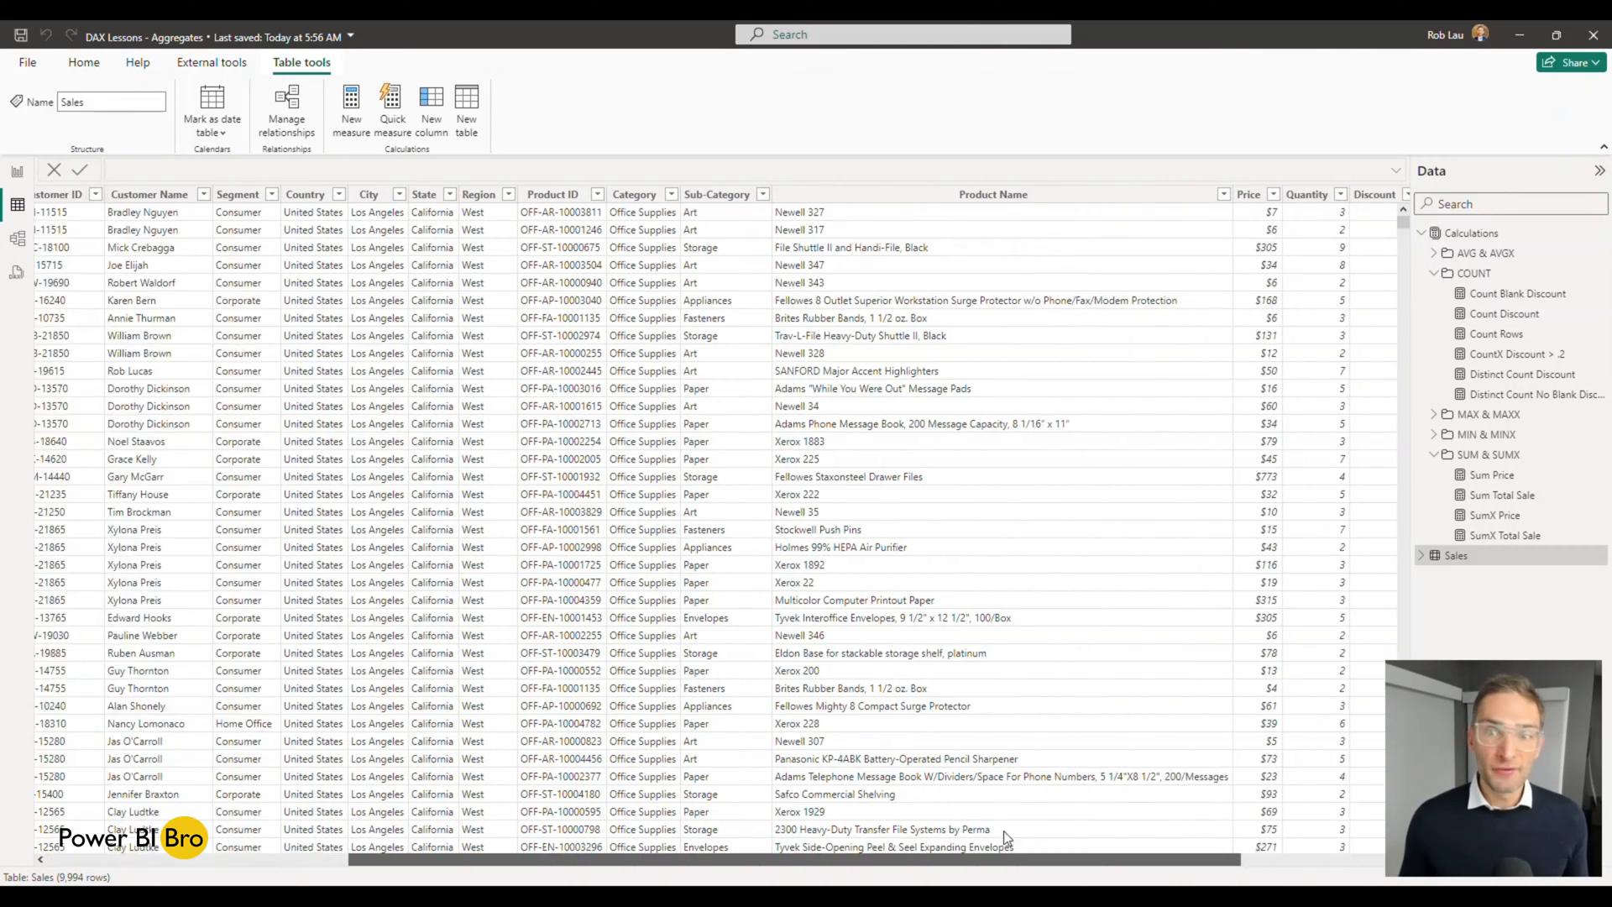
scroll(right, 3)
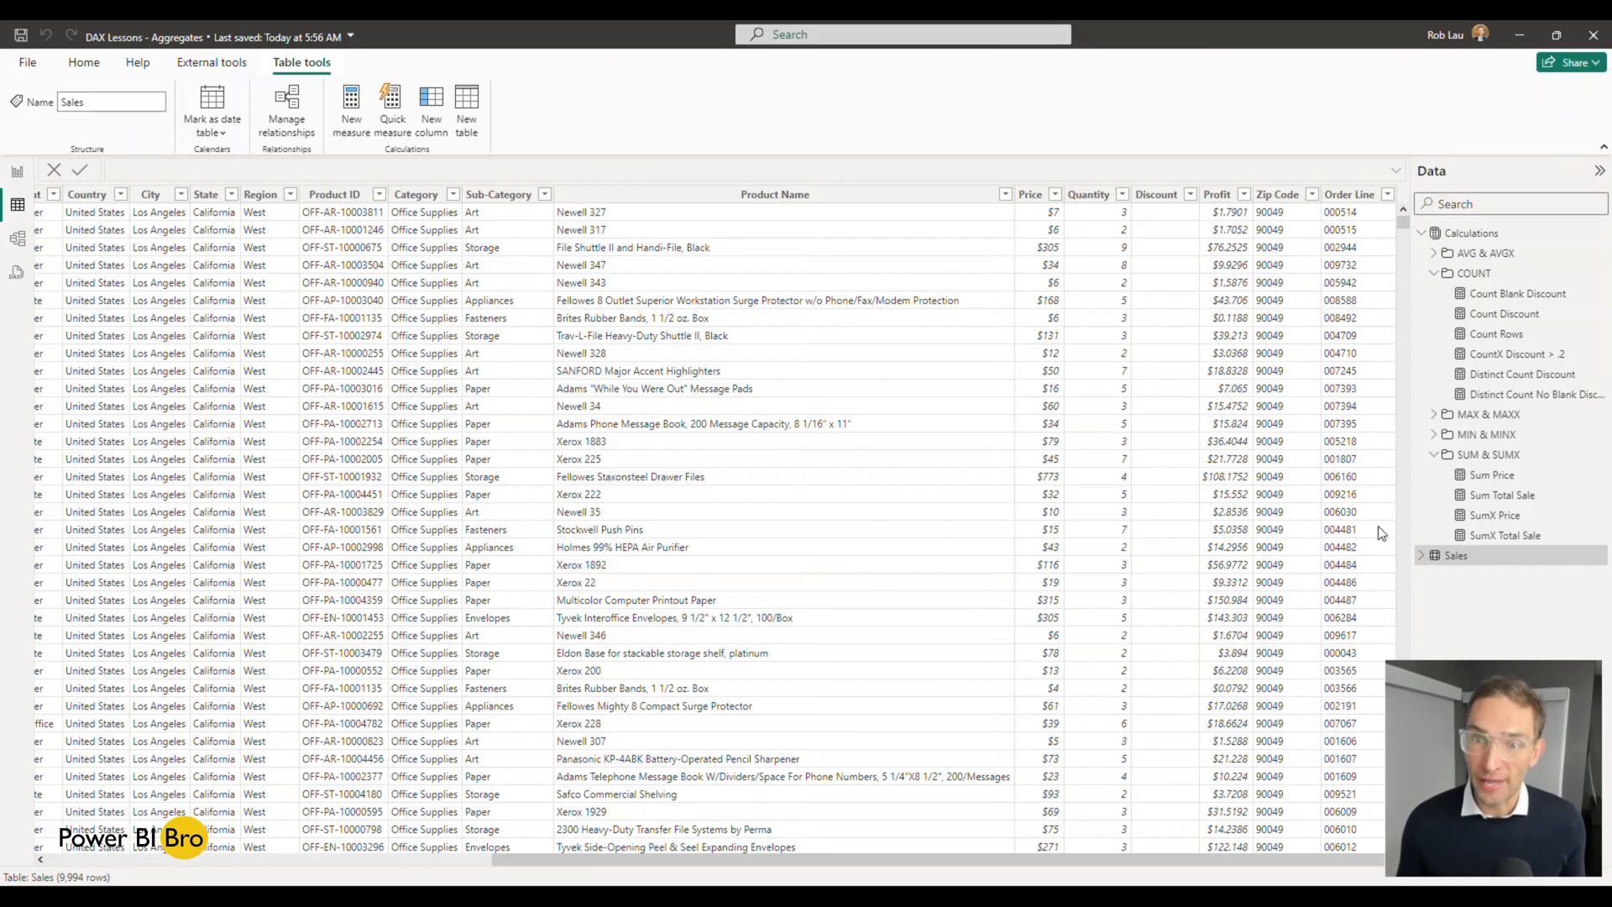
mouse_move(1033, 223)
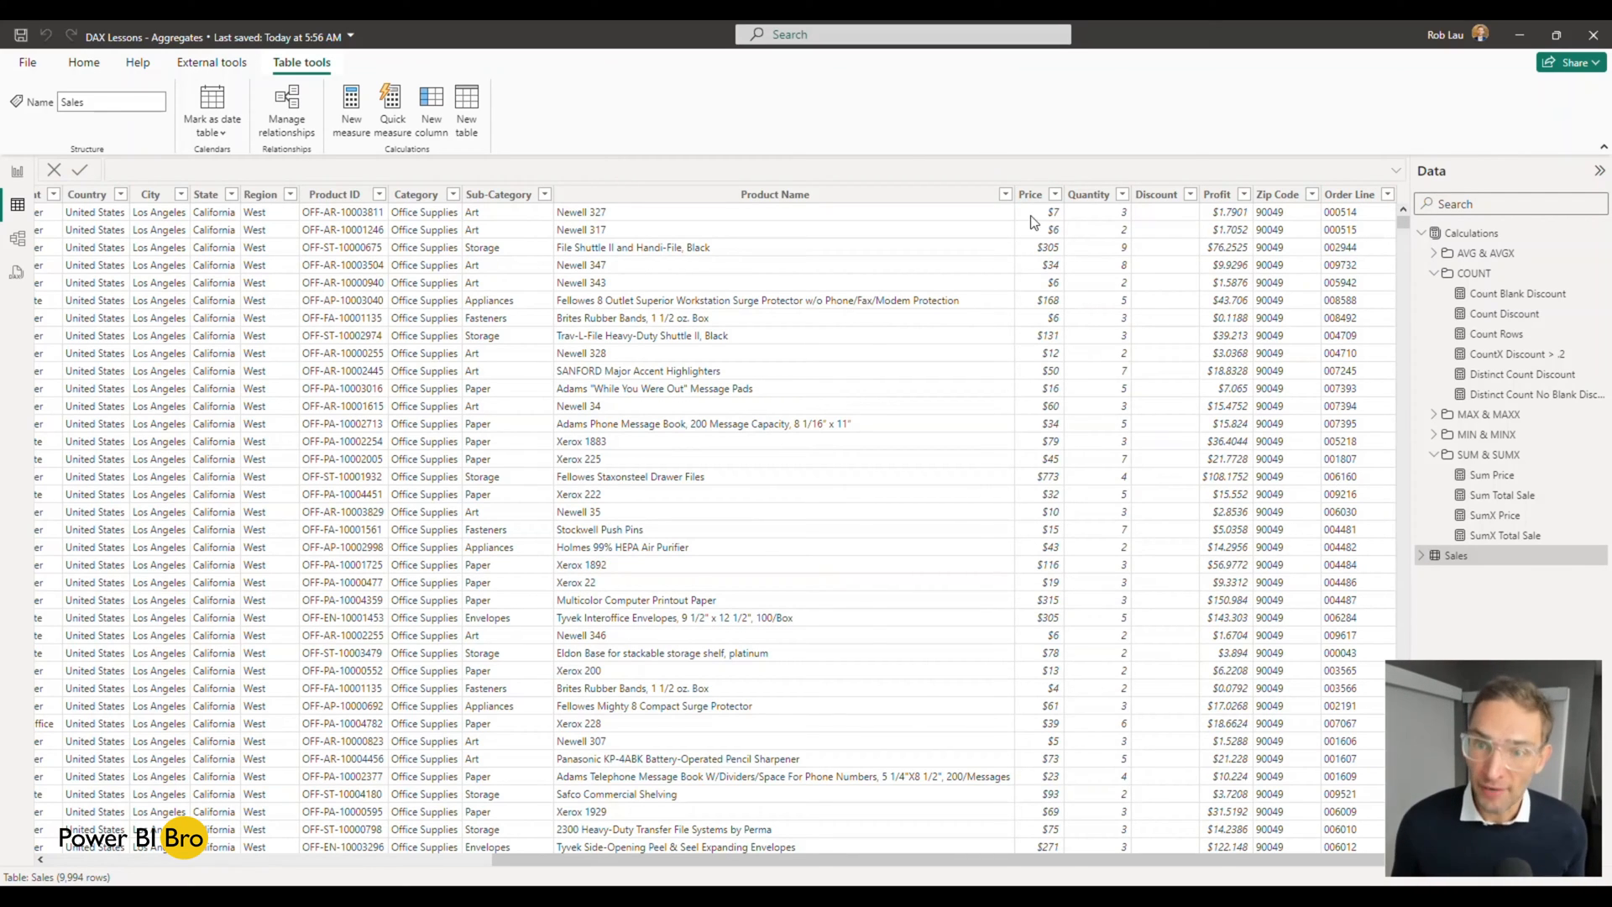
mouse_move(1059, 291)
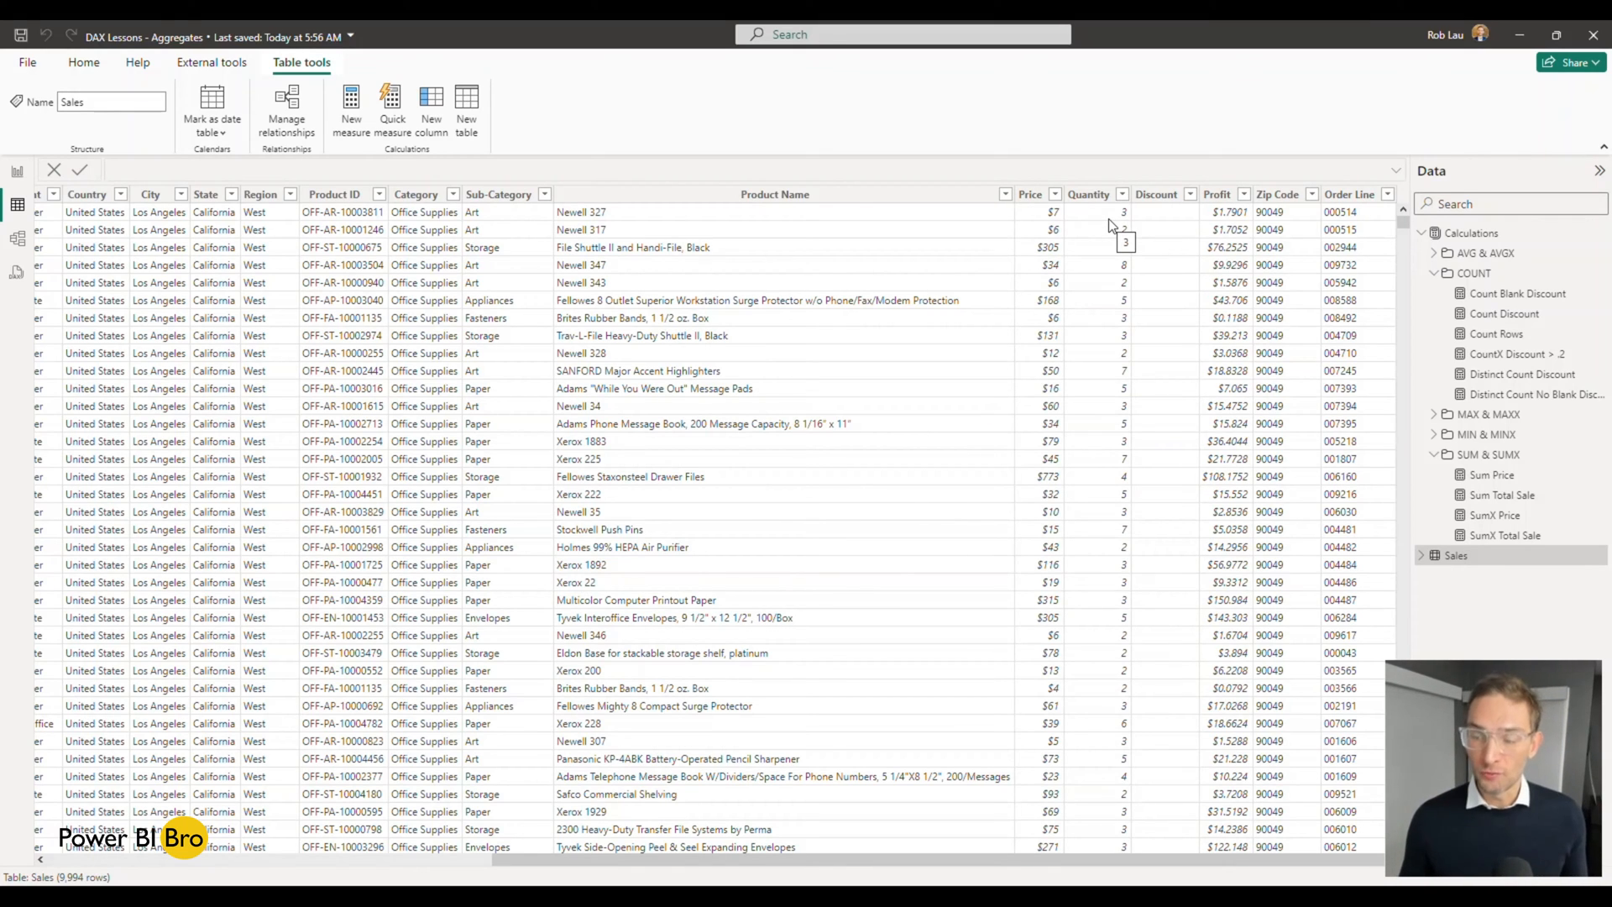
mouse_move(14, 193)
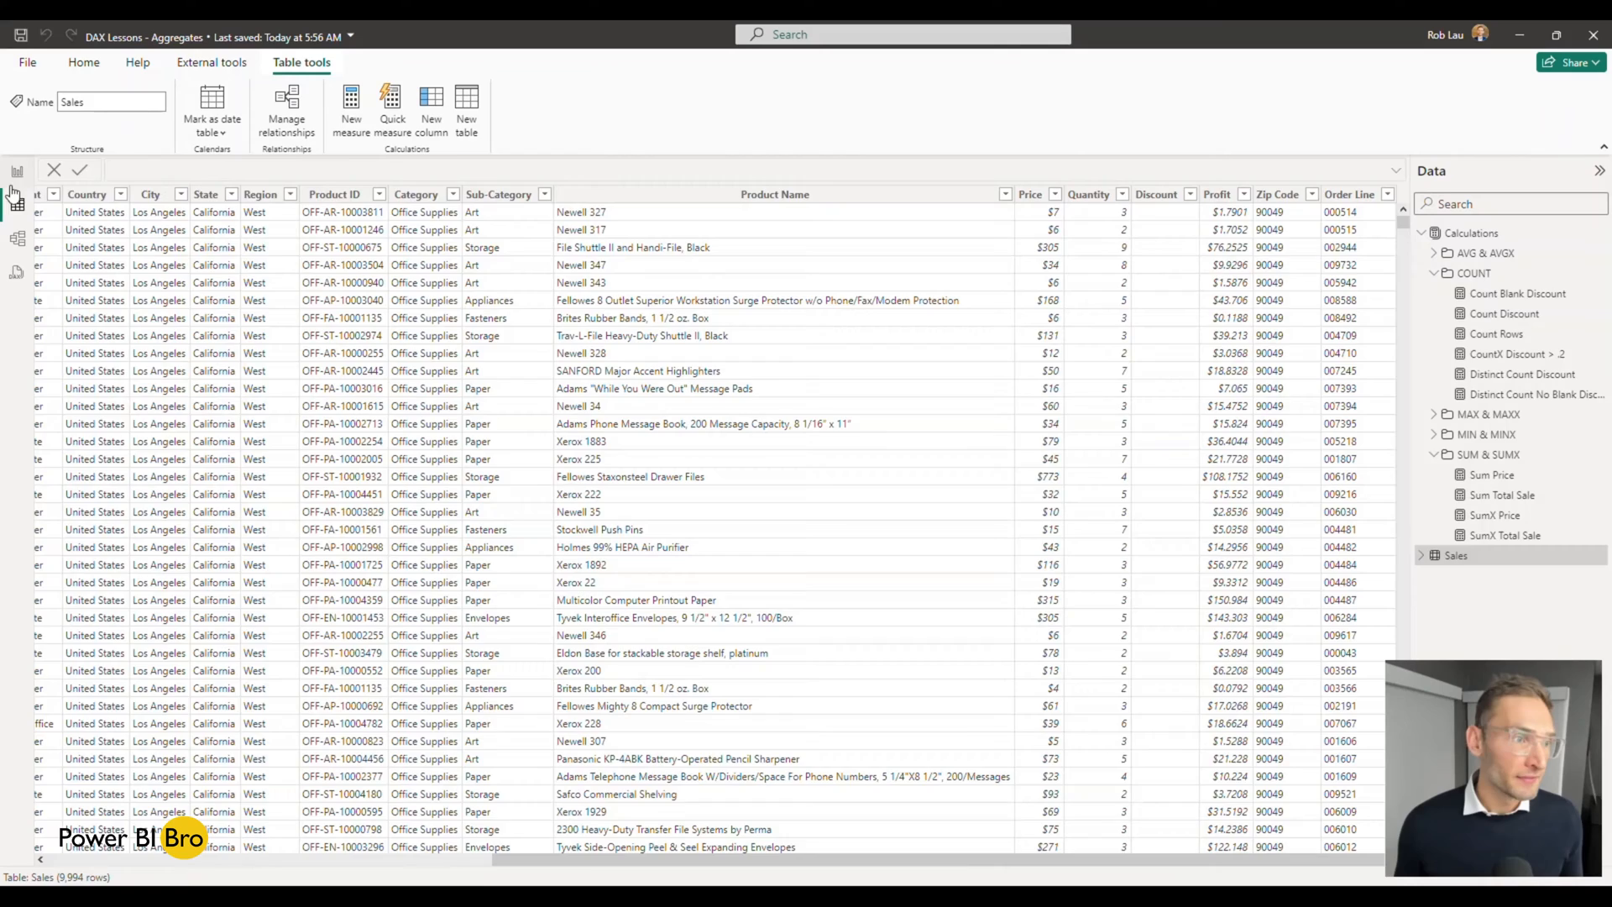
Add Sum of Price and Sum of Quantity to the Category matrix on the report page
click(15, 172)
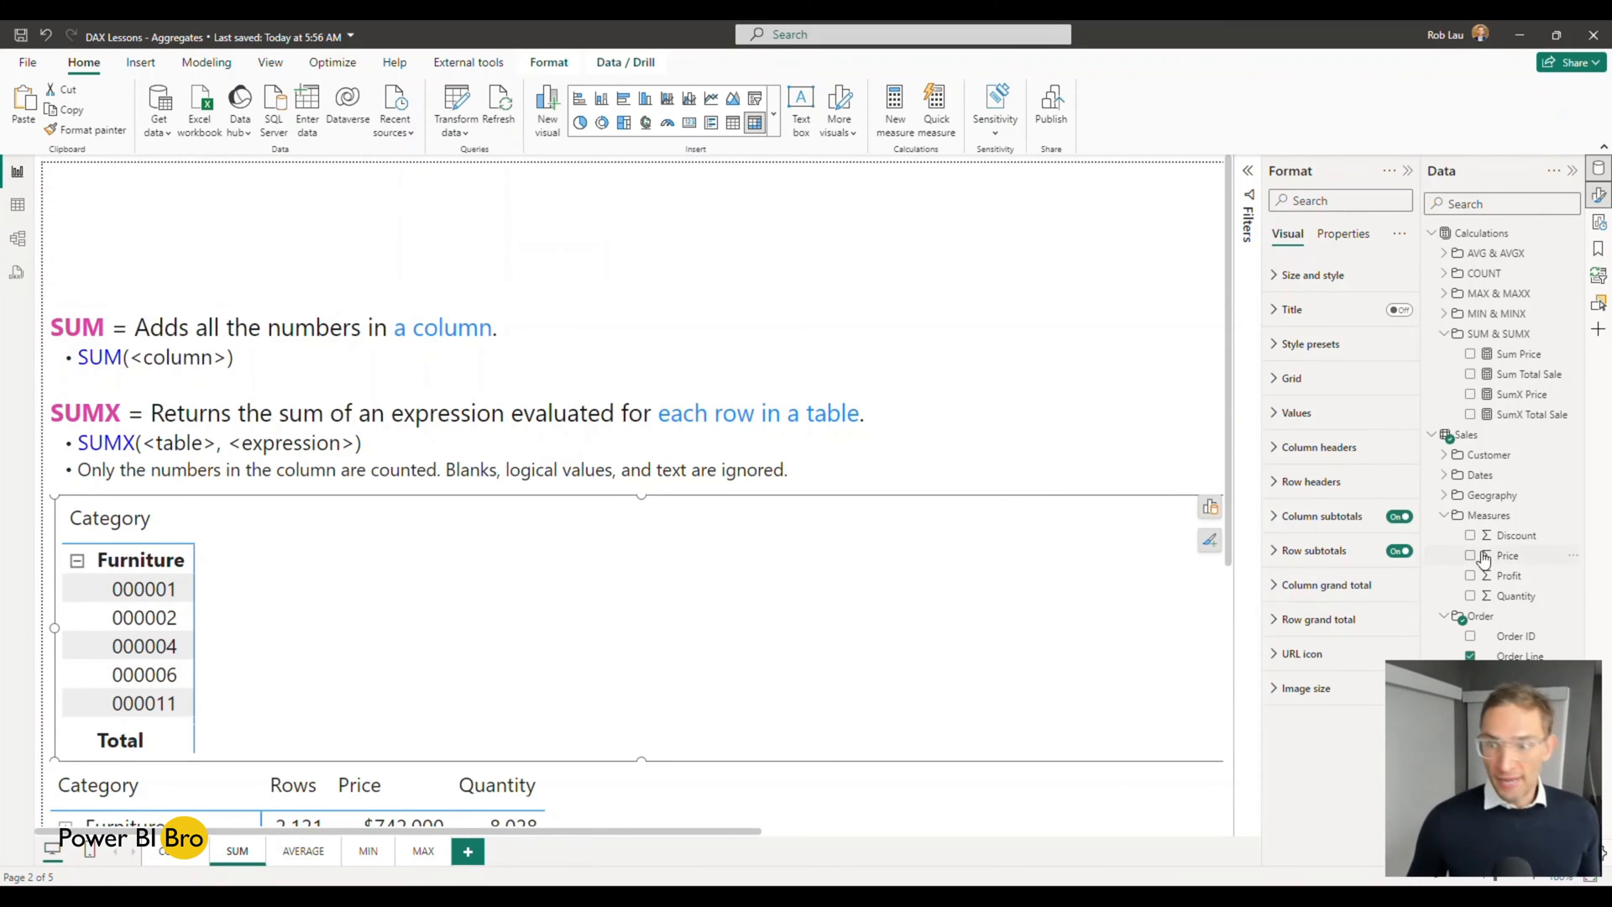
mouse_move(1515, 534)
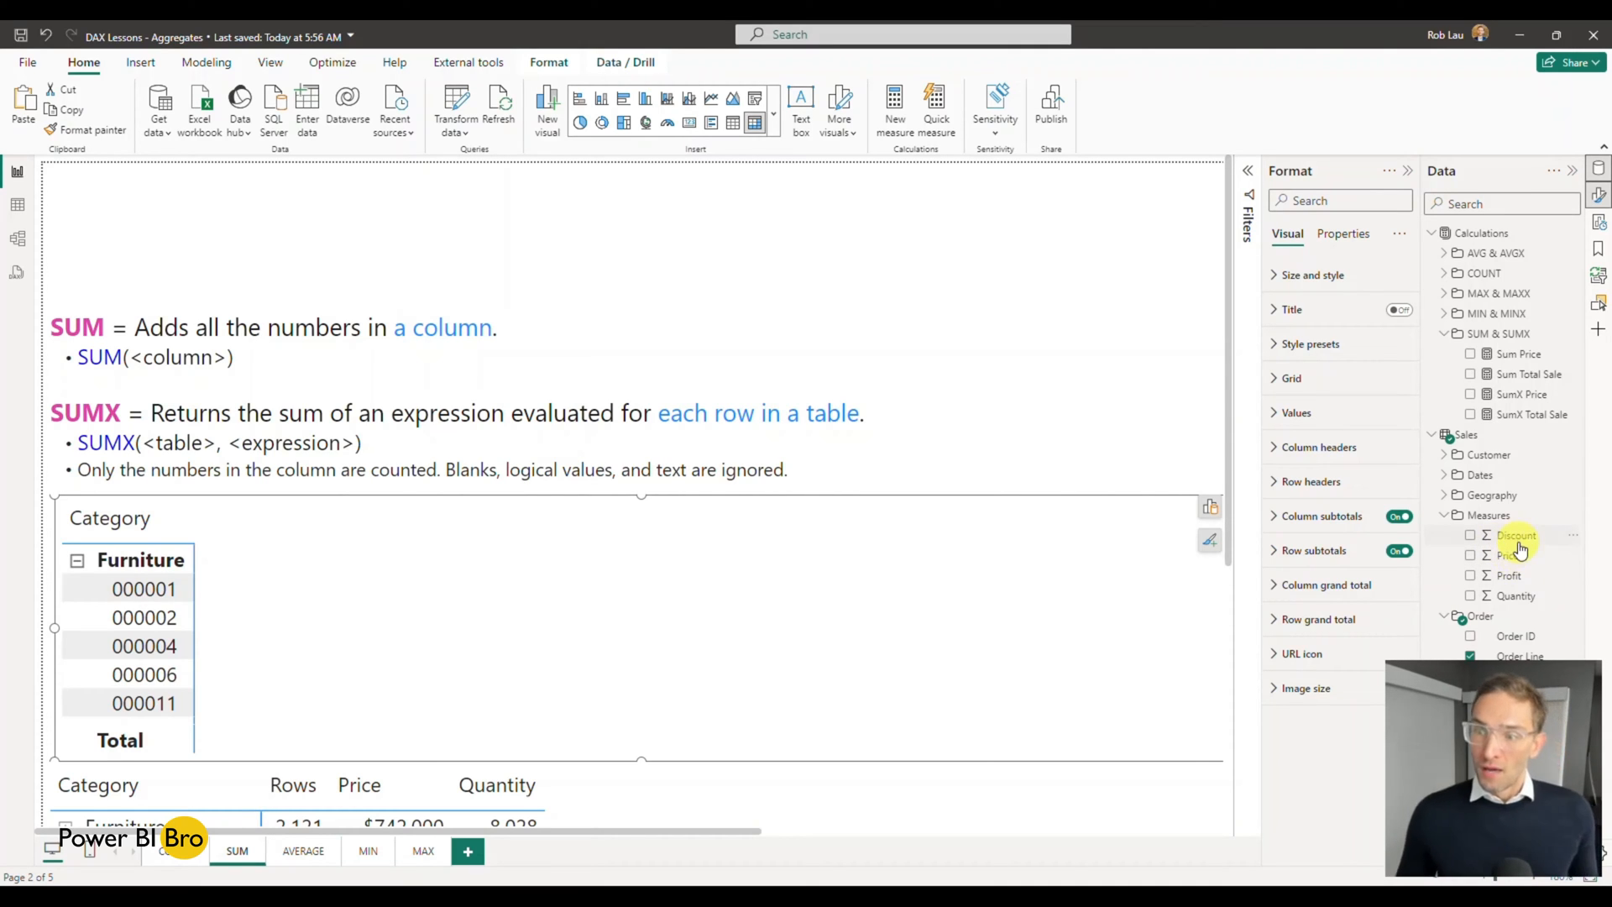
mouse_move(1517, 534)
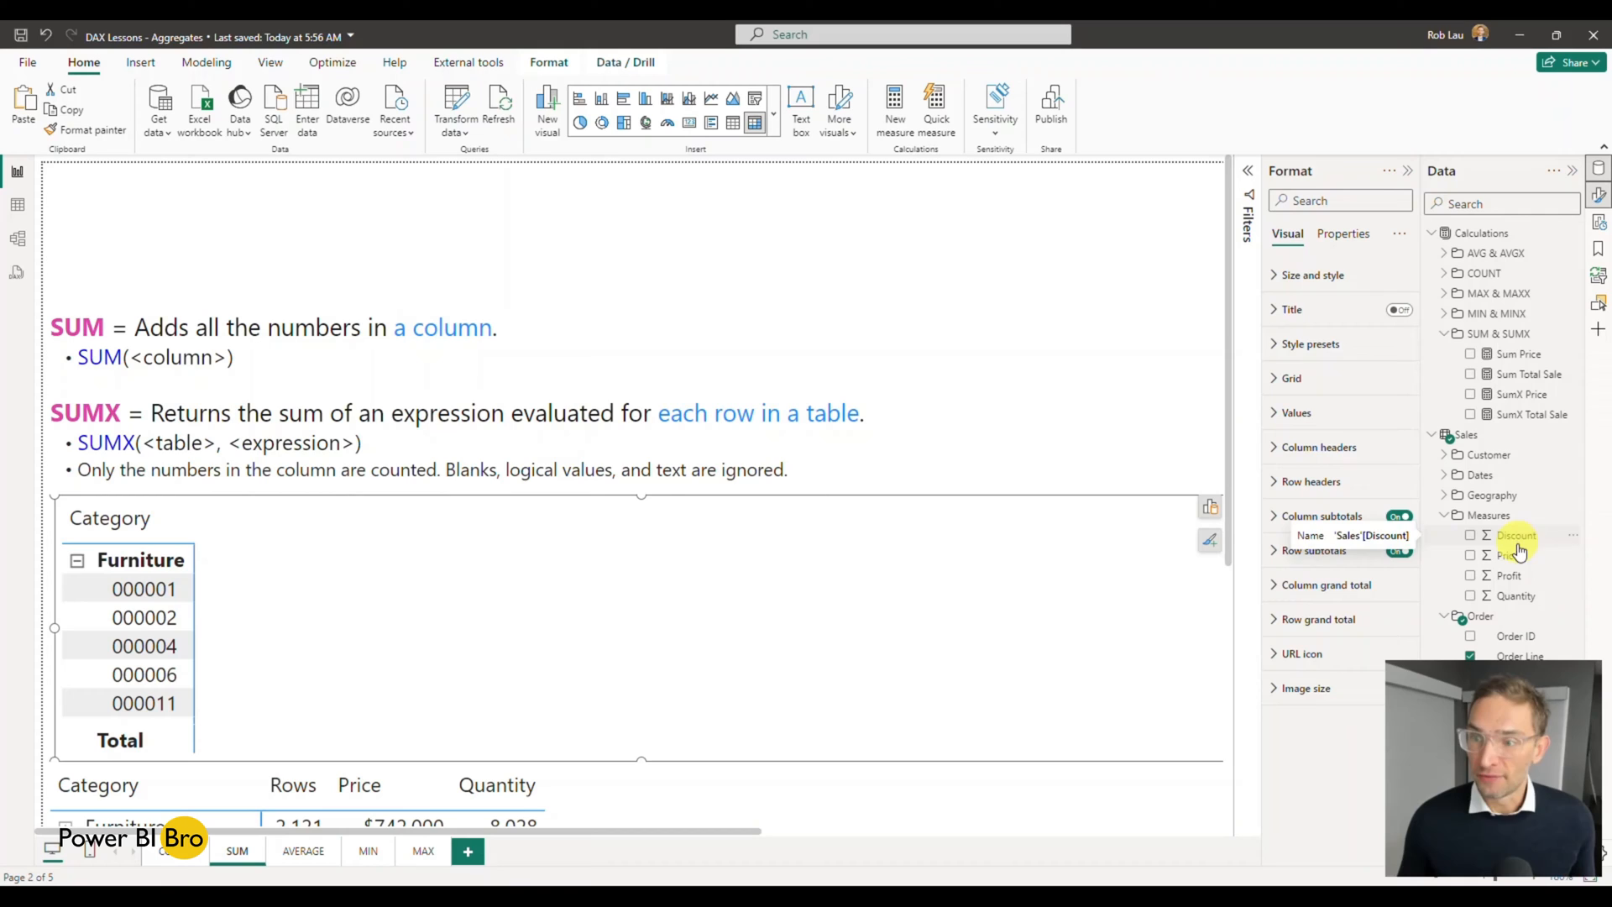
mouse_move(1510, 556)
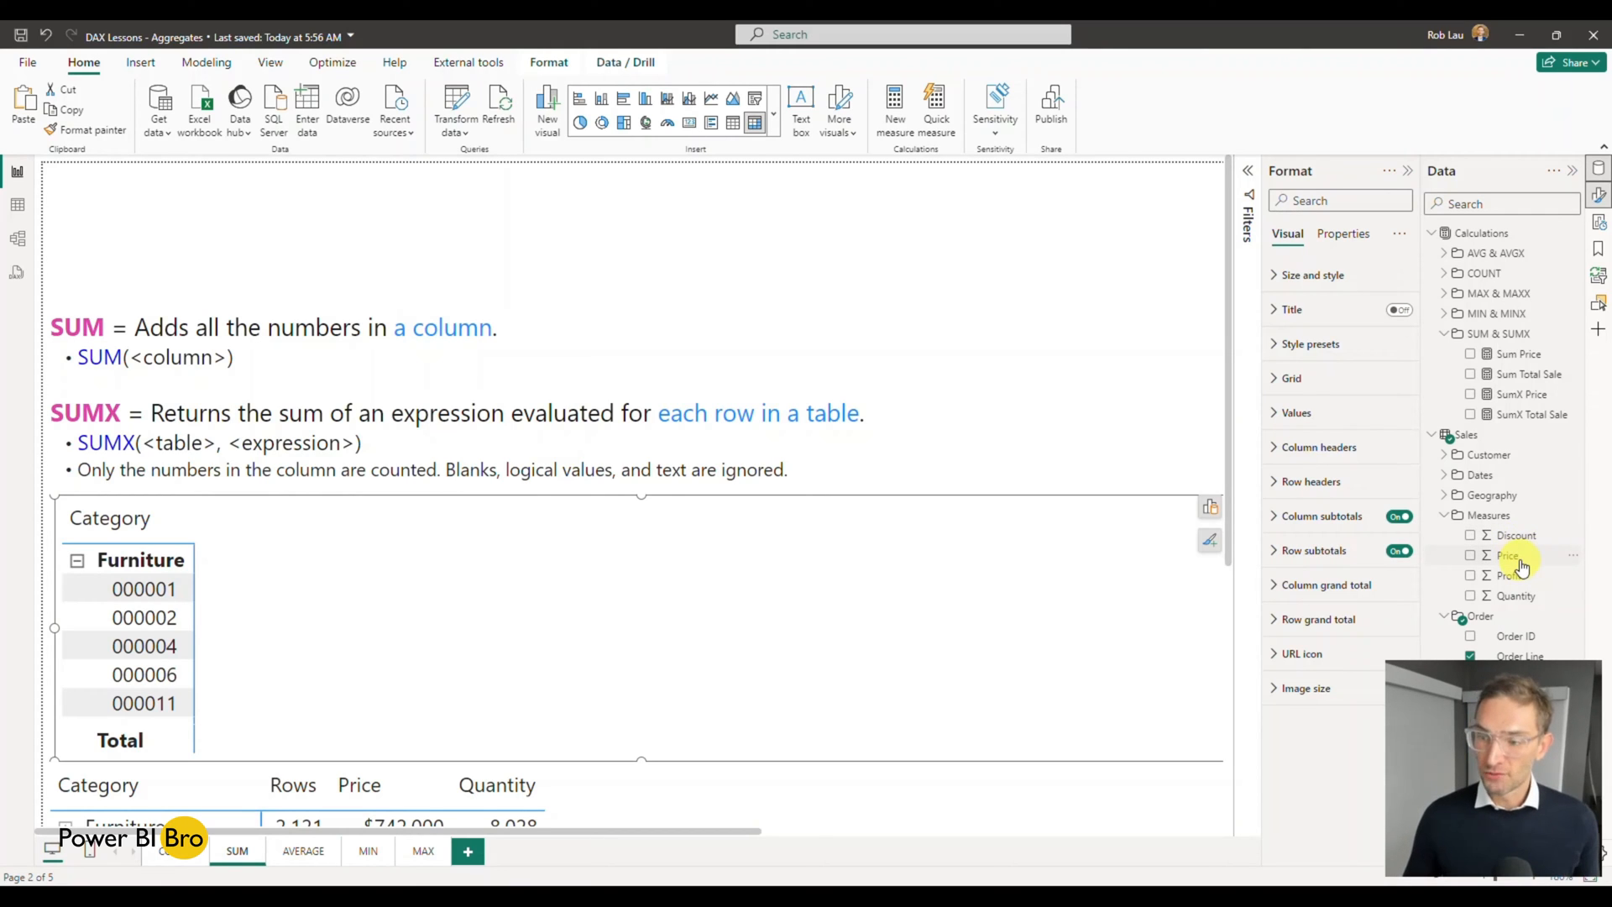
mouse_move(1517, 536)
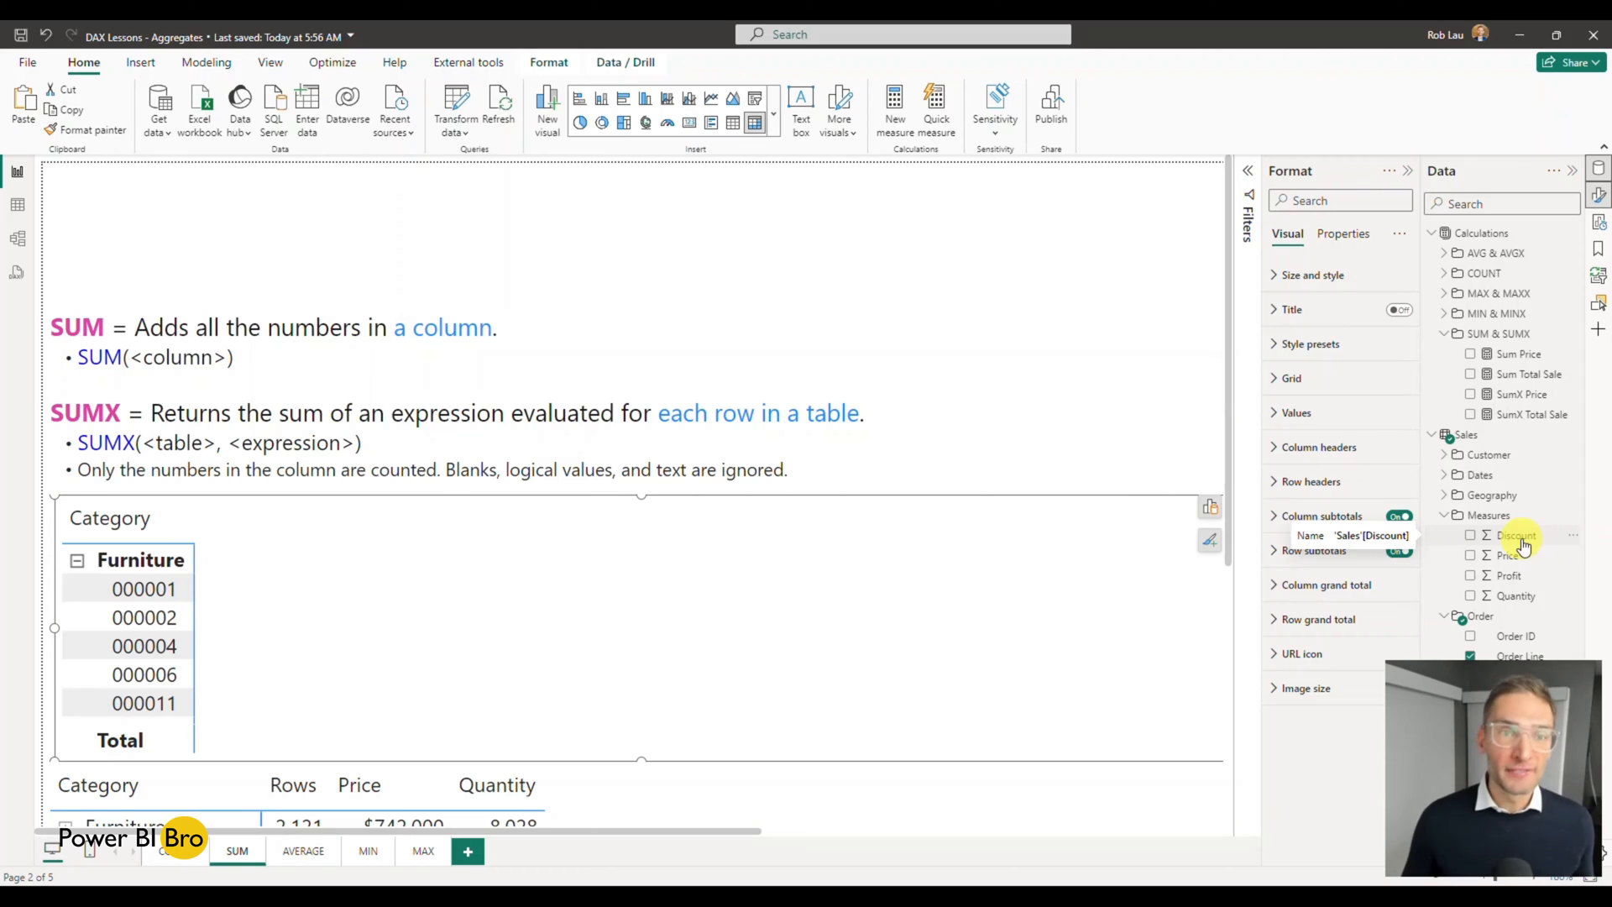
mouse_move(1508, 556)
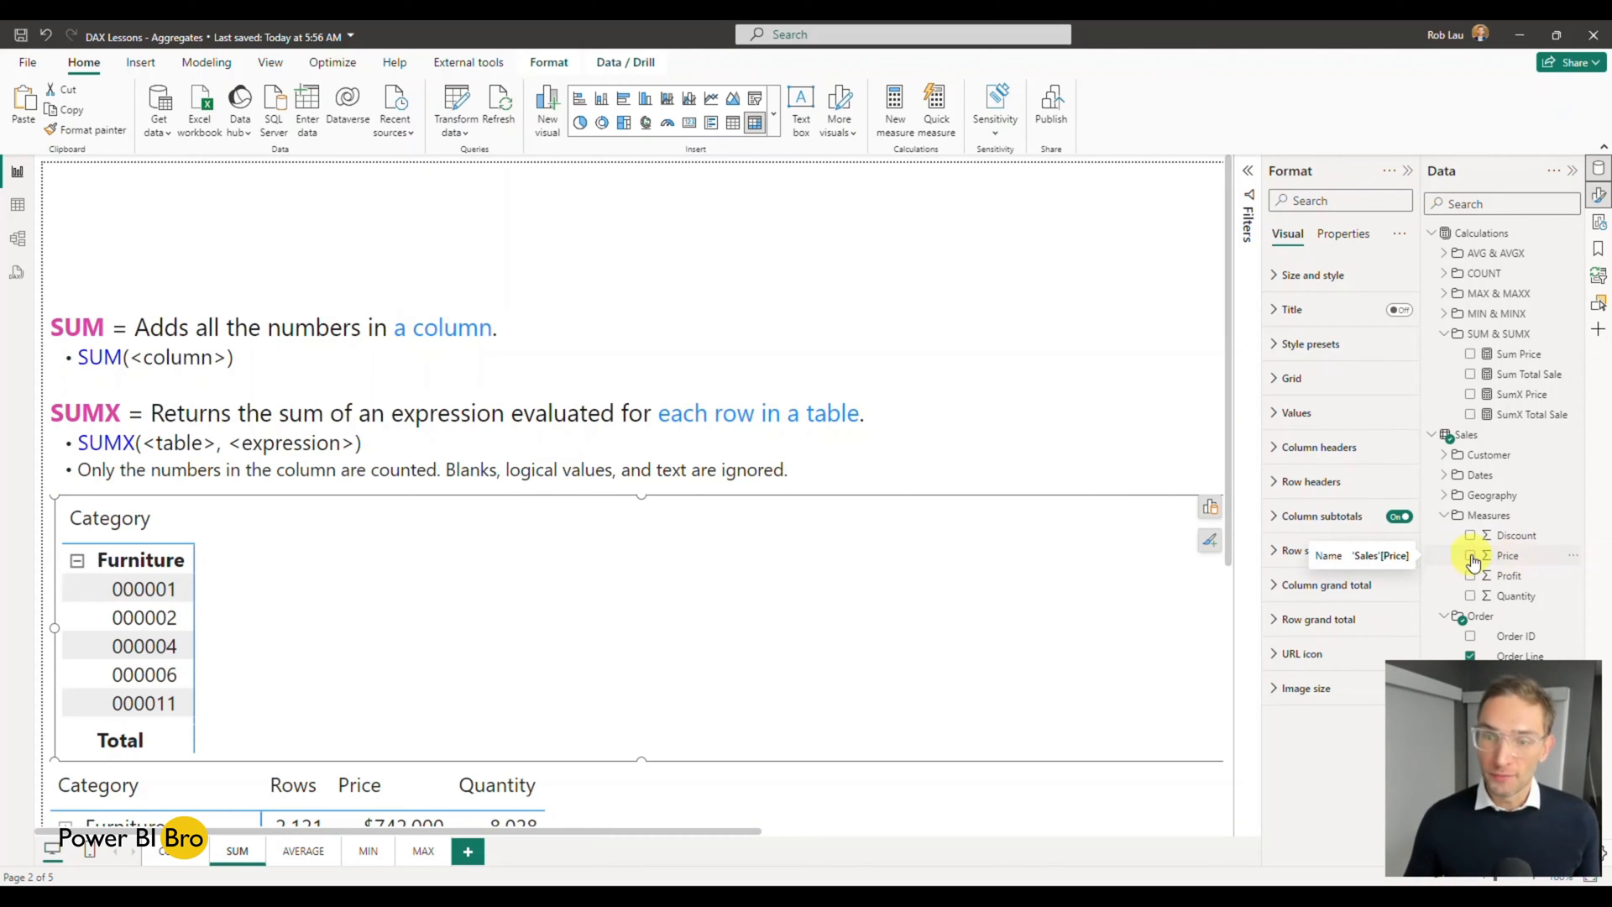
click(1471, 556)
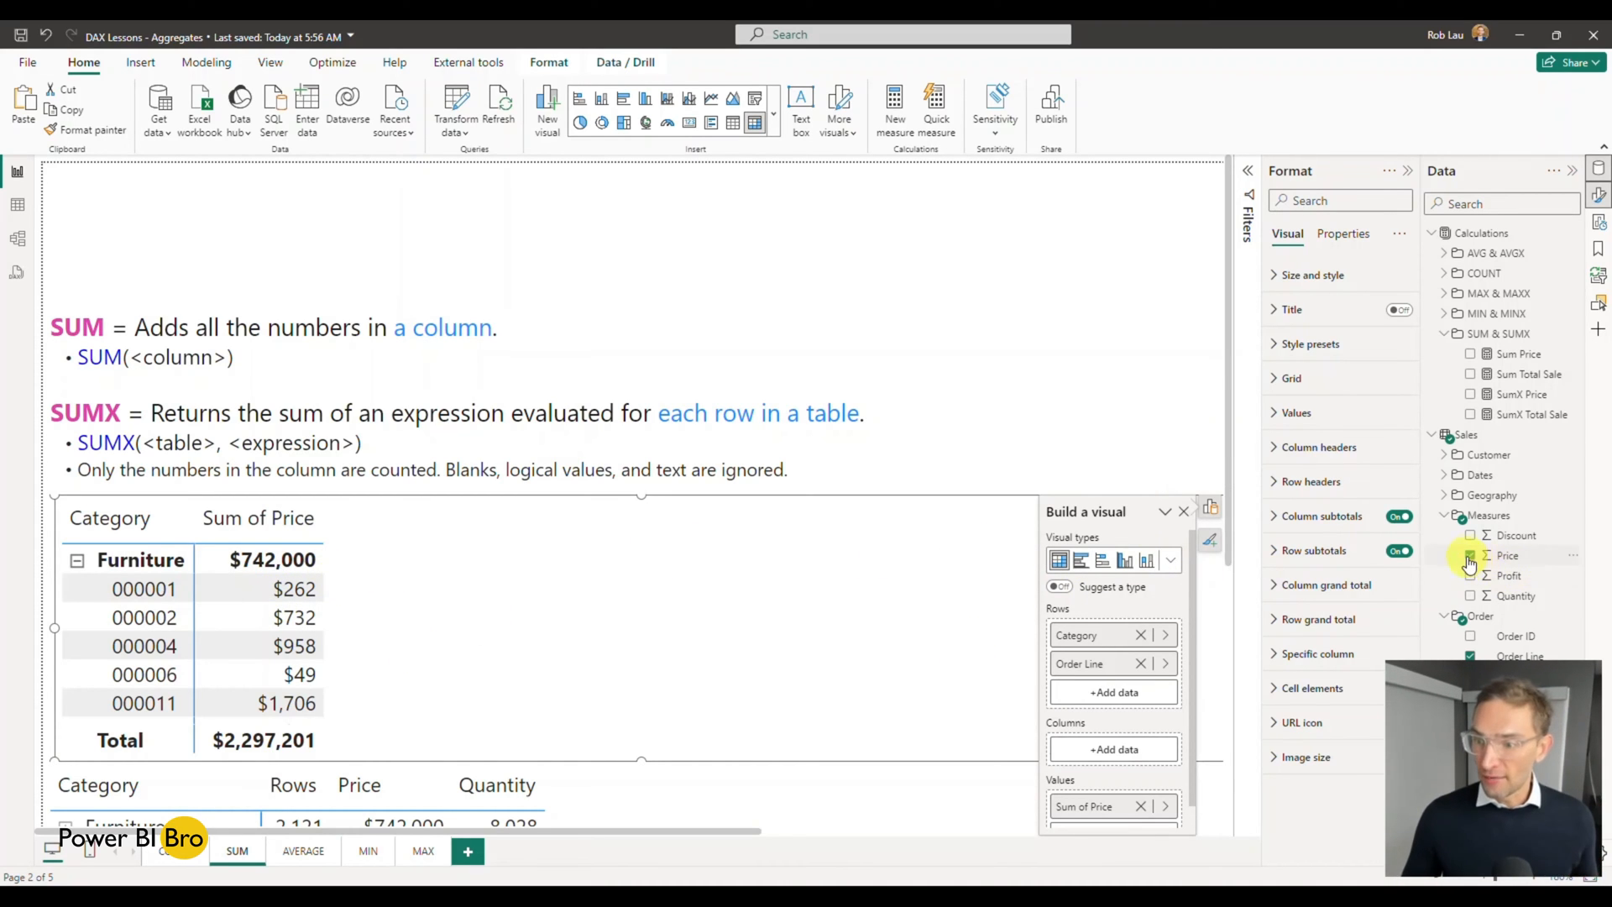
click(1471, 596)
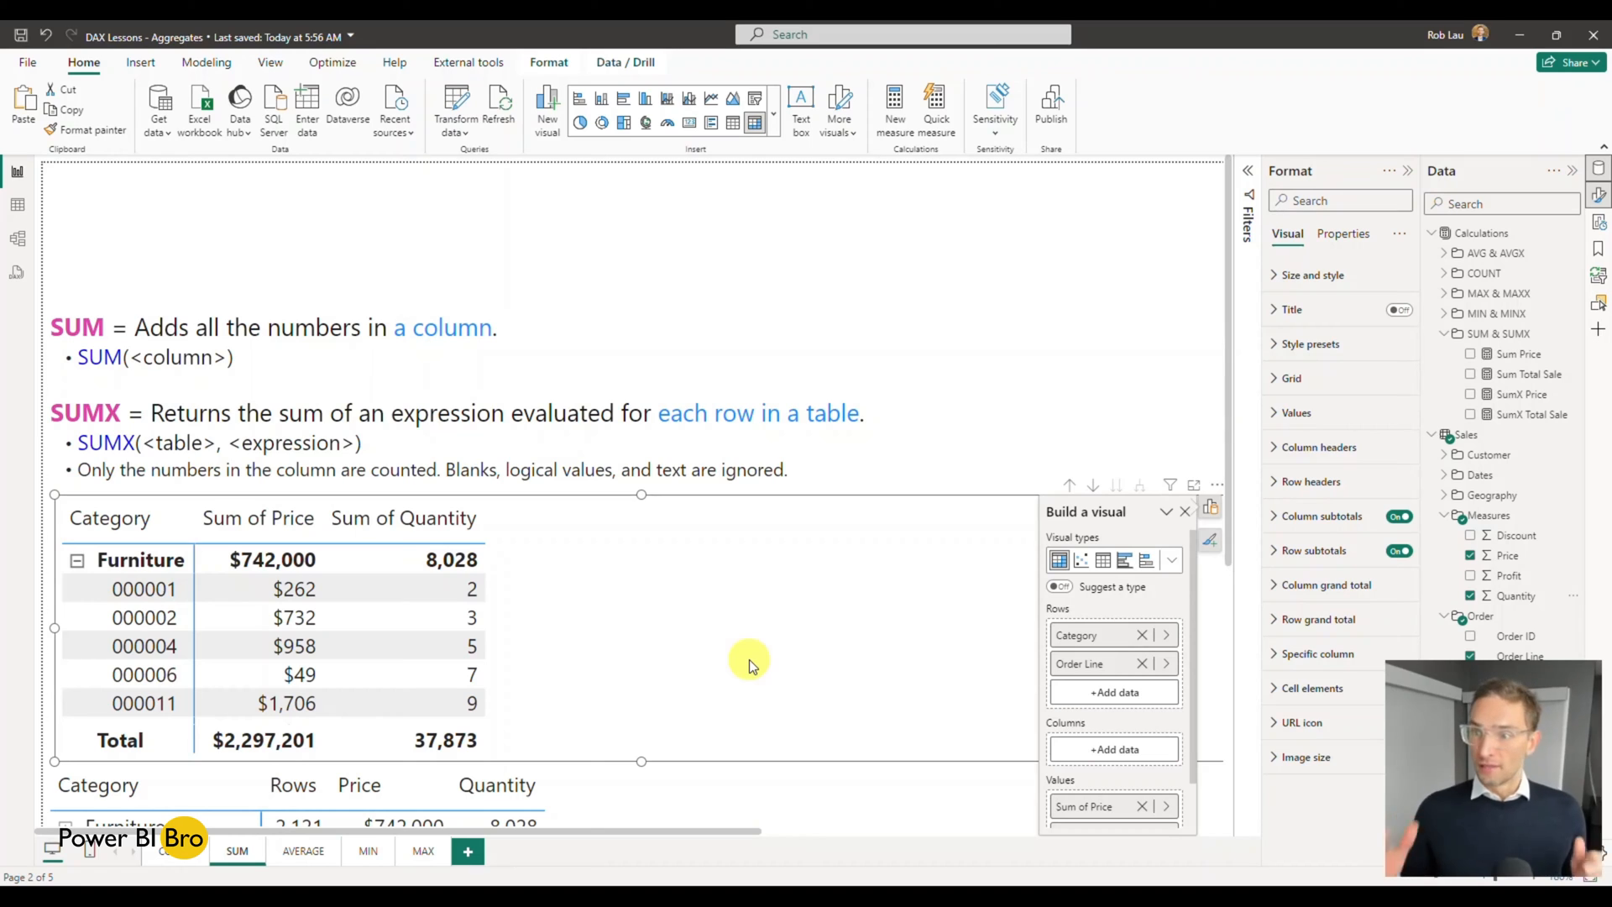
Delete the Sum Price and Sum Total Sale measures from the model, confirming the deletion
click(1516, 354)
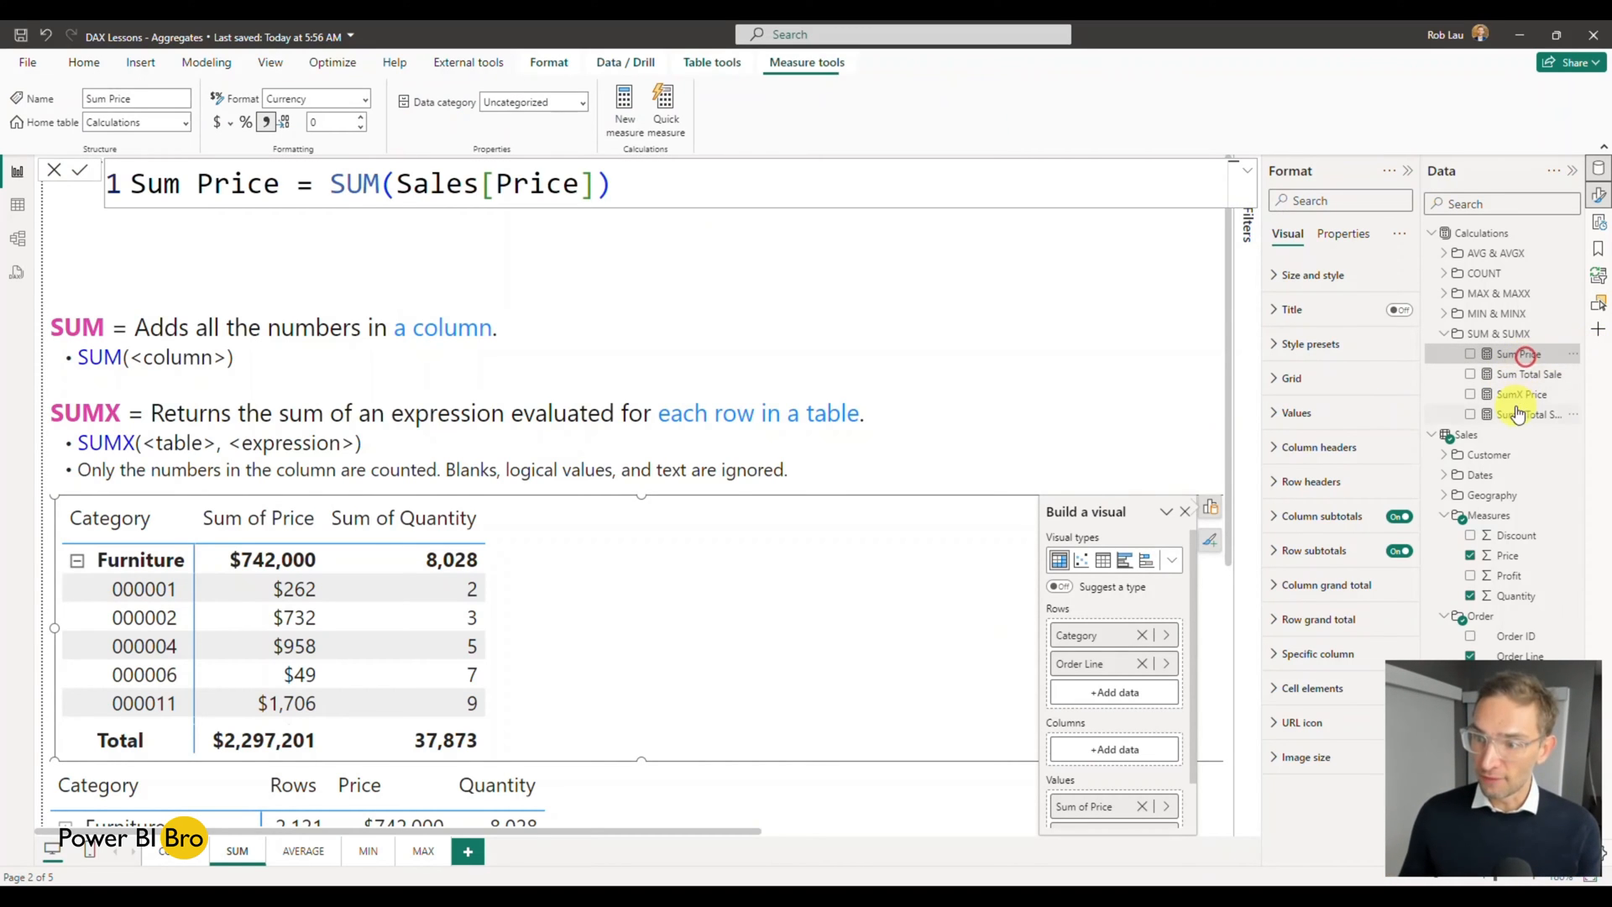
click(1531, 415)
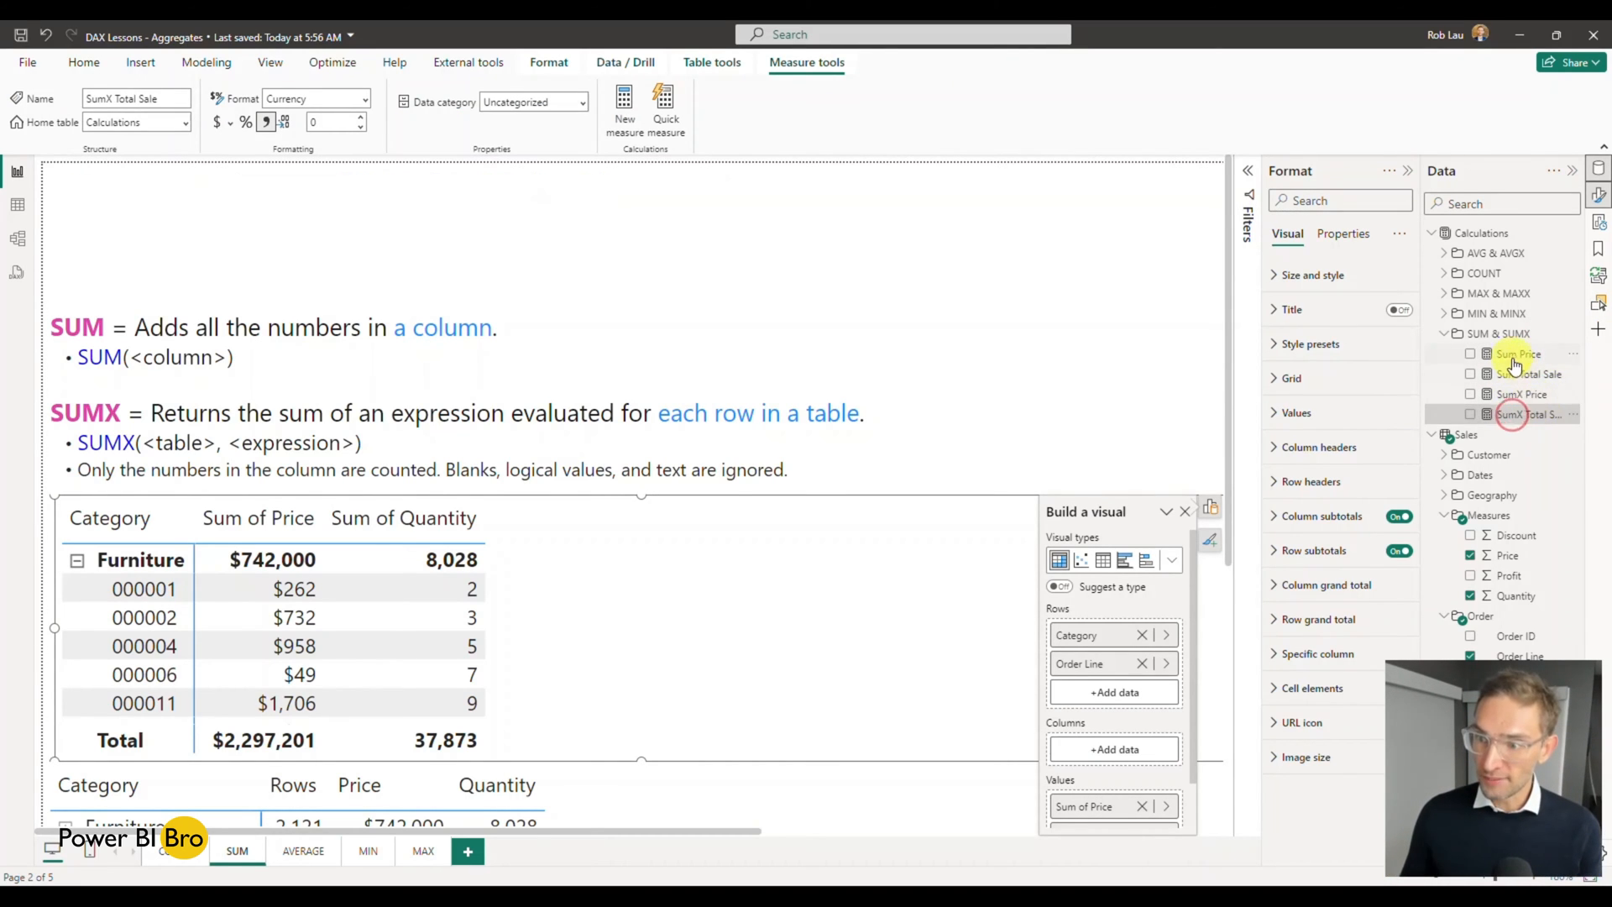
right_click(1518, 355)
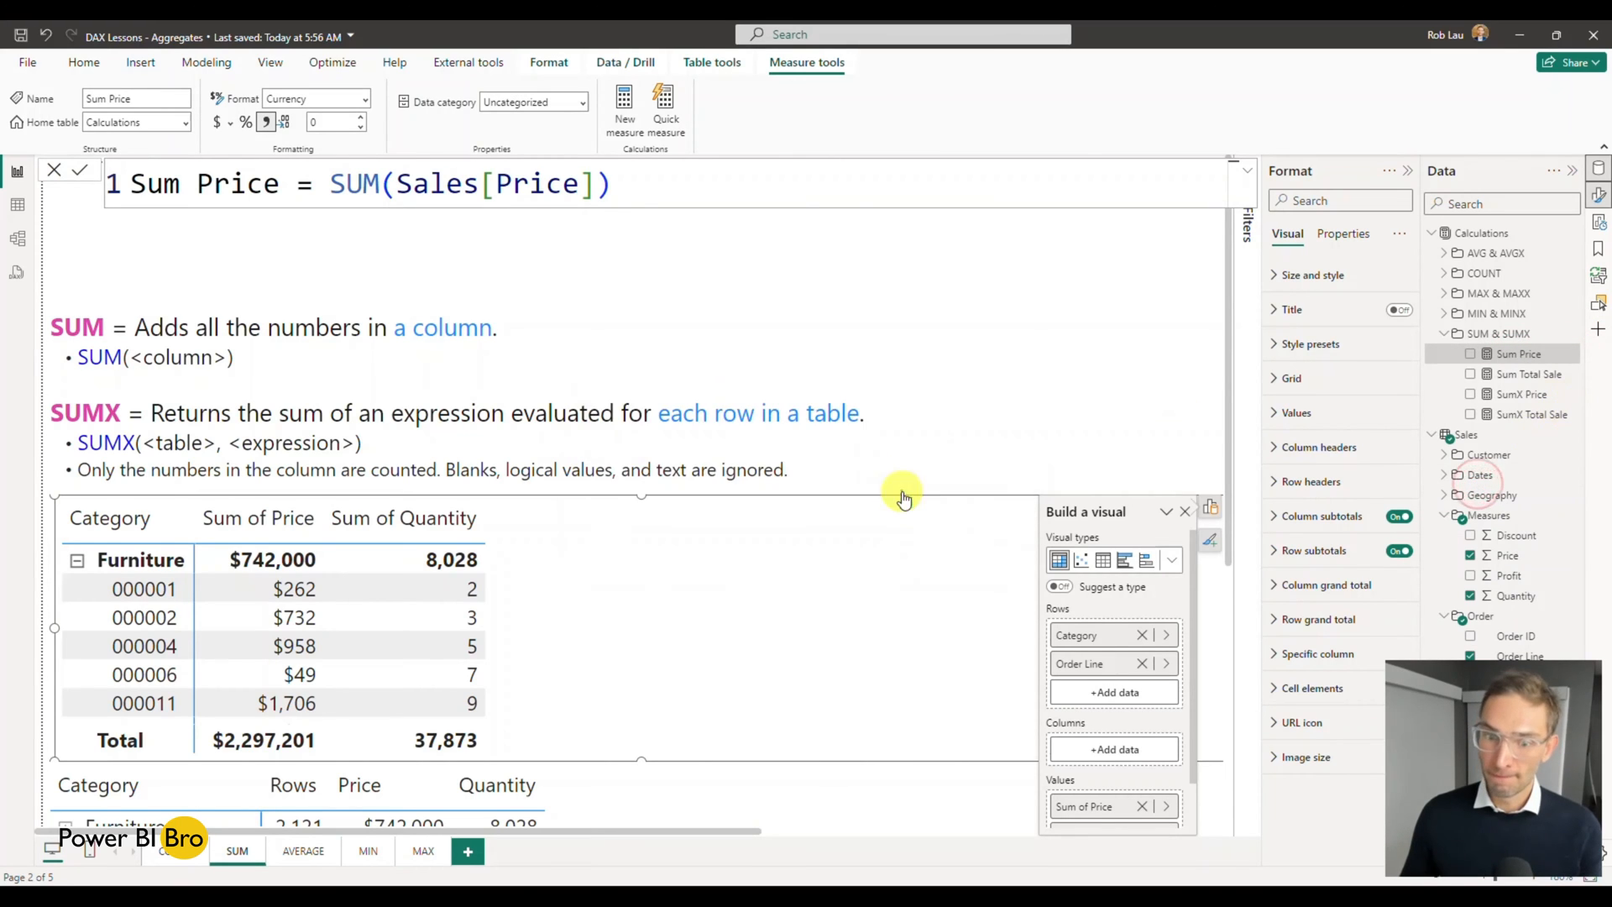
right_click(1518, 354)
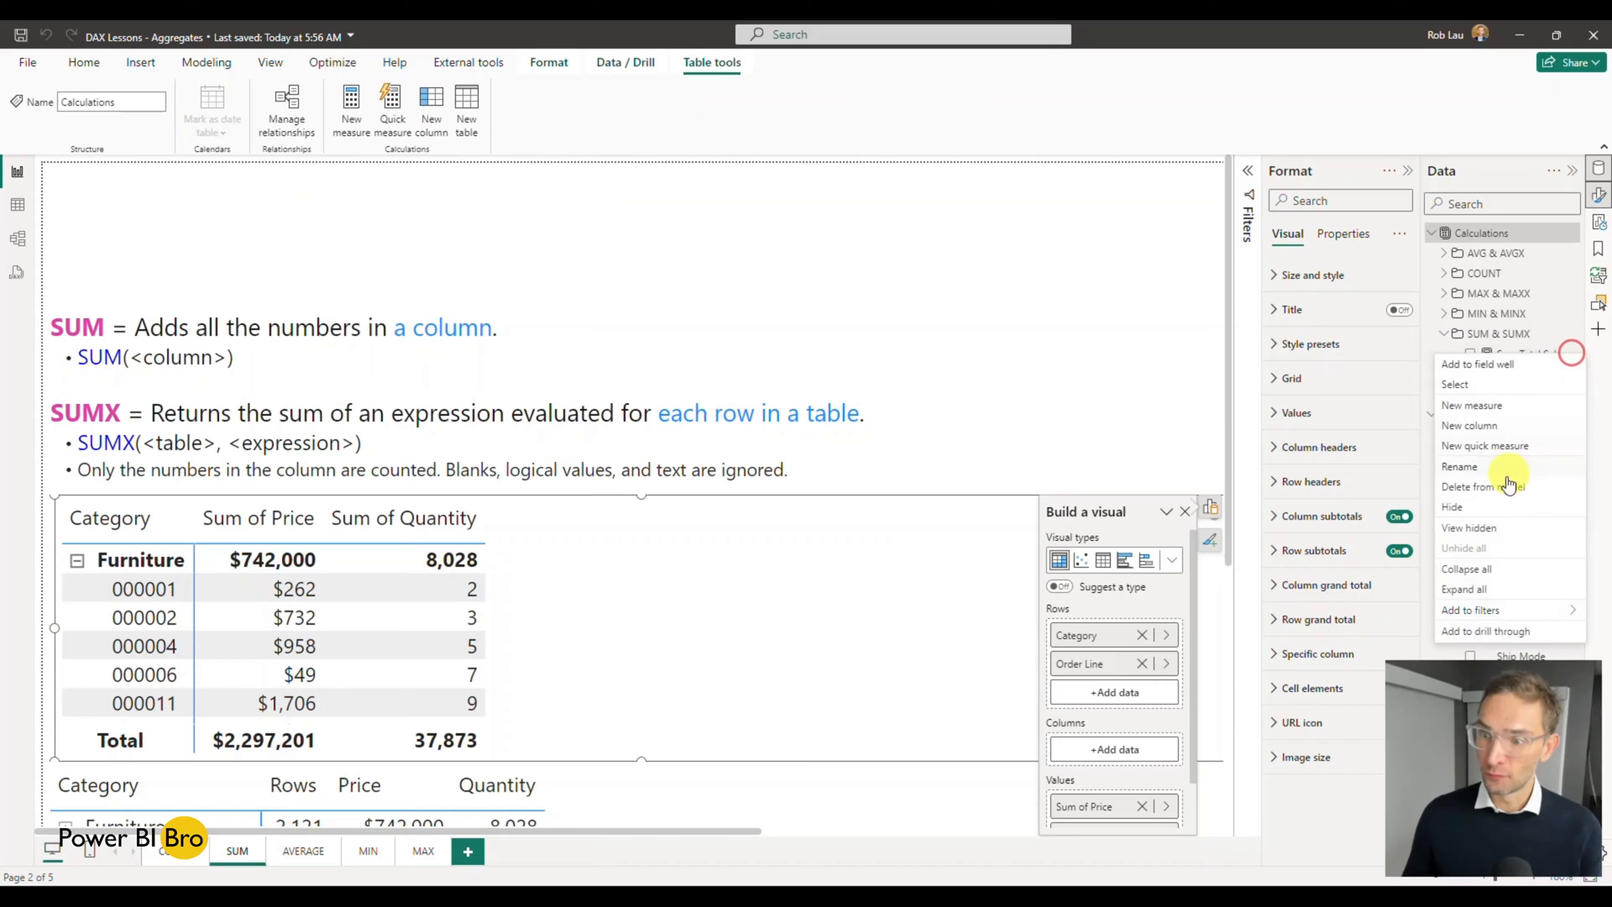
click(1478, 486)
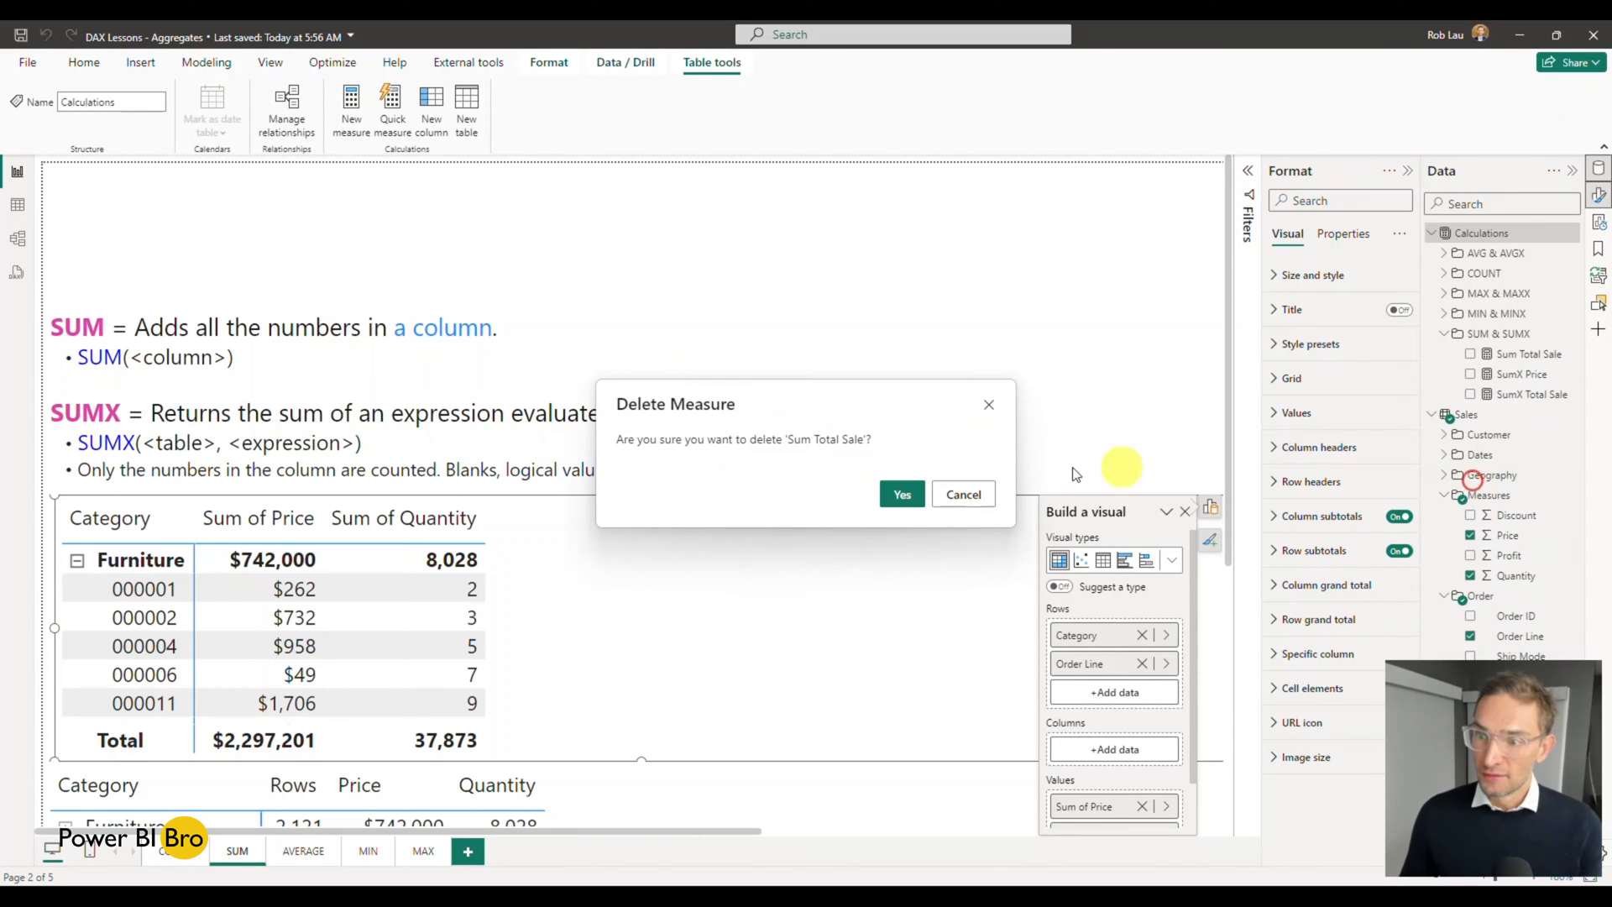
click(900, 494)
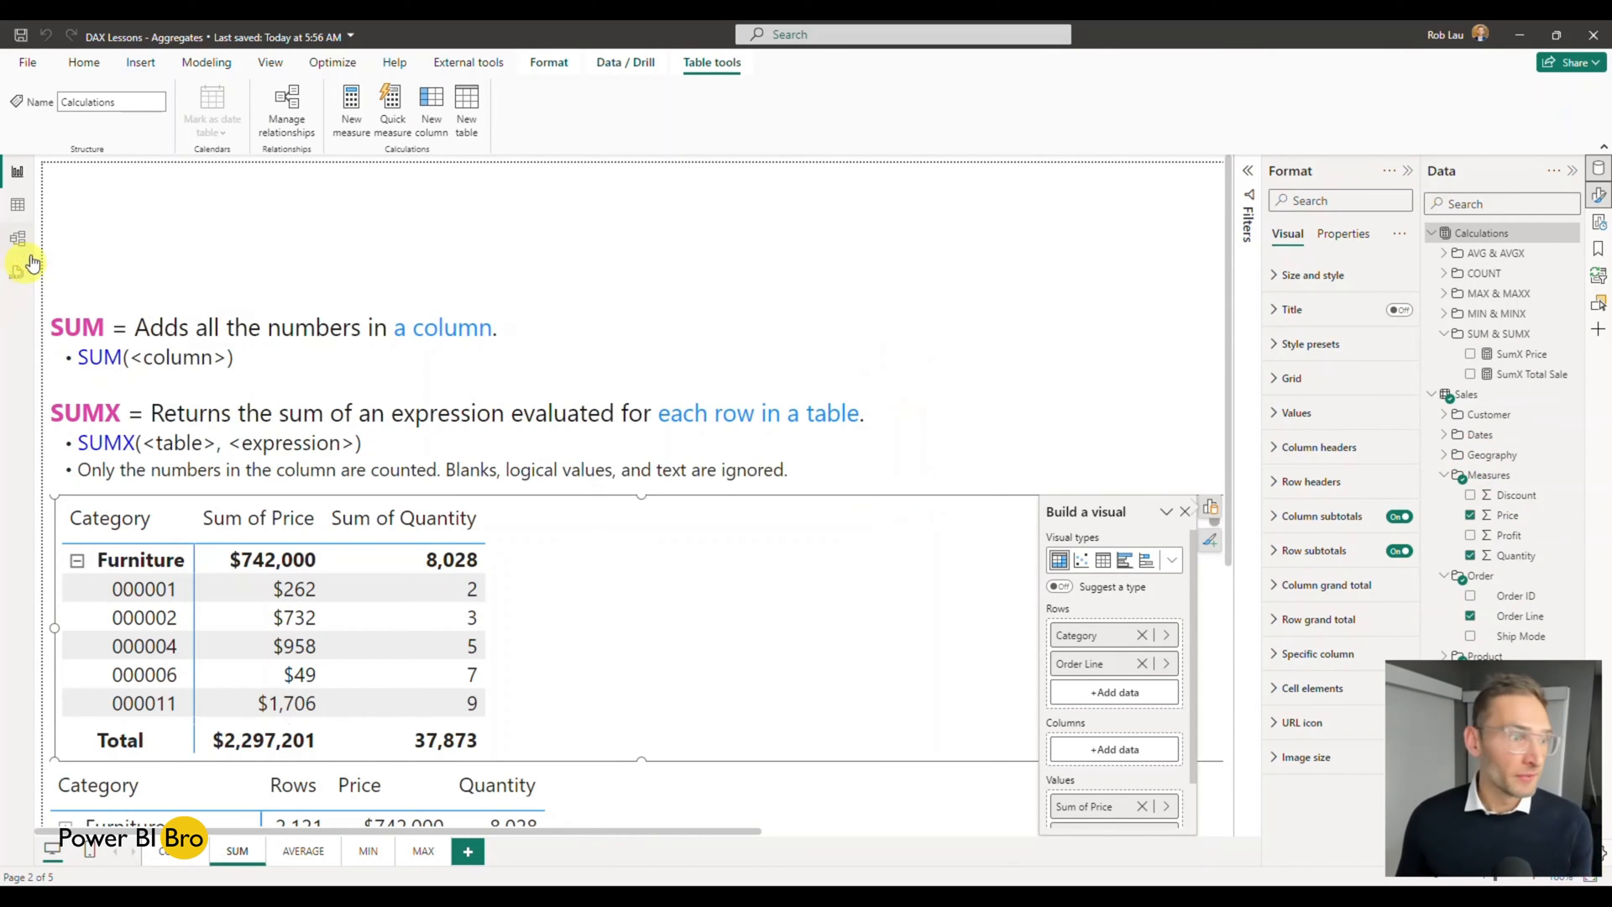
In Model view, delete both SumX measures from the Calculations table's SUM & SUMX folder
click(17, 239)
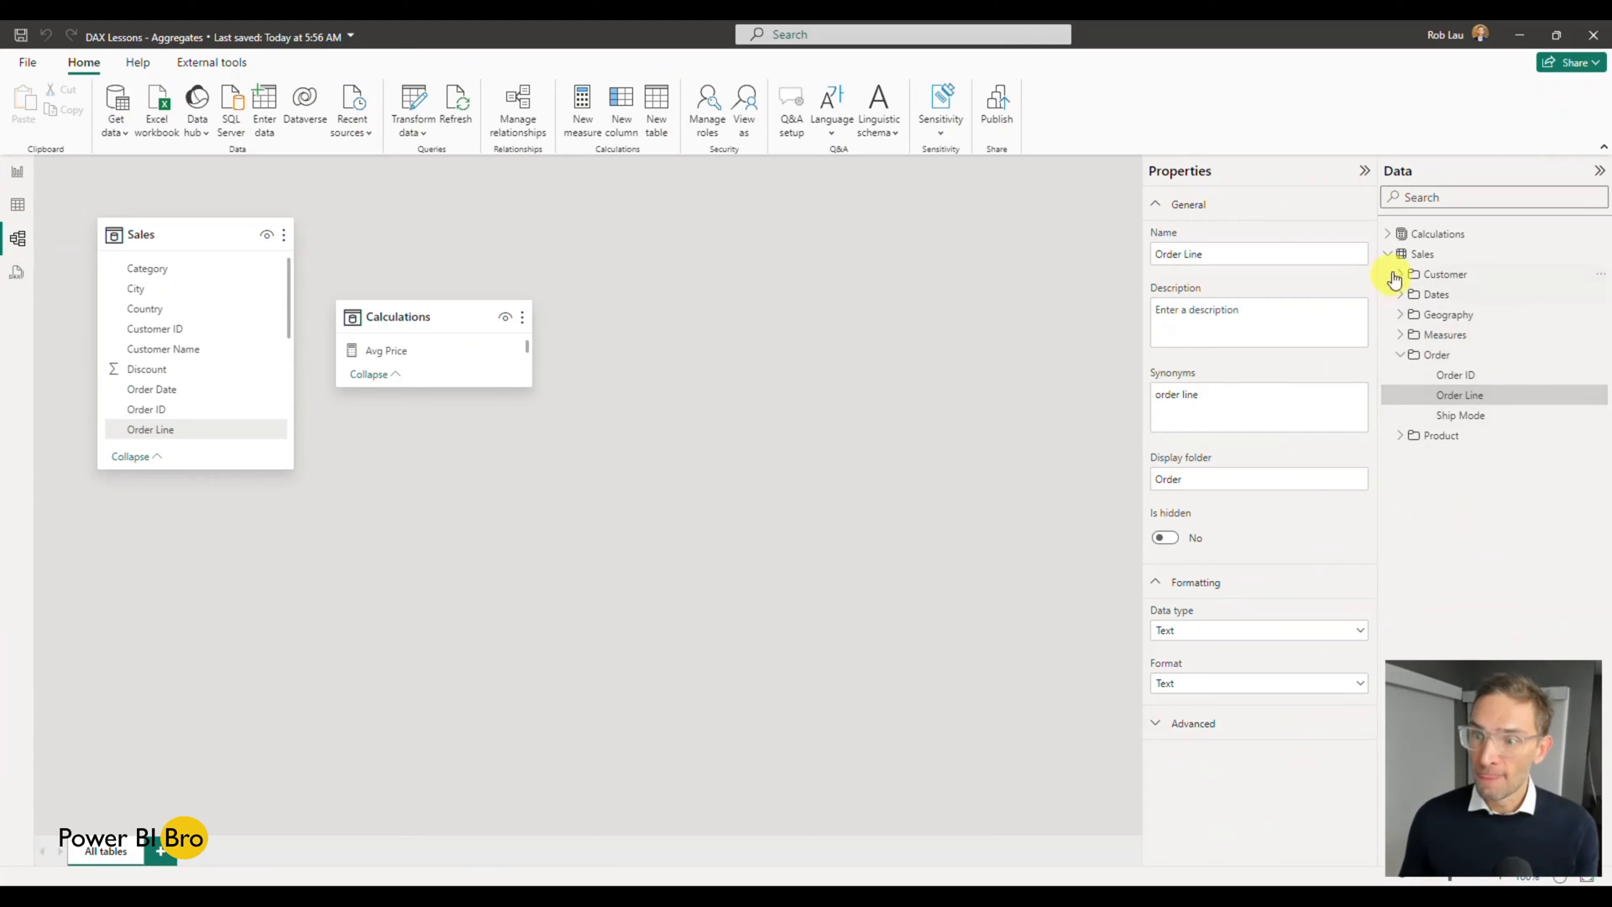
click(1388, 233)
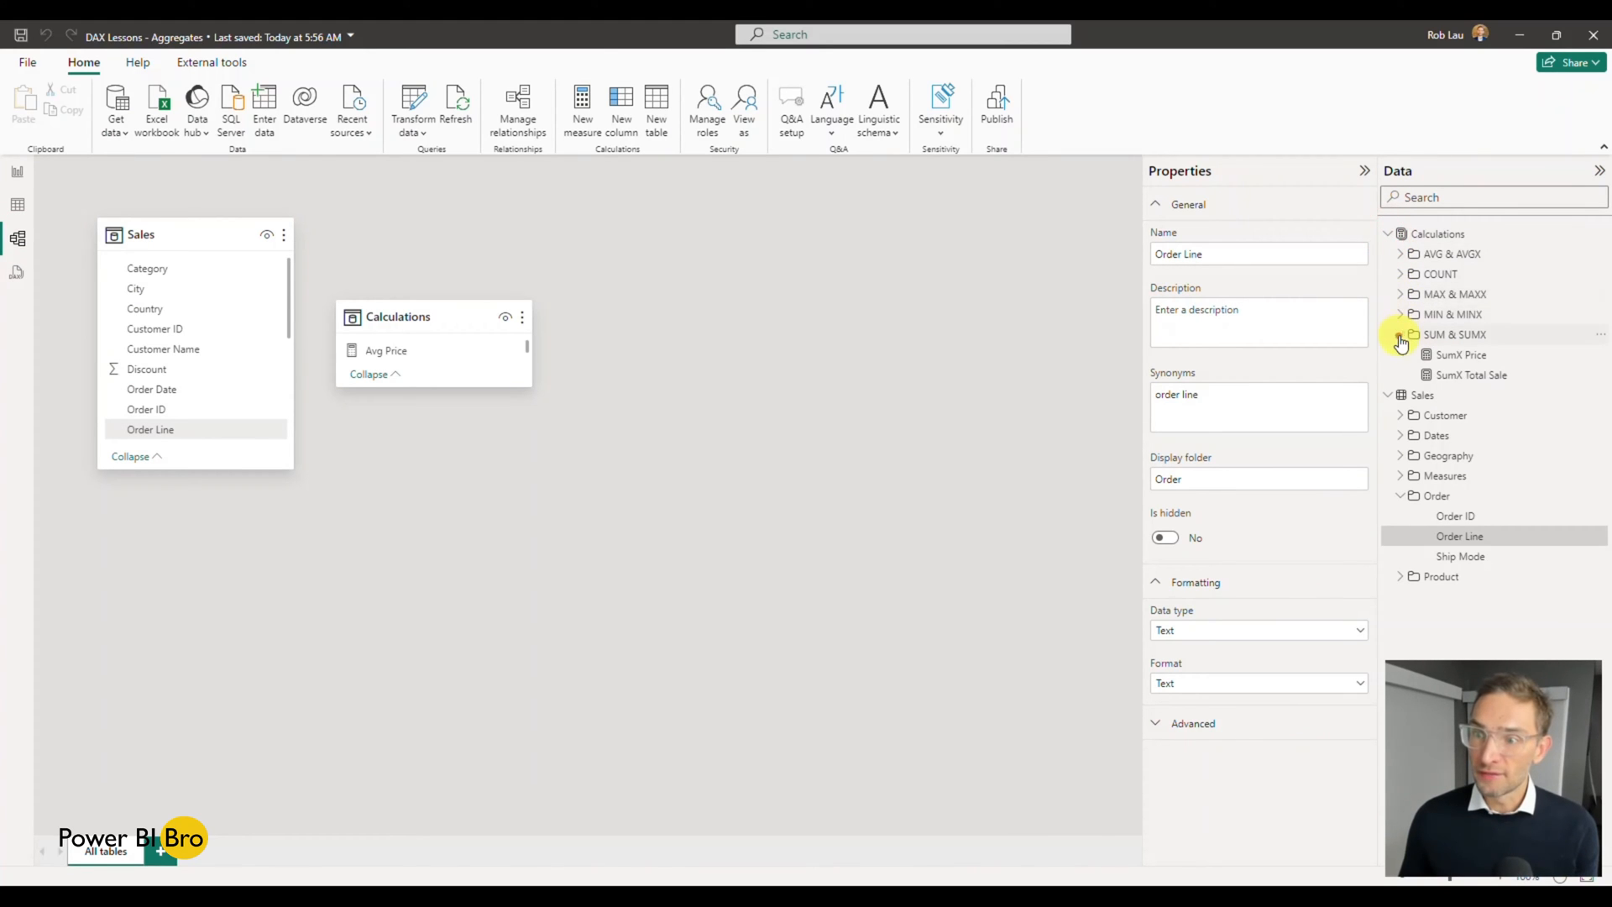
click(1471, 374)
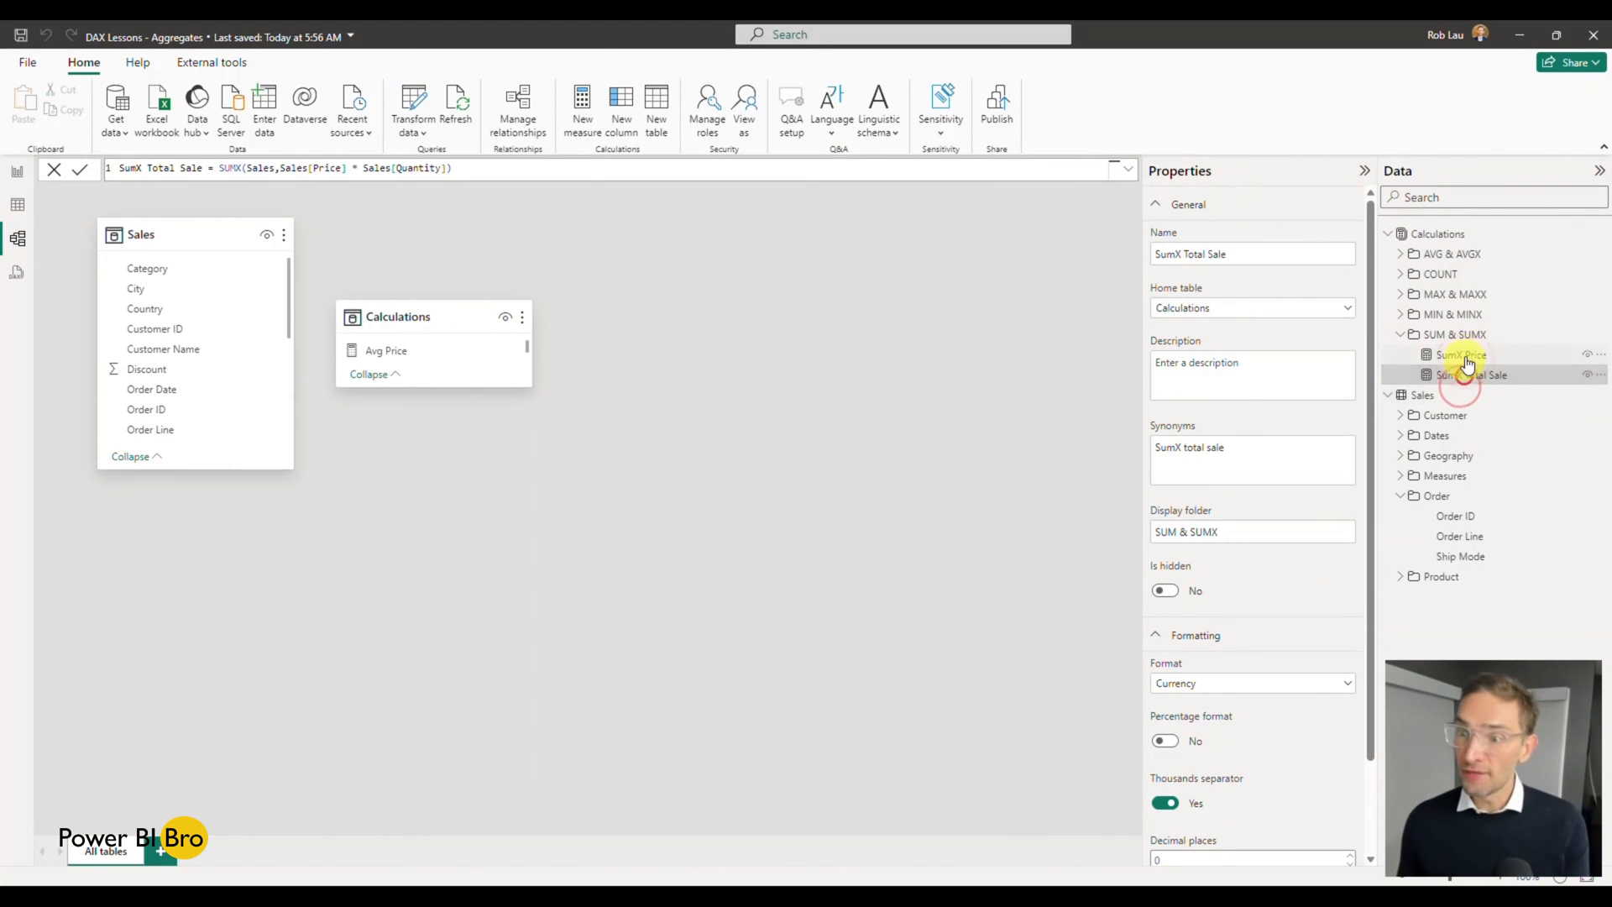
right_click(1459, 355)
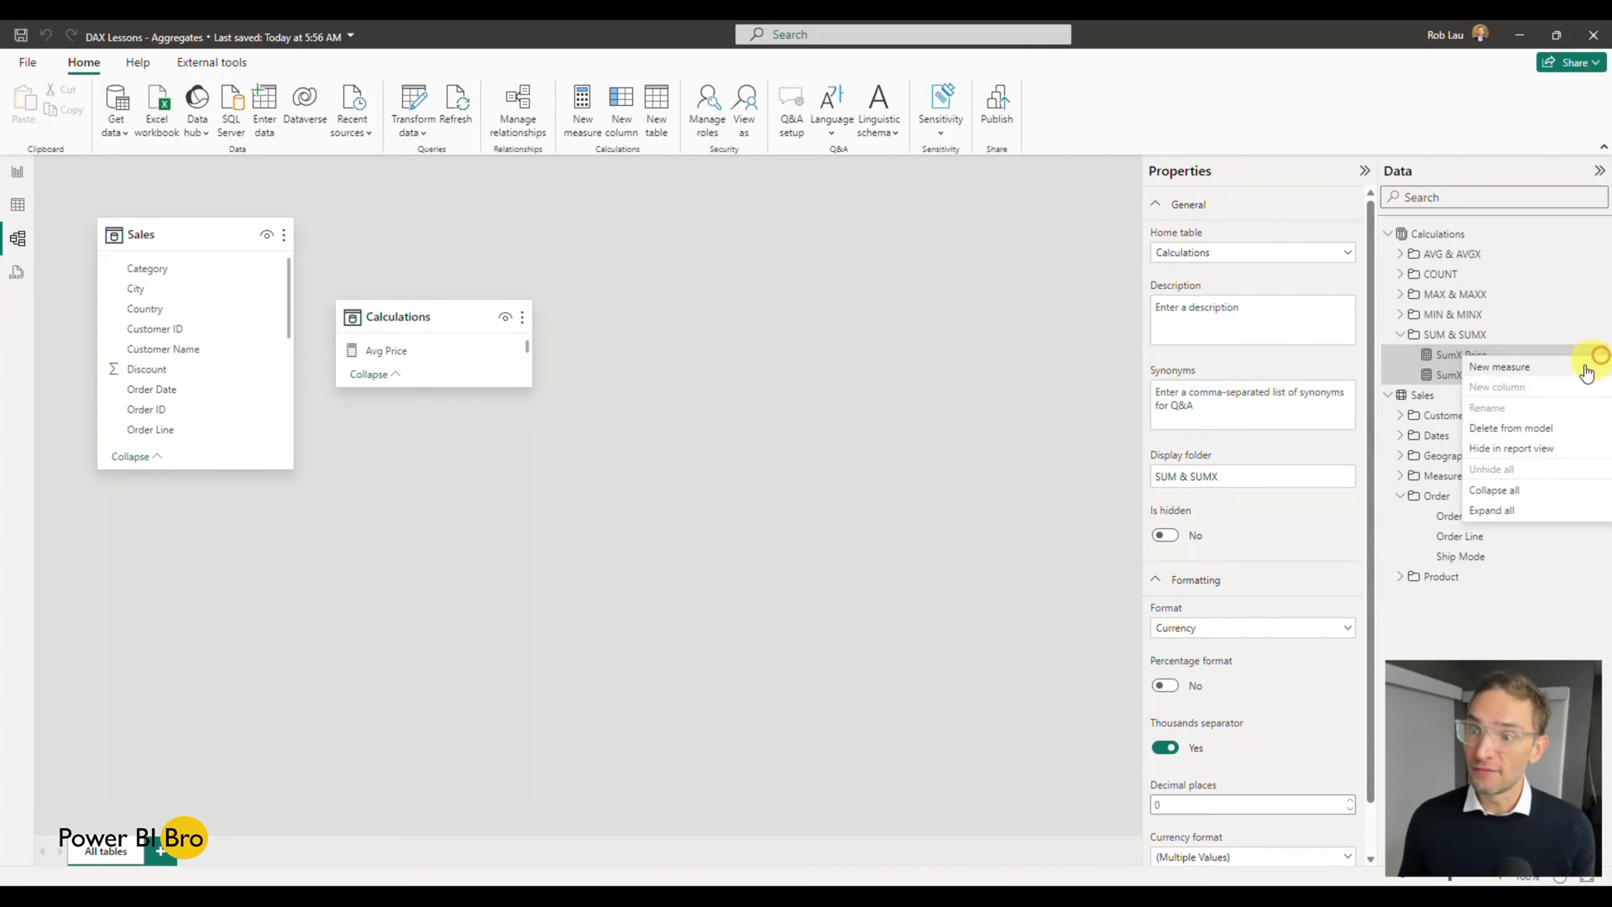
click(1499, 368)
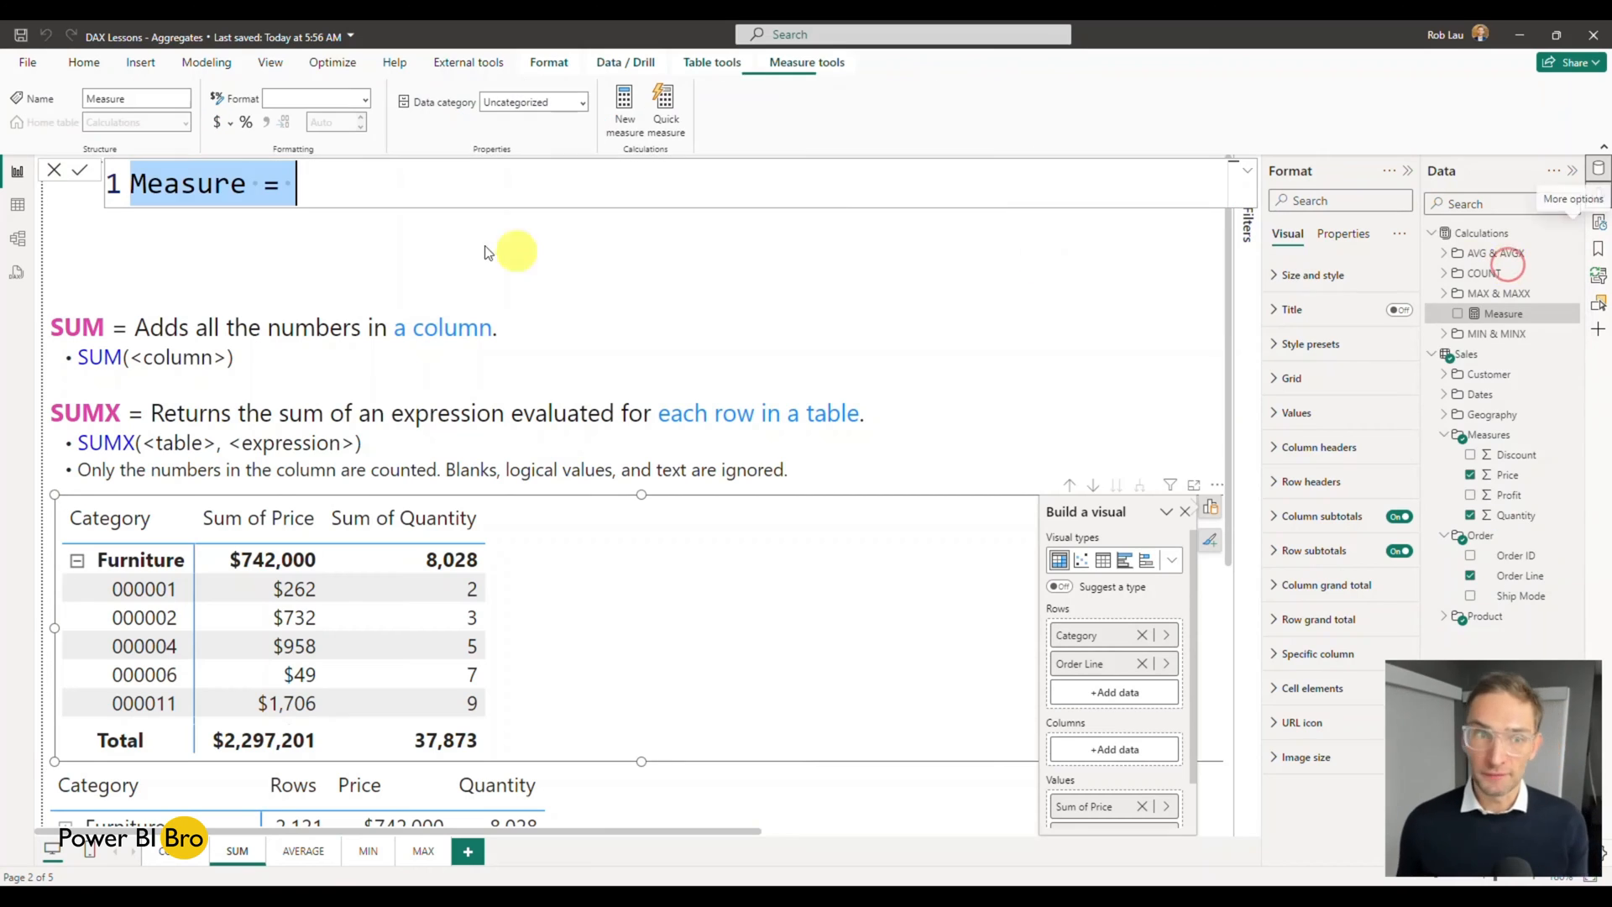
Enter the measure SUM Price = SUM(Sales[Price]) in the formula bar
double_click(188, 183)
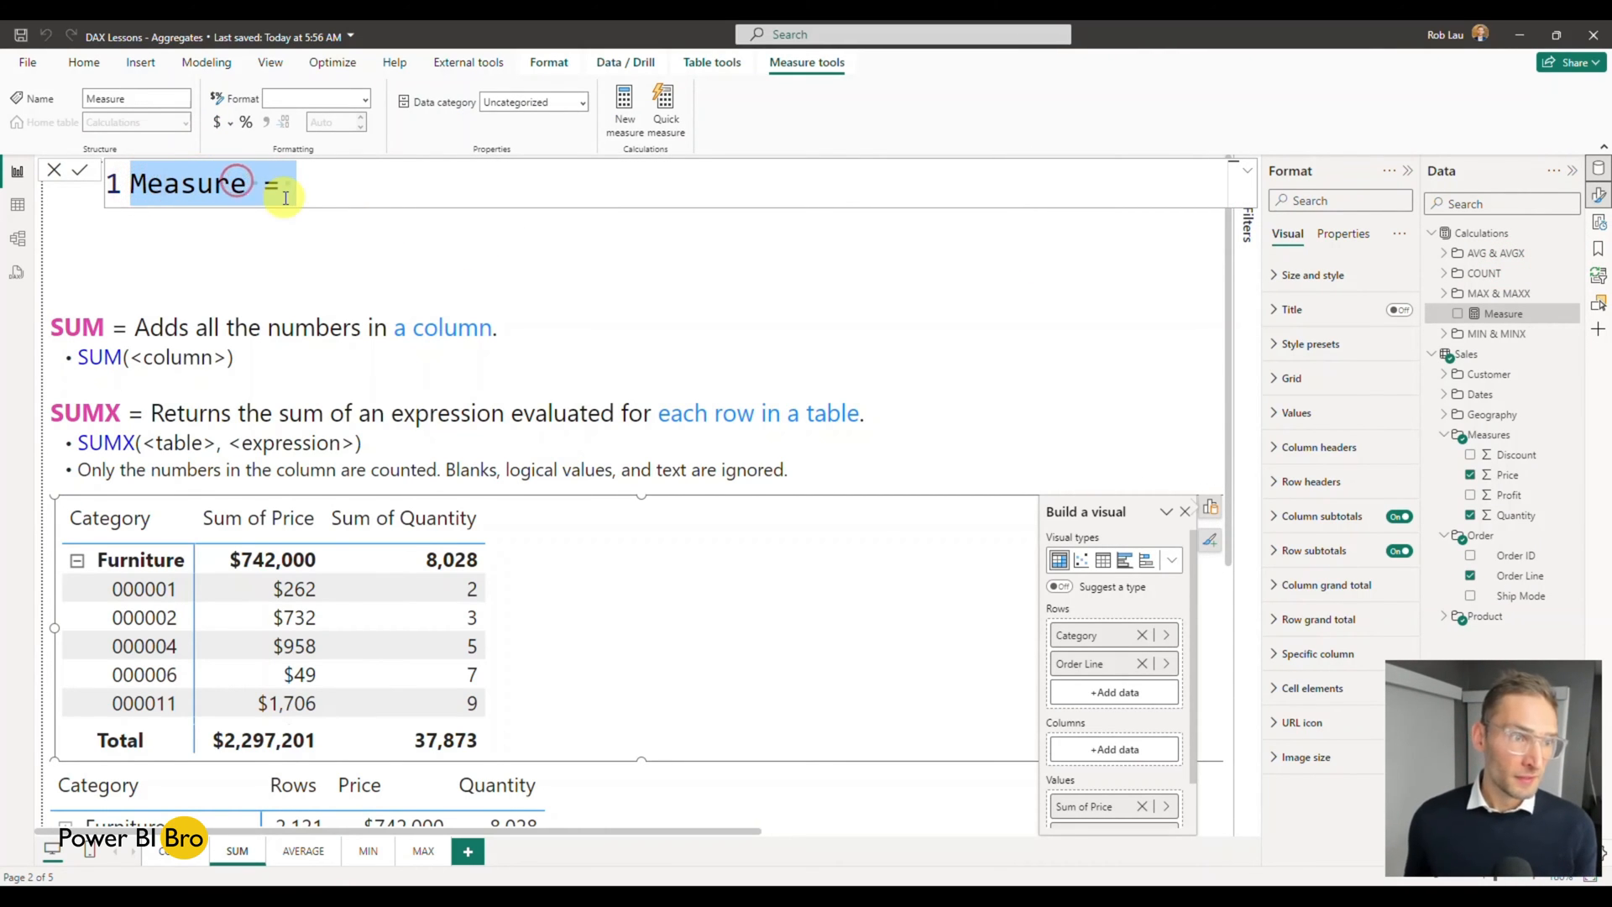
text(SUM)
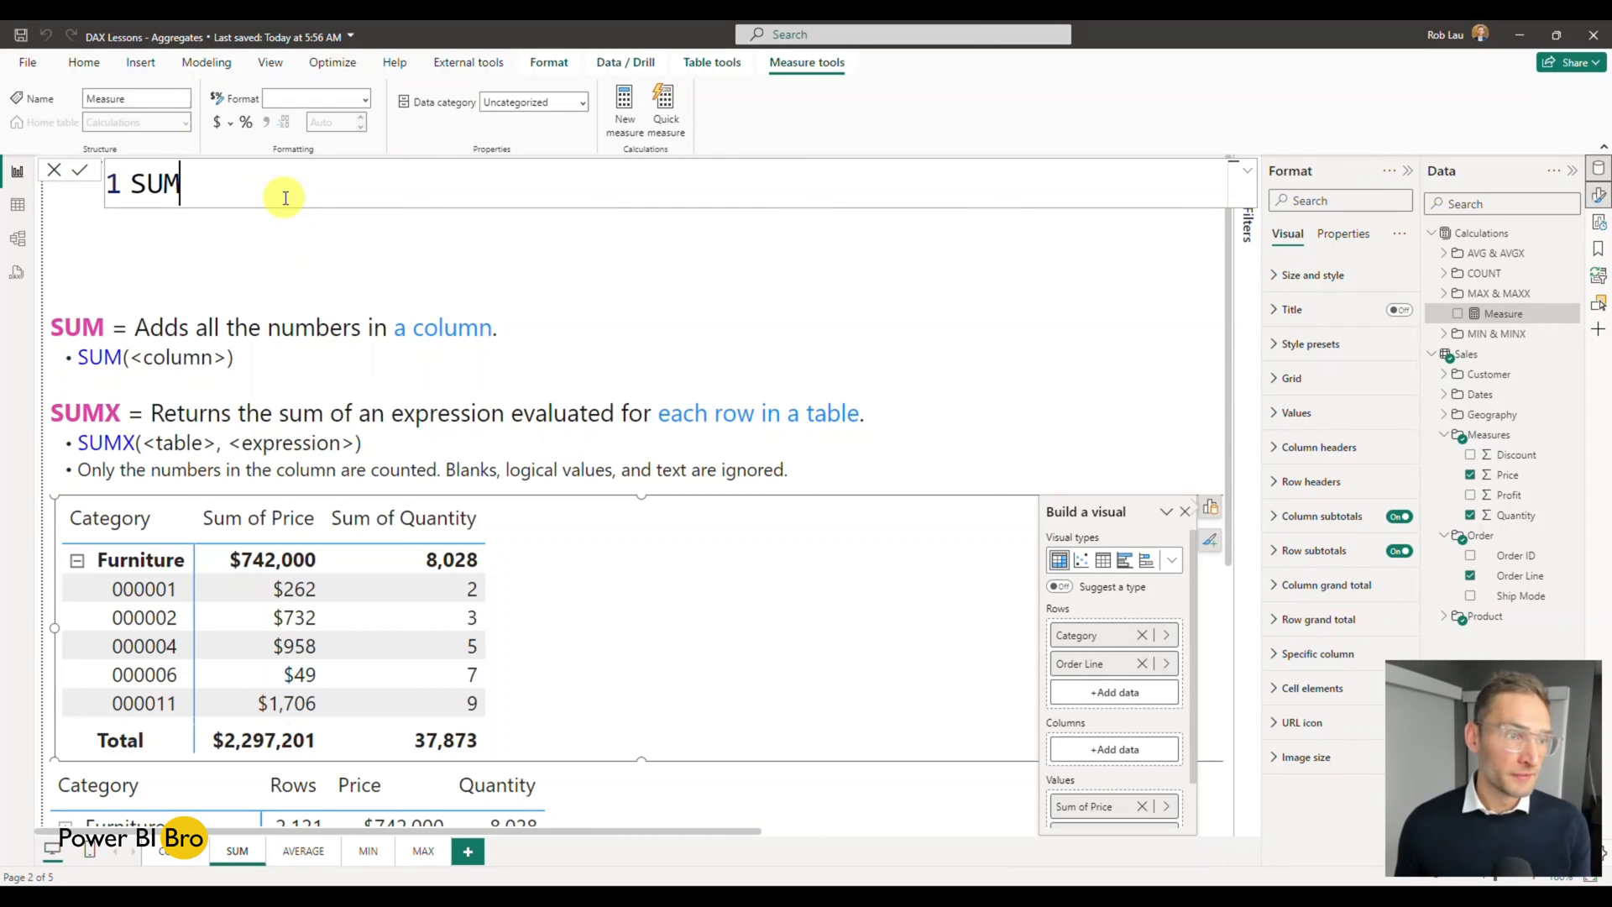
text(P)
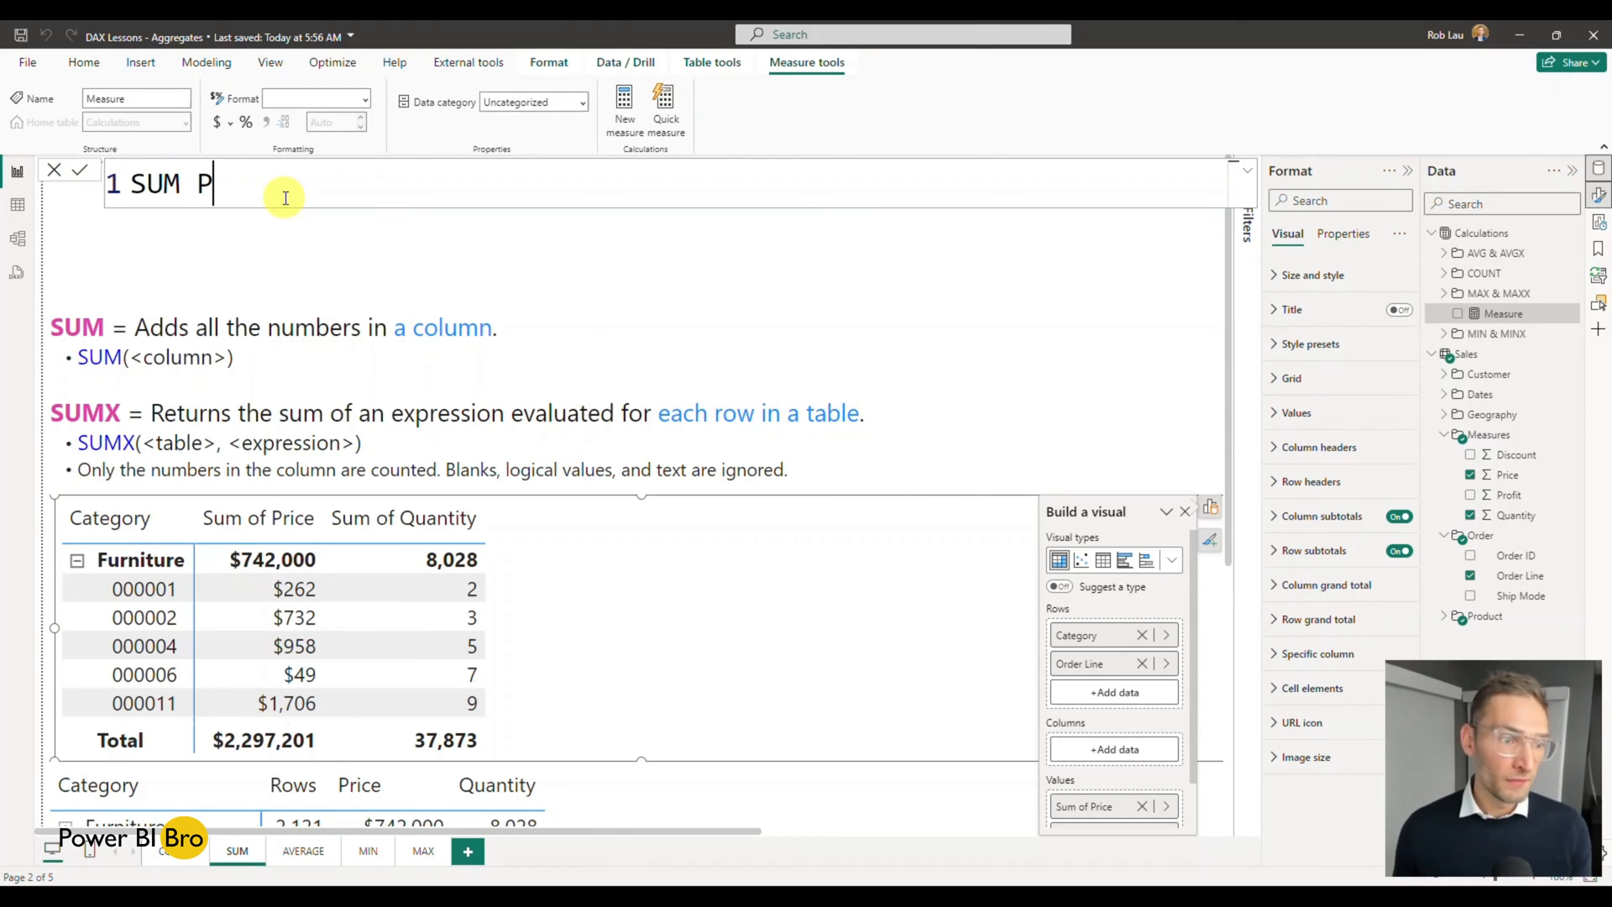
text(rice =)
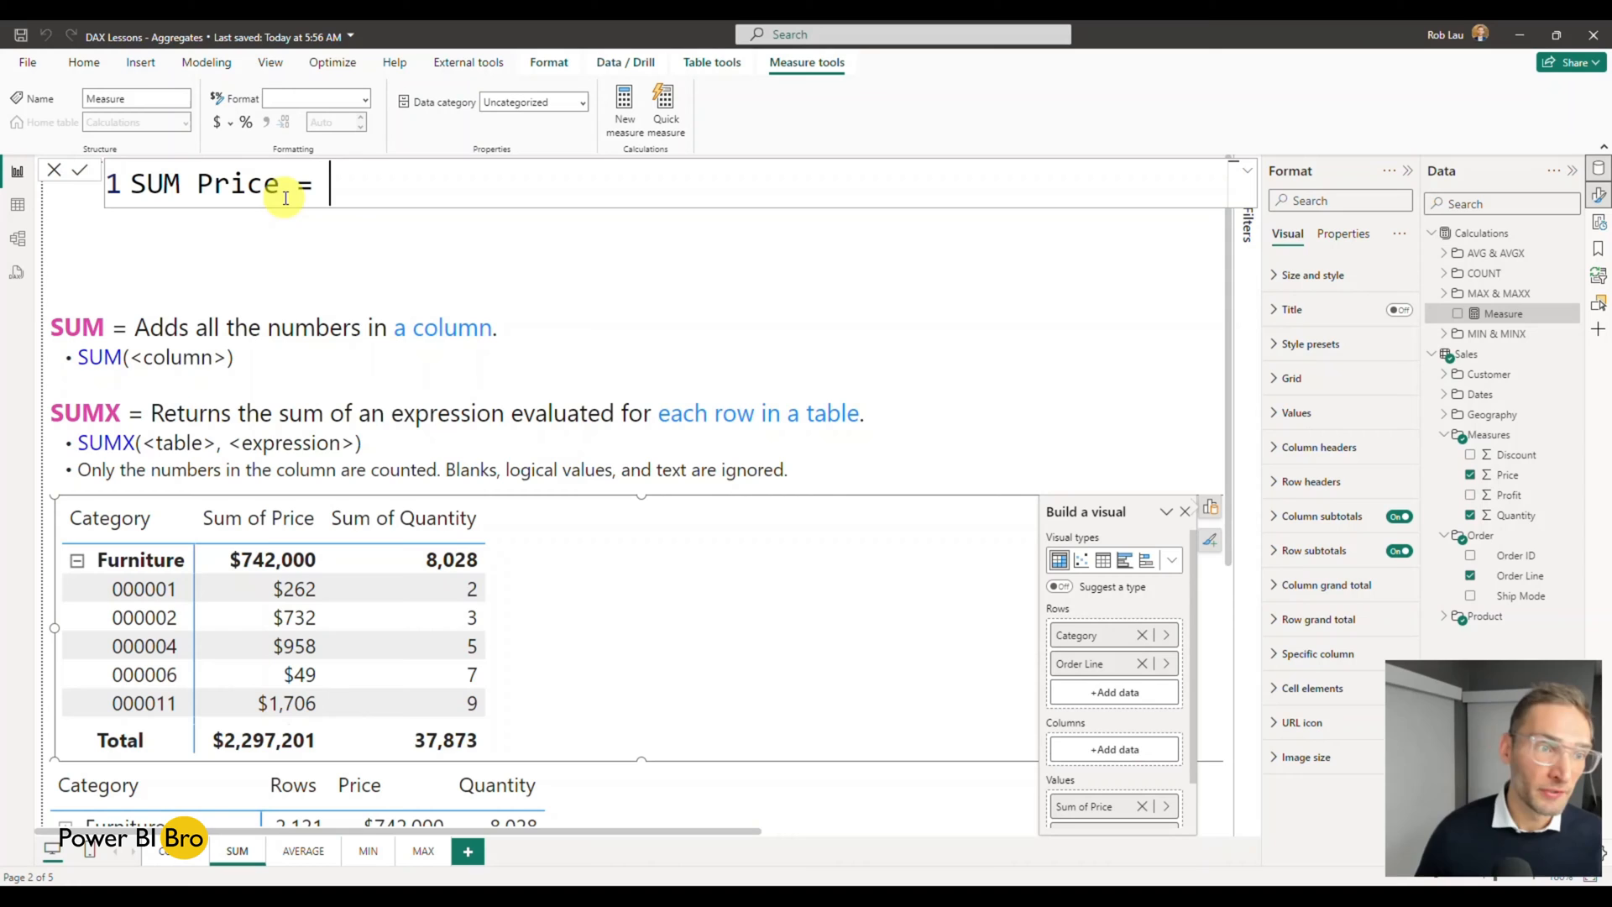
text(sum)
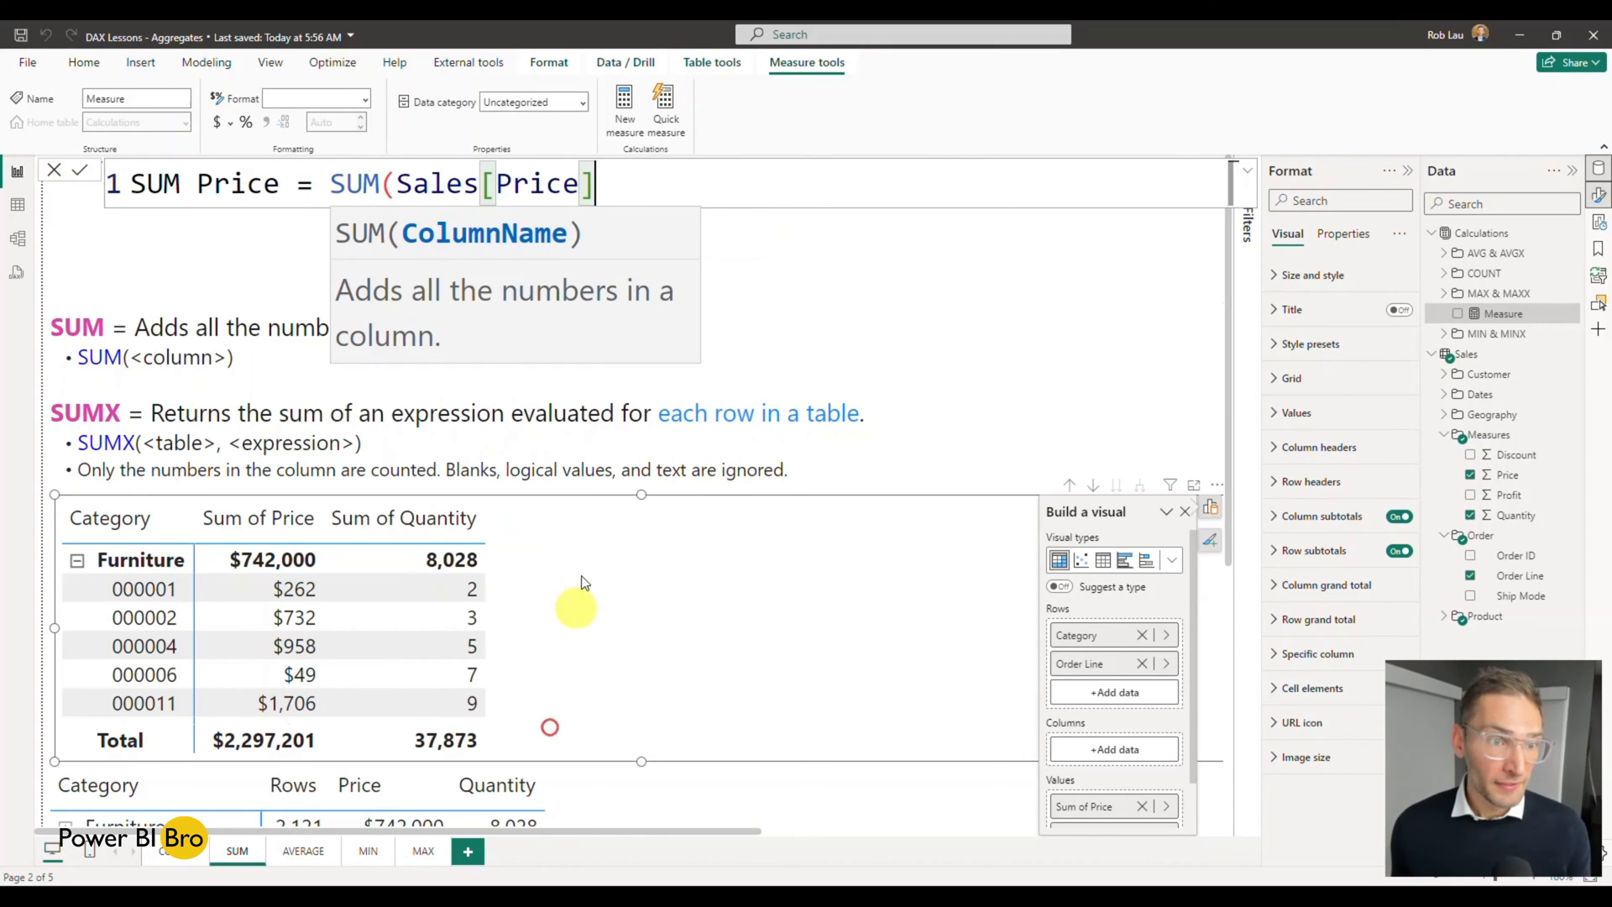
mouse_move(663, 287)
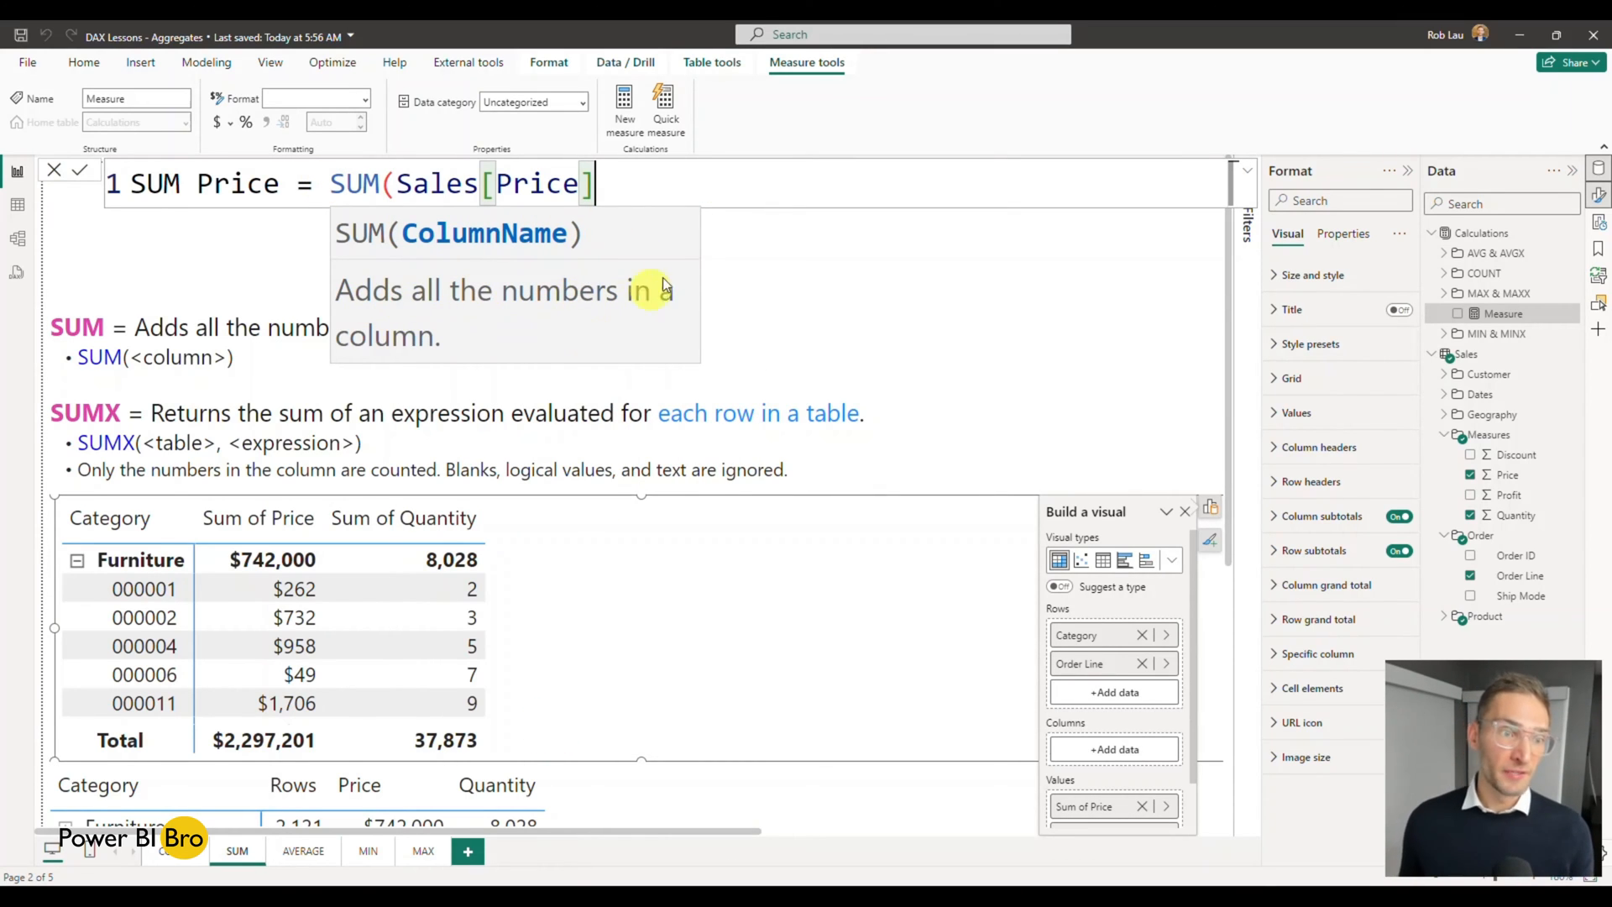
text())
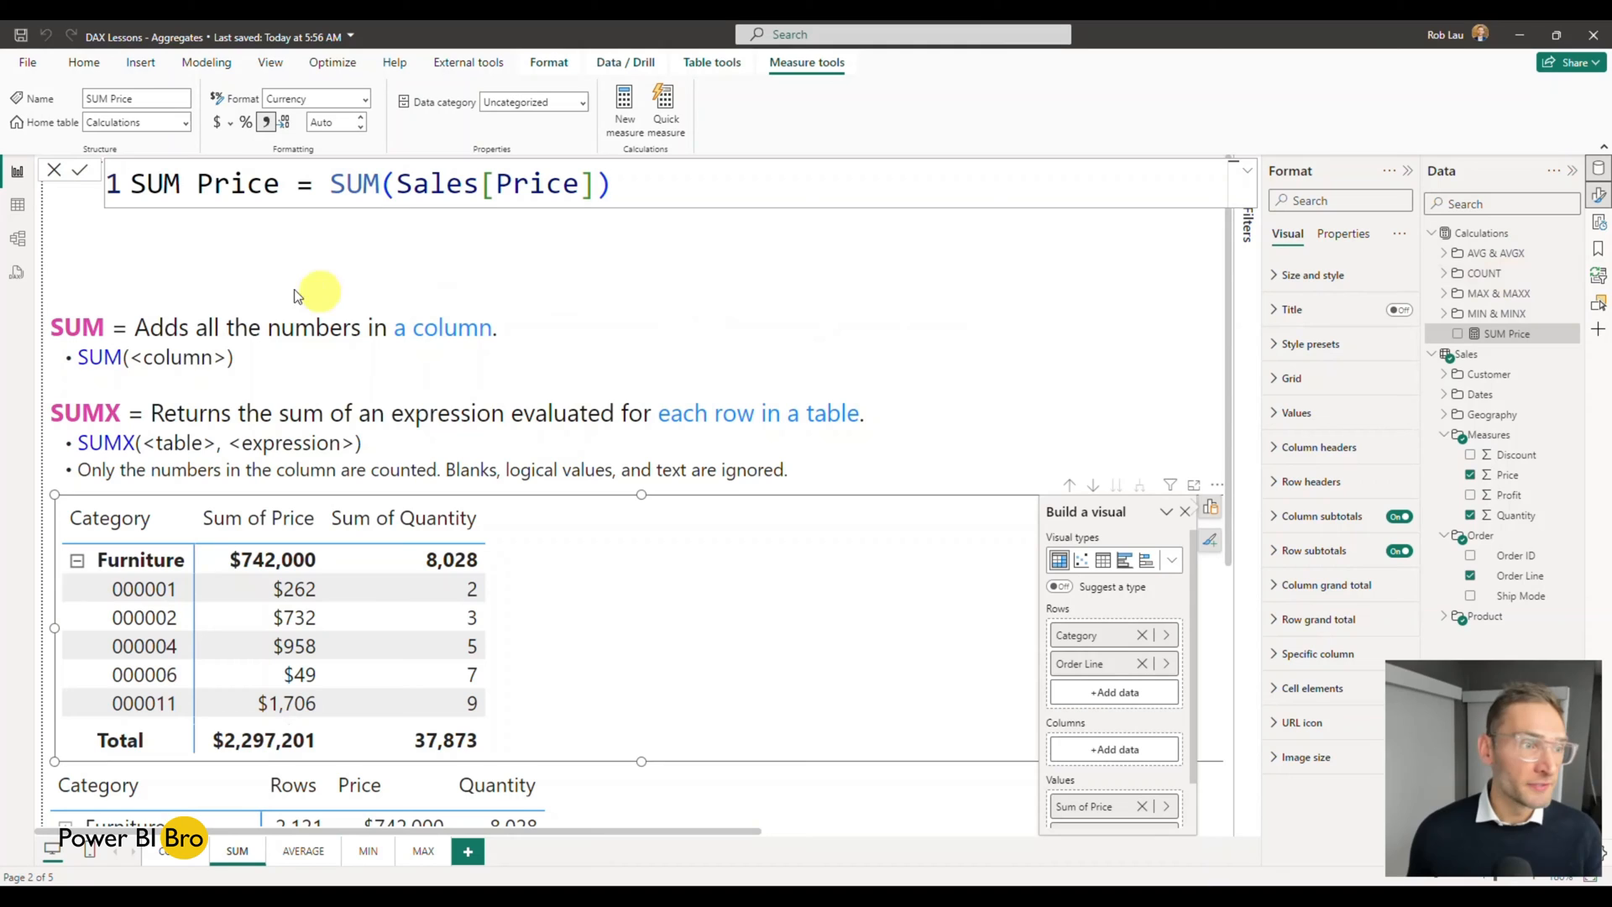
mouse_move(17, 238)
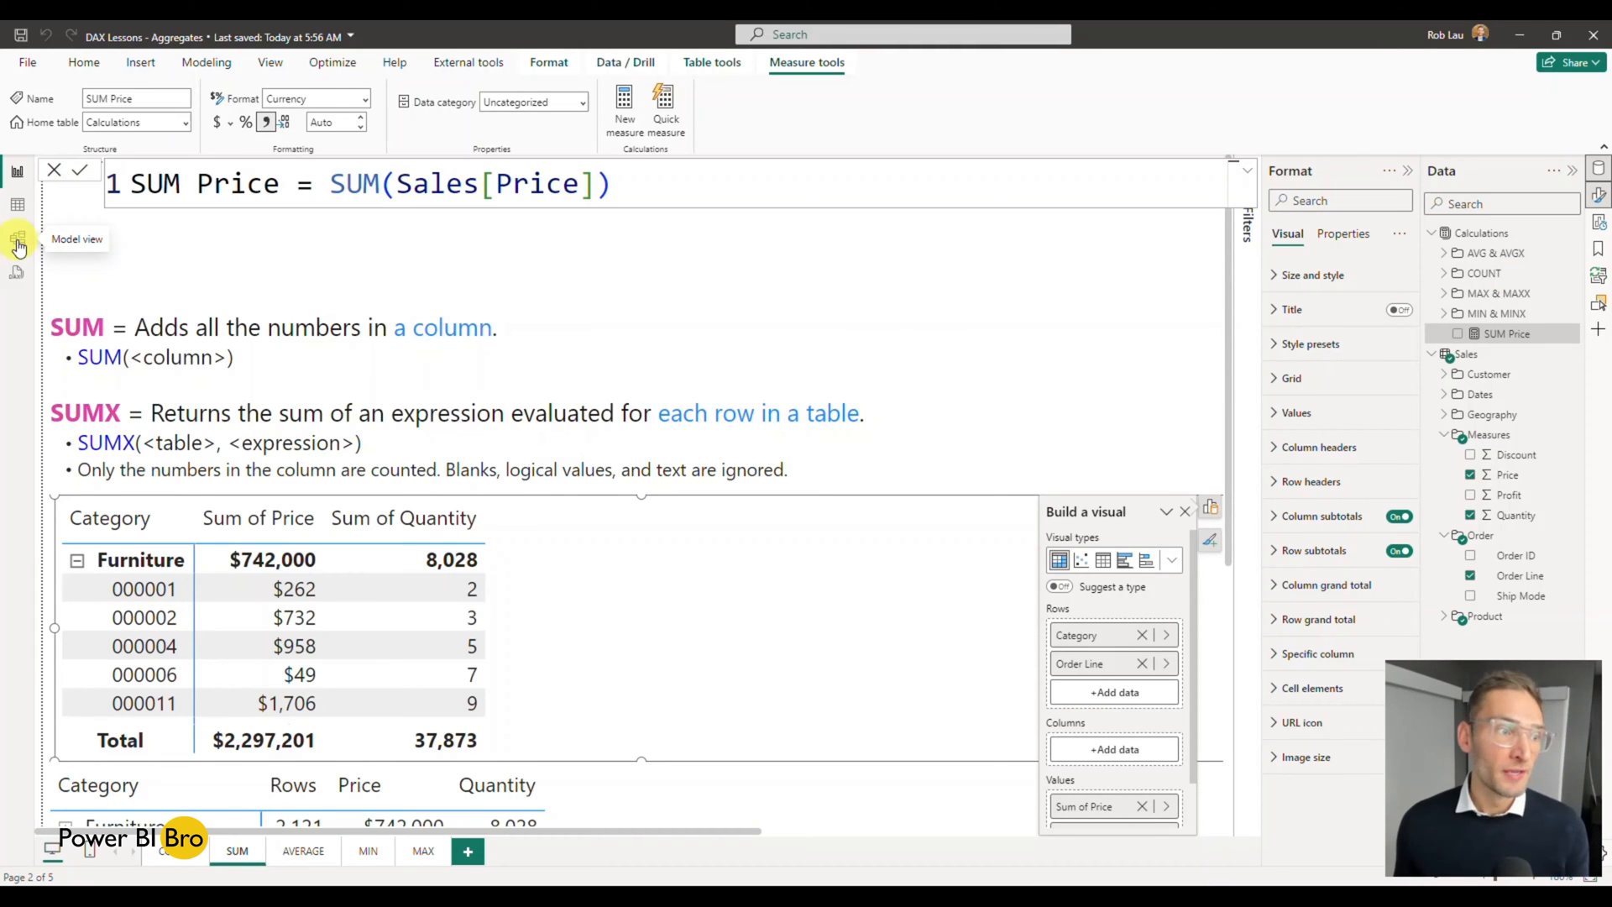
Set the SUM Price measure's display folder to SUM & SUMX in Model view properties
click(17, 238)
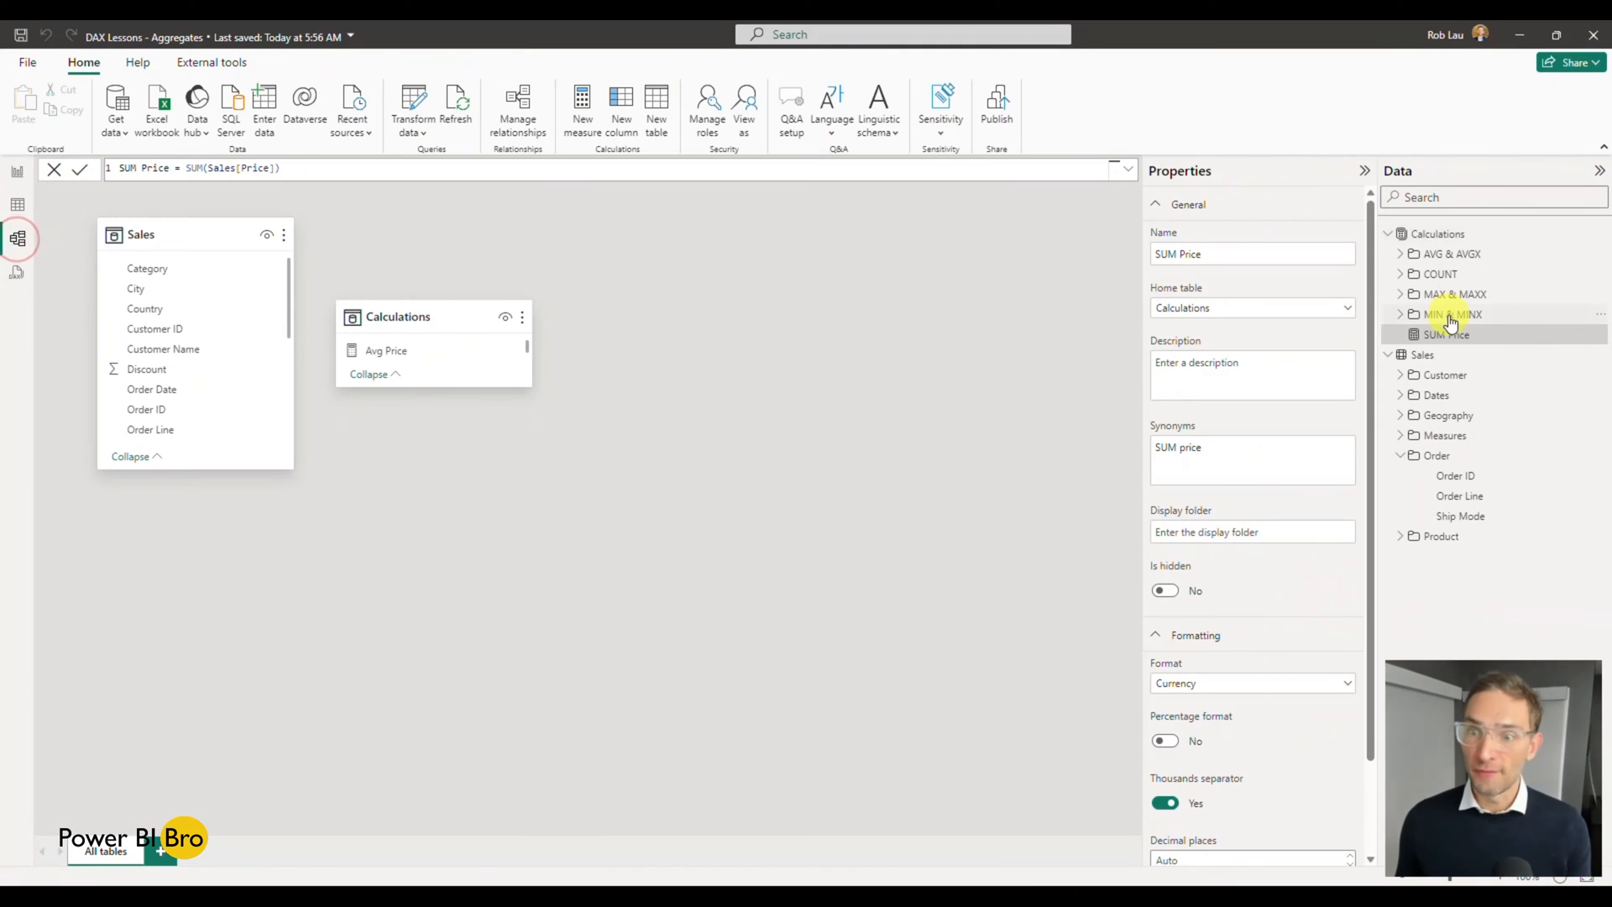
click(1252, 533)
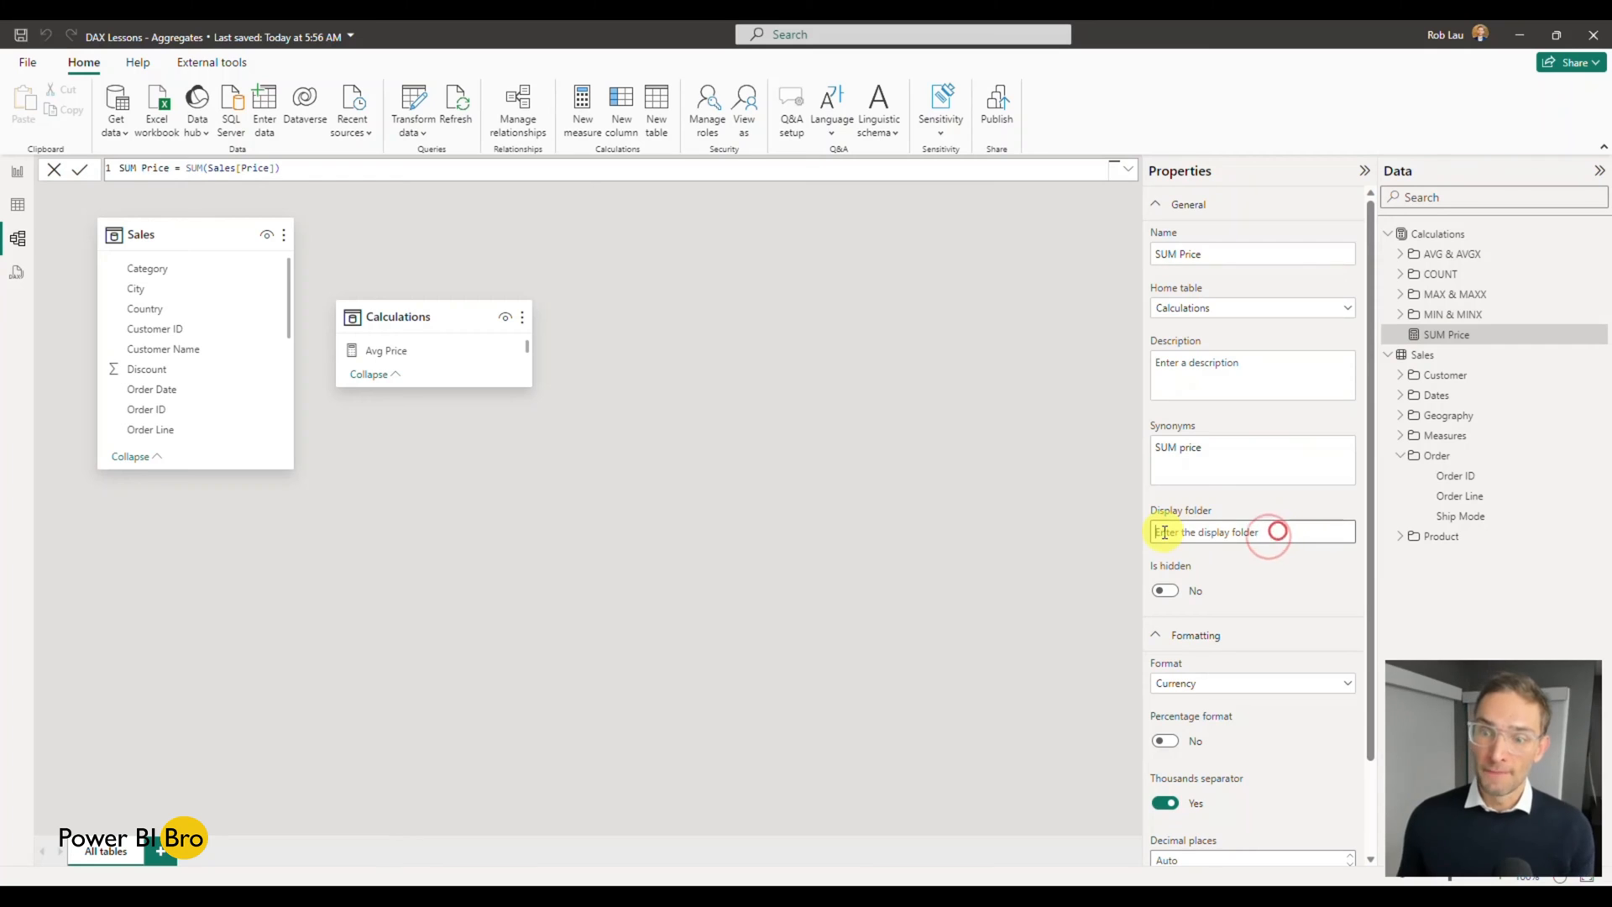
text(SUM)
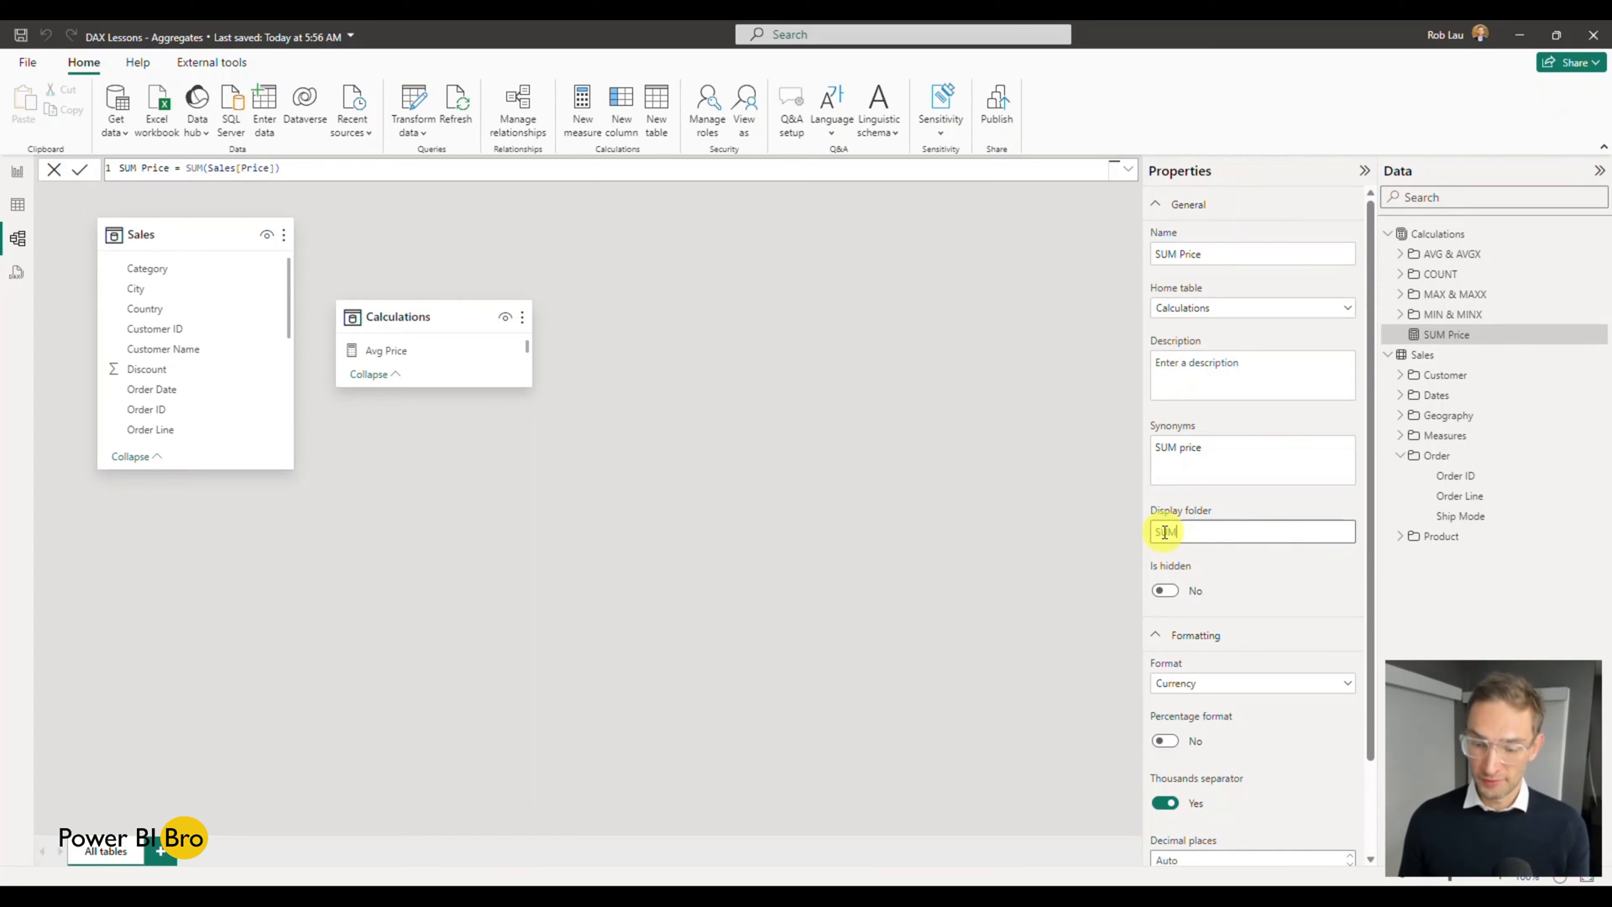
text(& SUMX)
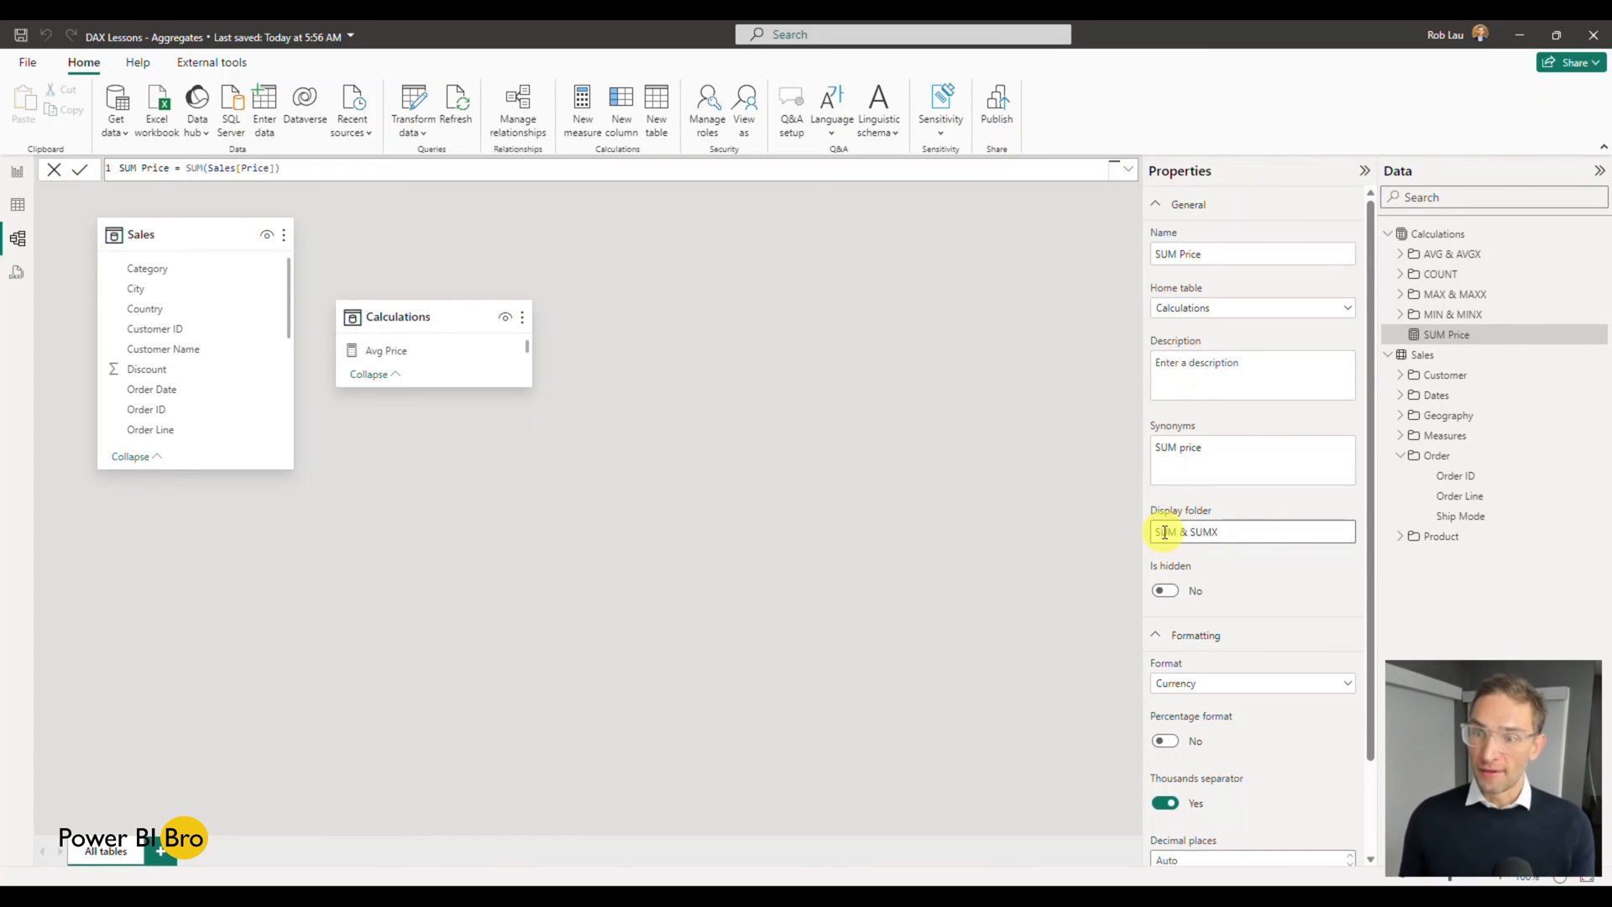
click(17, 185)
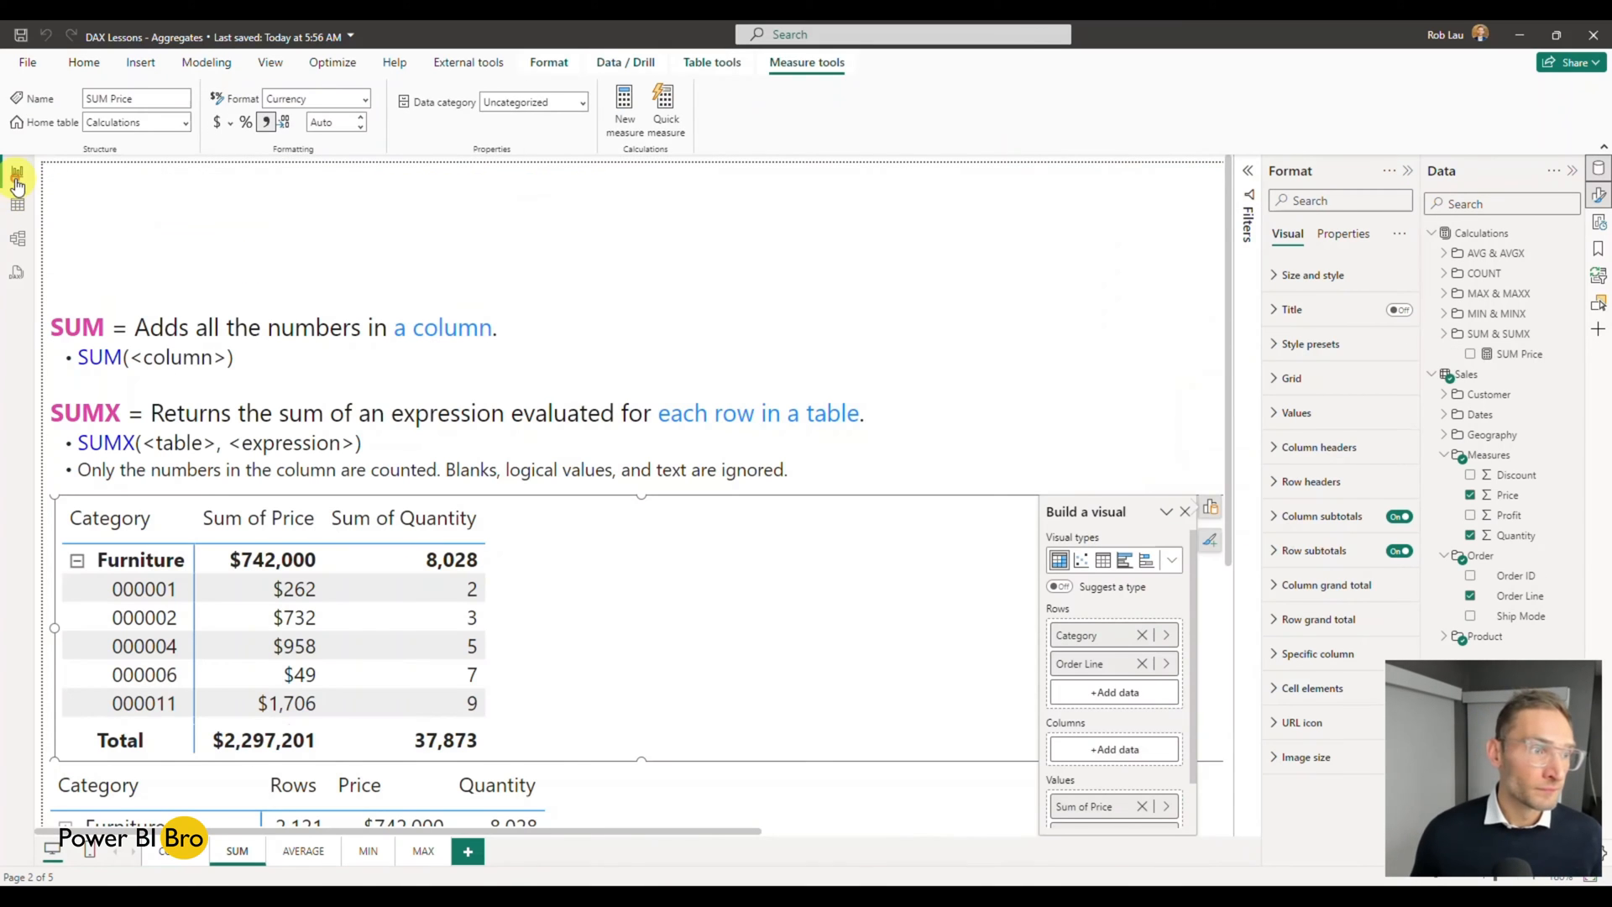
Add the SUM Price measure to the selected matrix
click(84, 62)
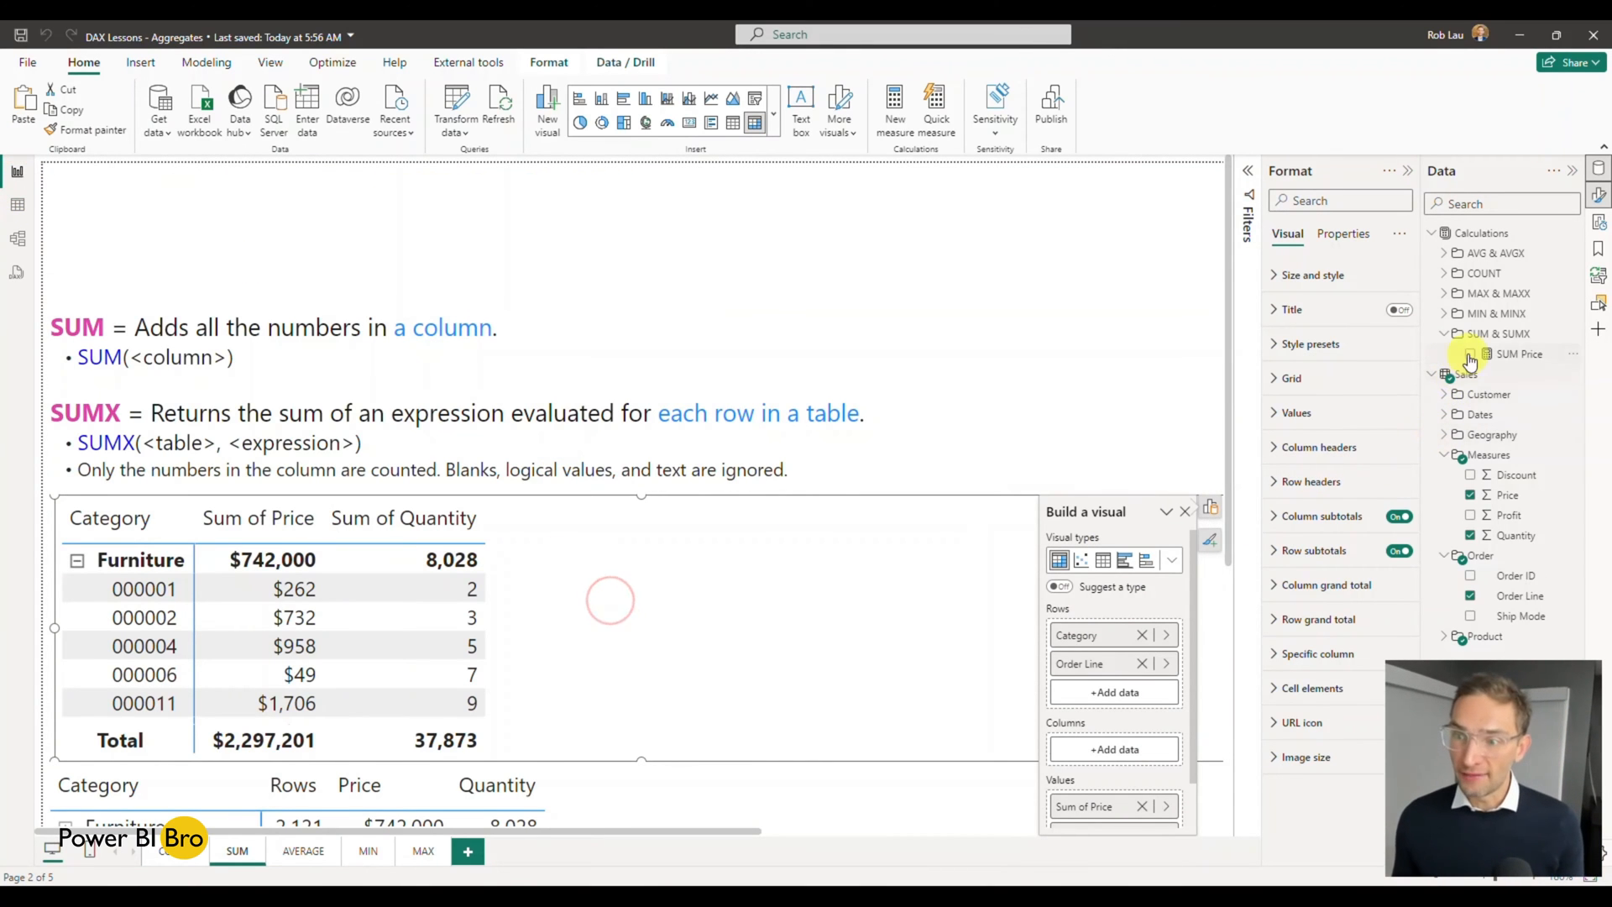
click(1471, 354)
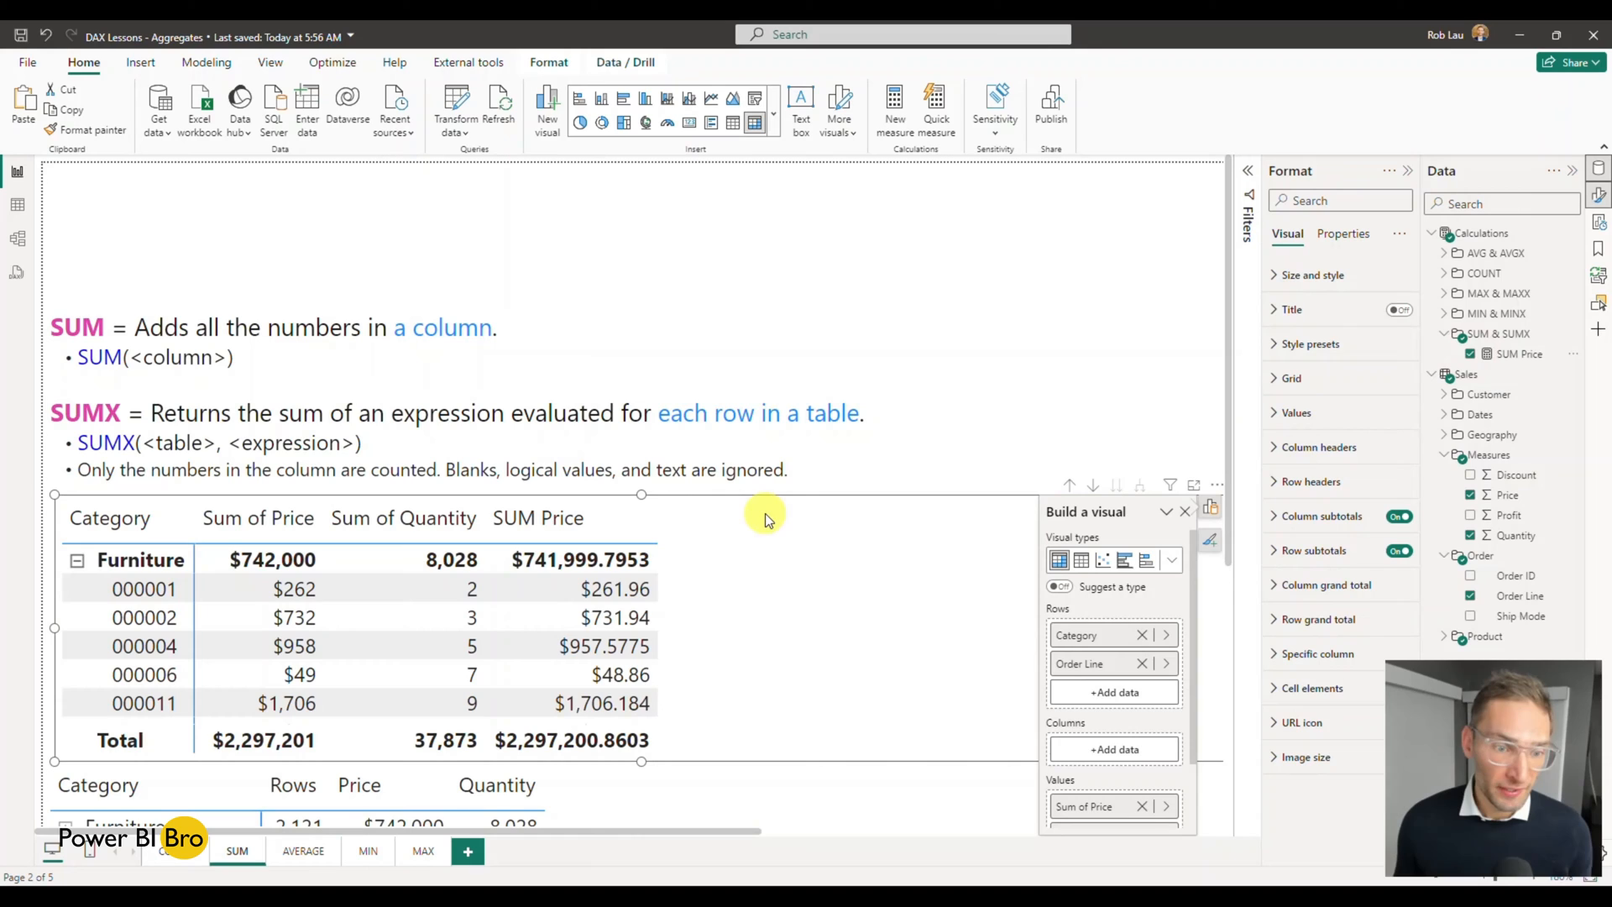
mouse_move(1518, 386)
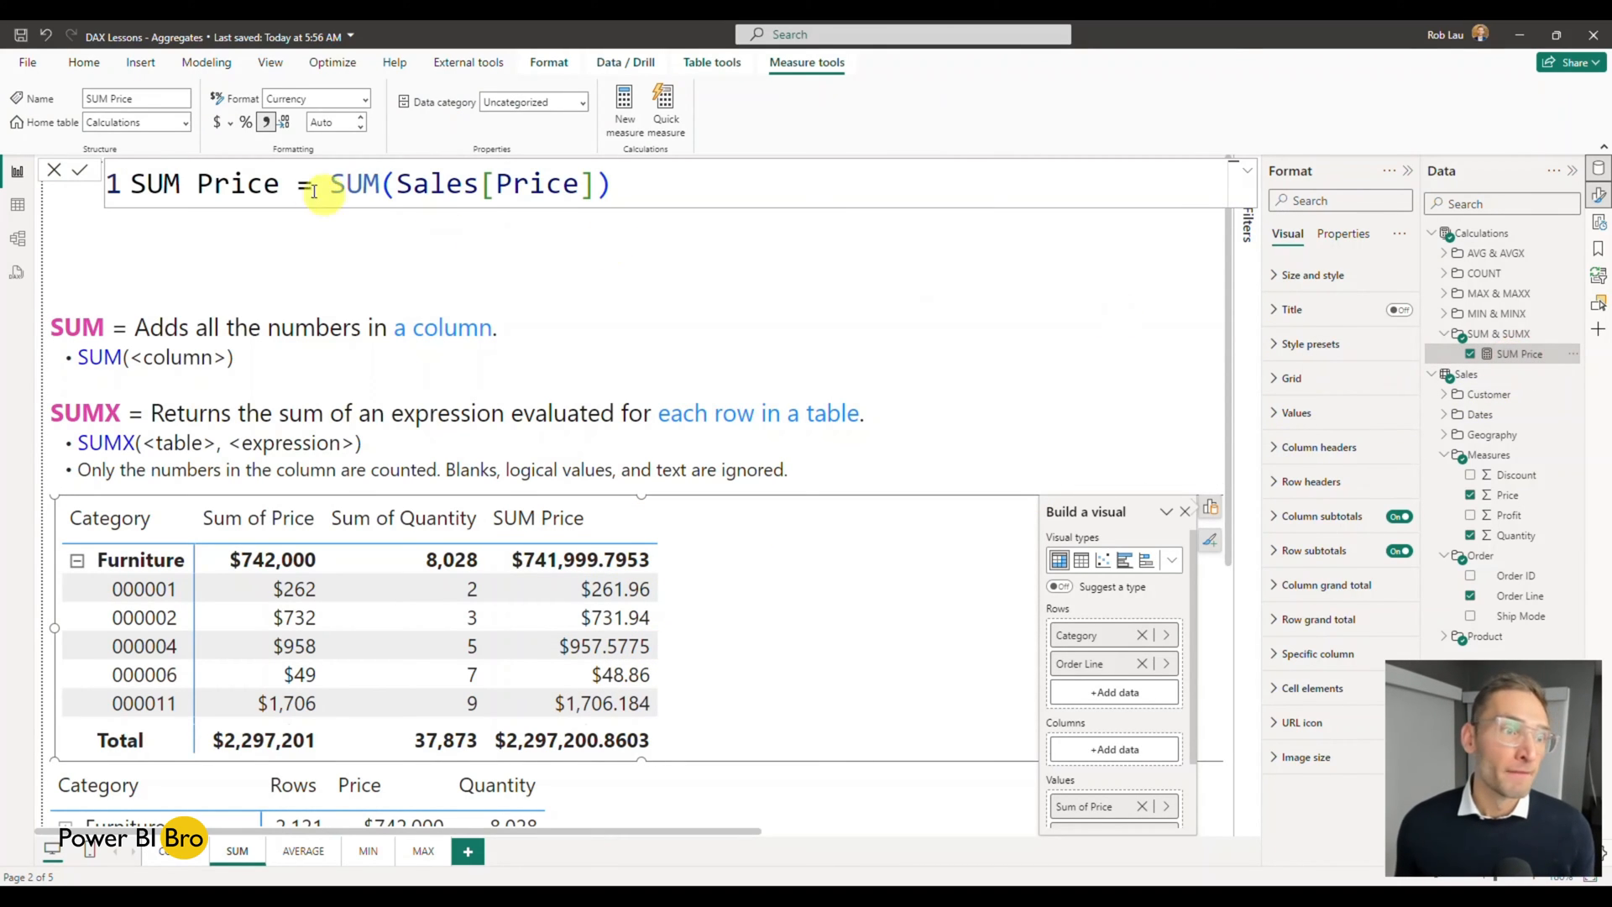
mouse_move(334, 120)
text(0)
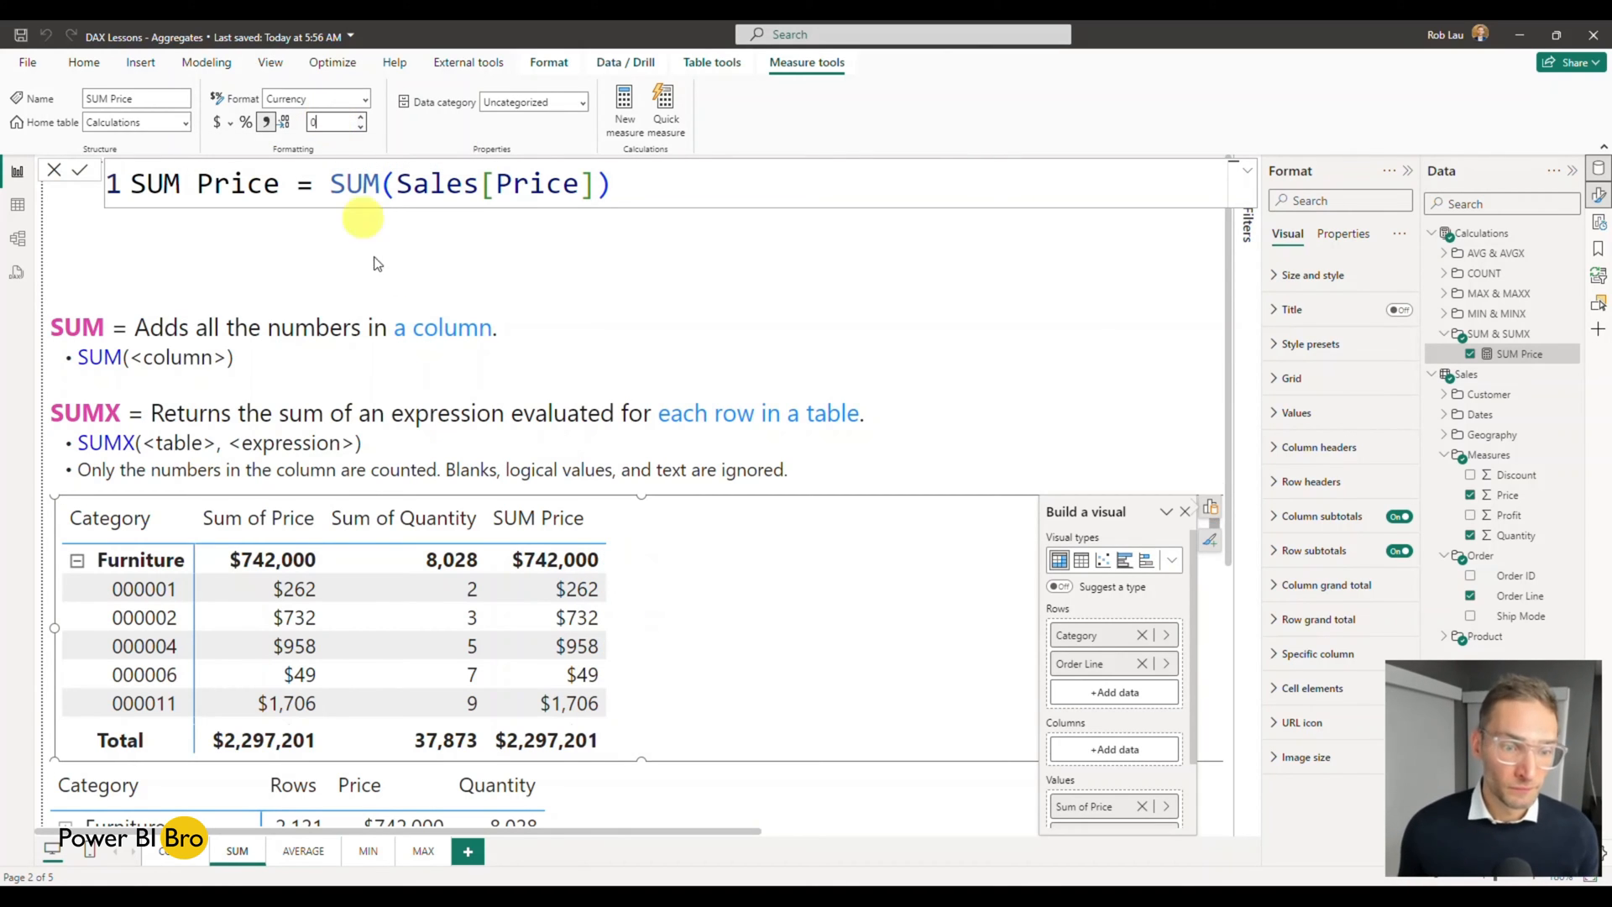
mouse_move(494, 482)
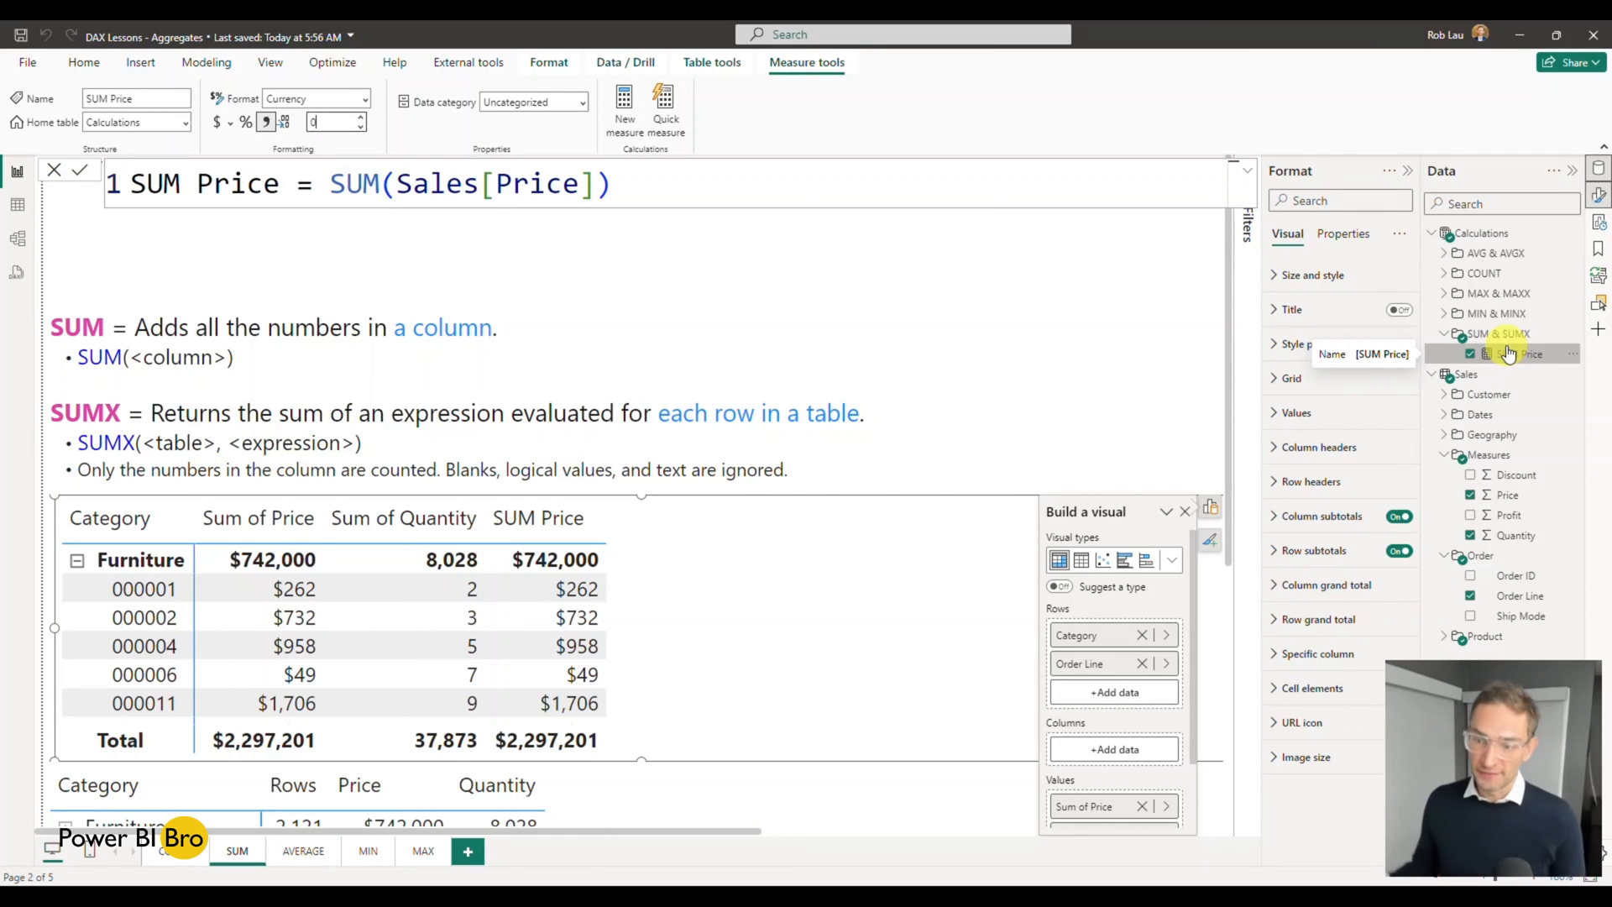
mouse_move(1529, 354)
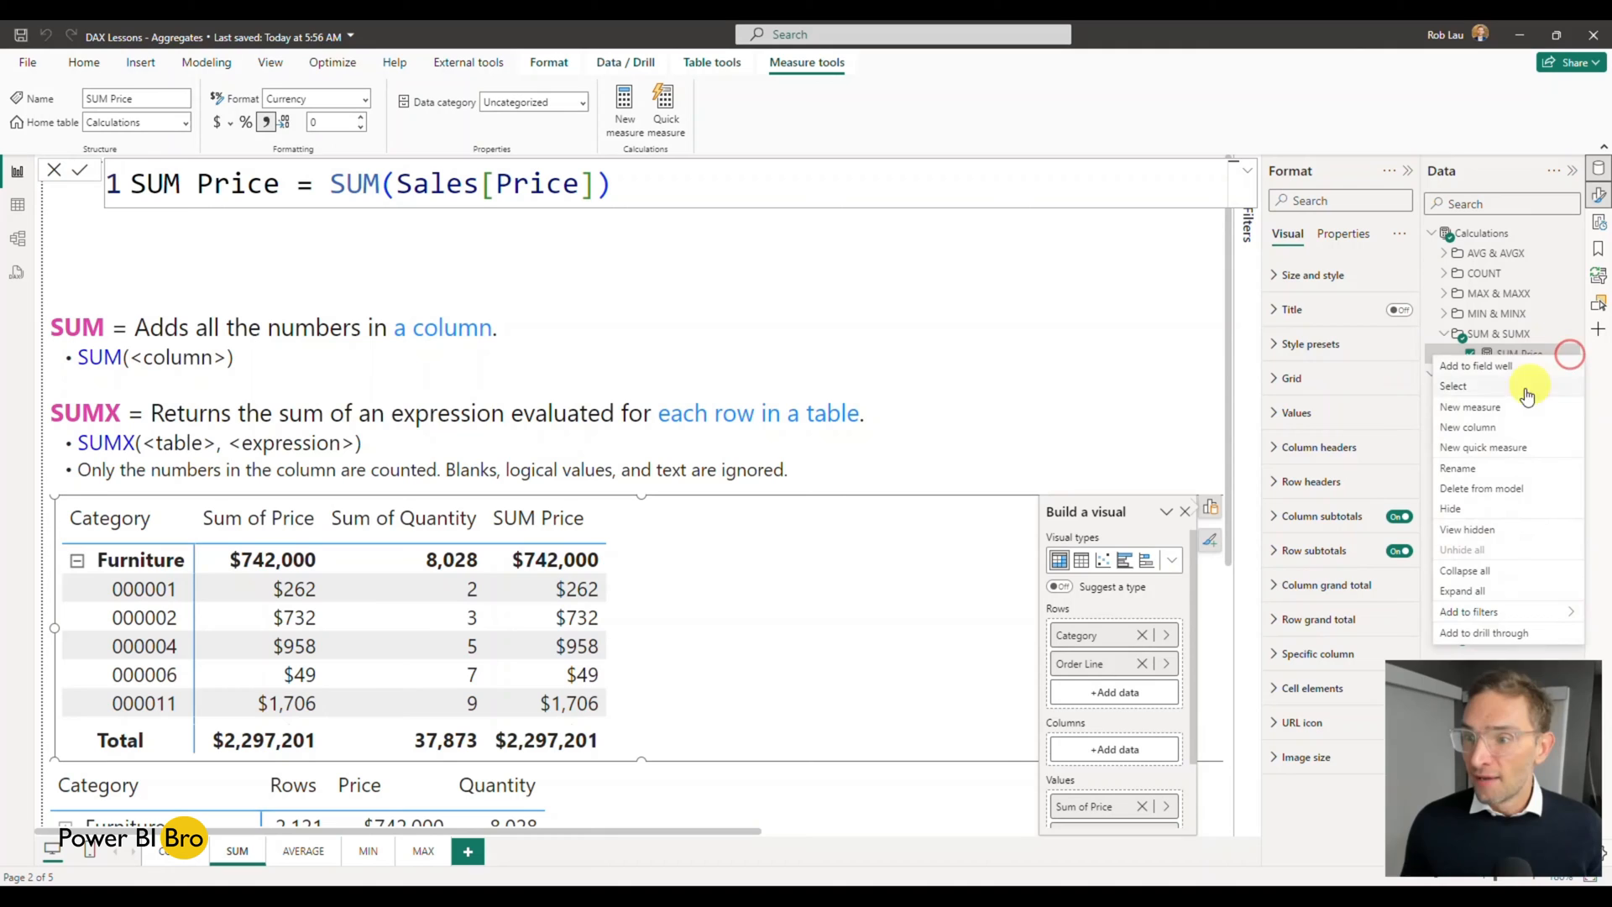
Start a new measure SUMX Price = SUMX( with the Sales table as first argument
click(1469, 406)
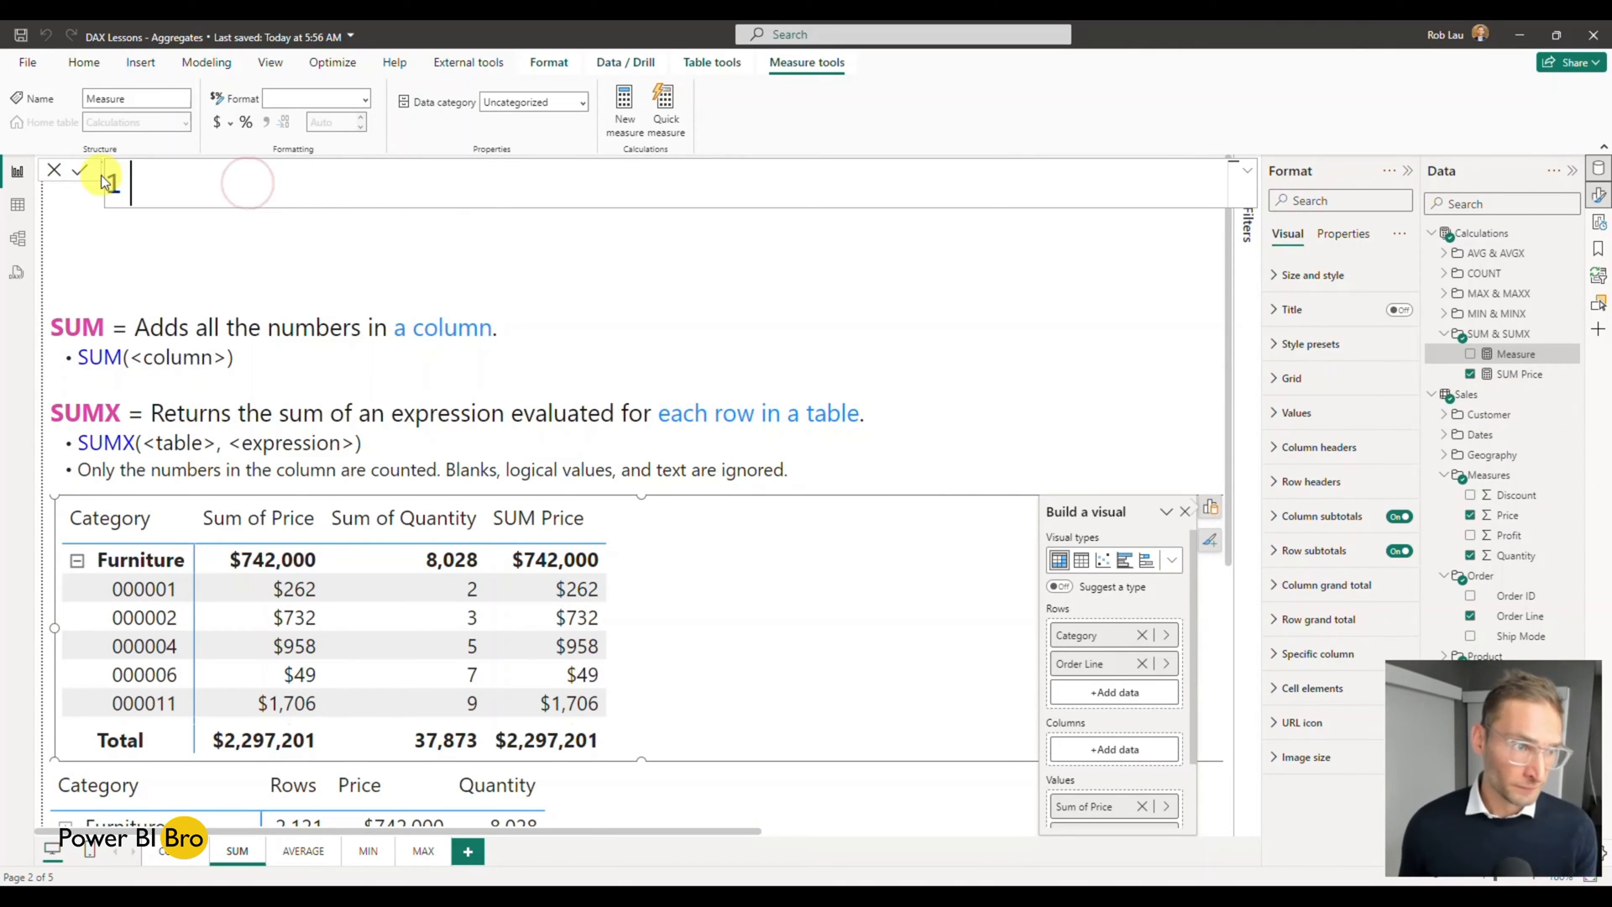
text(SUMX Pri)
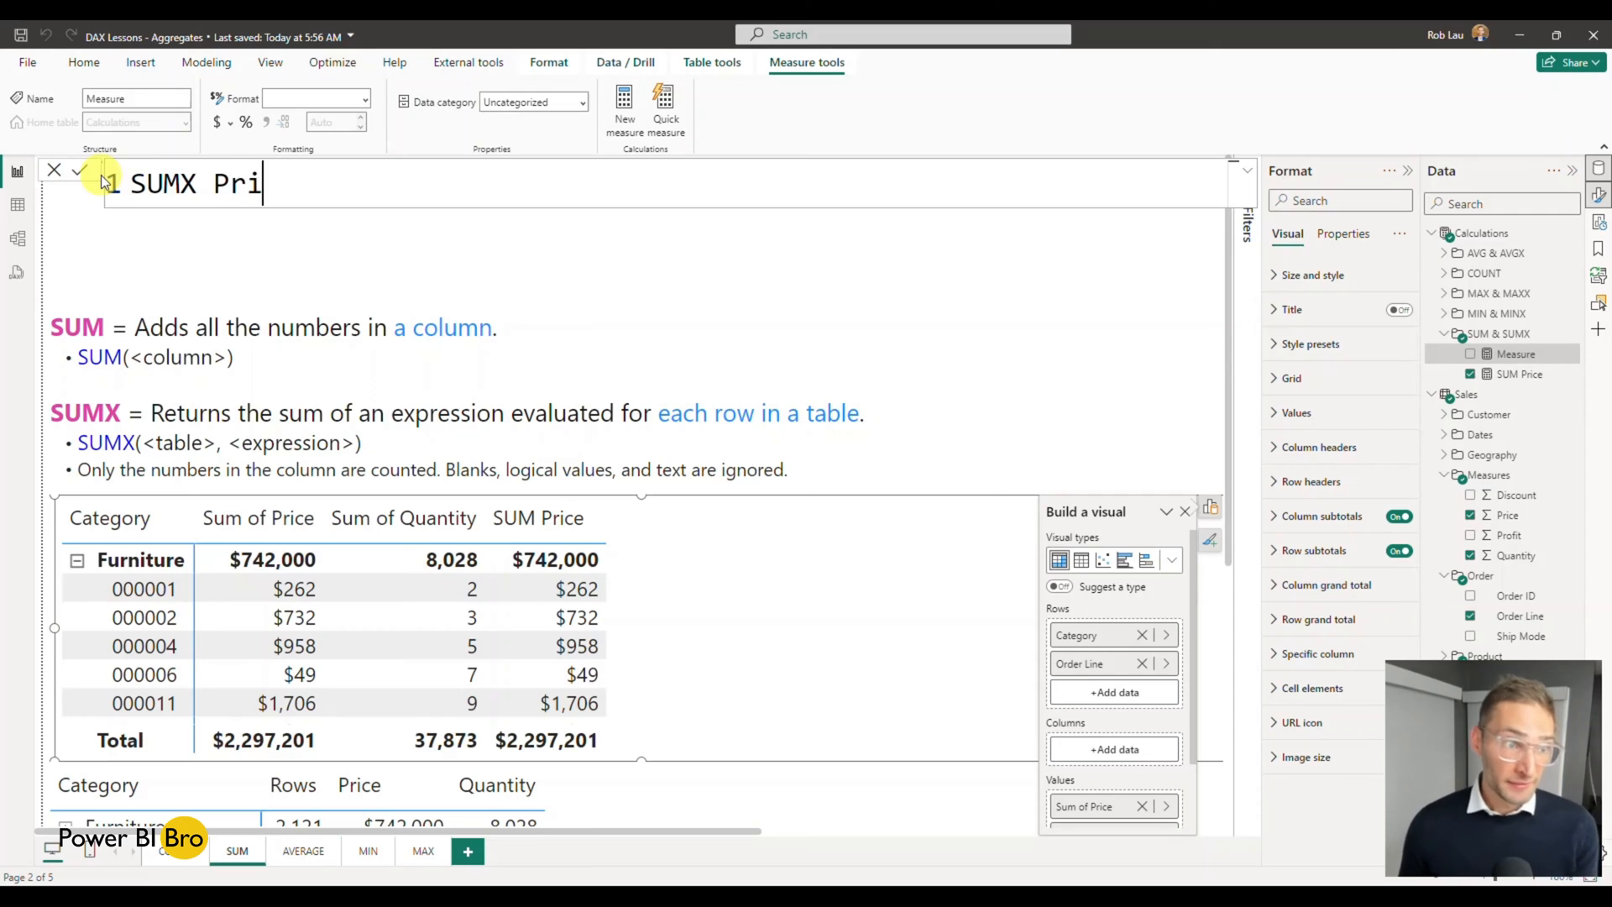
text(ce)
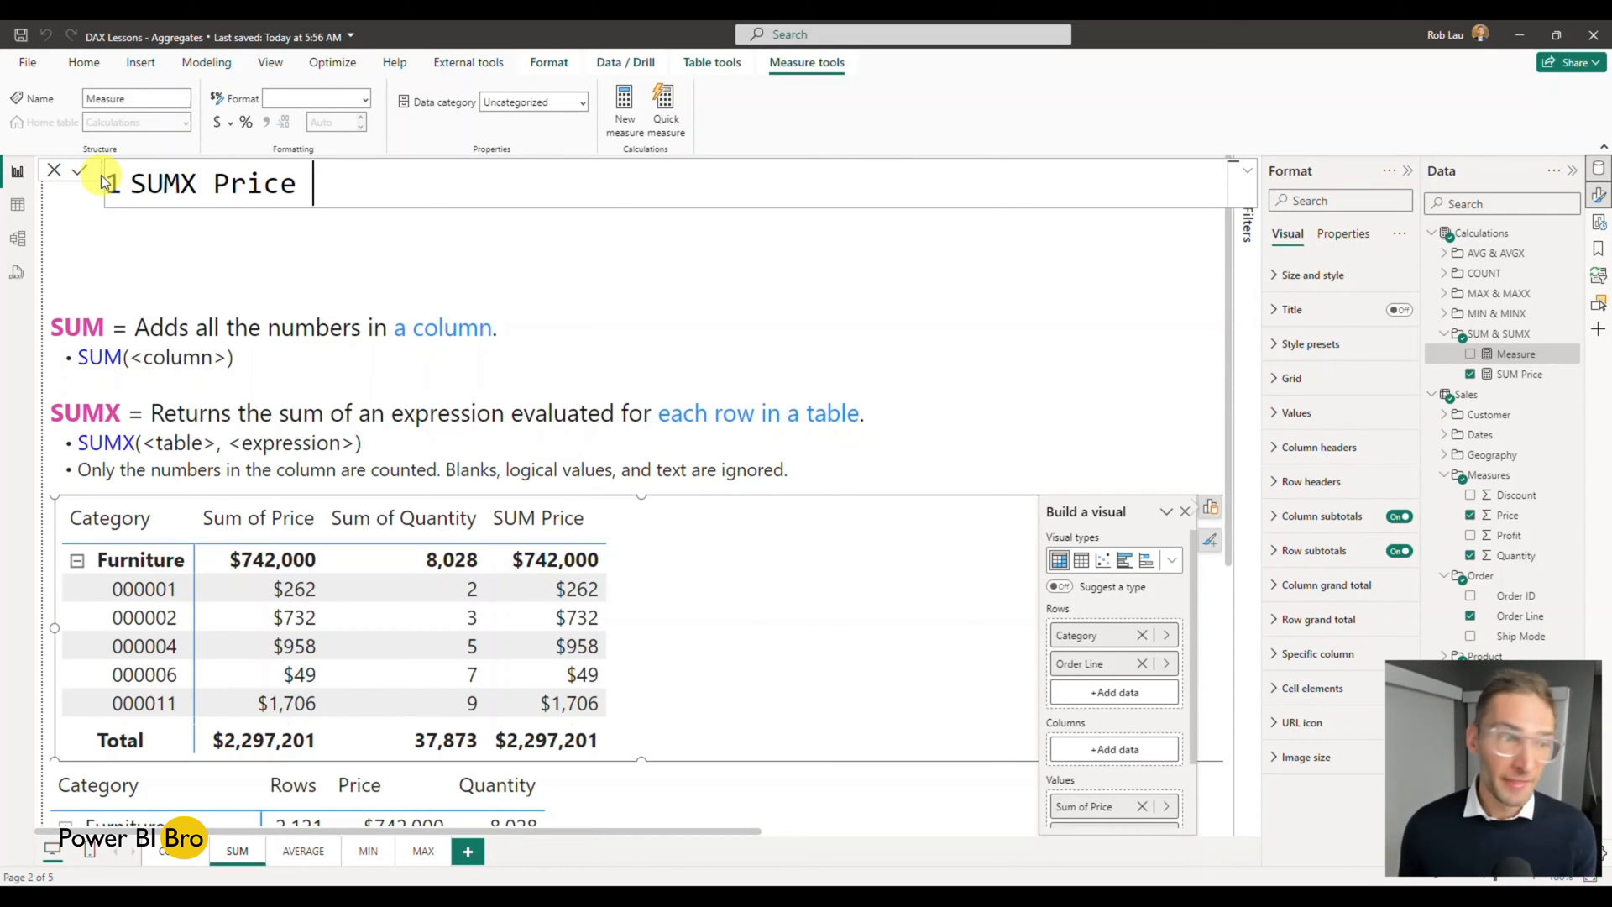
text(=)
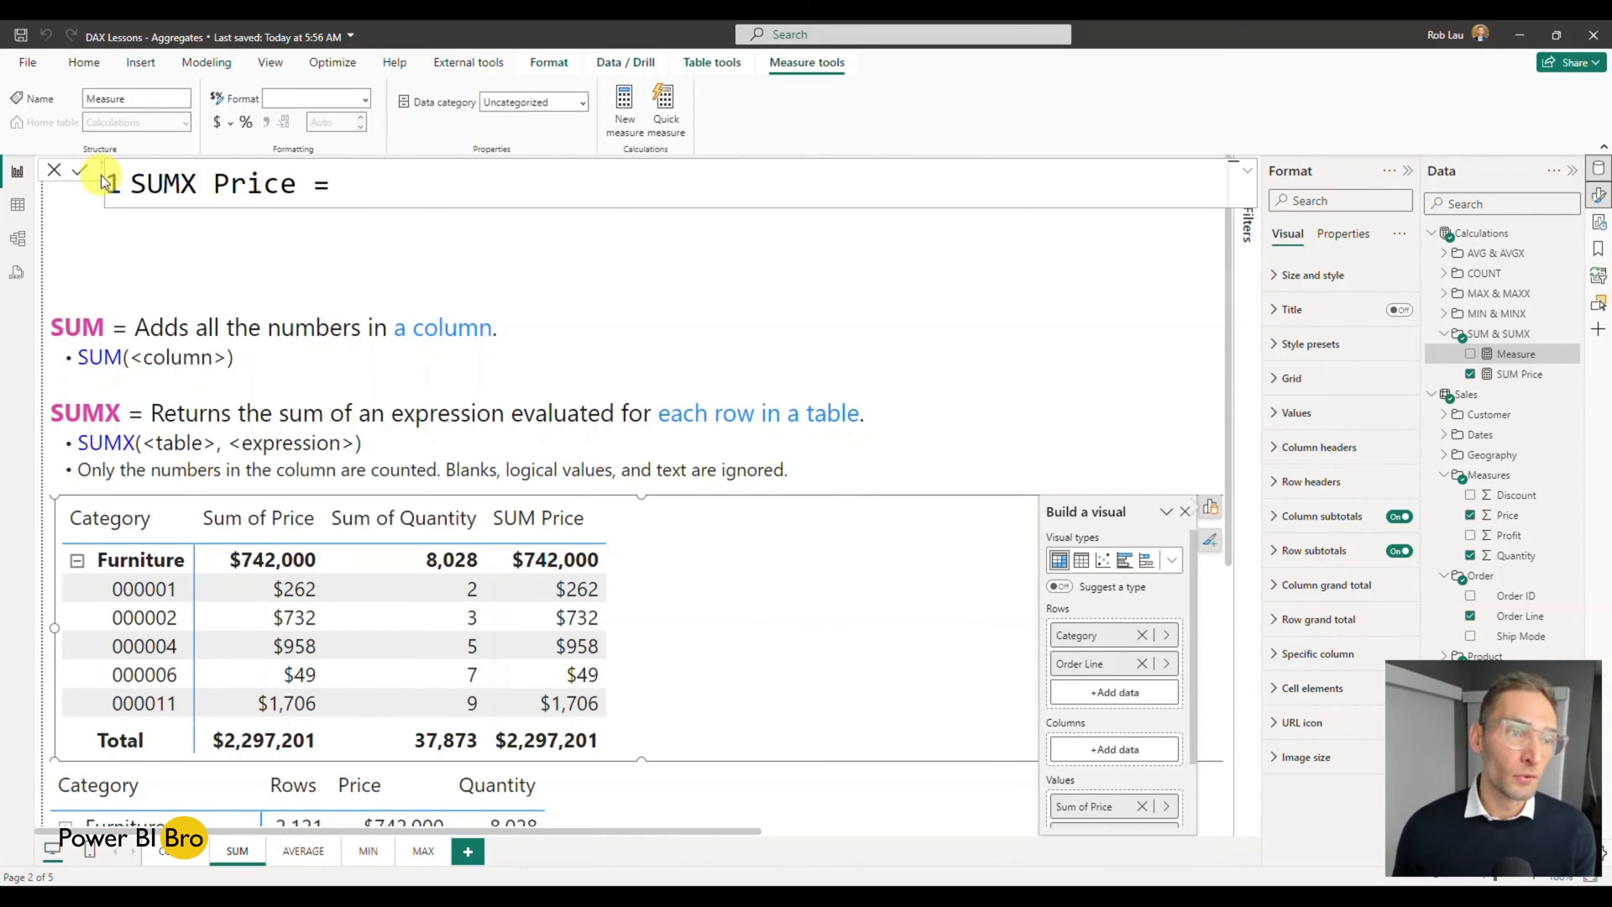
text(SUMX()
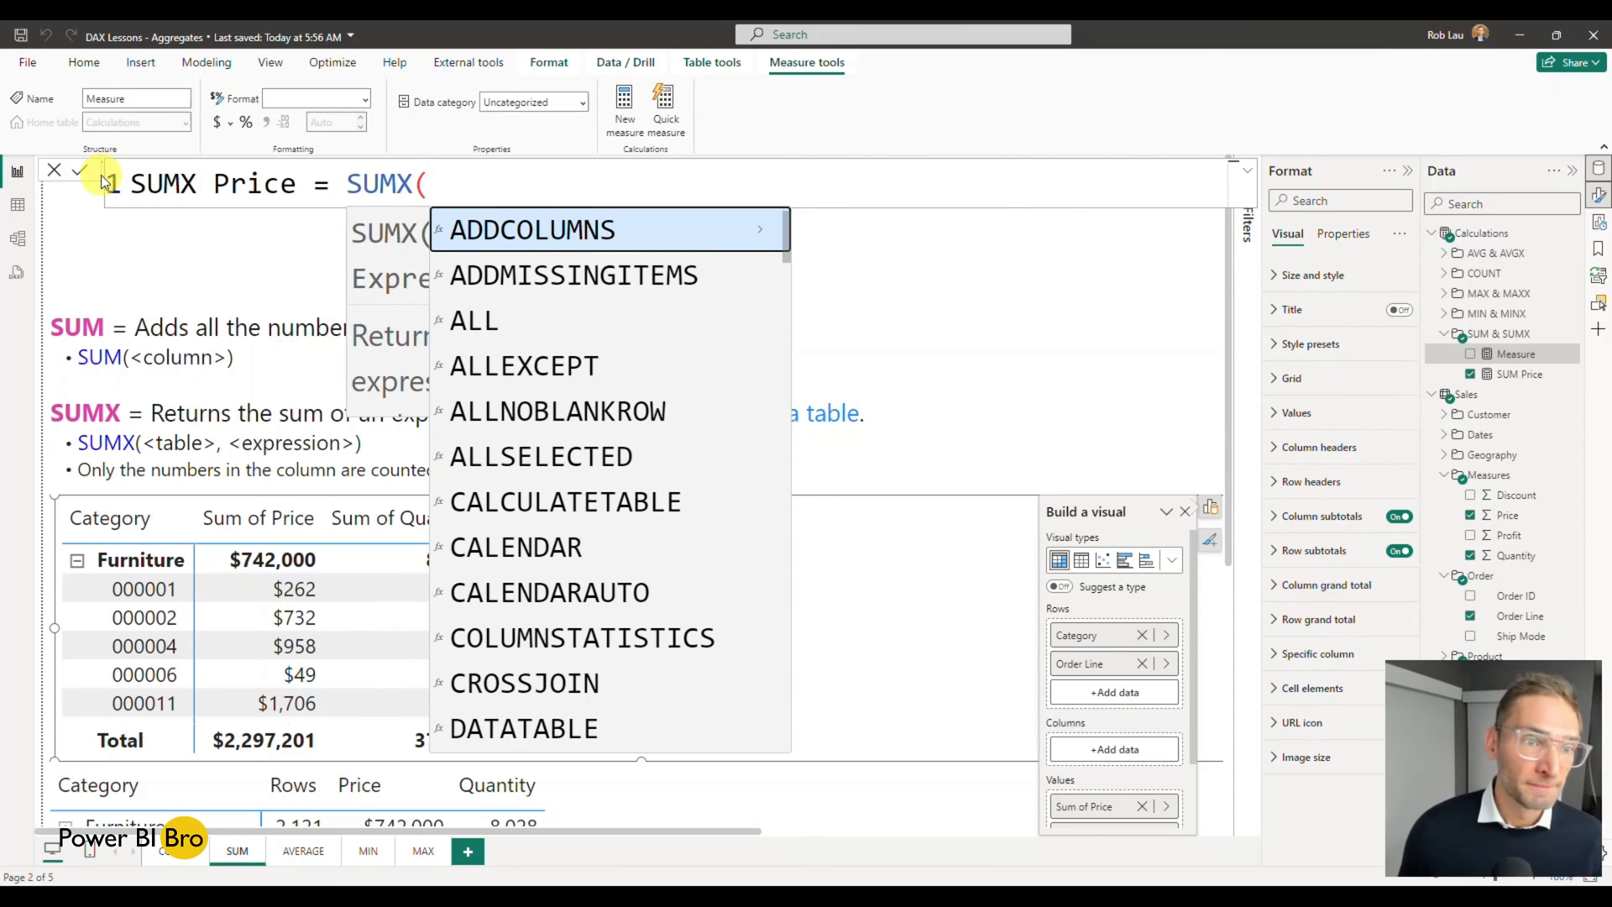
text(s)
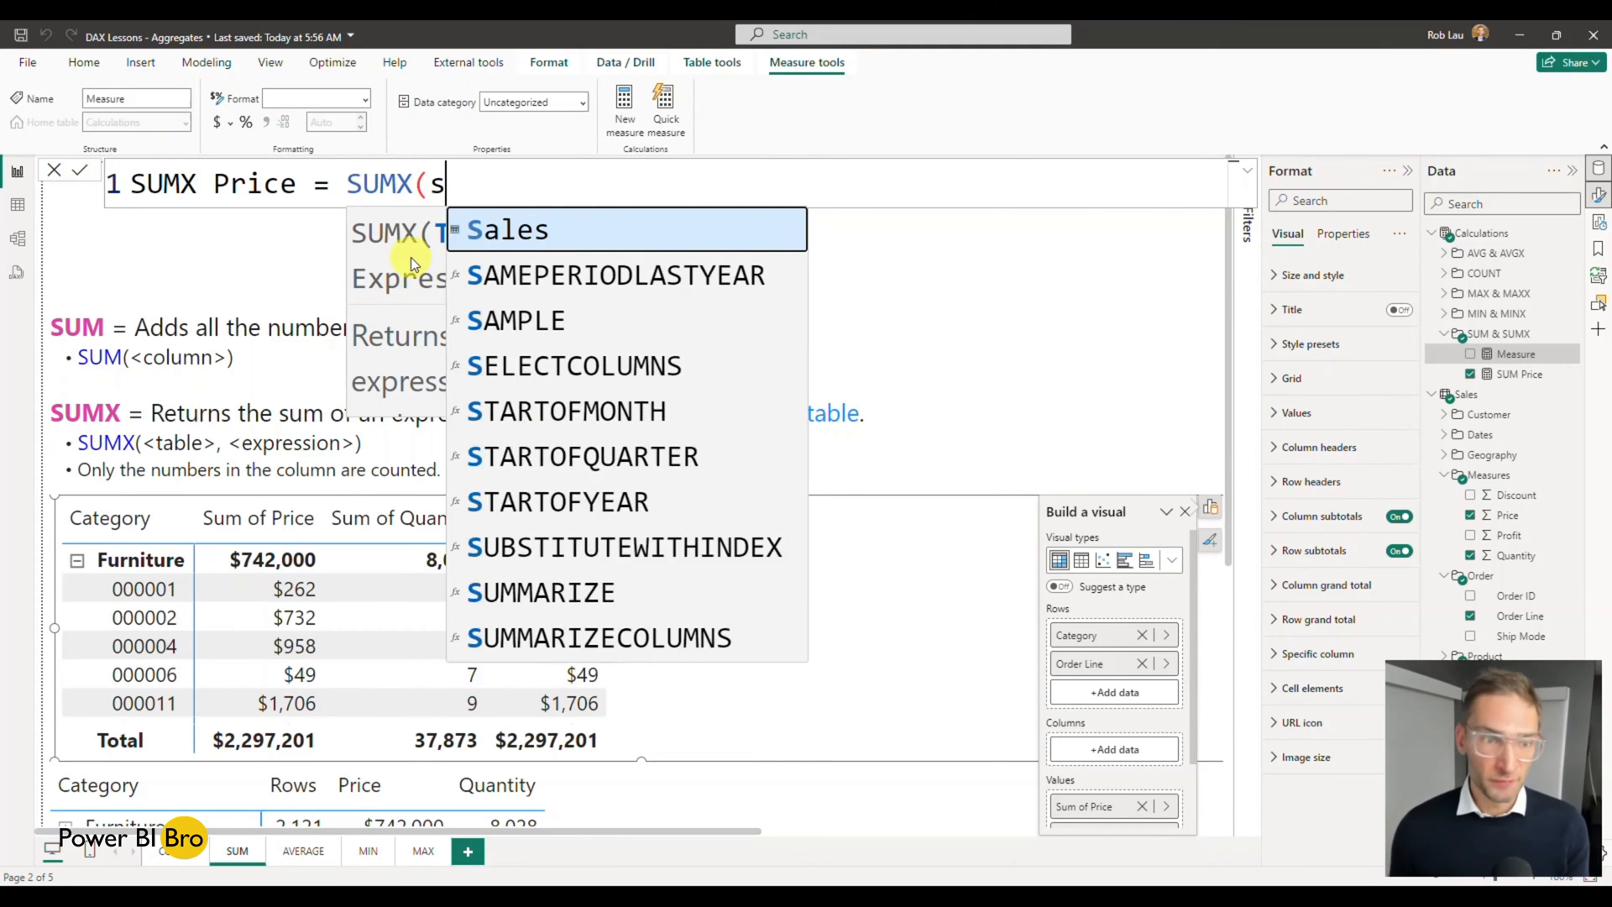
click(508, 230)
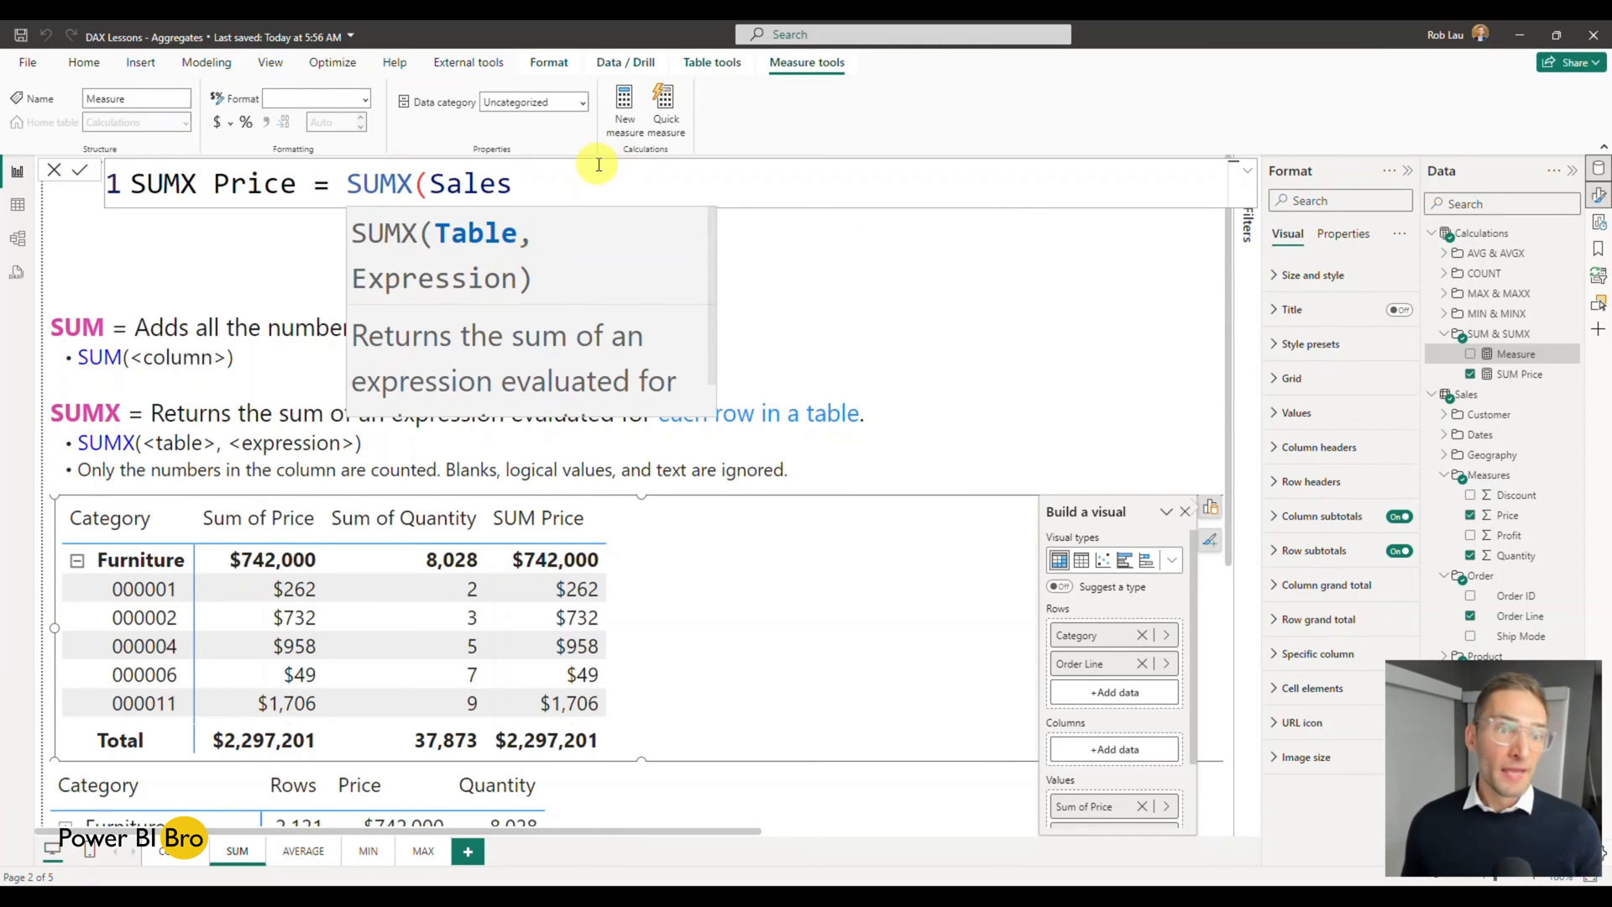
Complete the formula with Sales[Price] and commit the SUMX Price measure
text(,)
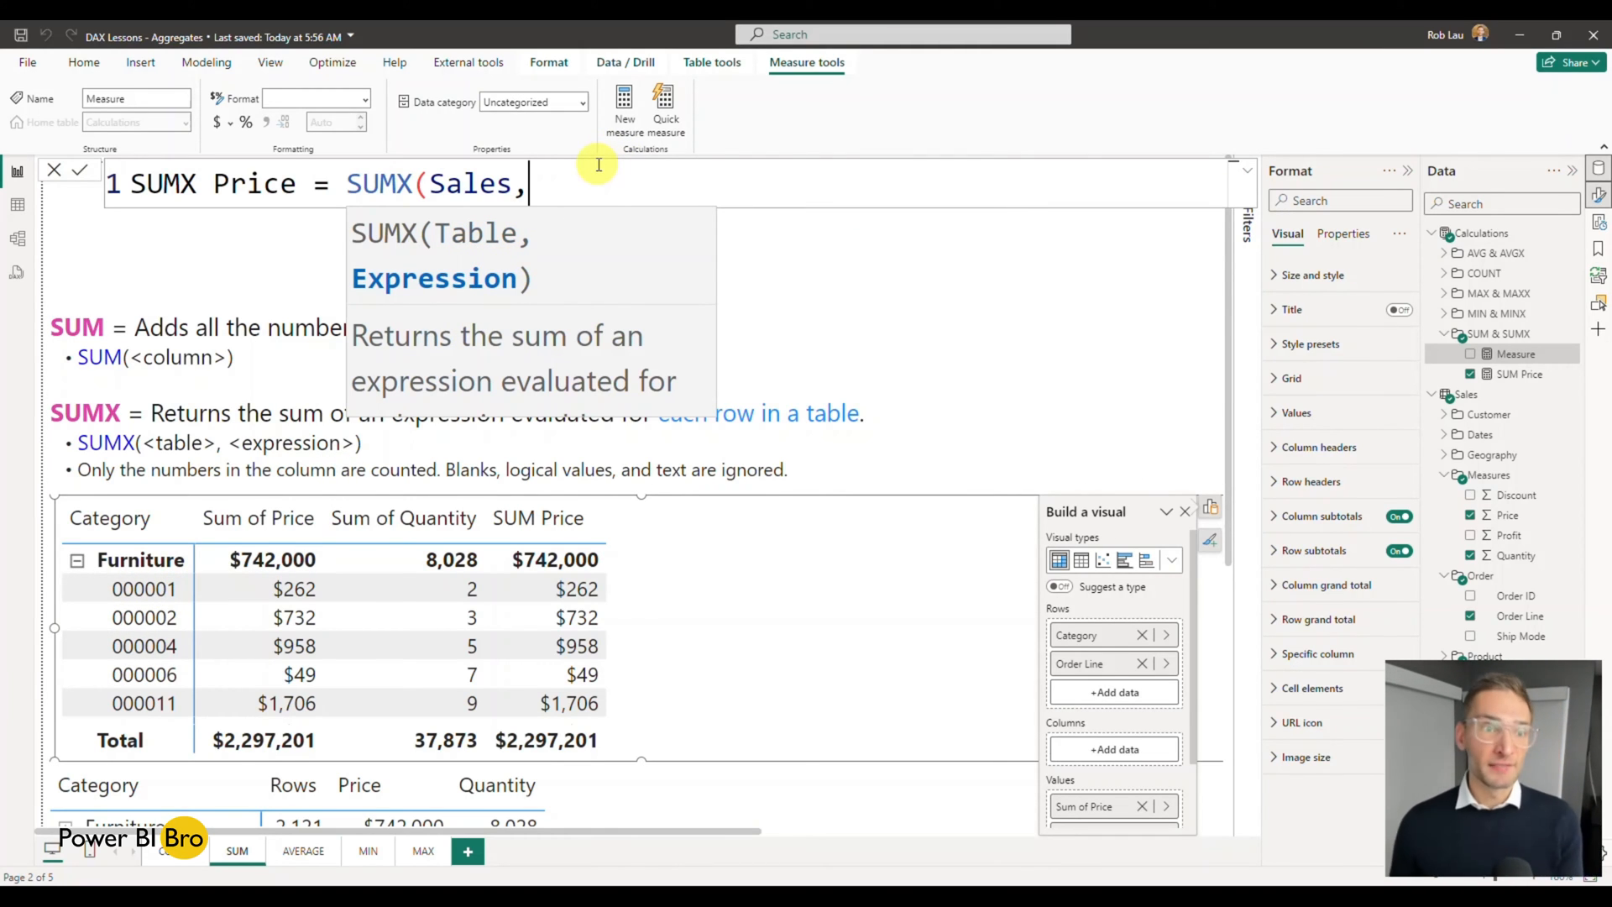
text(pri)
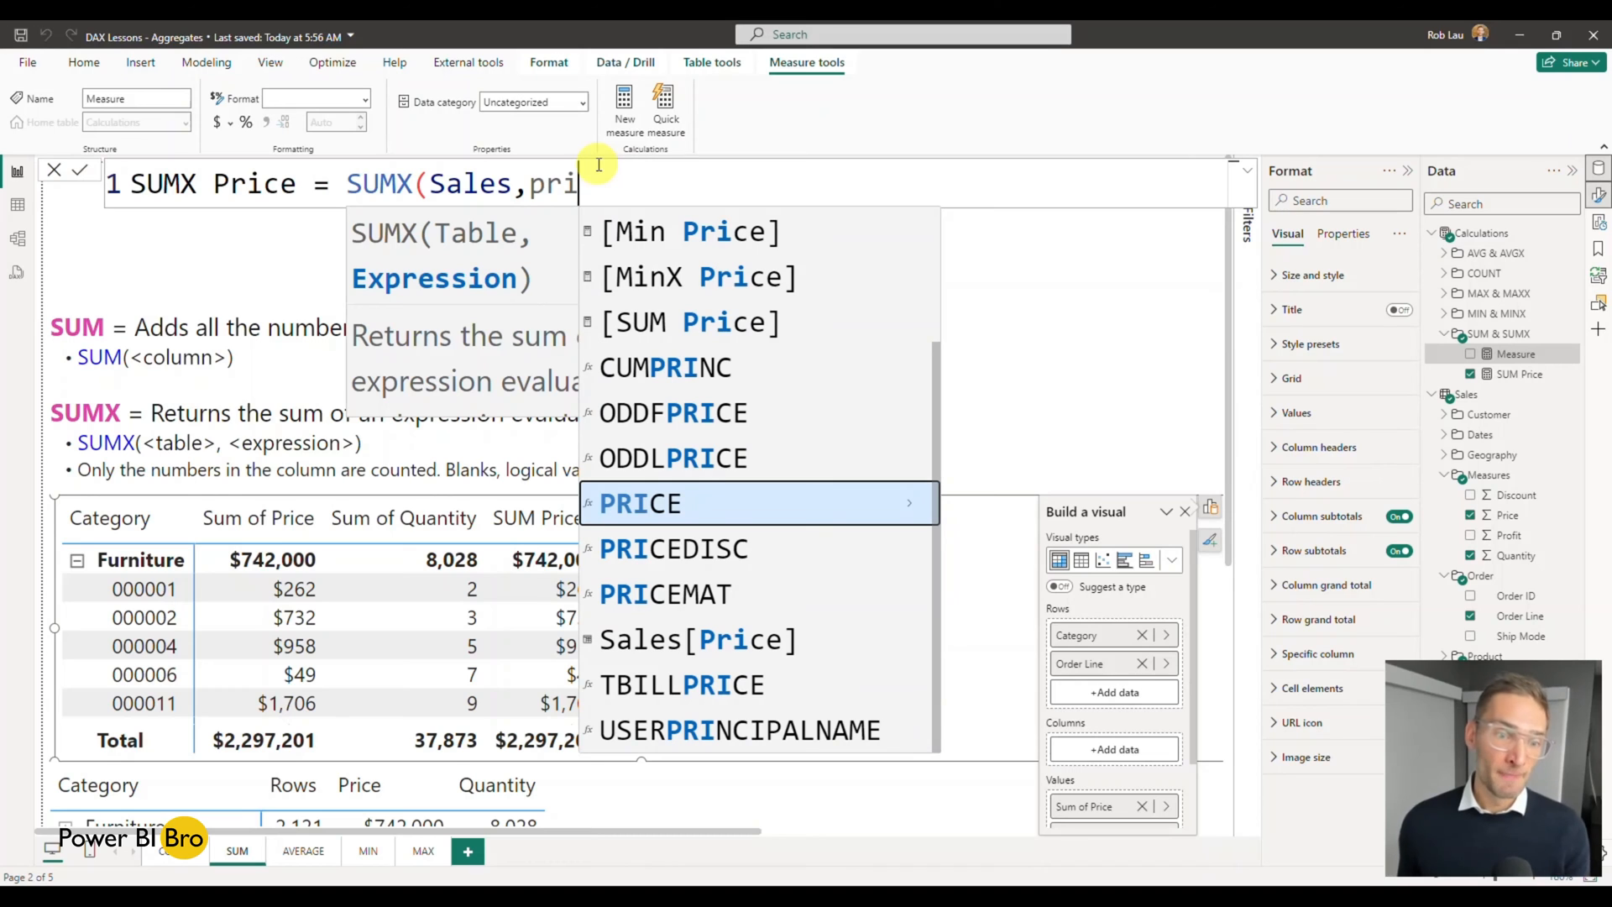
text(C)
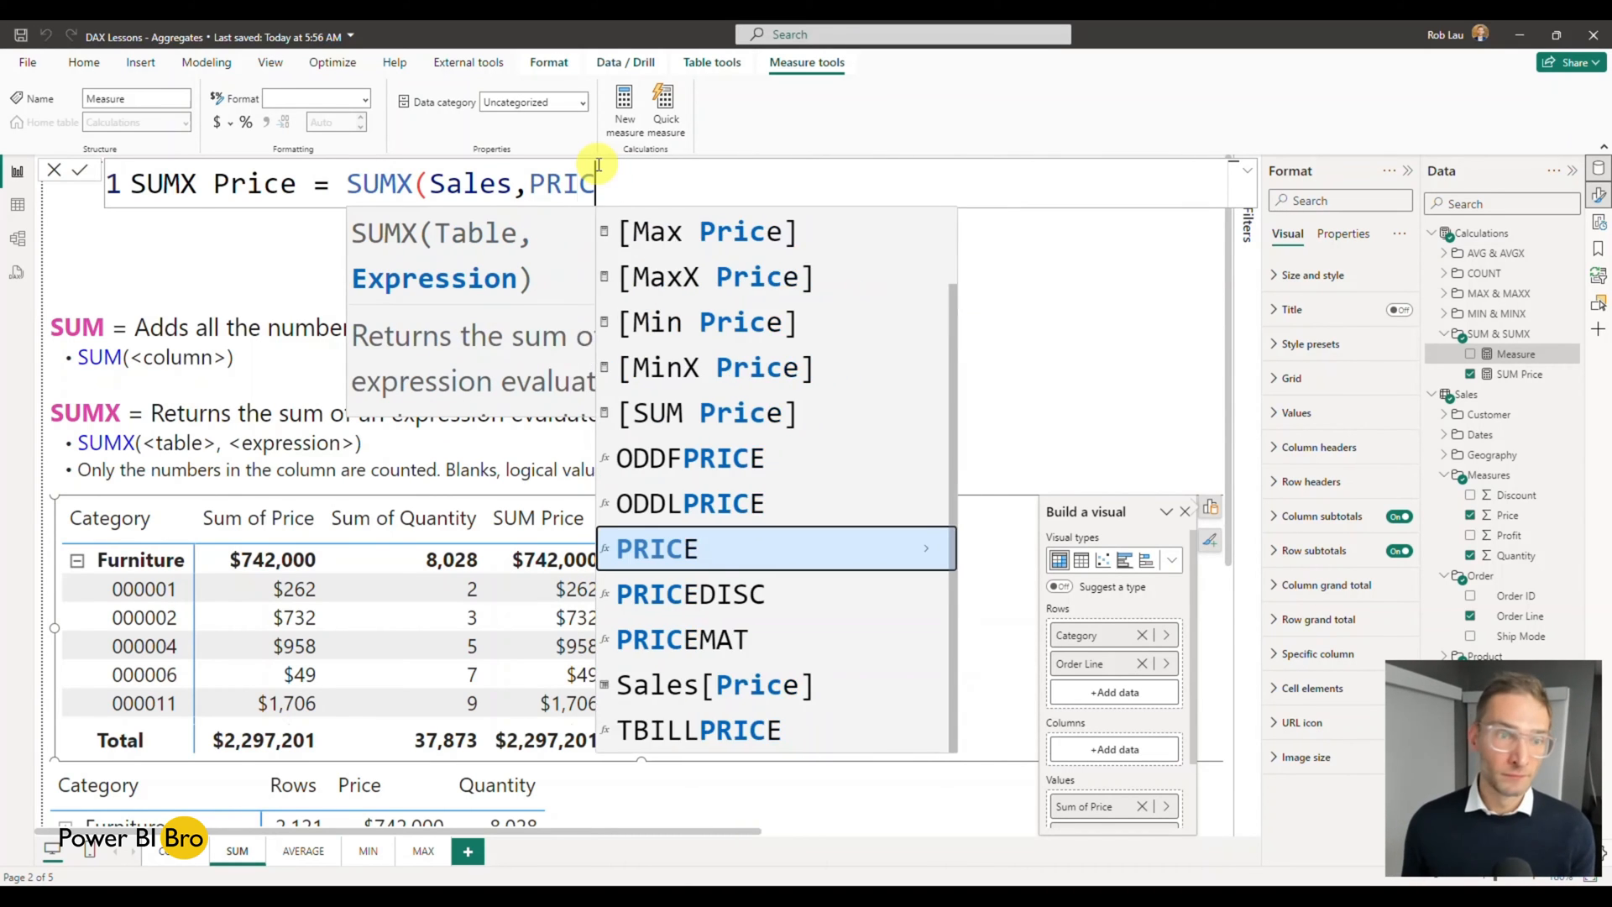
text(sal)
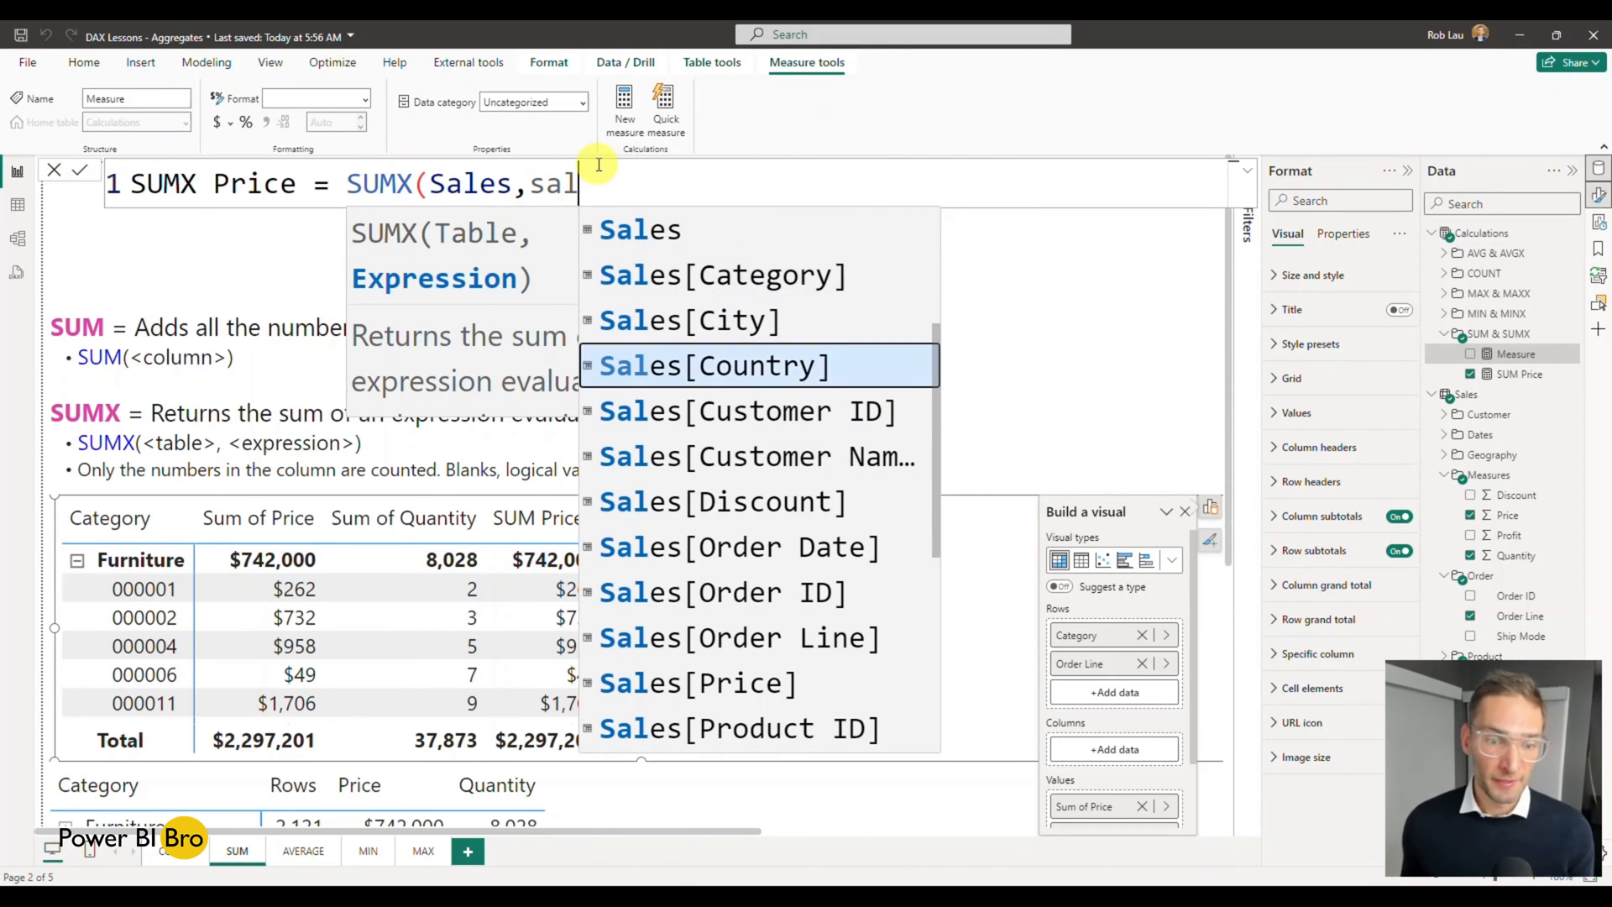
click(699, 684)
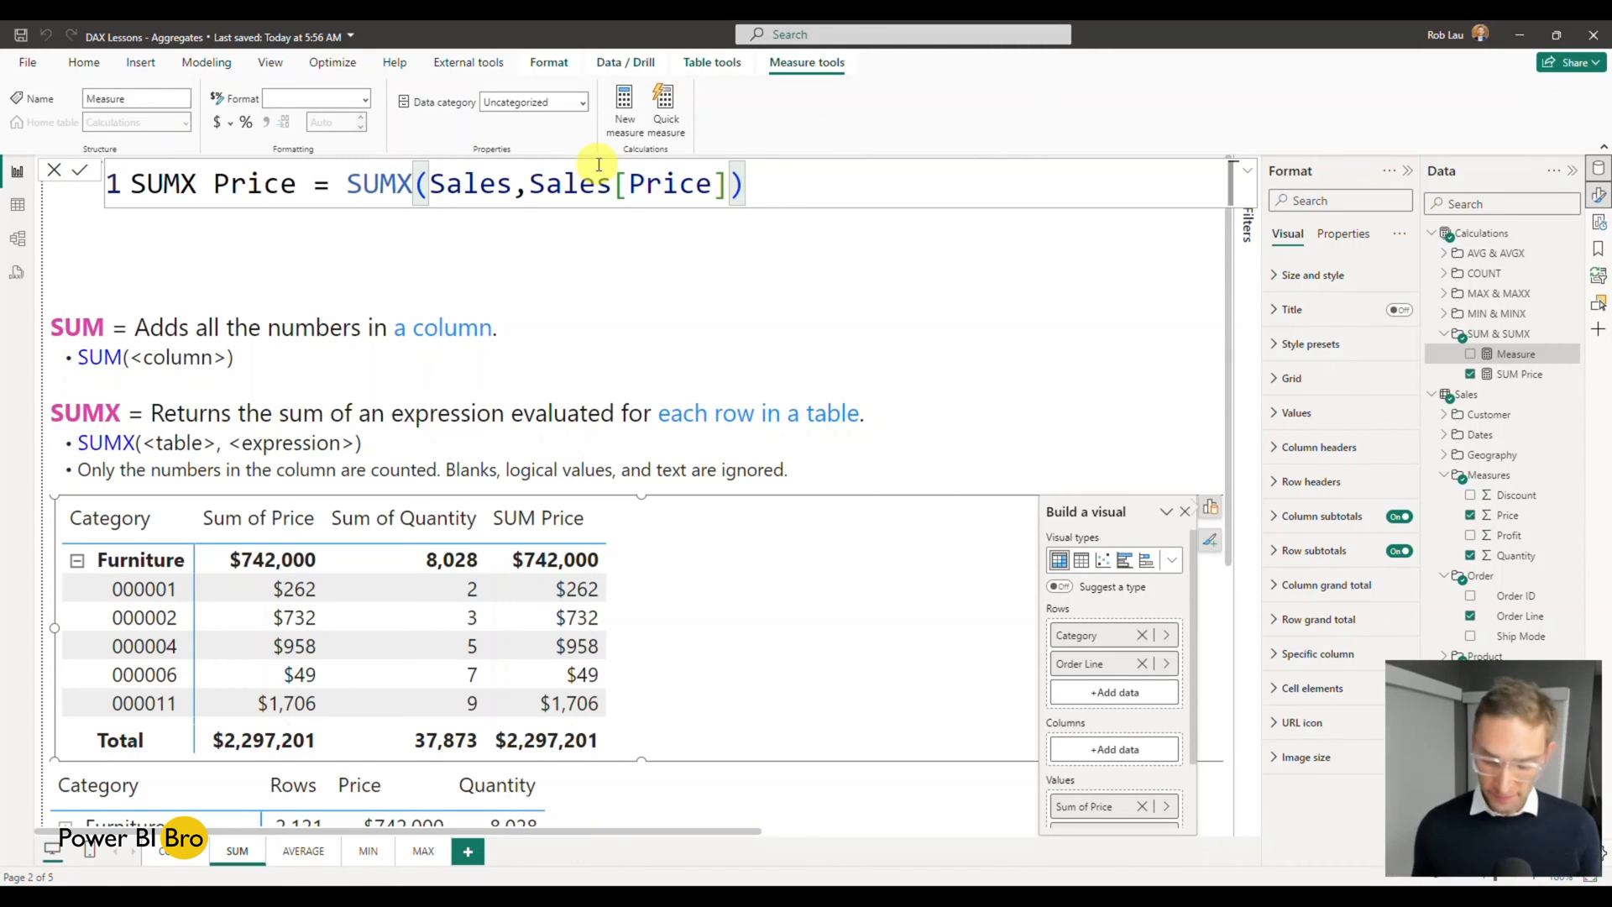
click(1515, 373)
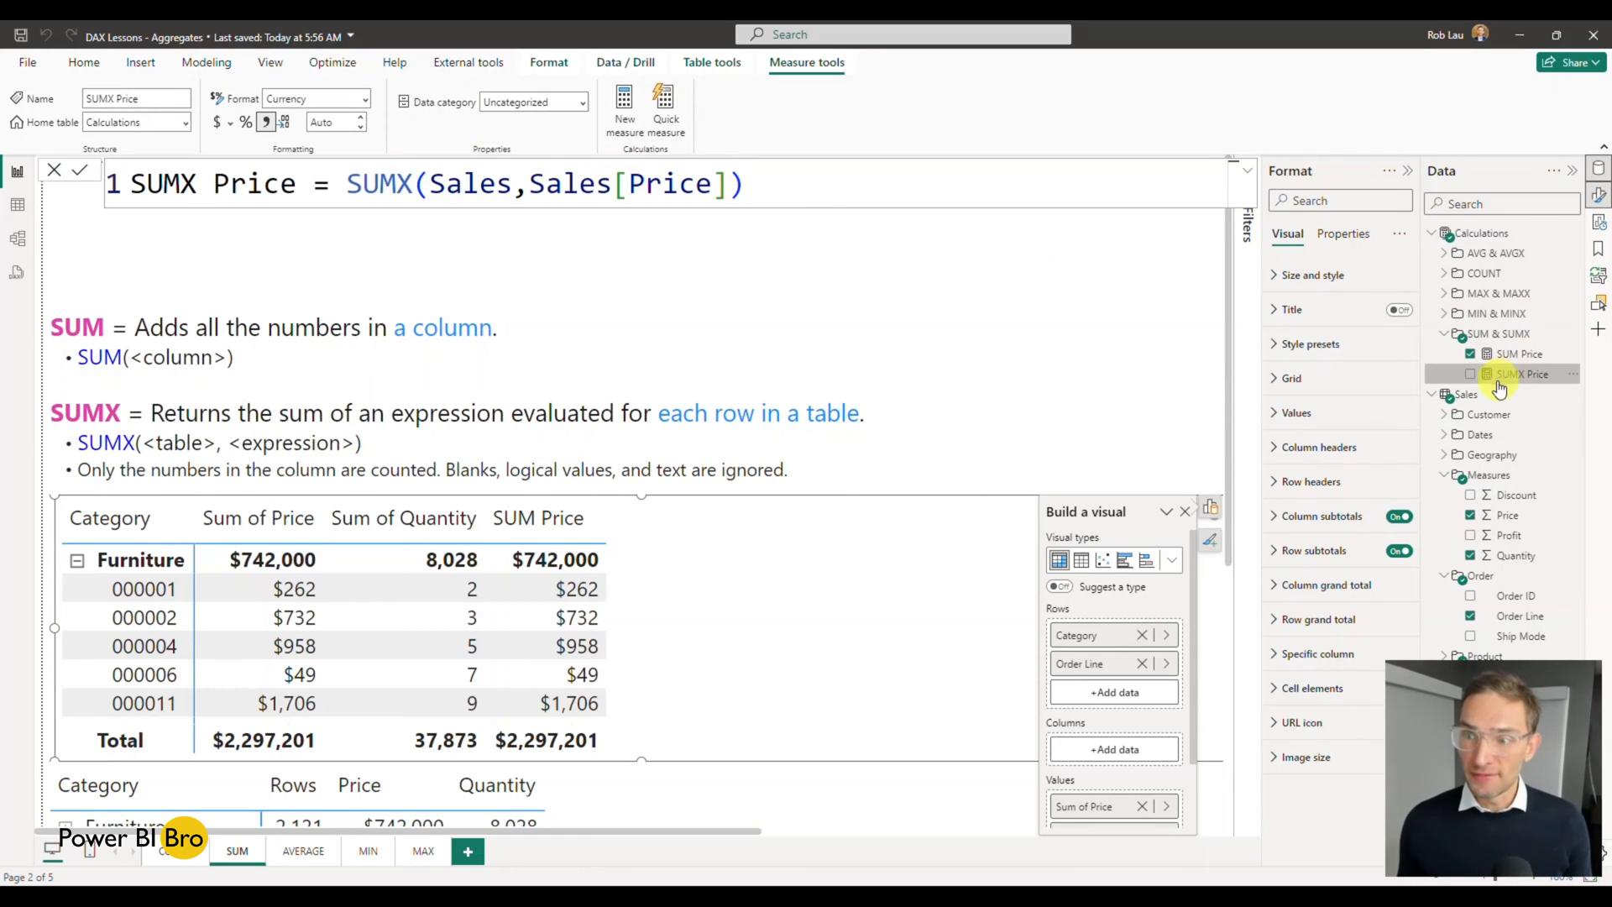
Add SUMX Price to the matrix with zero decimal places
click(1471, 373)
text(0)
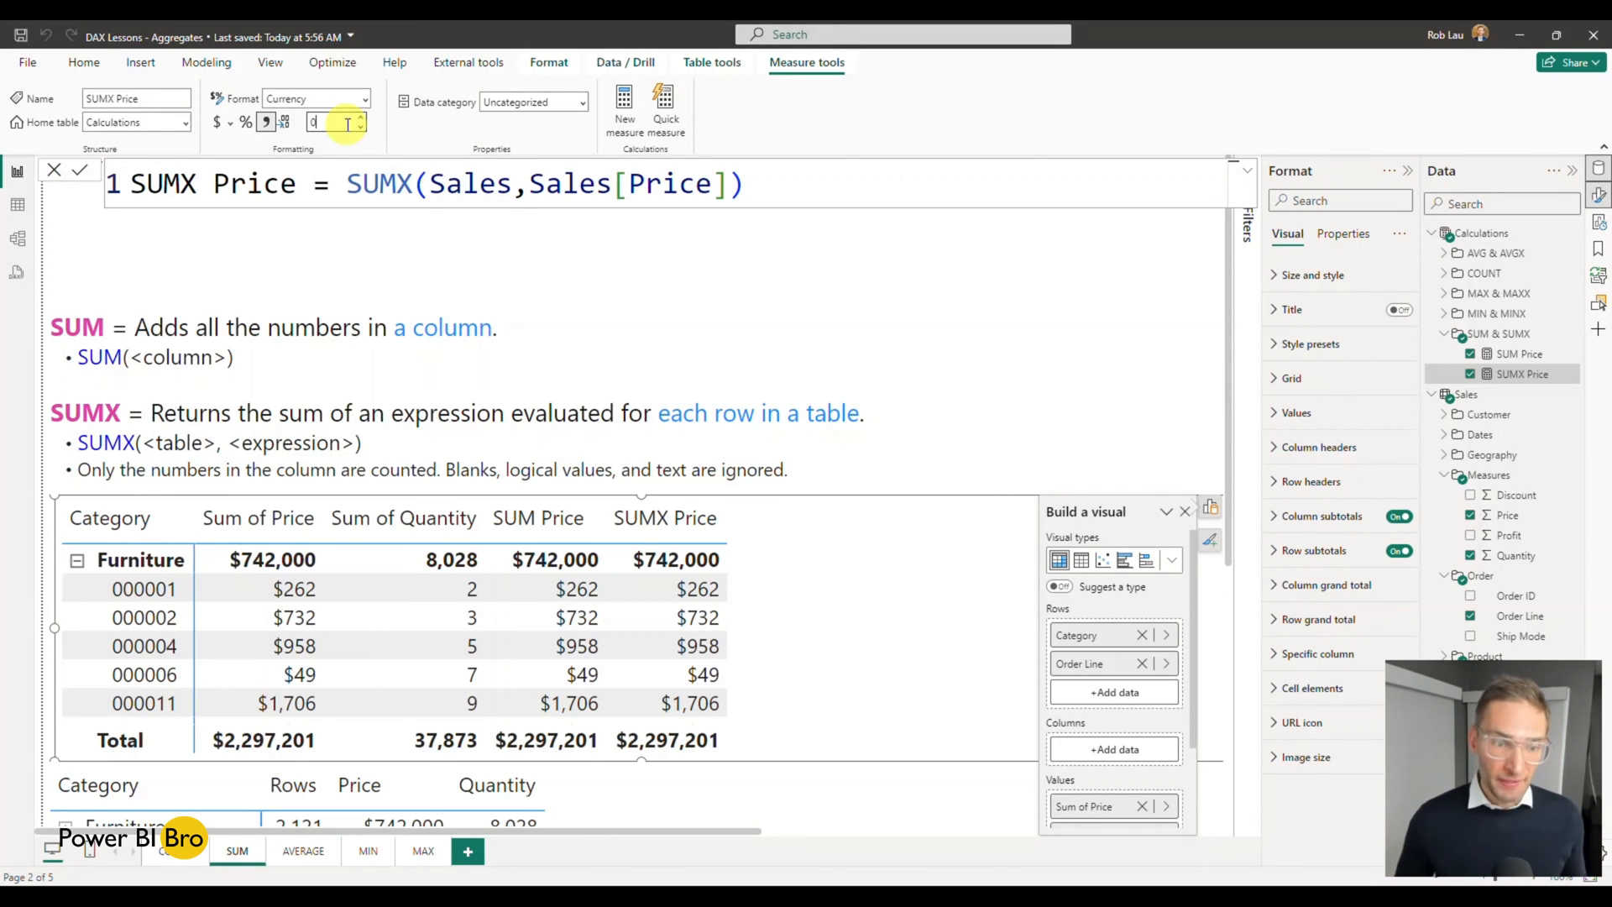
mouse_move(1125, 482)
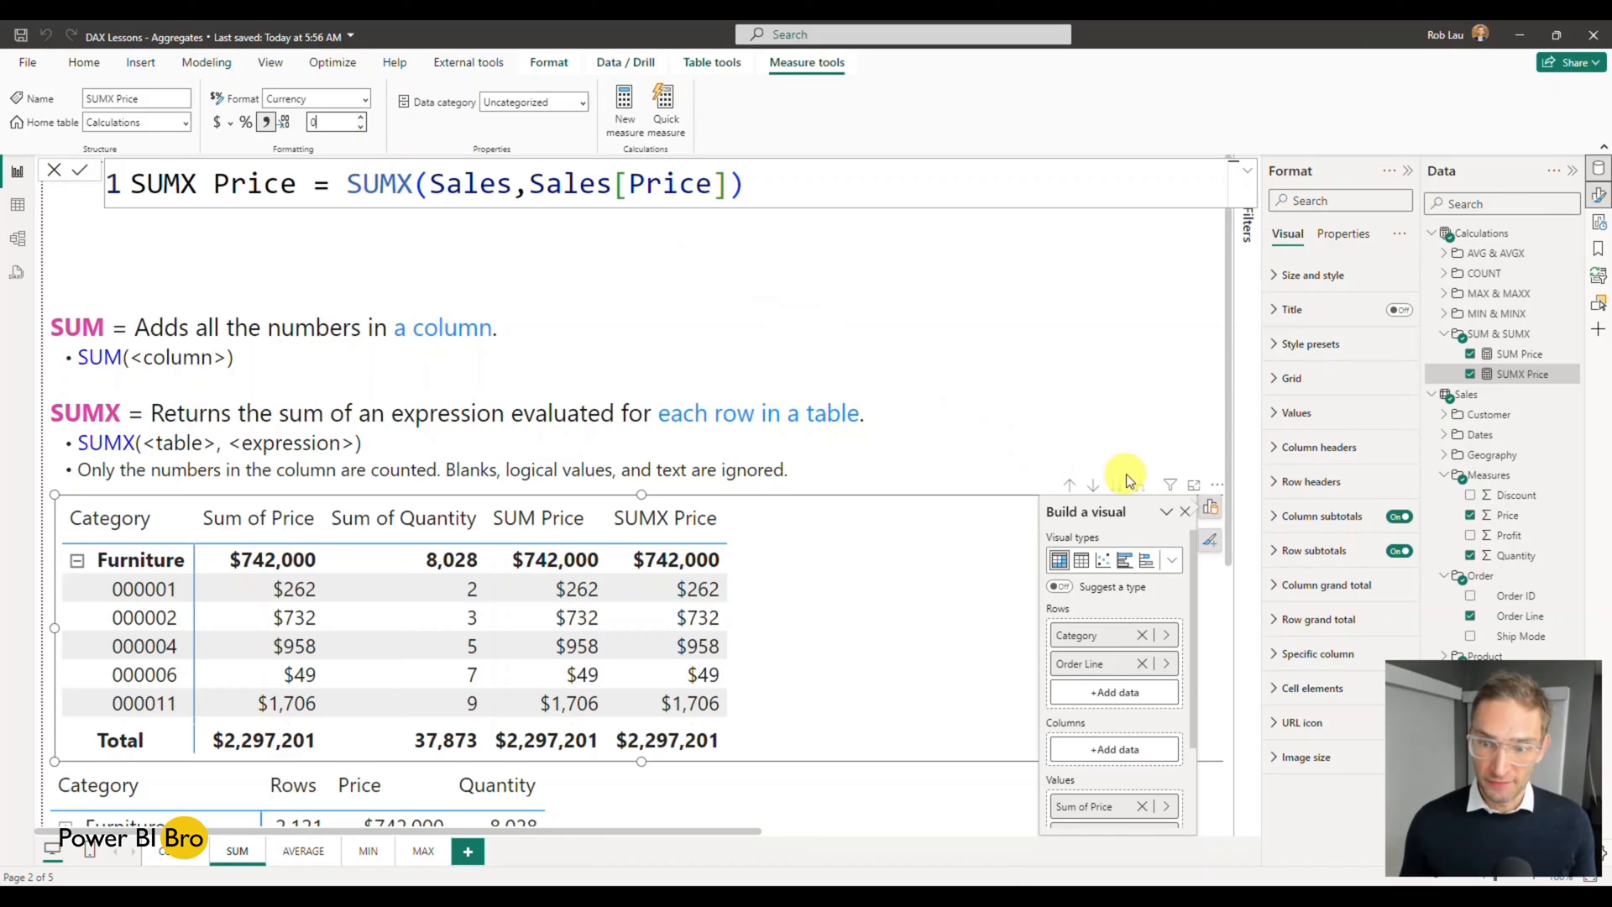
click(1183, 511)
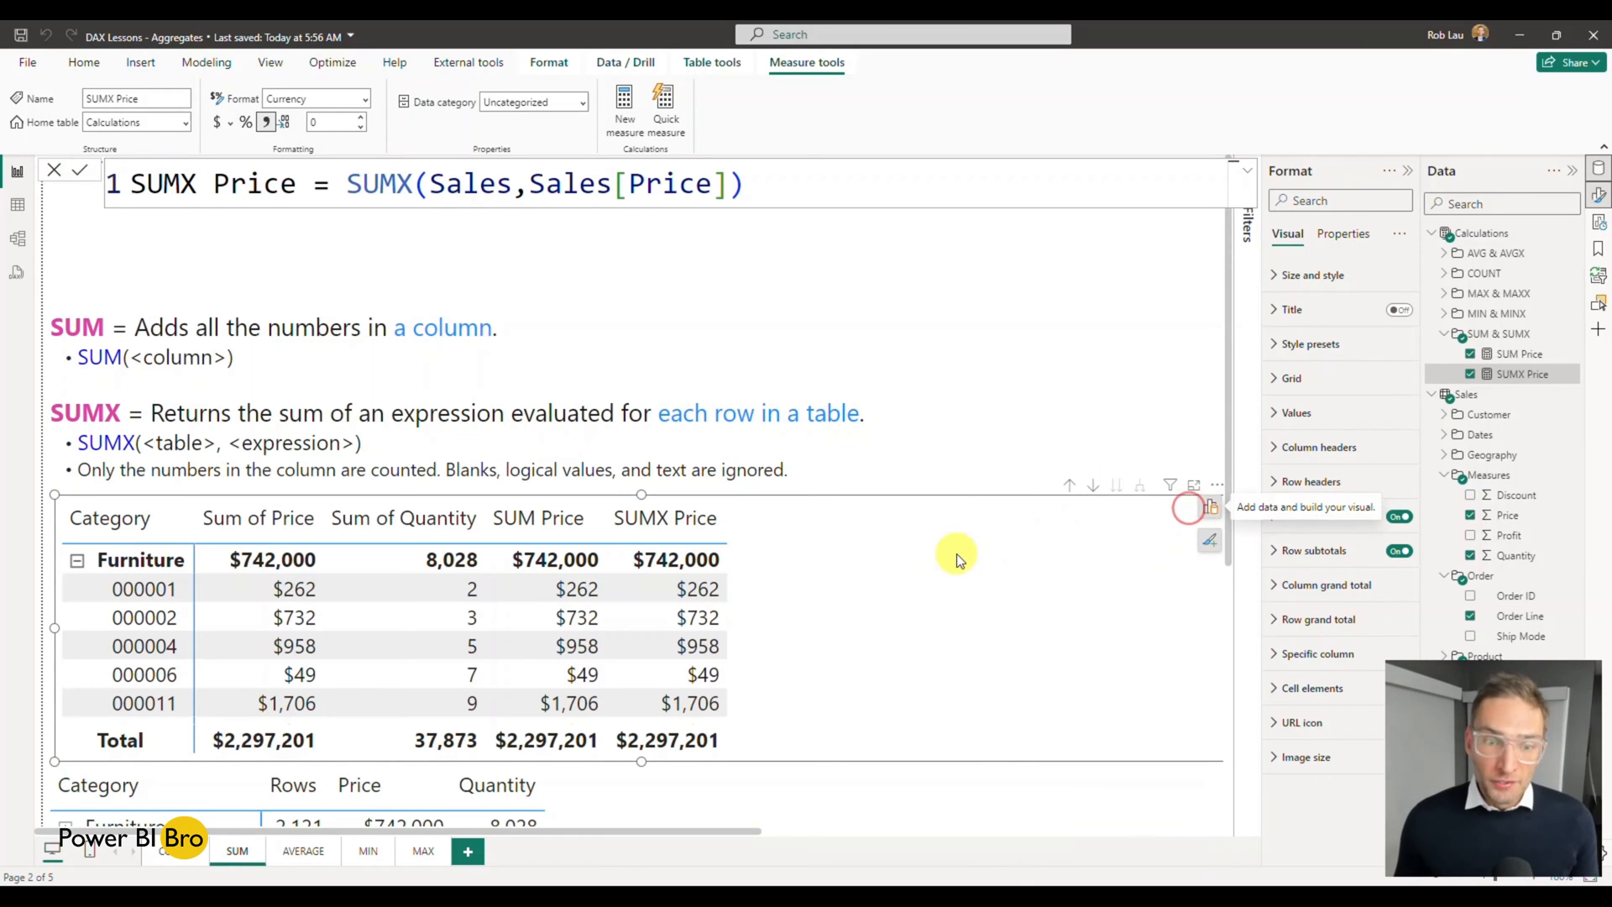
mouse_move(968, 542)
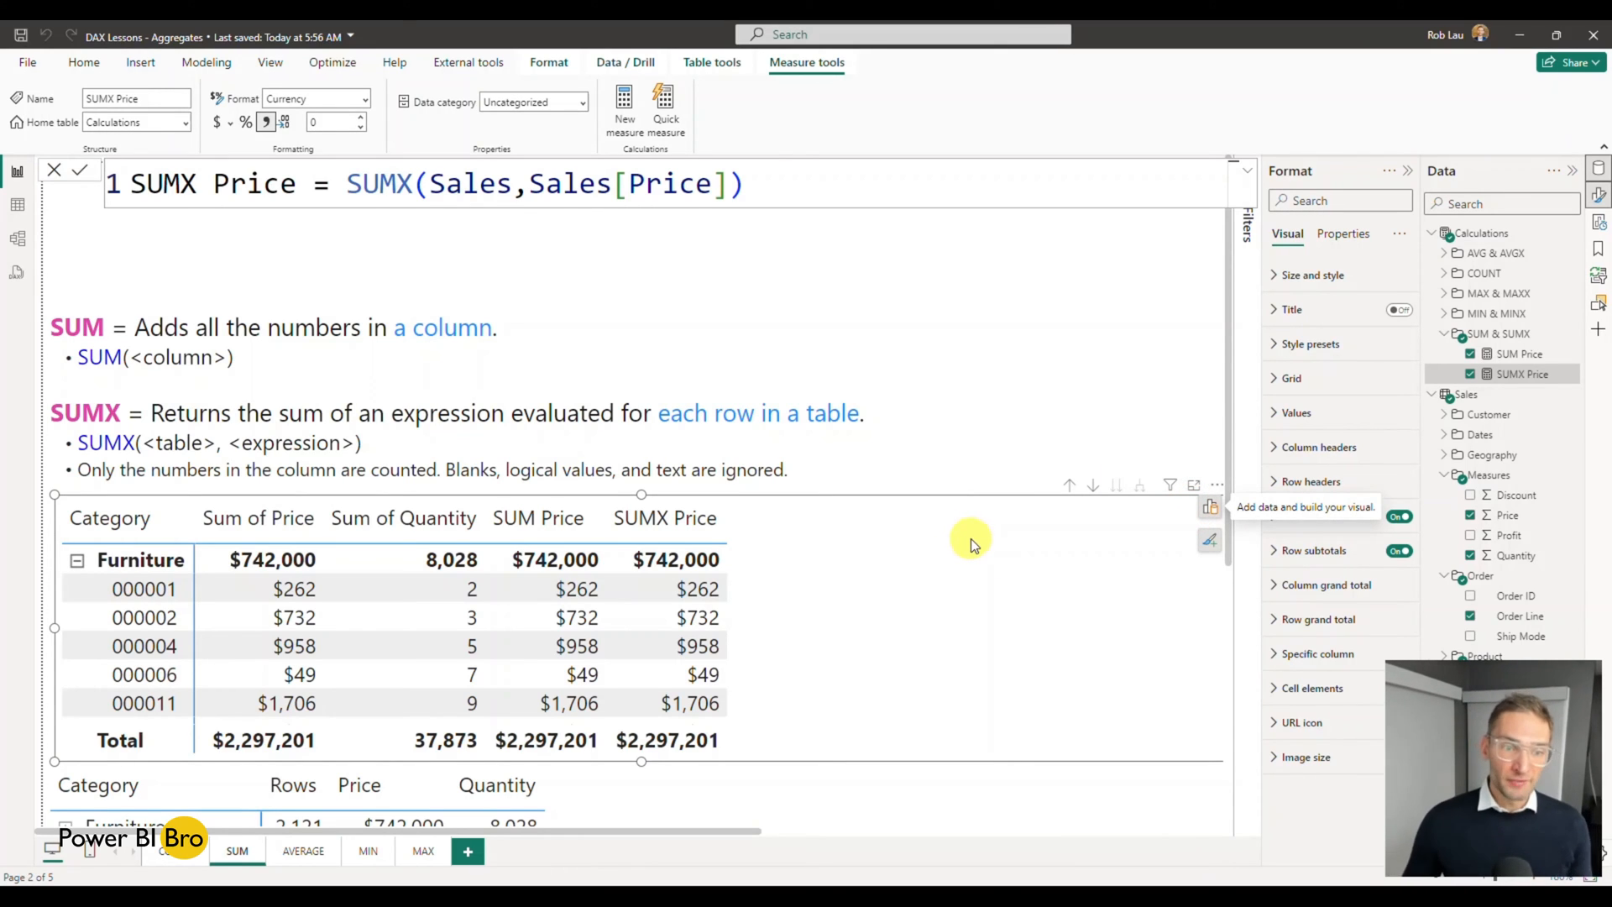
mouse_move(921, 529)
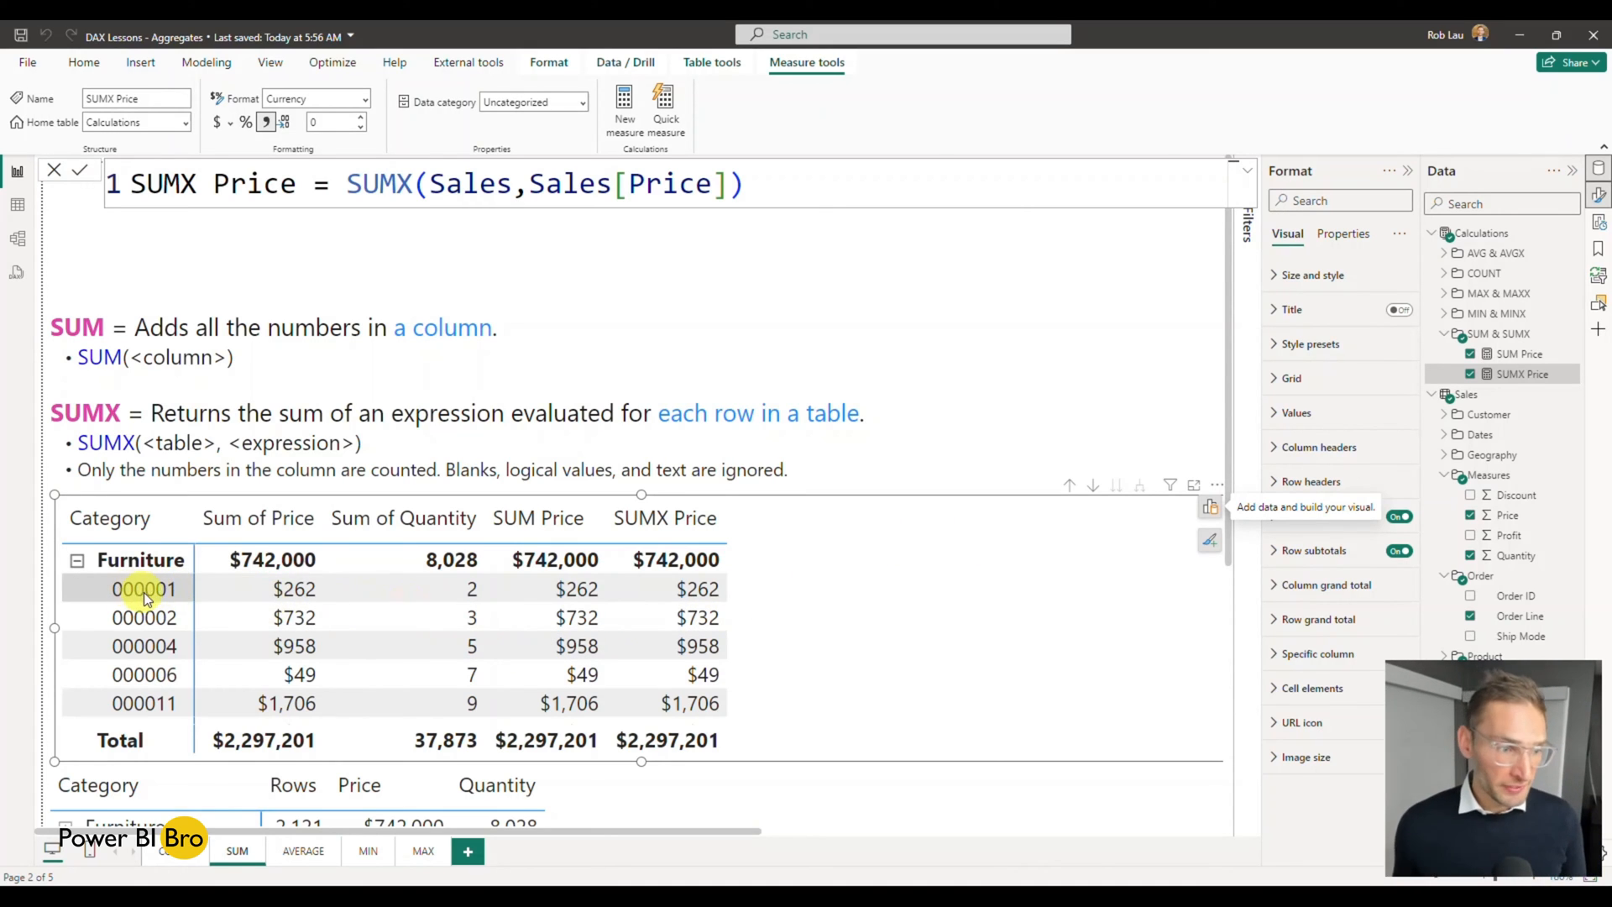
mouse_move(606, 596)
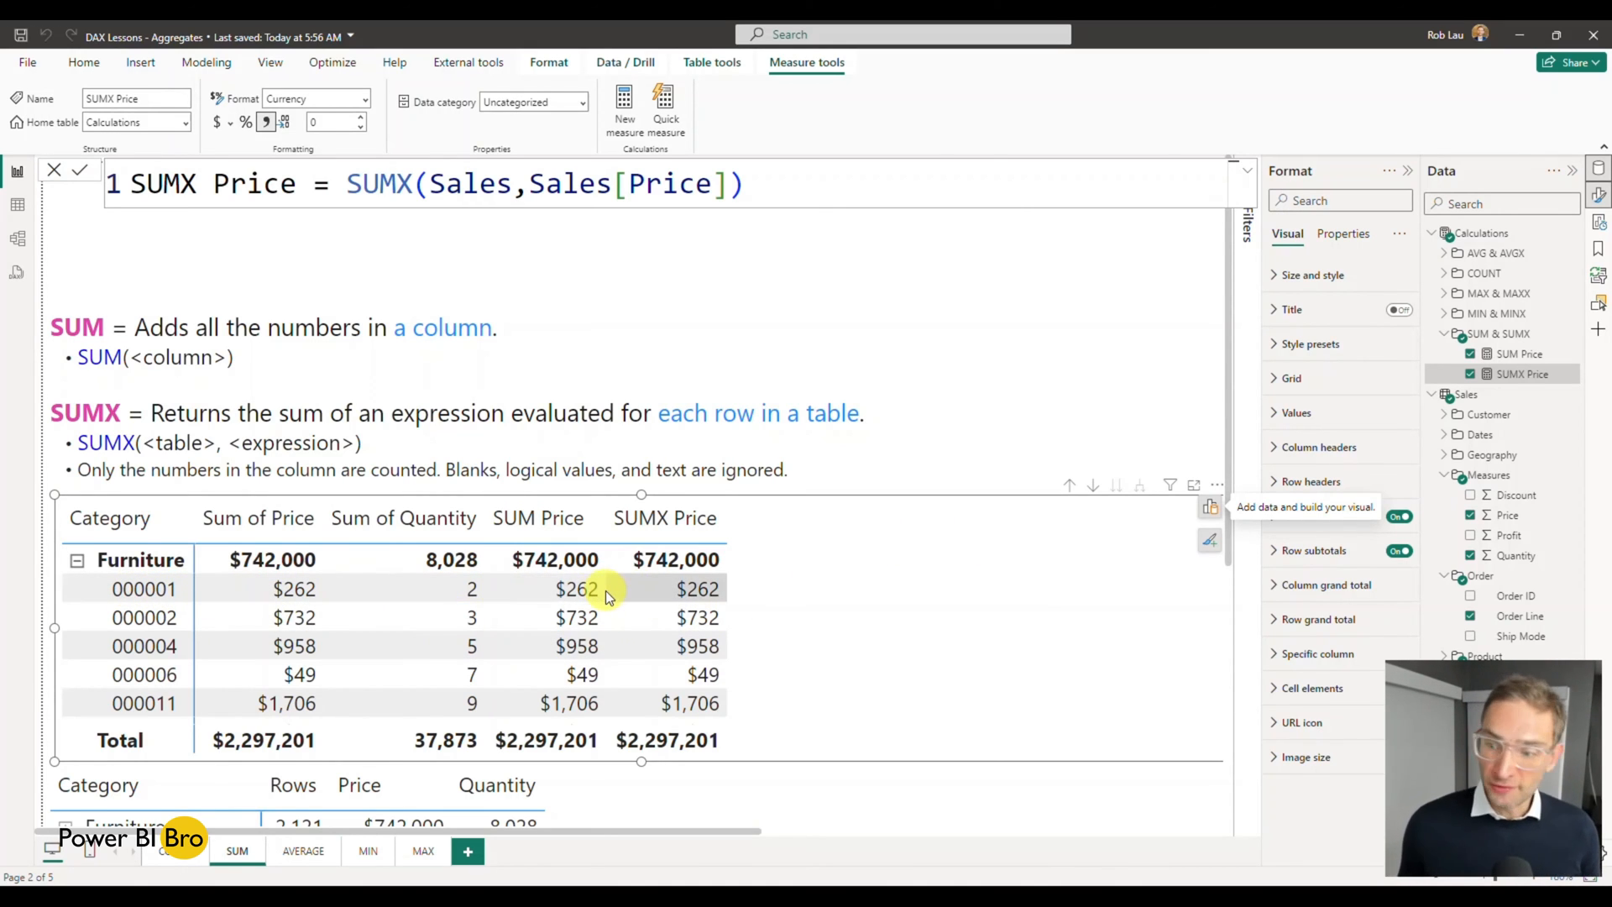
mouse_move(697, 588)
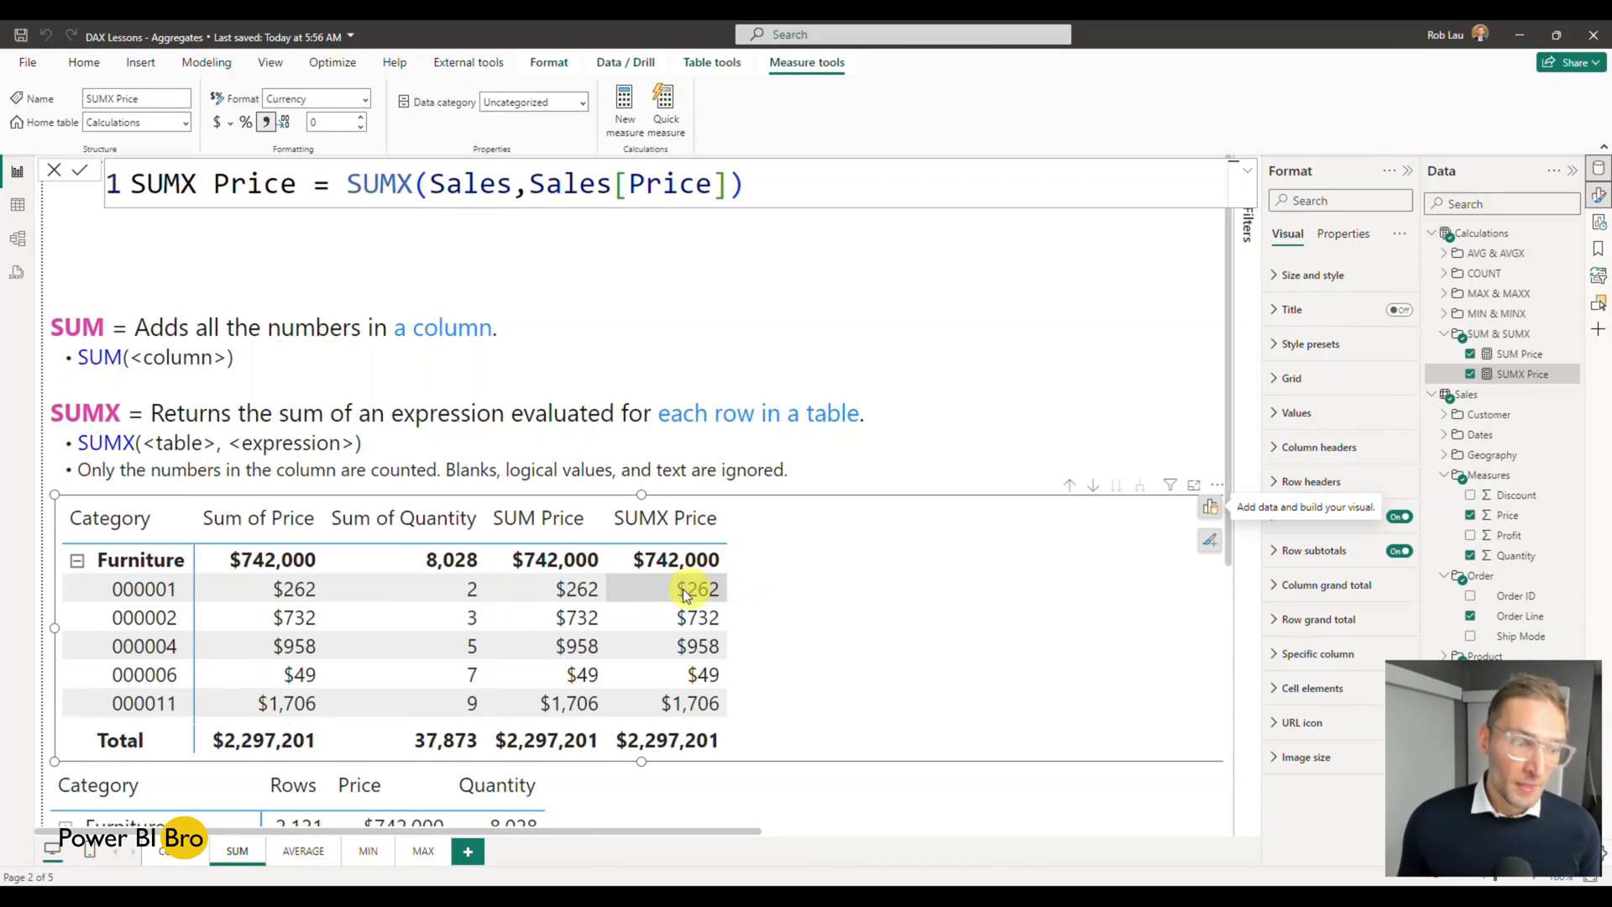
mouse_move(606, 564)
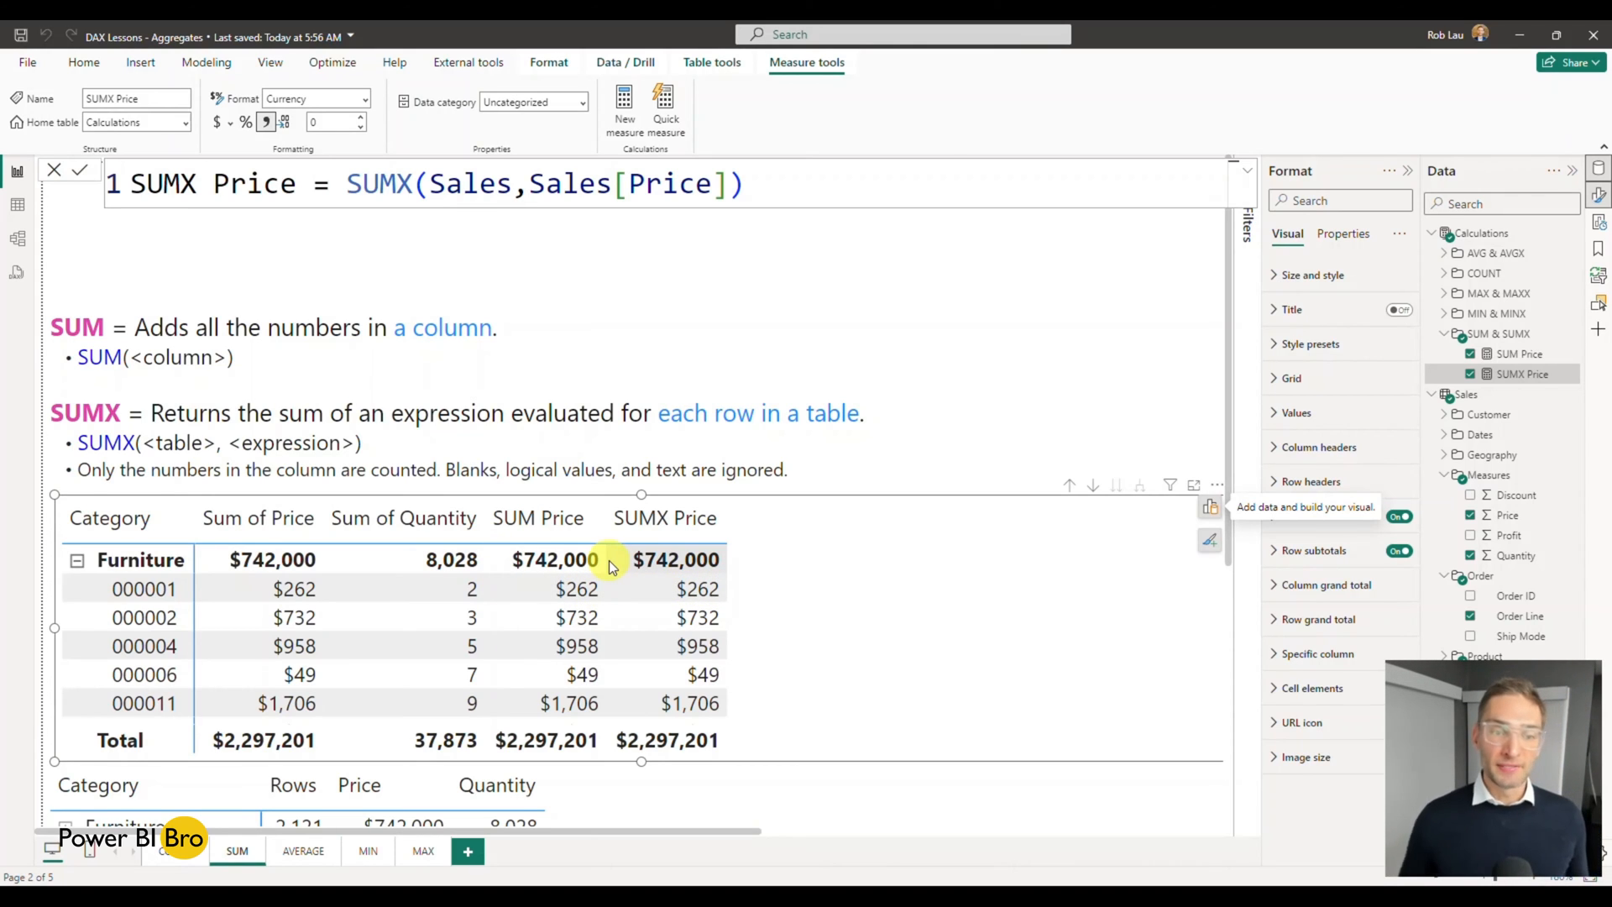
mouse_move(538, 517)
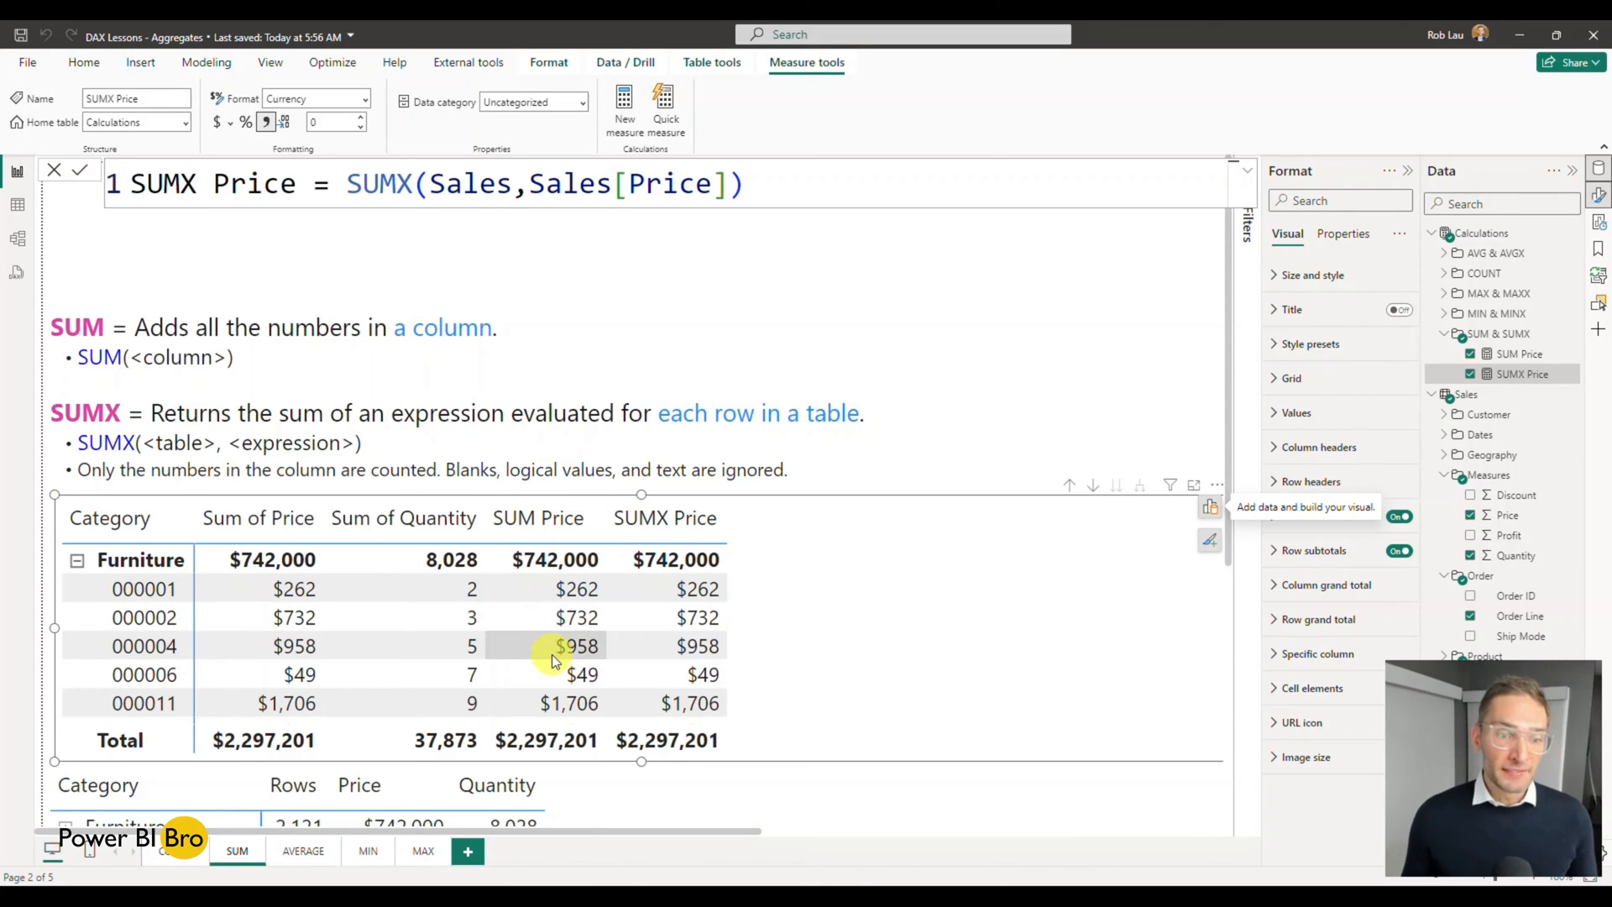
mouse_move(576, 677)
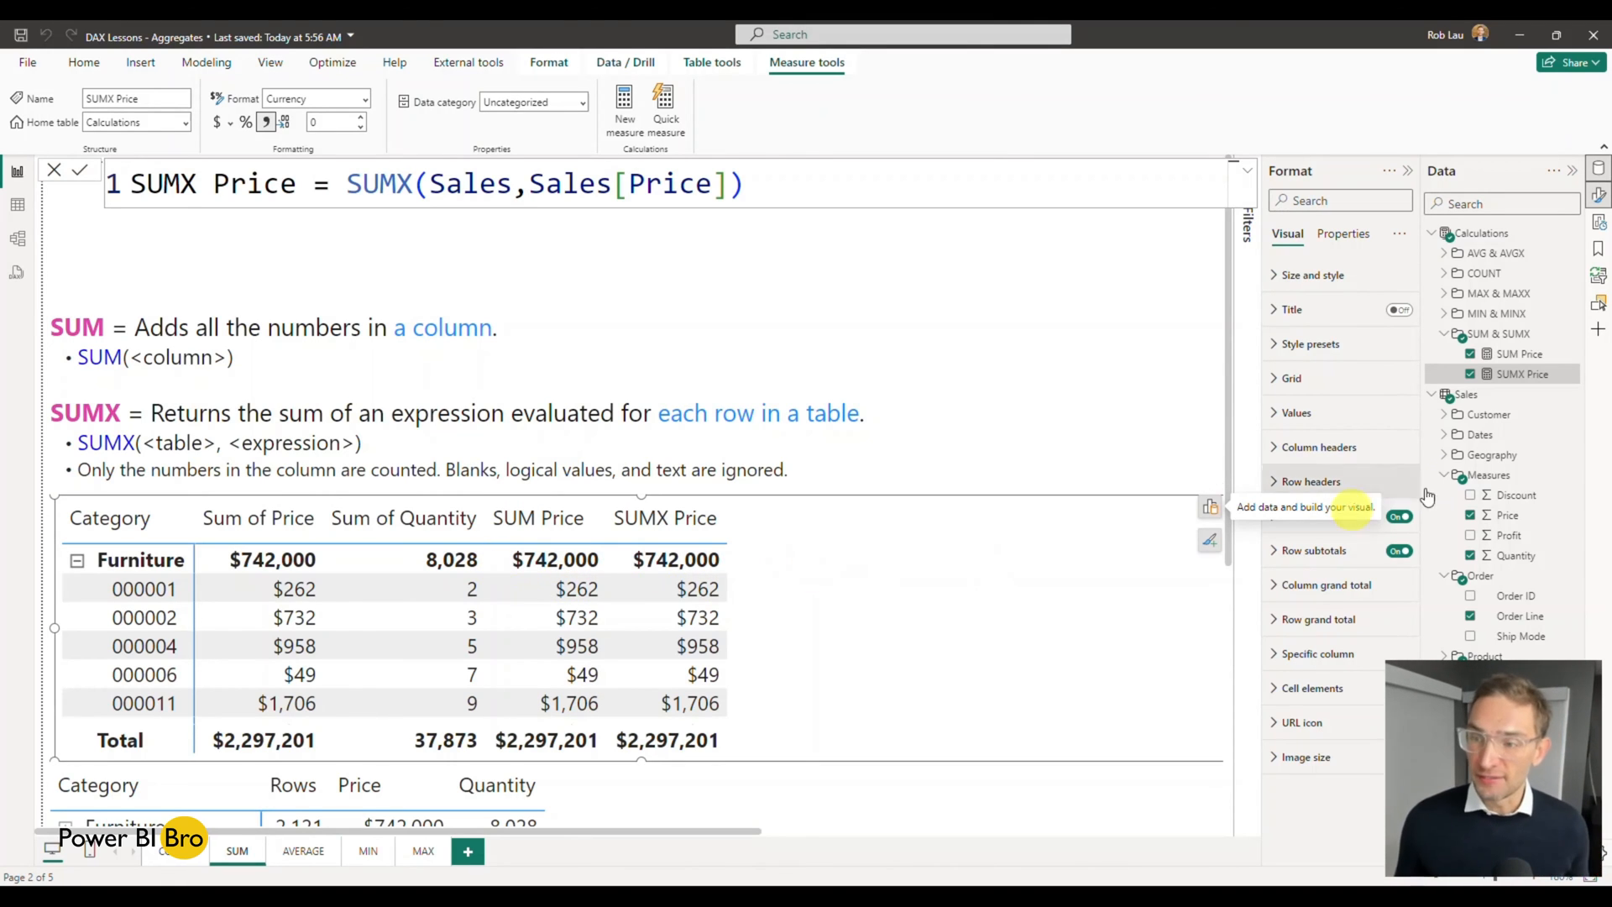
Create a new measure named SUM Total Sale in the SUM & SUMX folder
right_click(1523, 373)
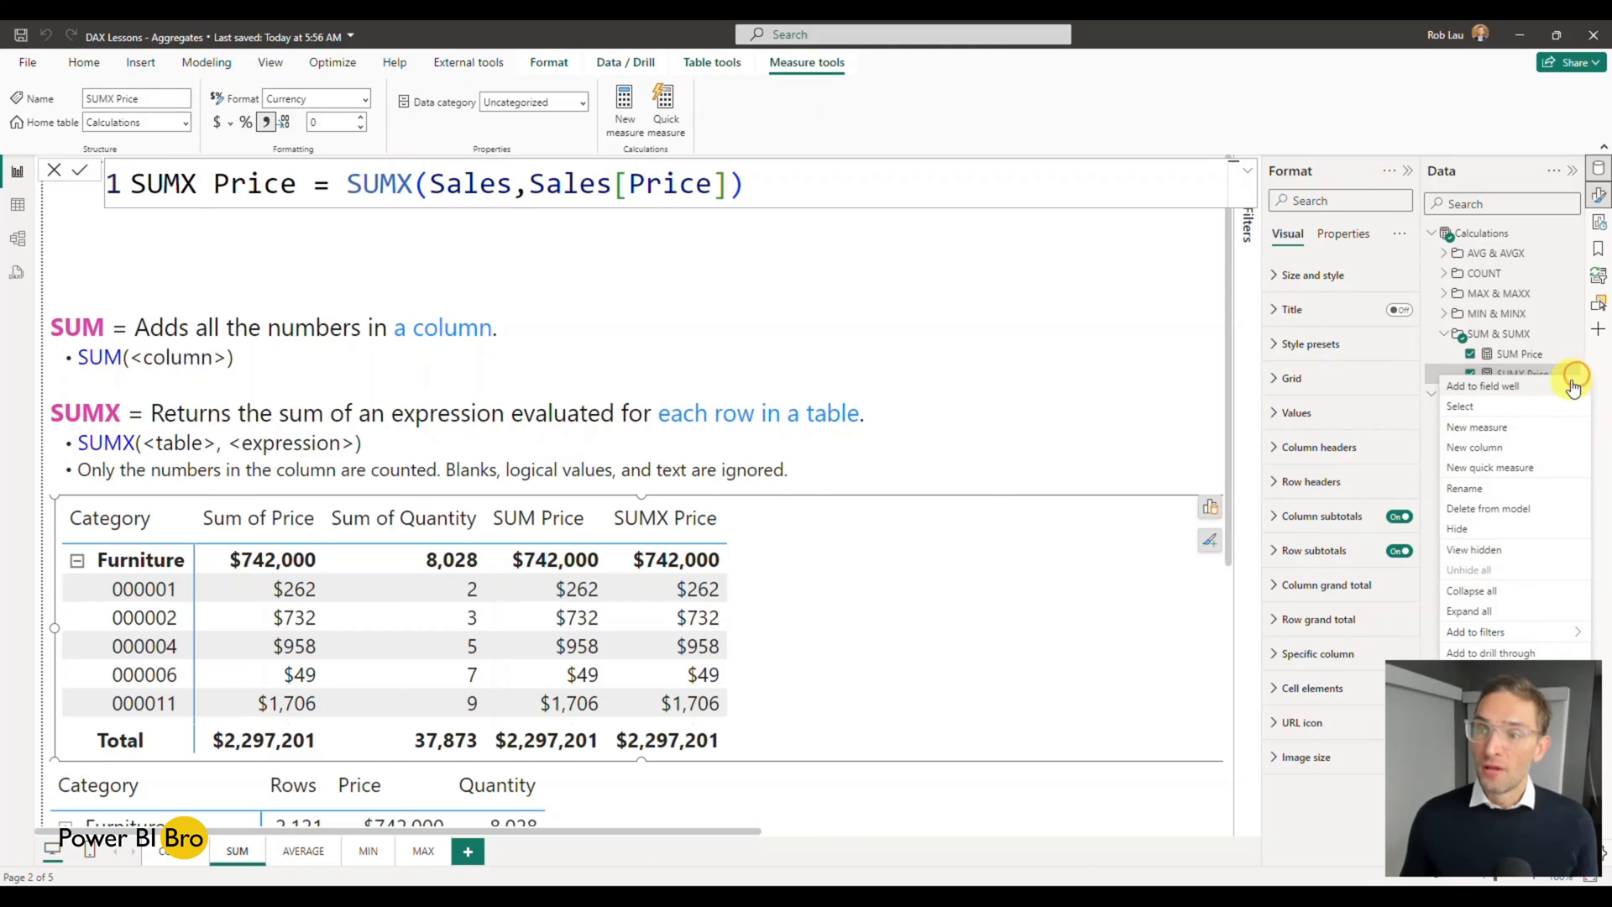
mouse_move(1527, 427)
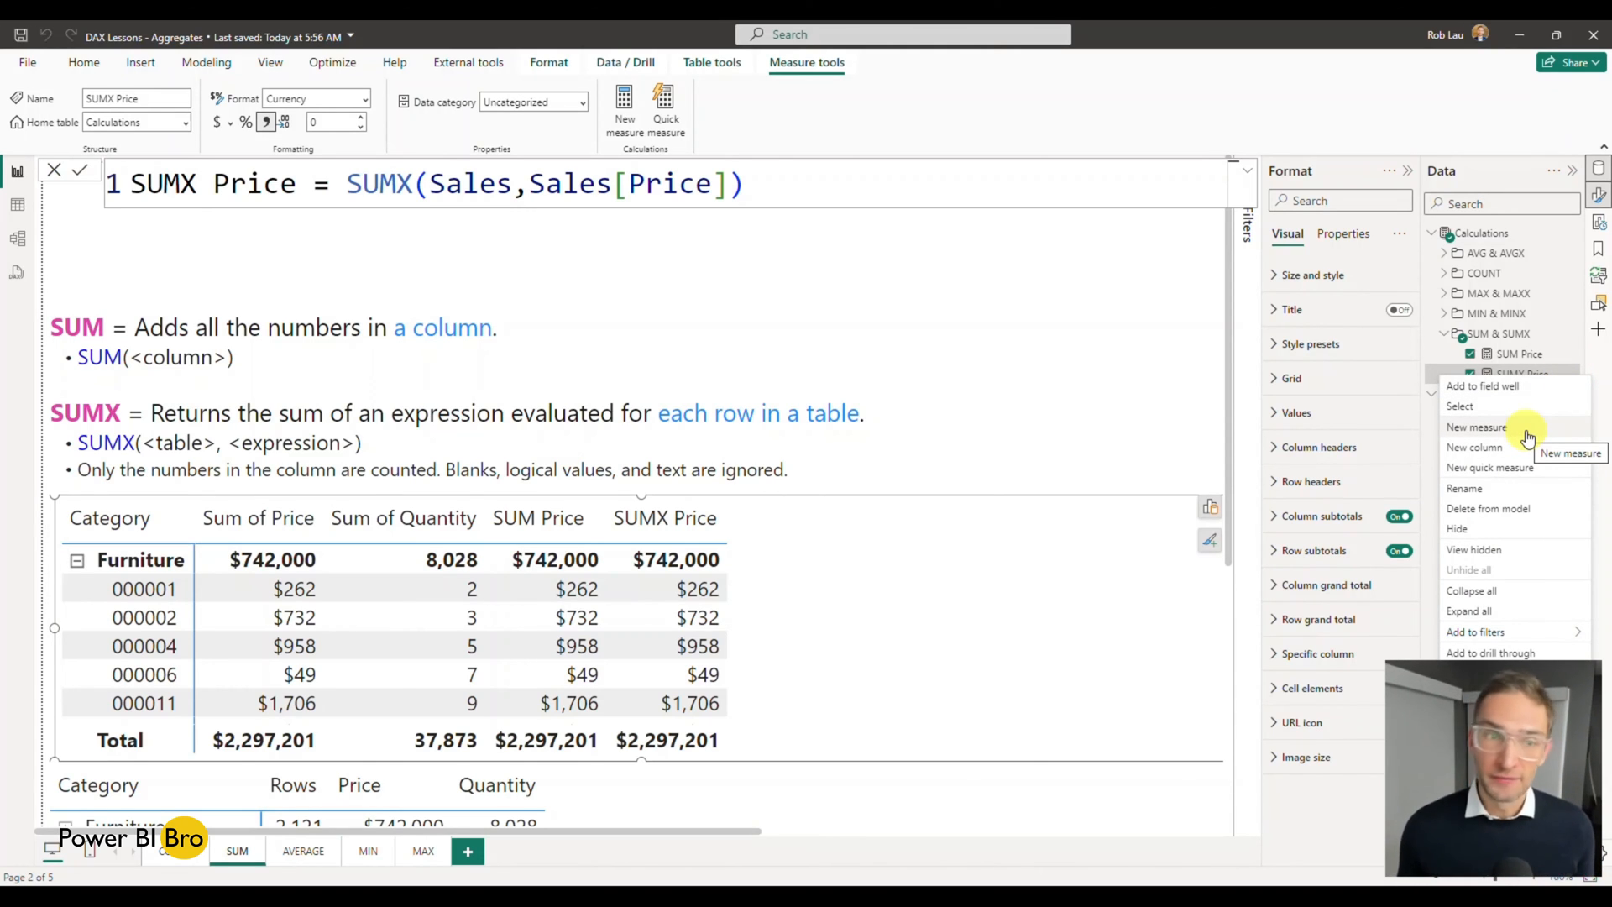
click(1478, 427)
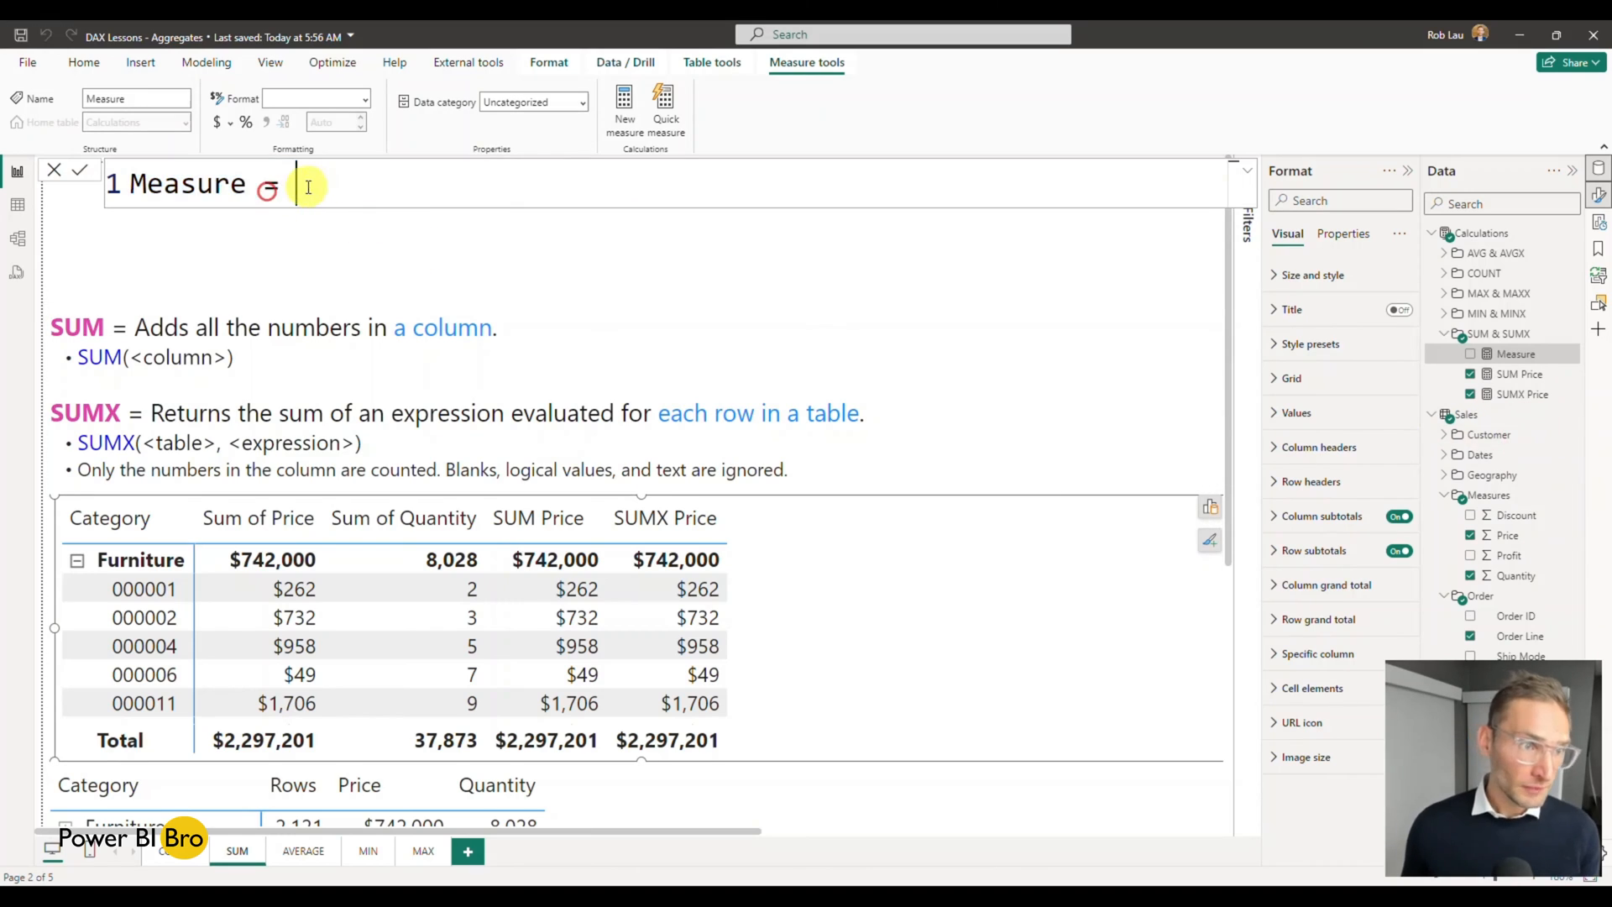
text(SUM)
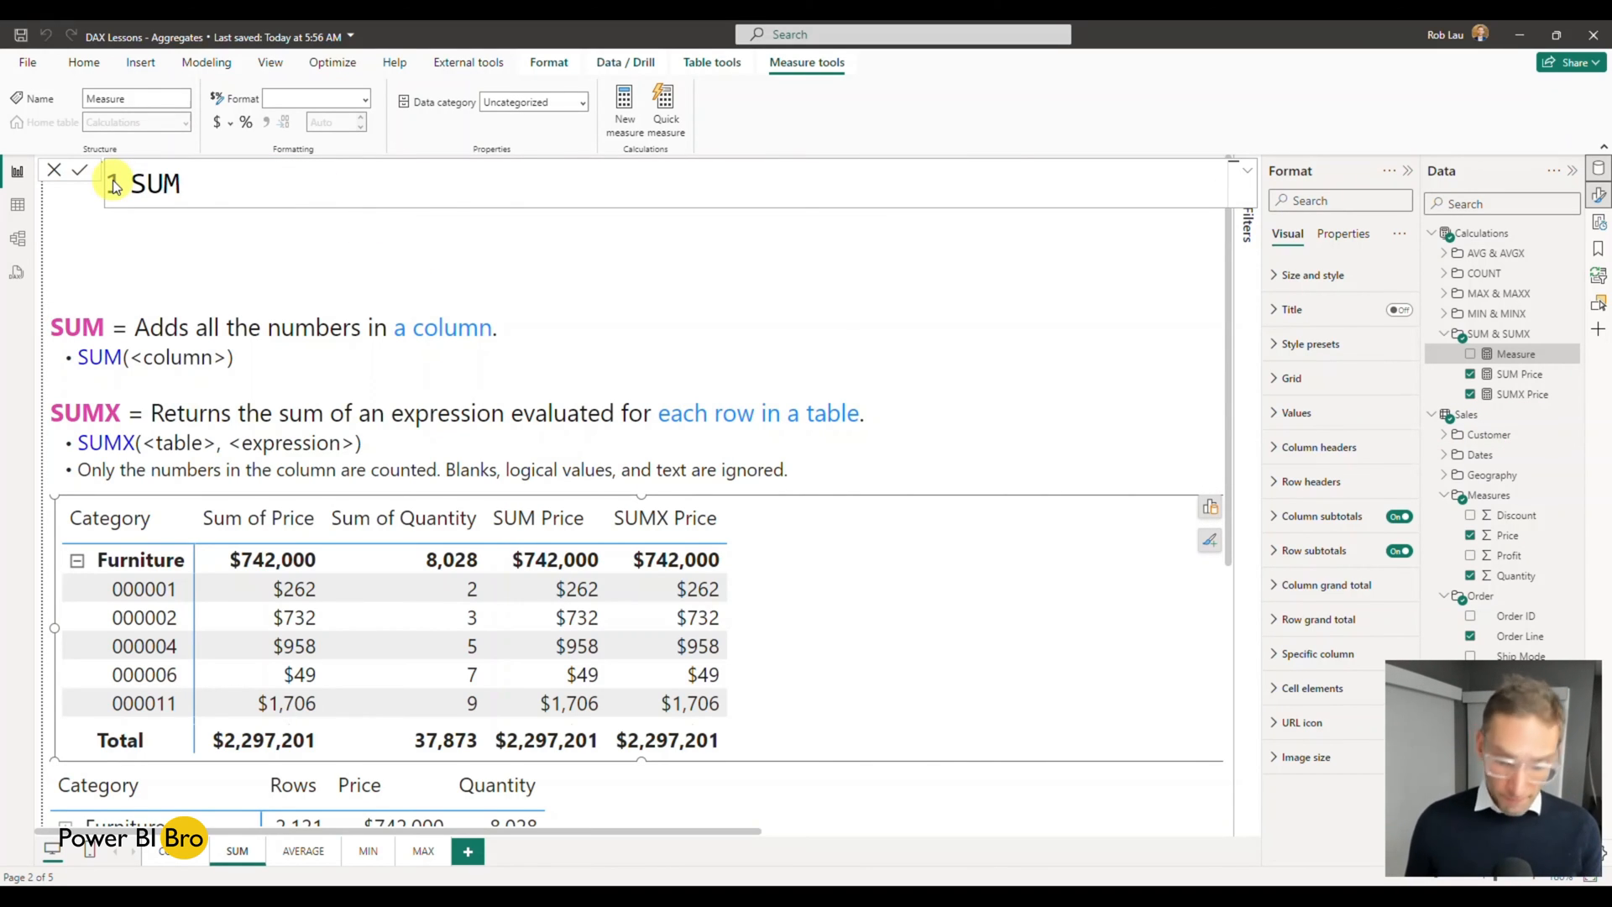
click(205, 183)
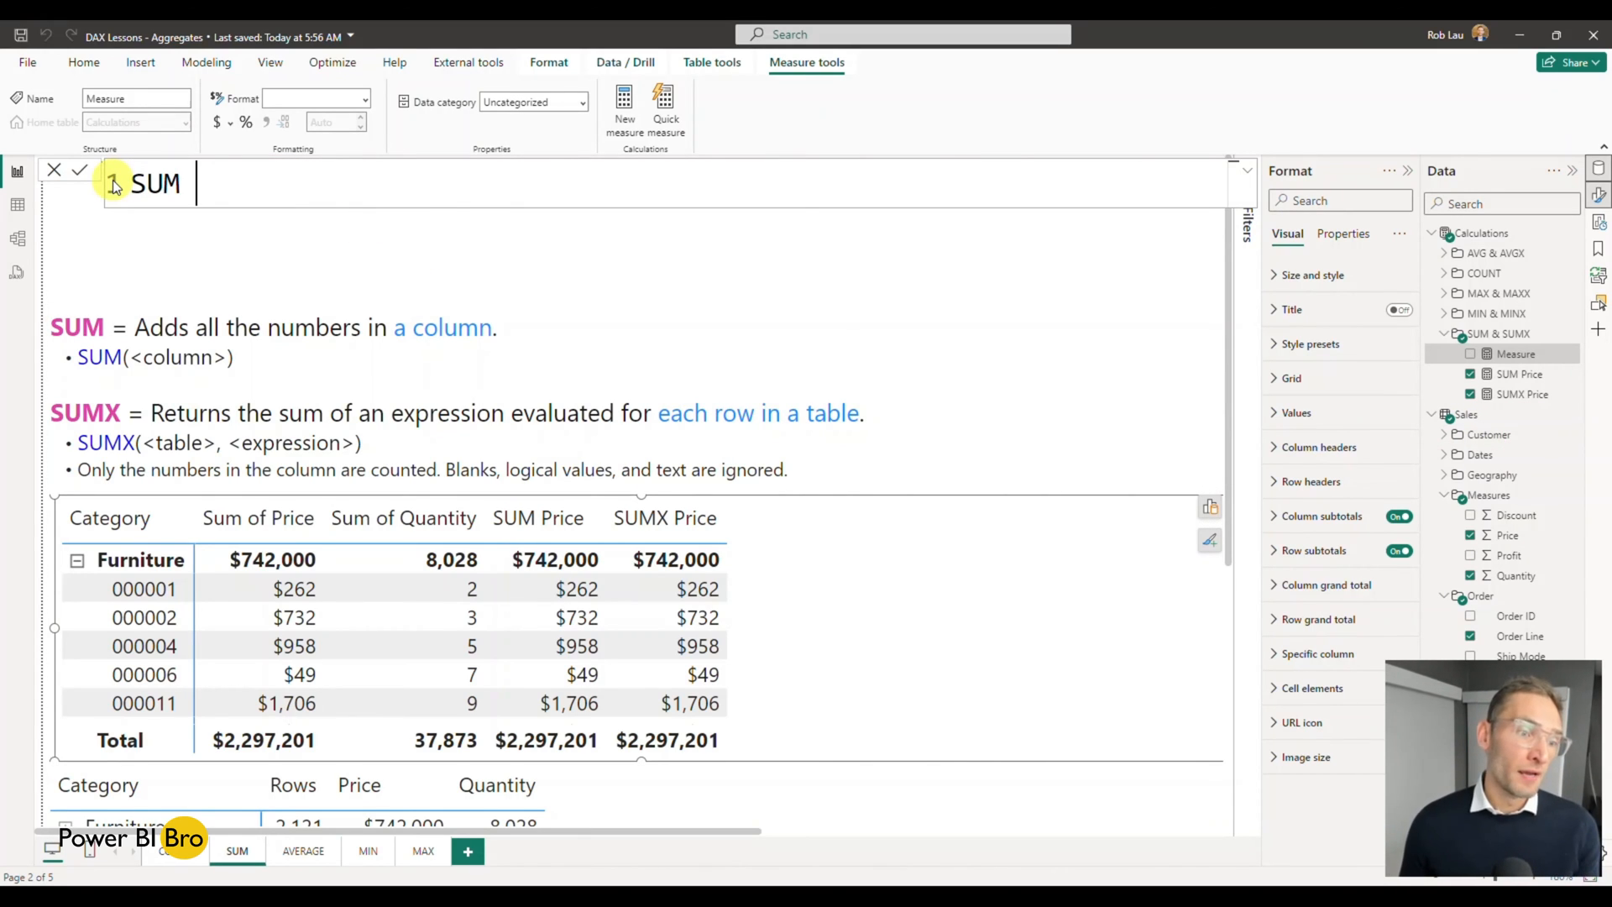
text(Total Sa)
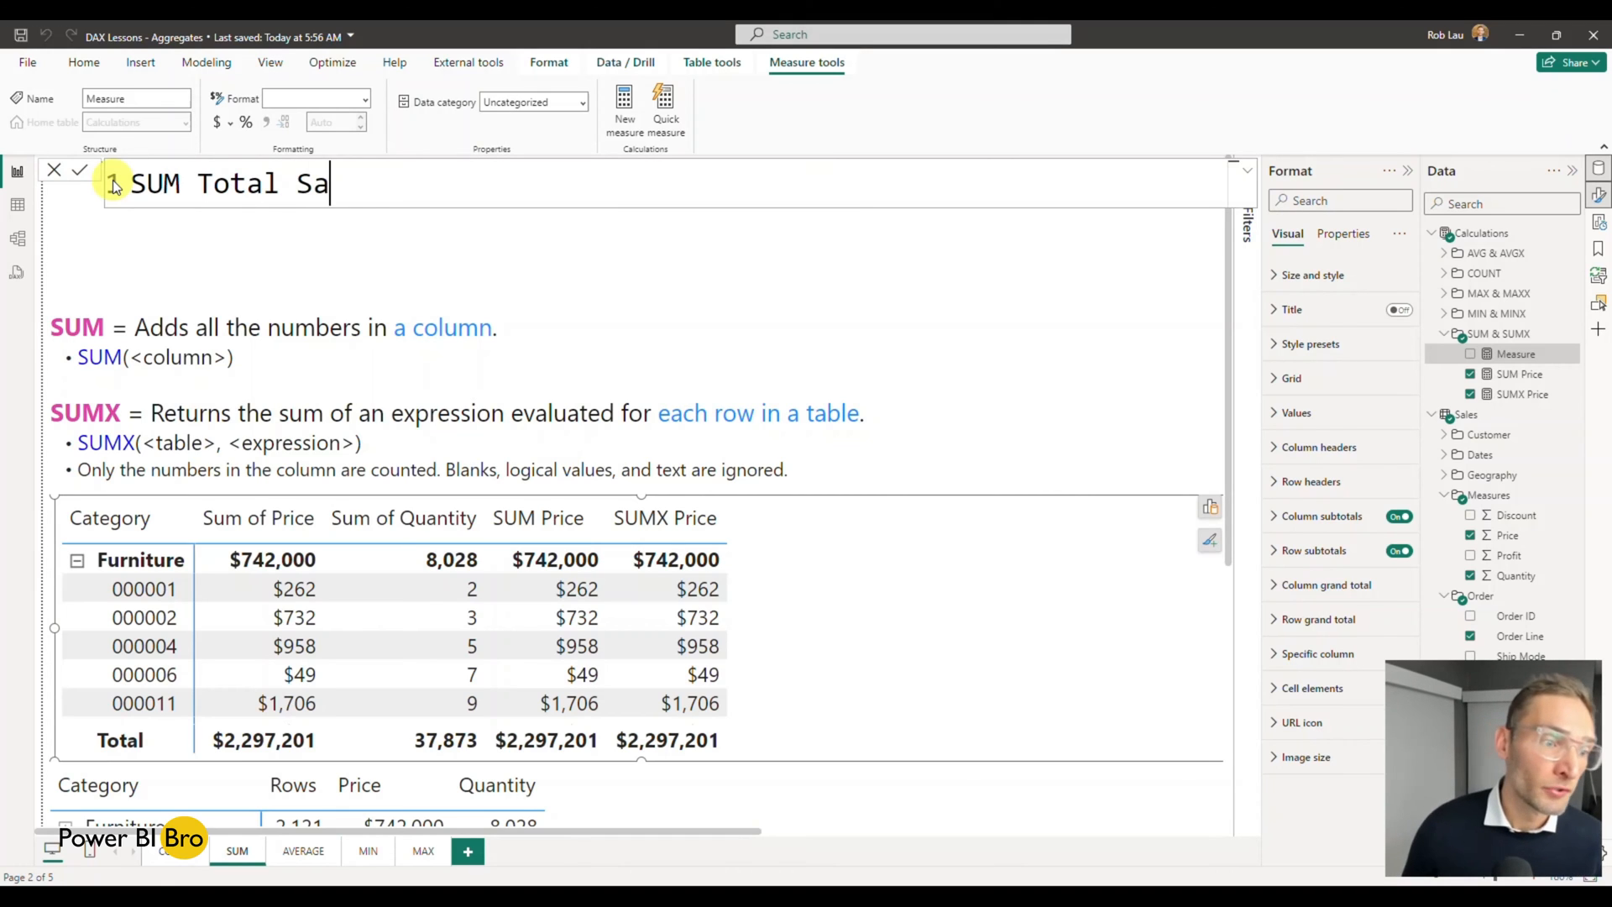
text(le)
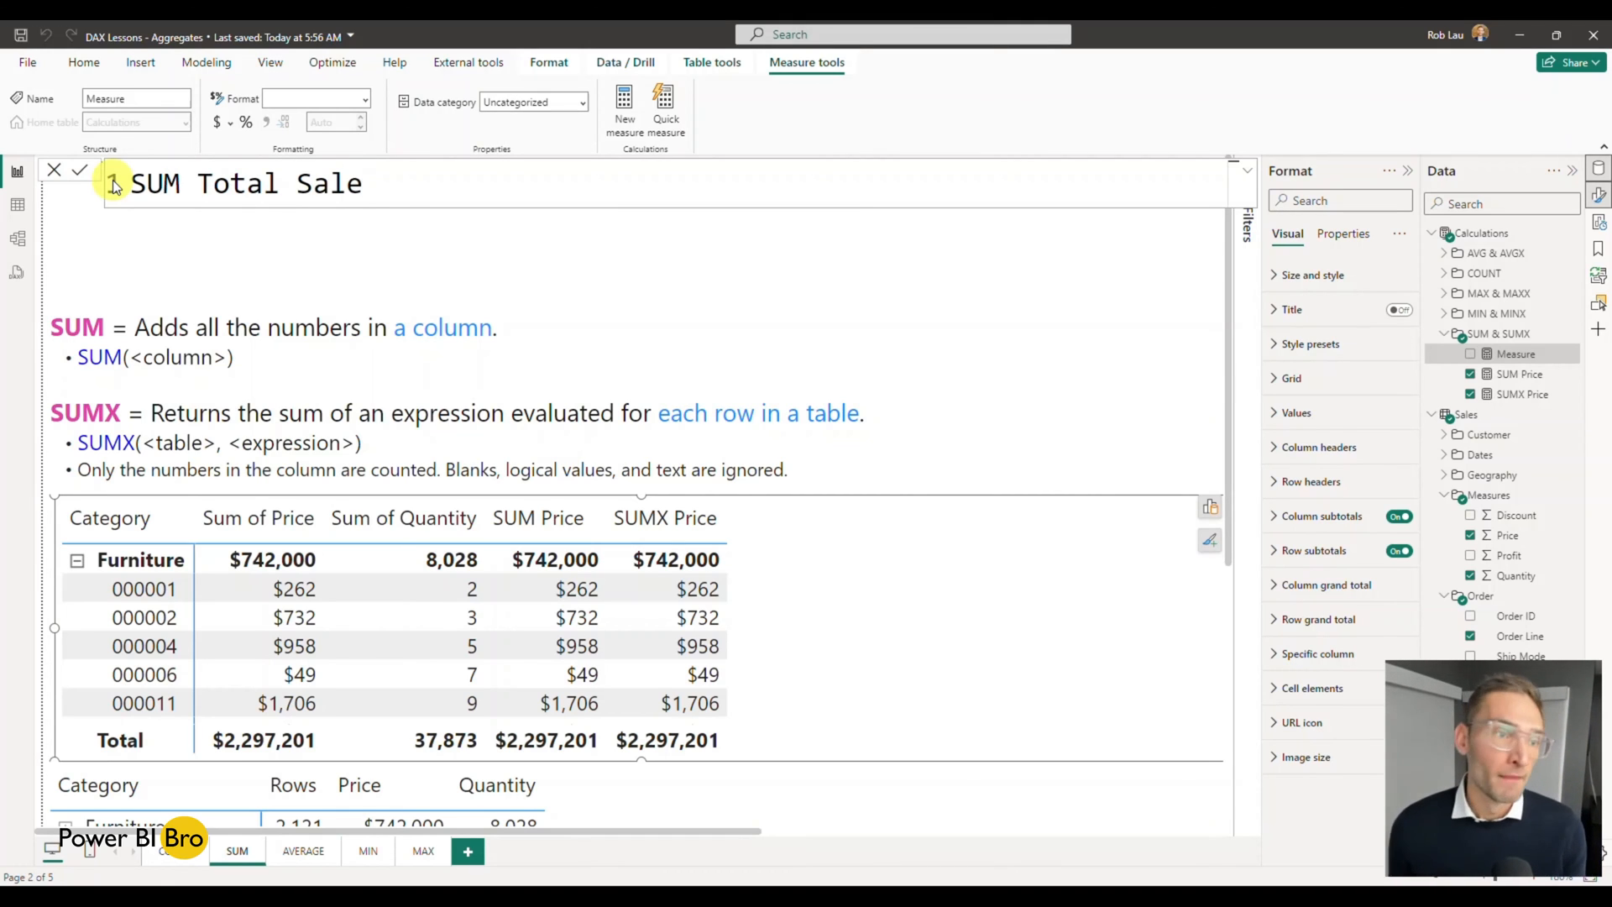
text(=)
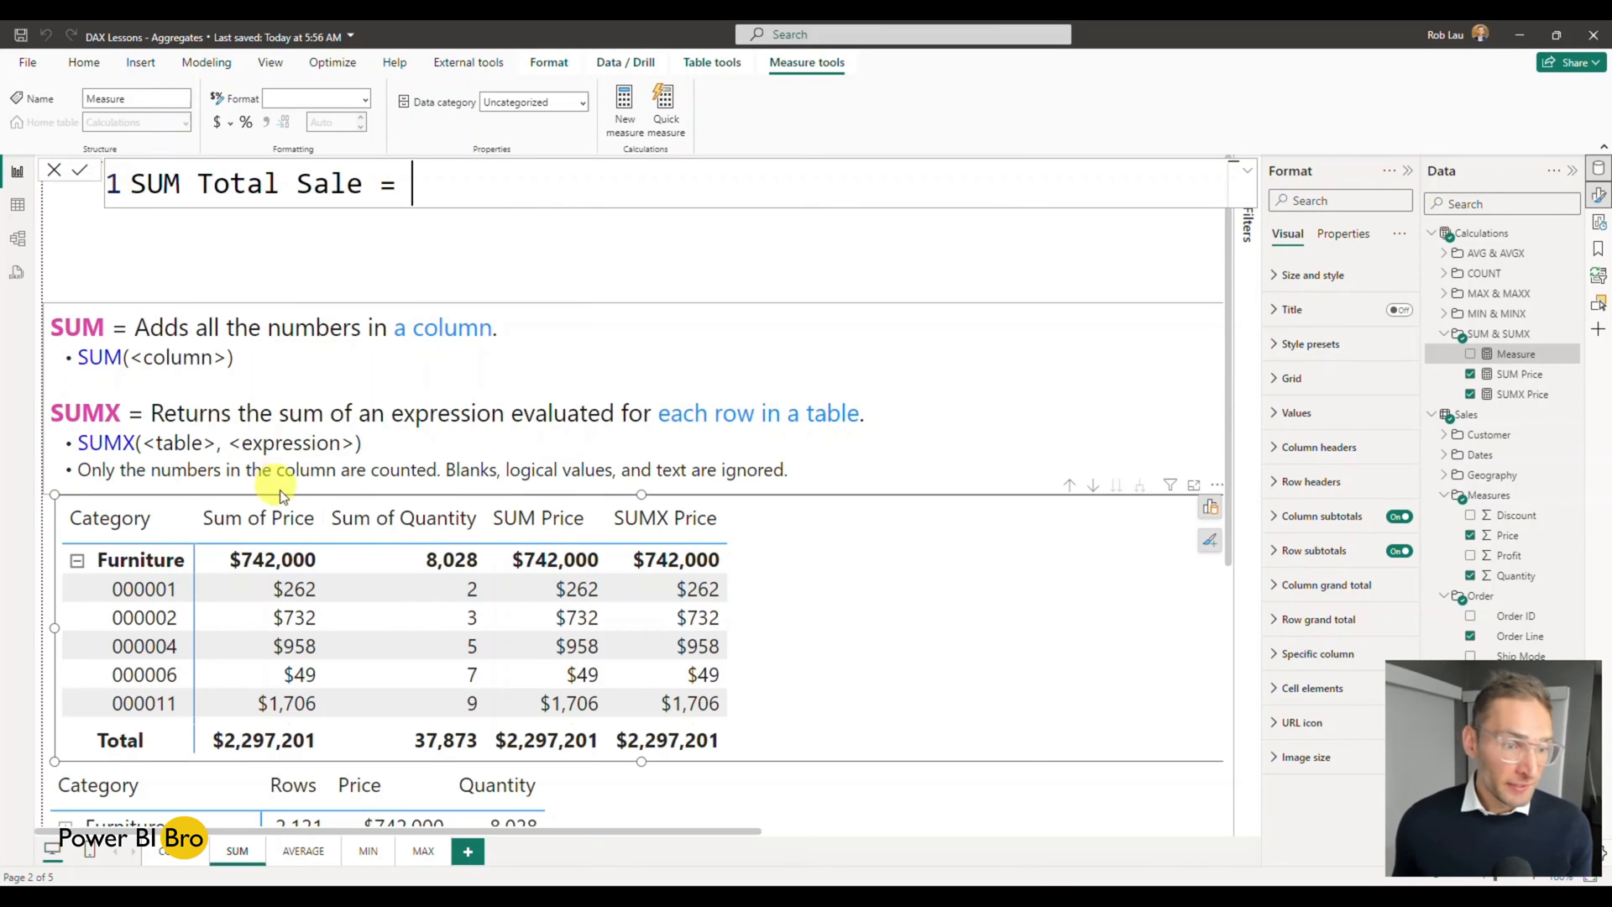
Define it as [SUM Price] * SUM(Sales[Quantity]), fixing a mistyped Quantity
text(sum)
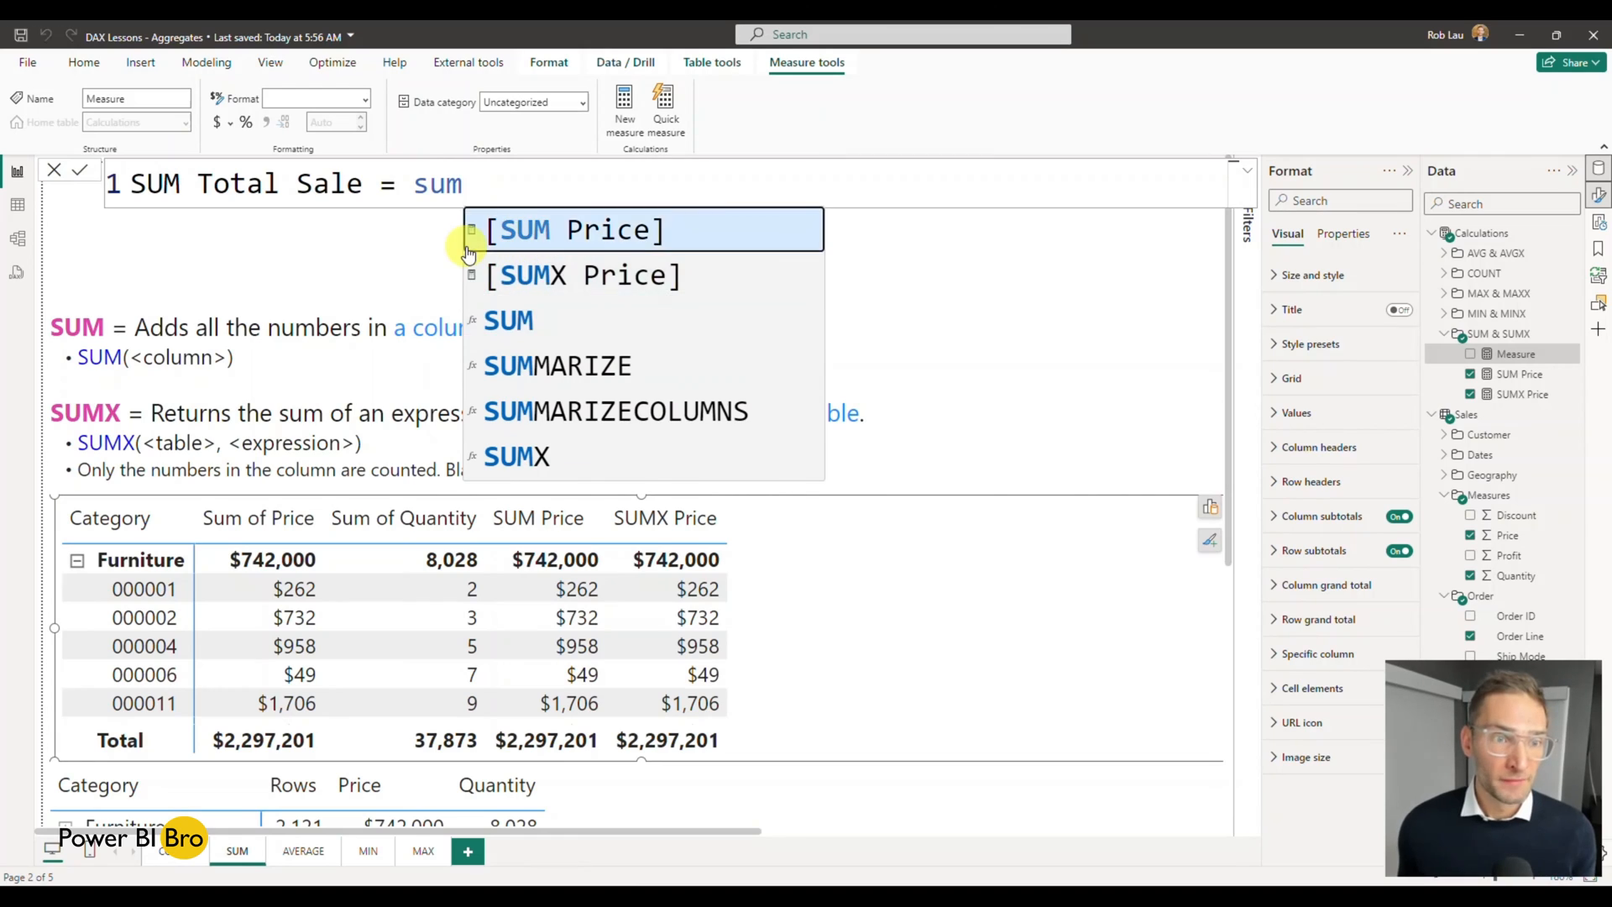
click(574, 230)
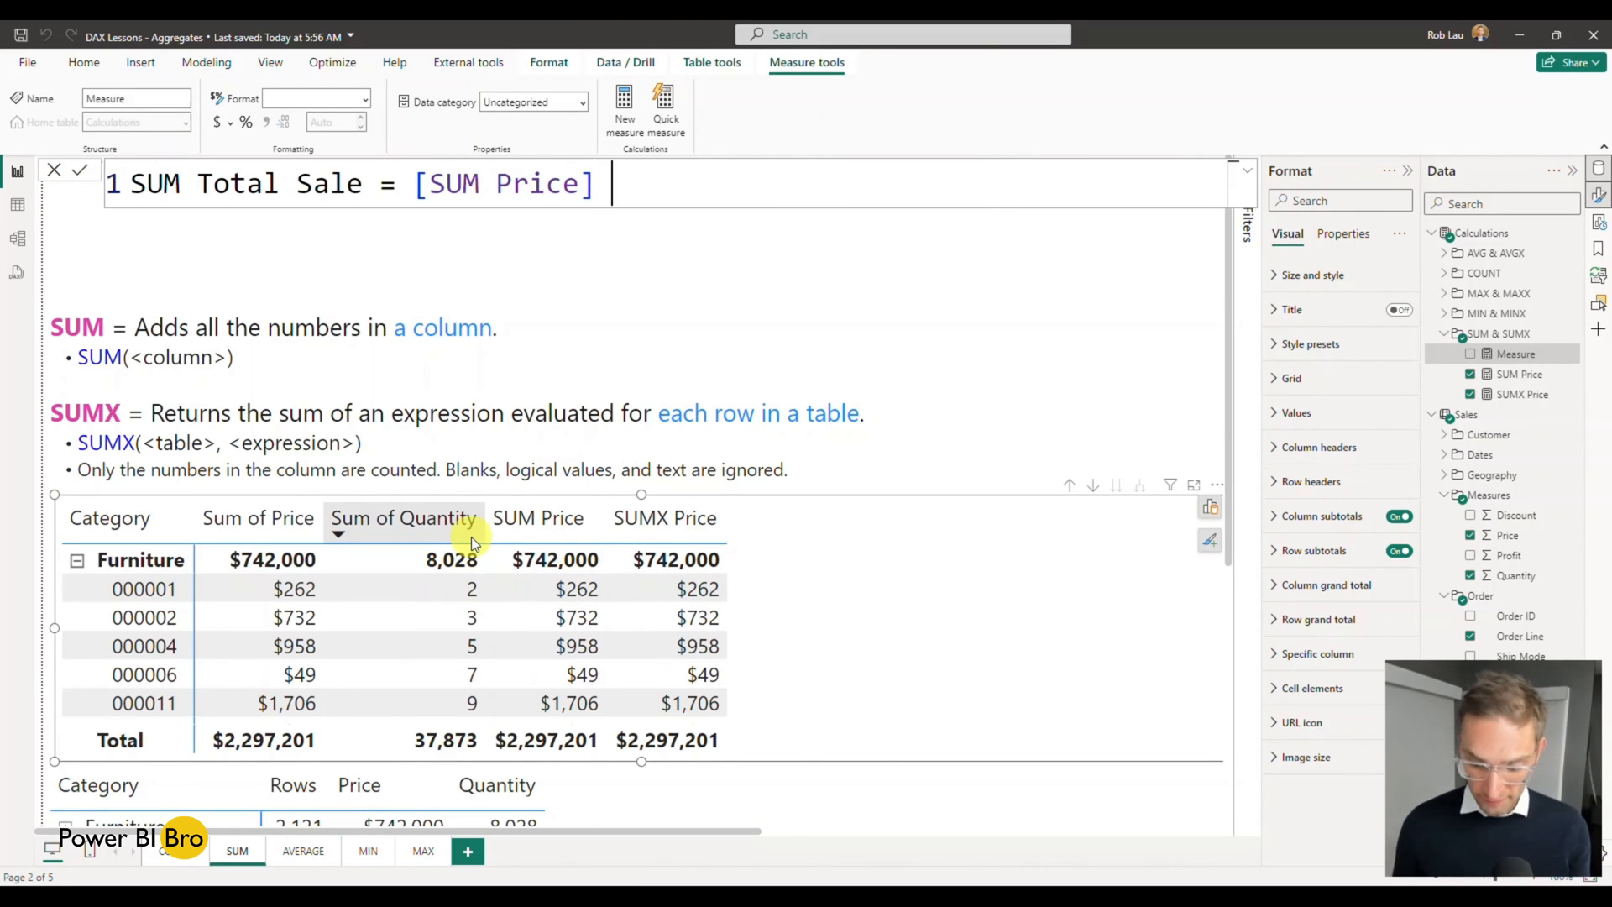
text(*qun)
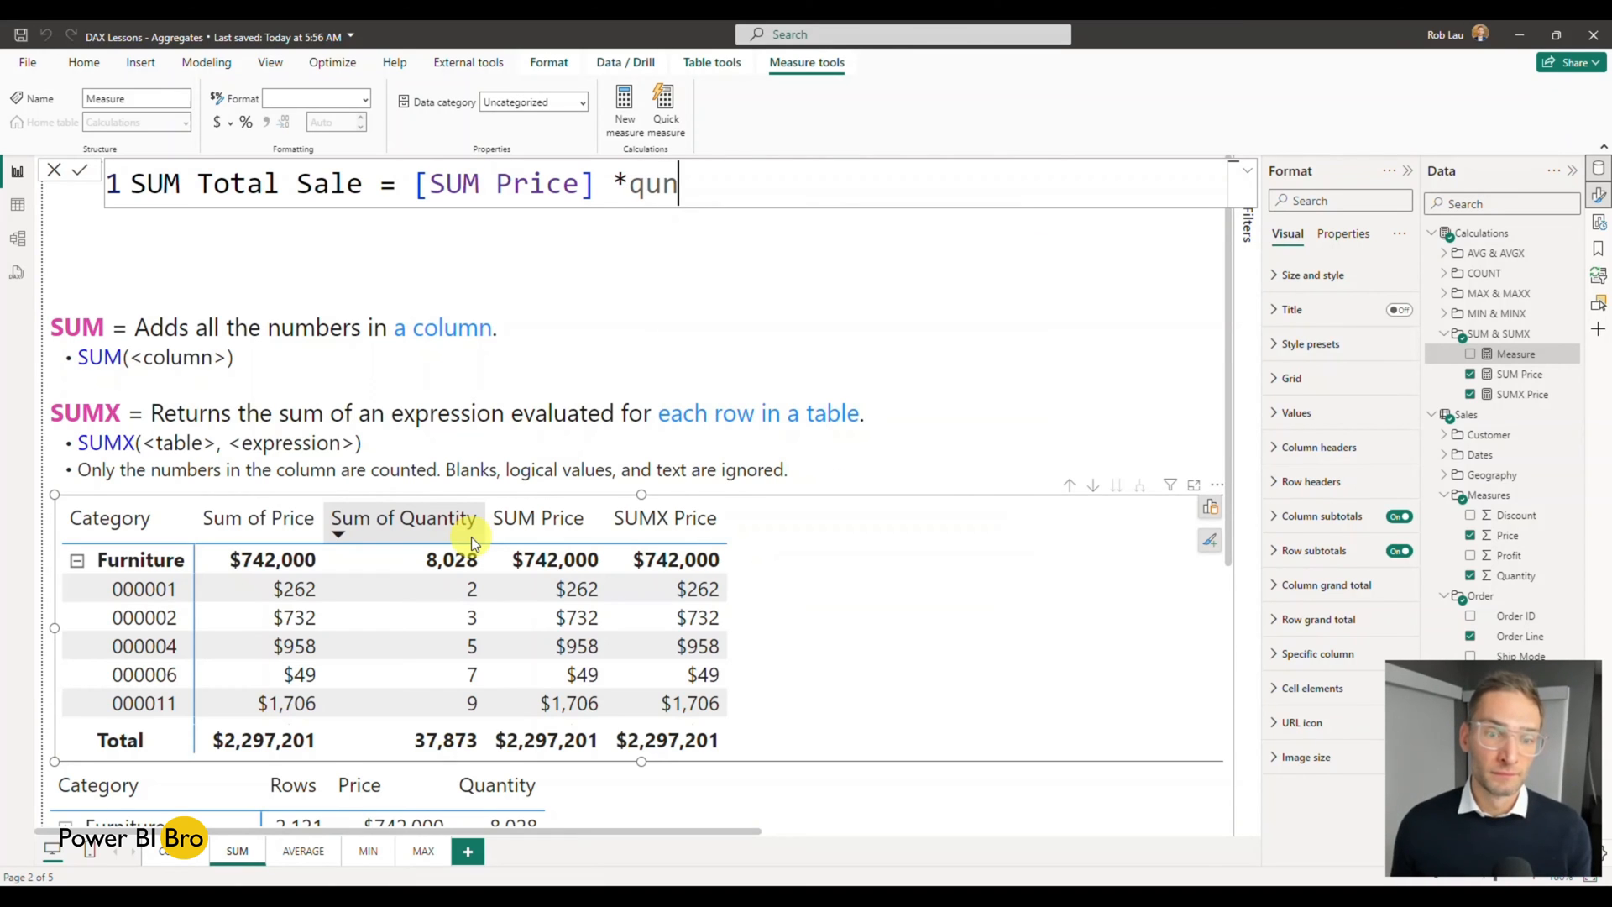
key(Backspace)
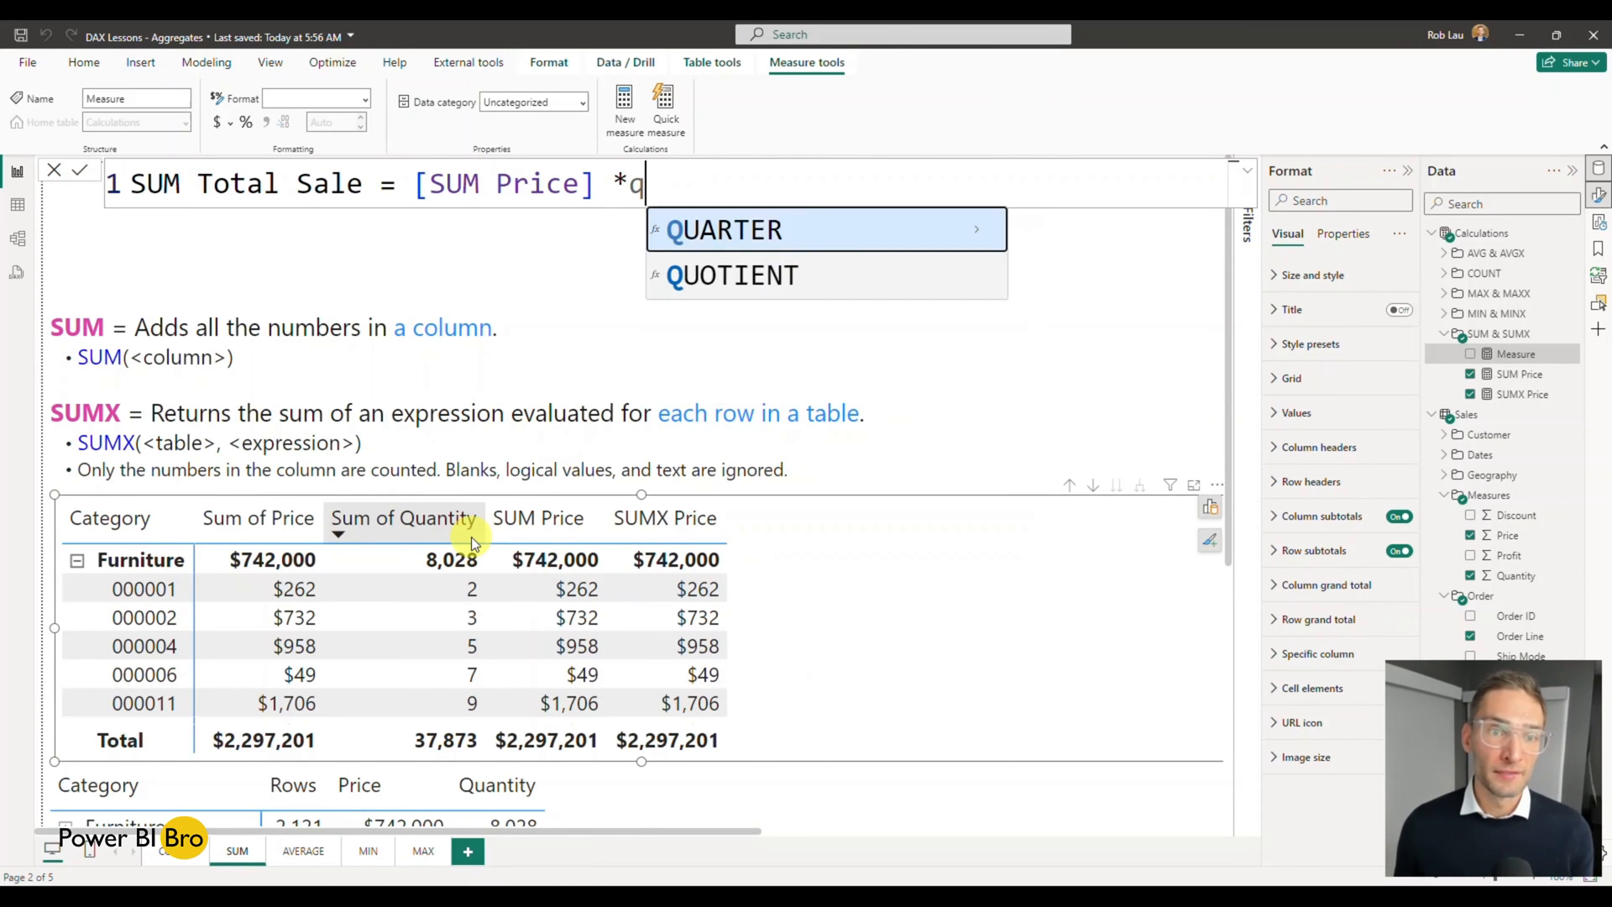
text(sum)
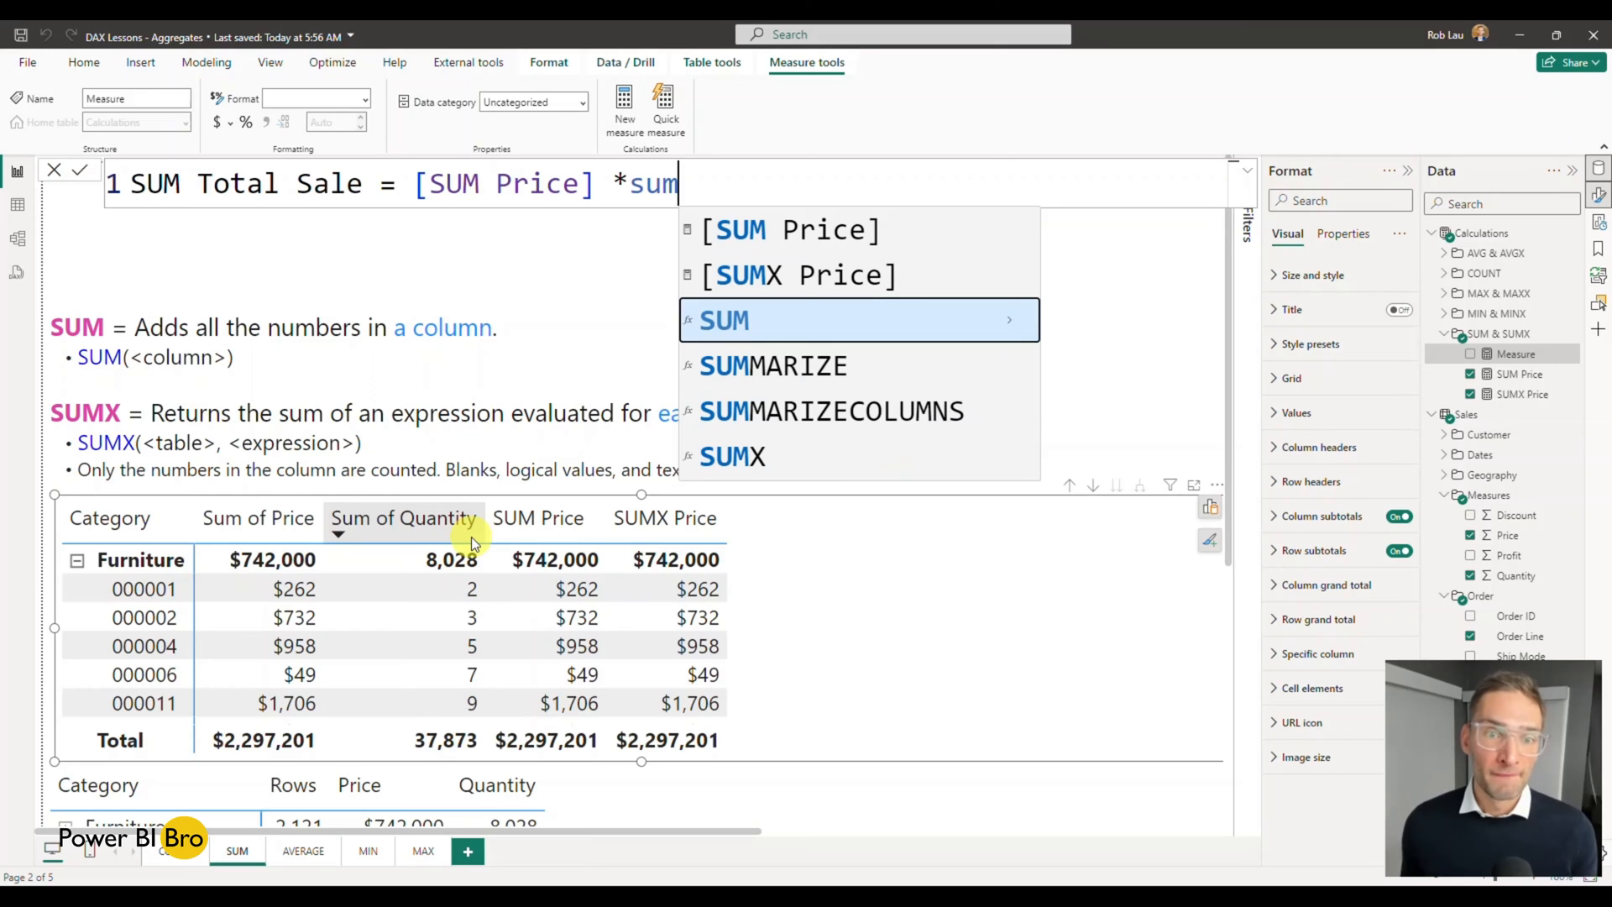
text((qu)
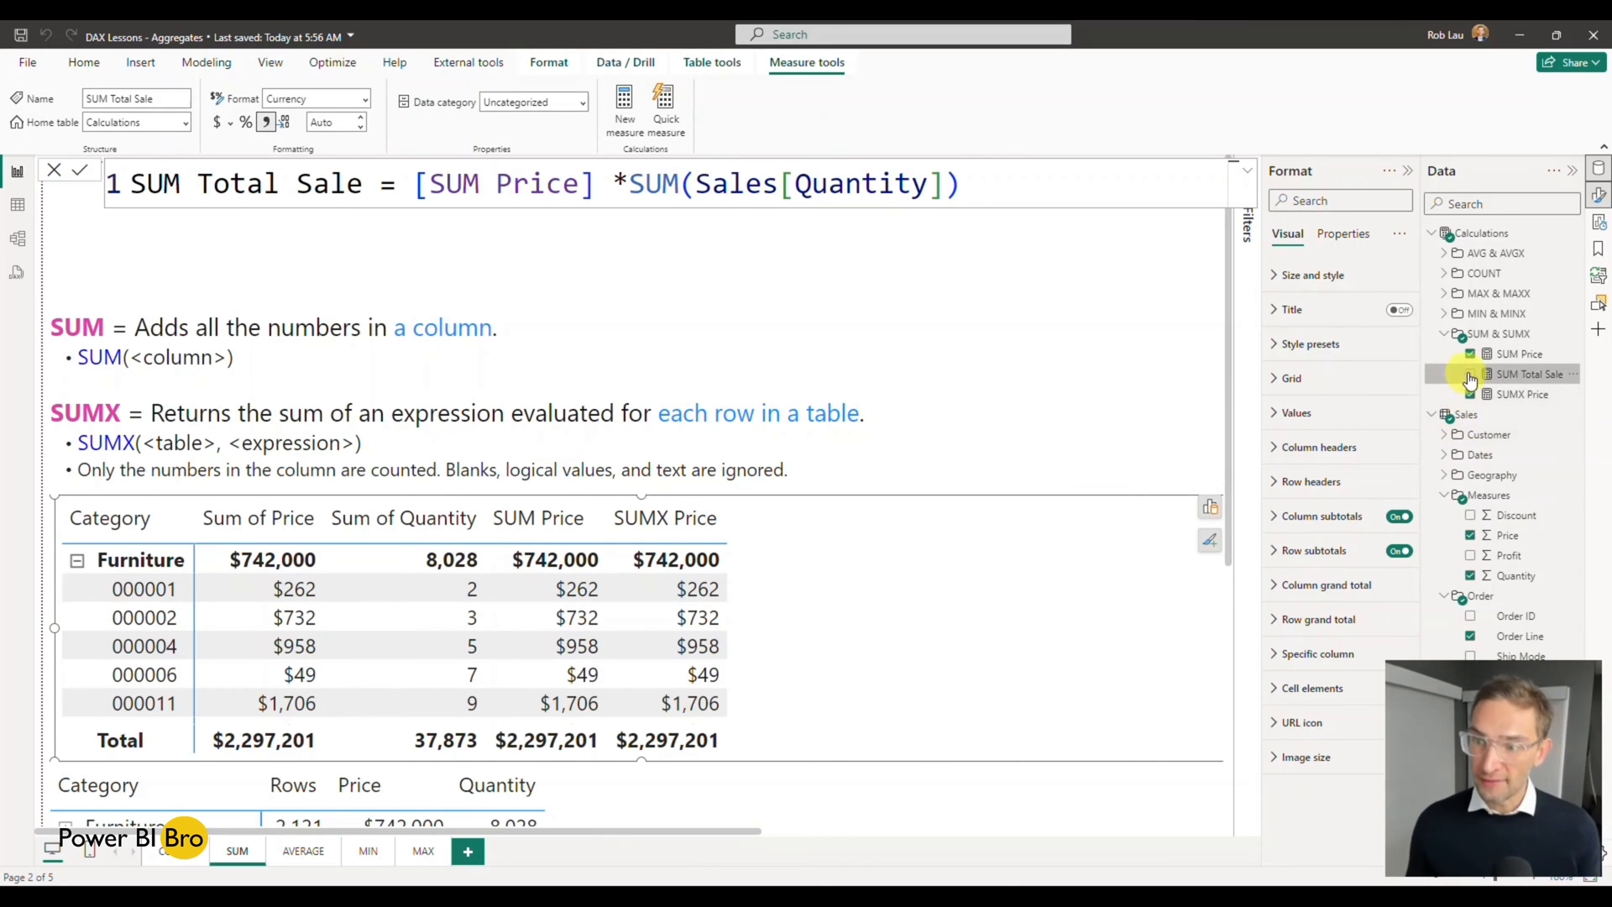
Add SUM Total Sale to the matrix, yielding $524 lines and an $87,001,888,182 total
click(1471, 373)
text(0)
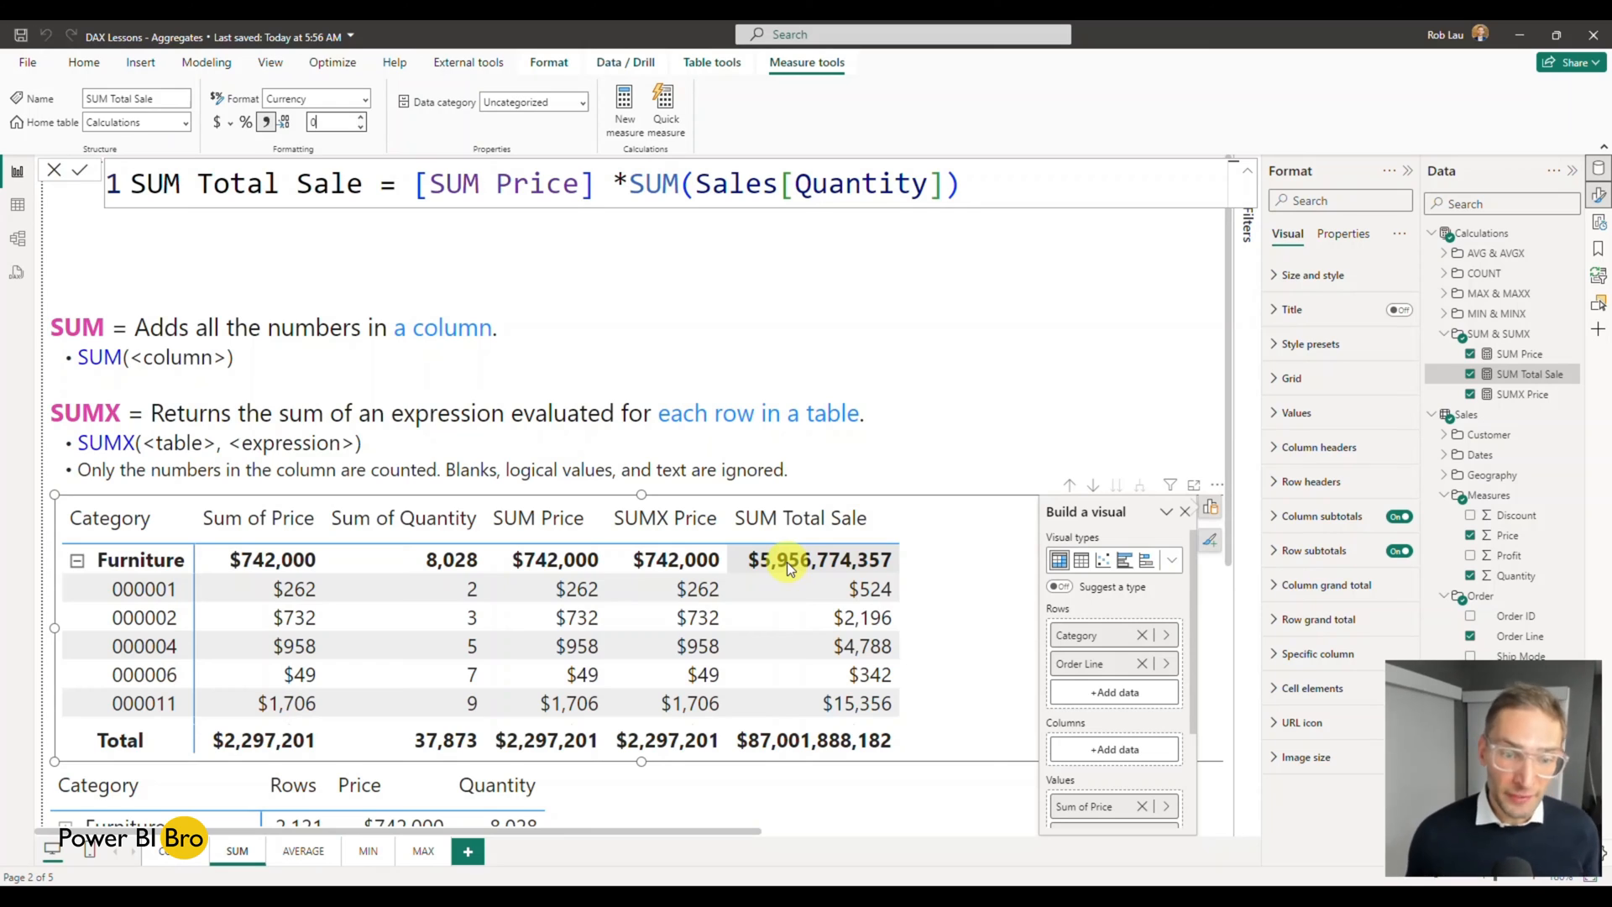
mouse_move(697, 616)
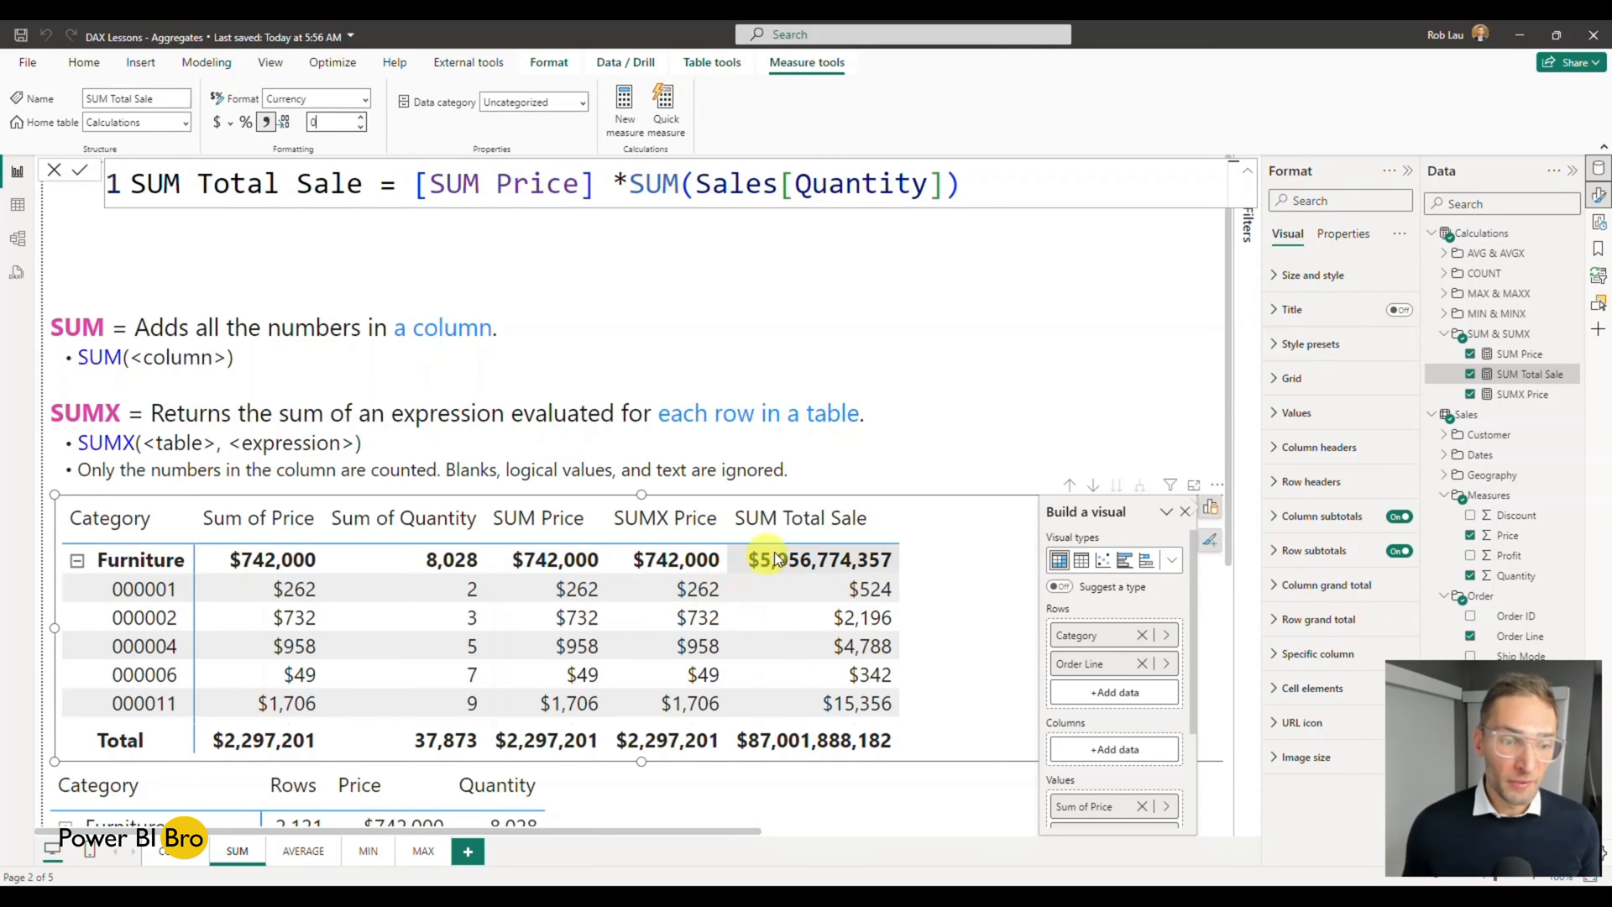
mouse_move(554, 560)
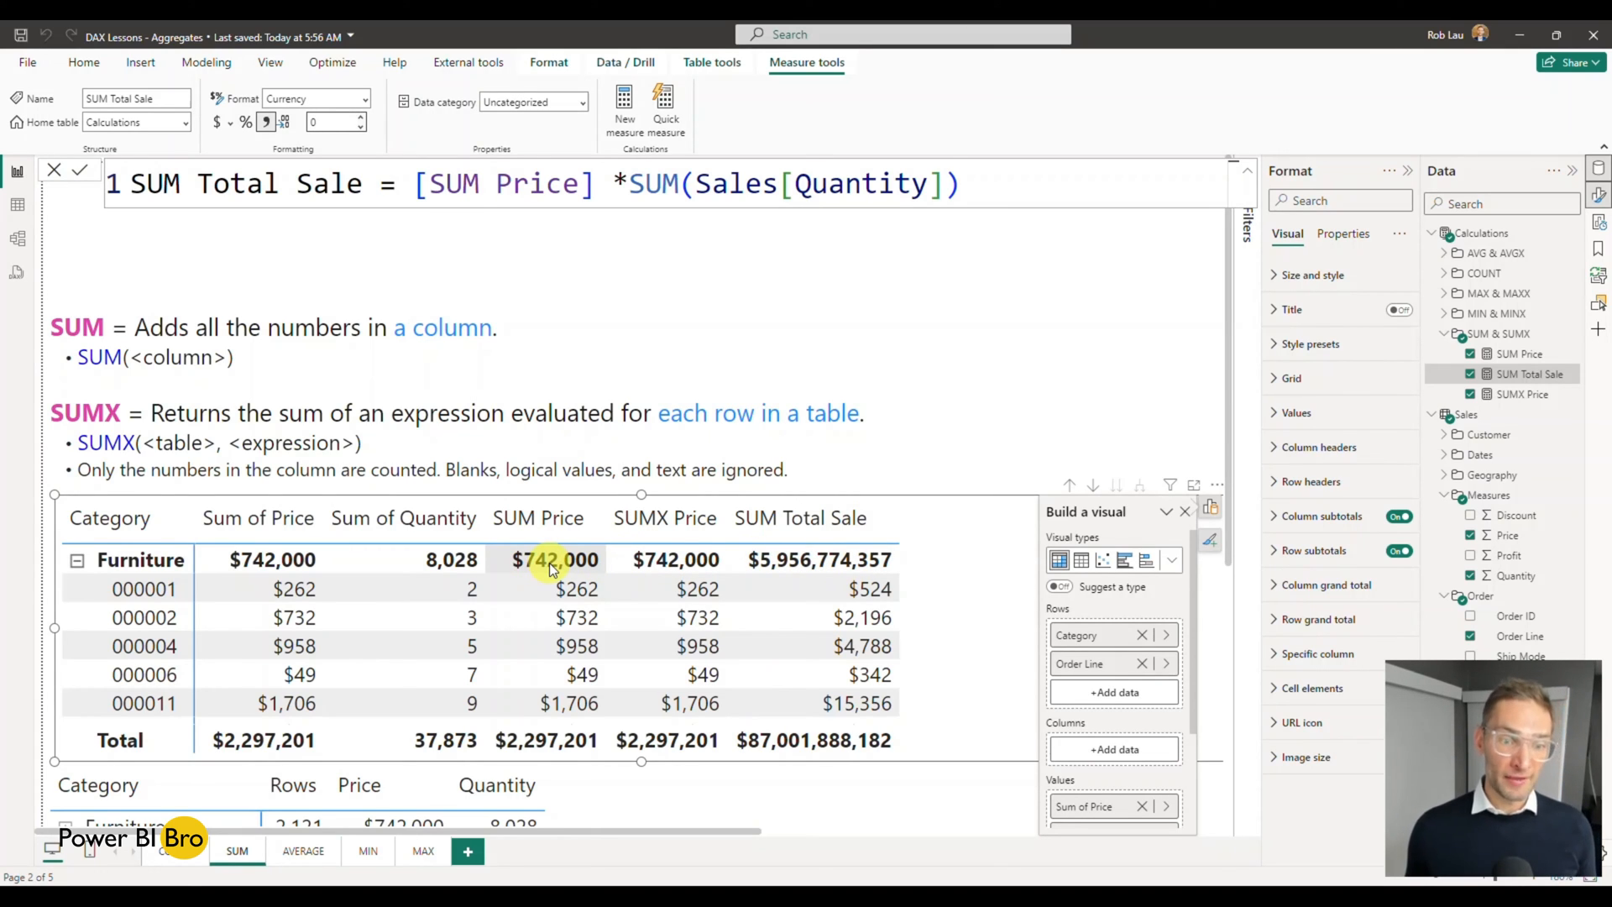
mouse_move(450, 559)
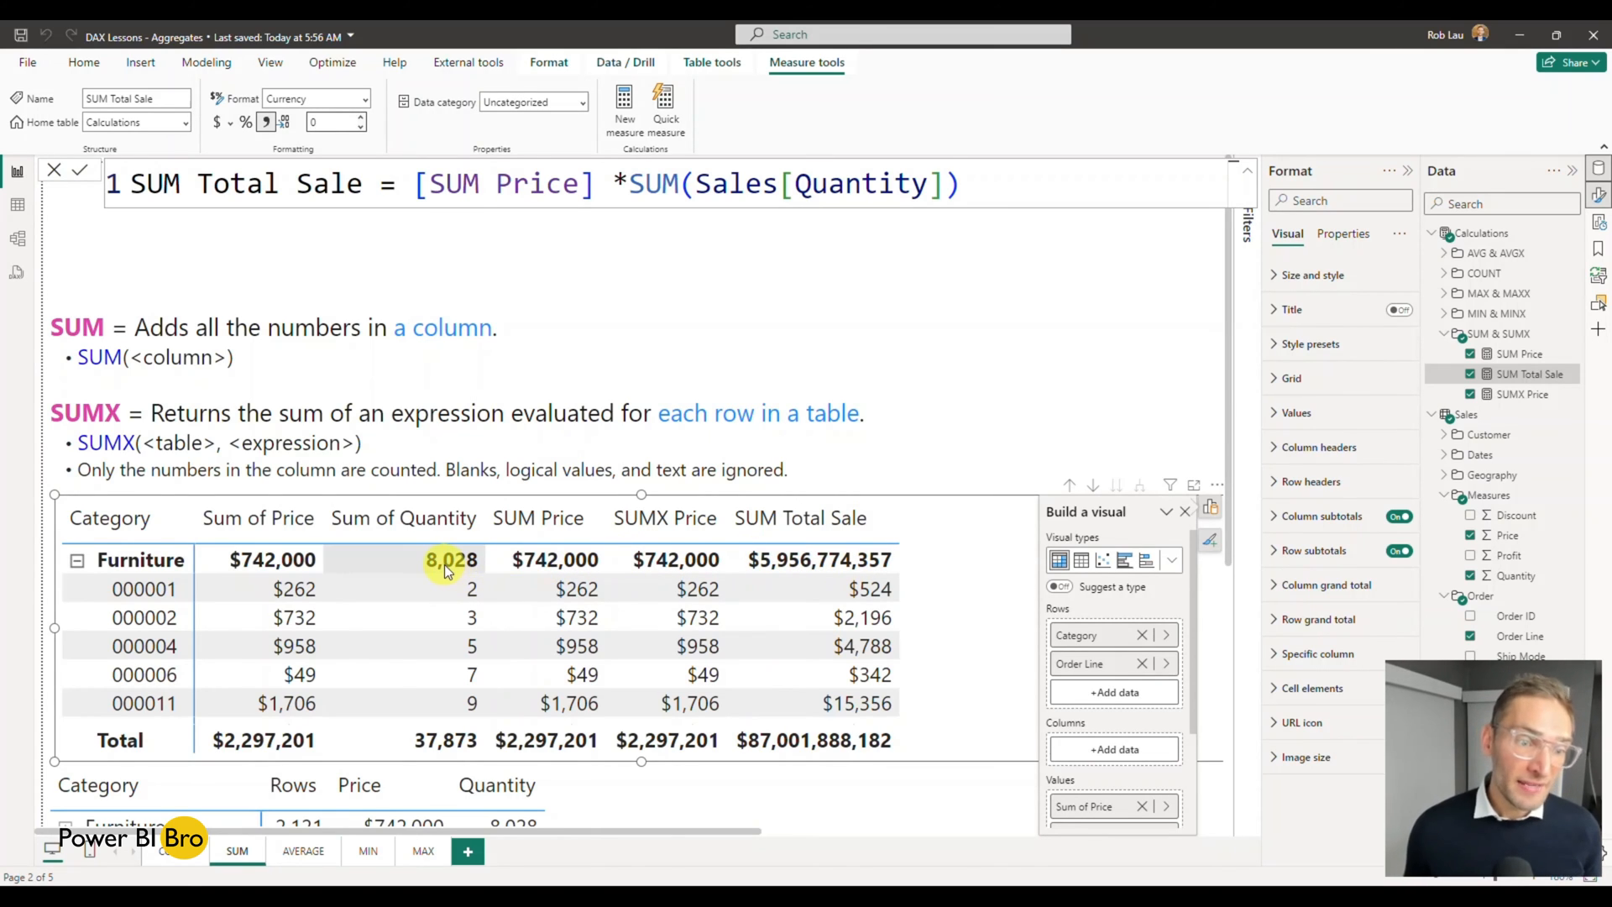
mouse_move(799, 560)
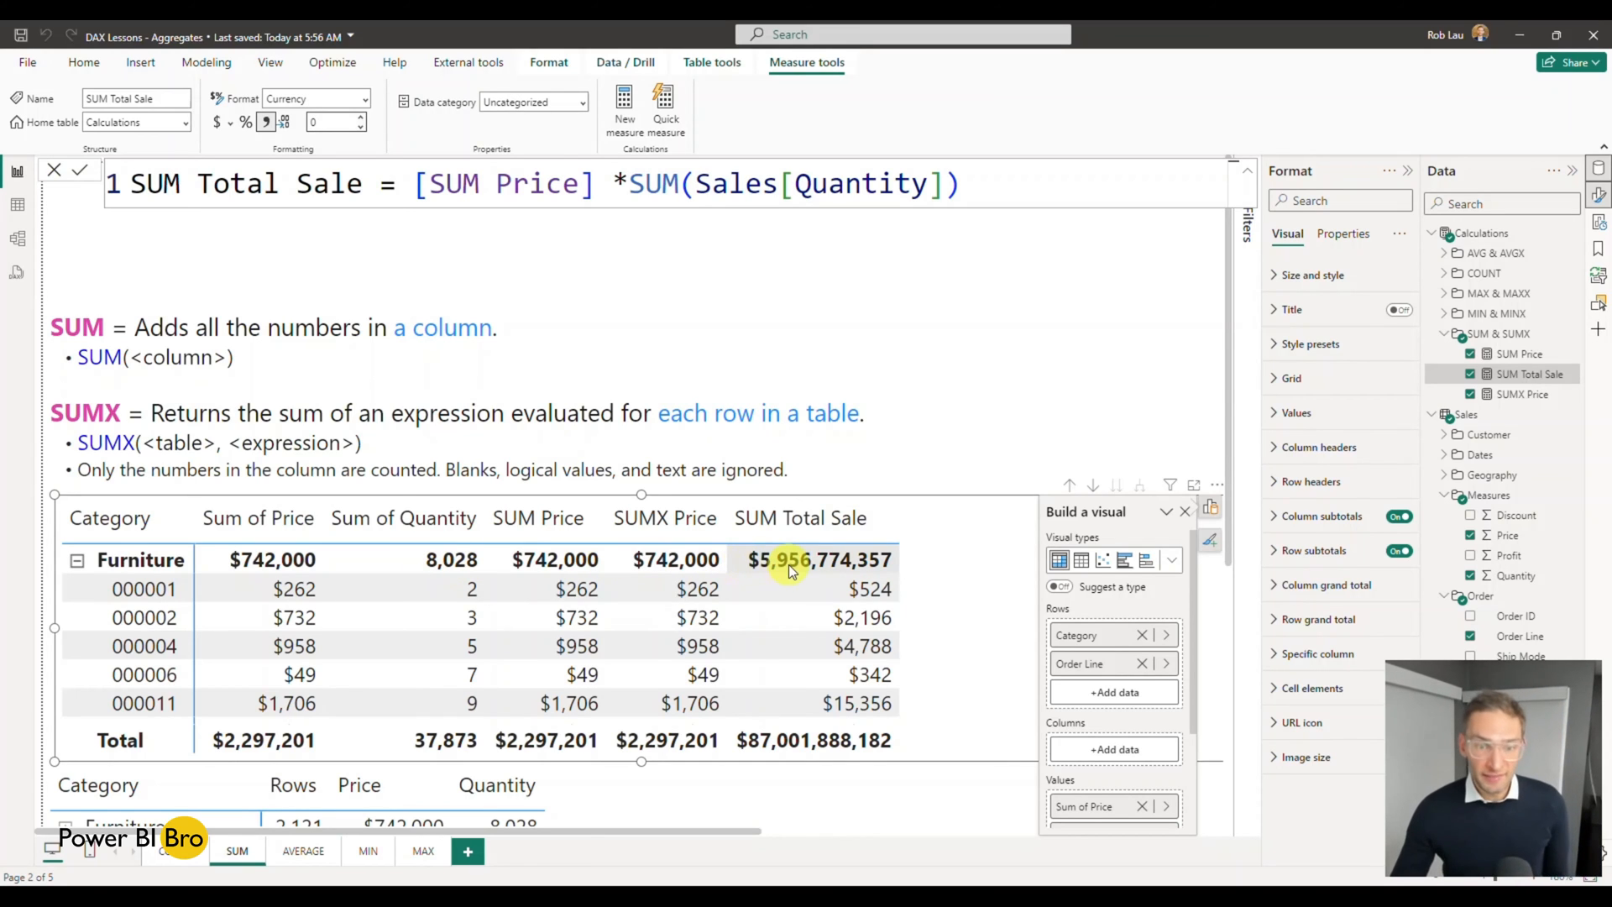
mouse_move(450, 559)
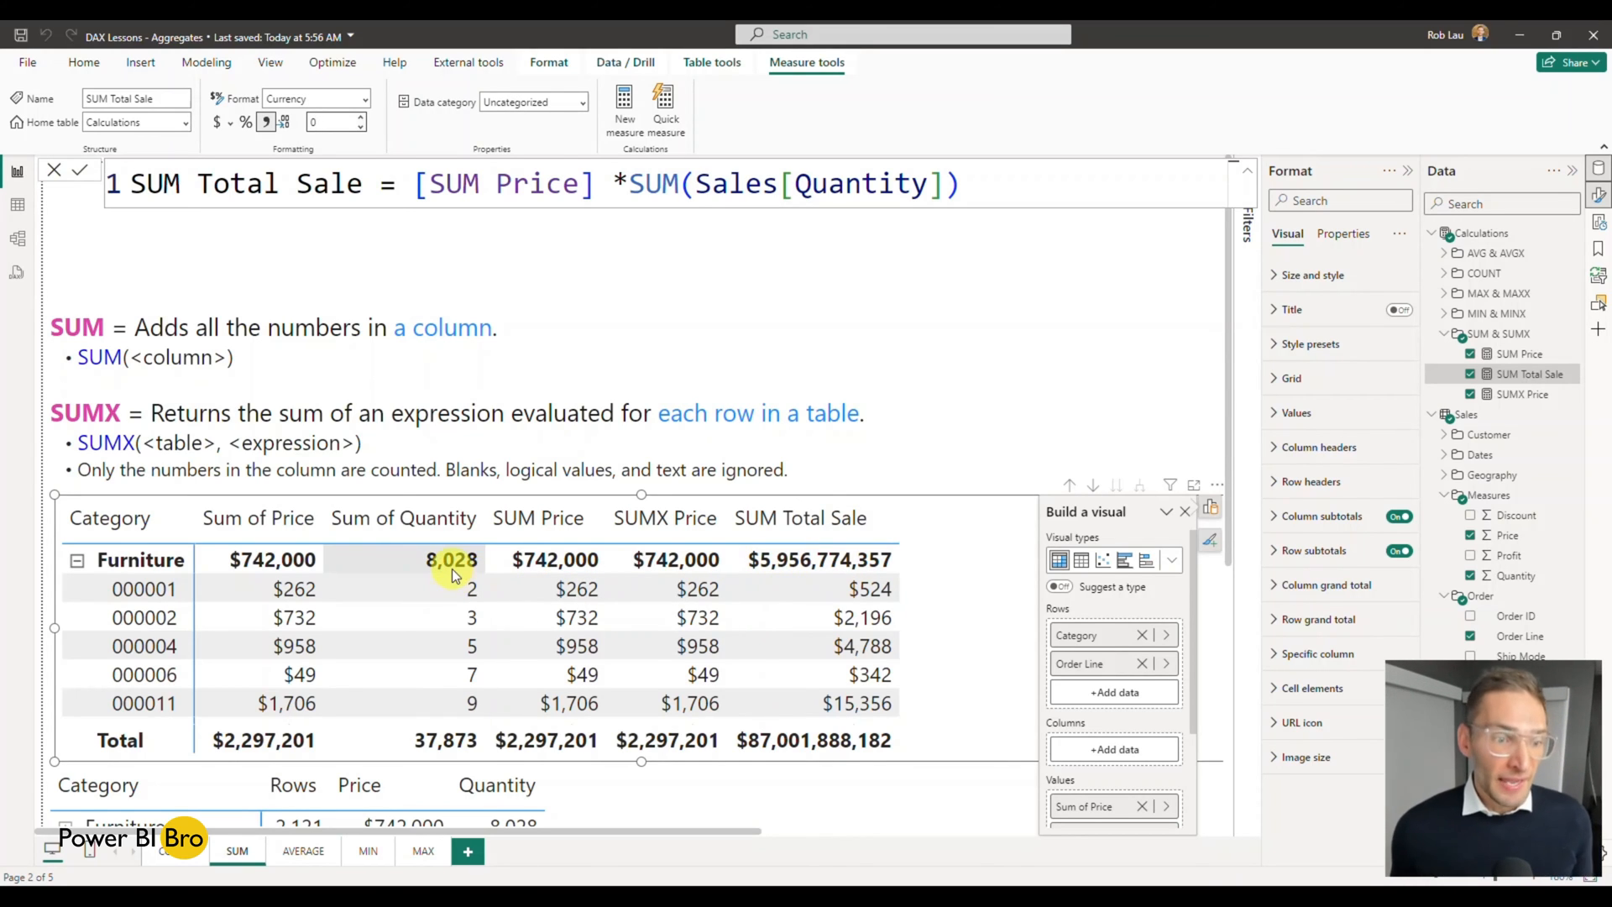
mouse_move(566, 565)
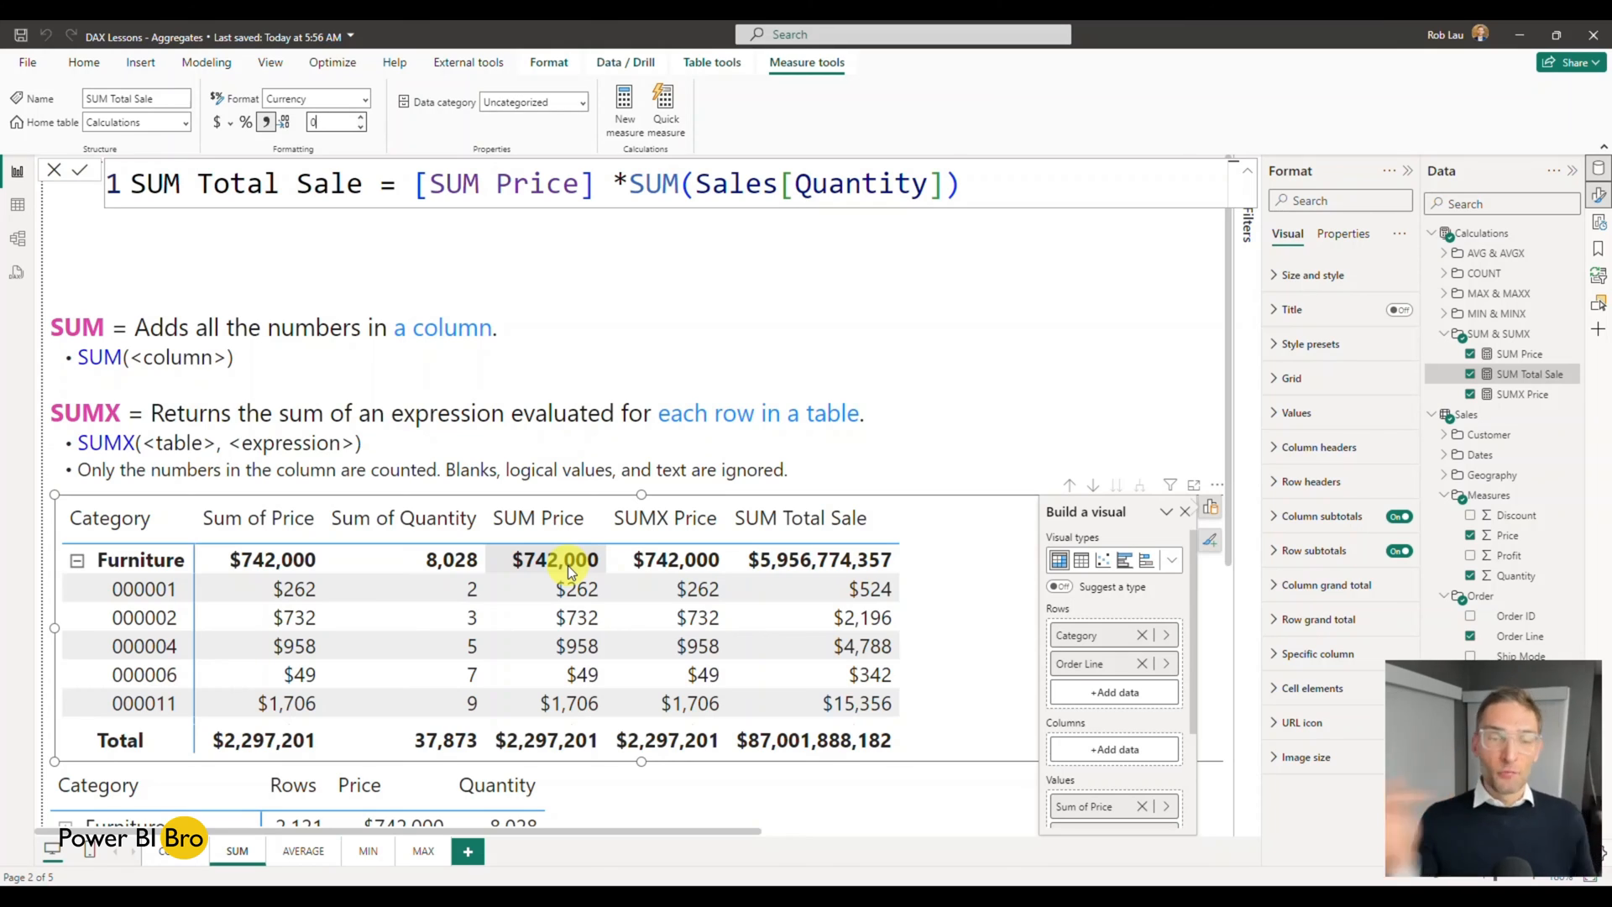
mouse_move(942, 432)
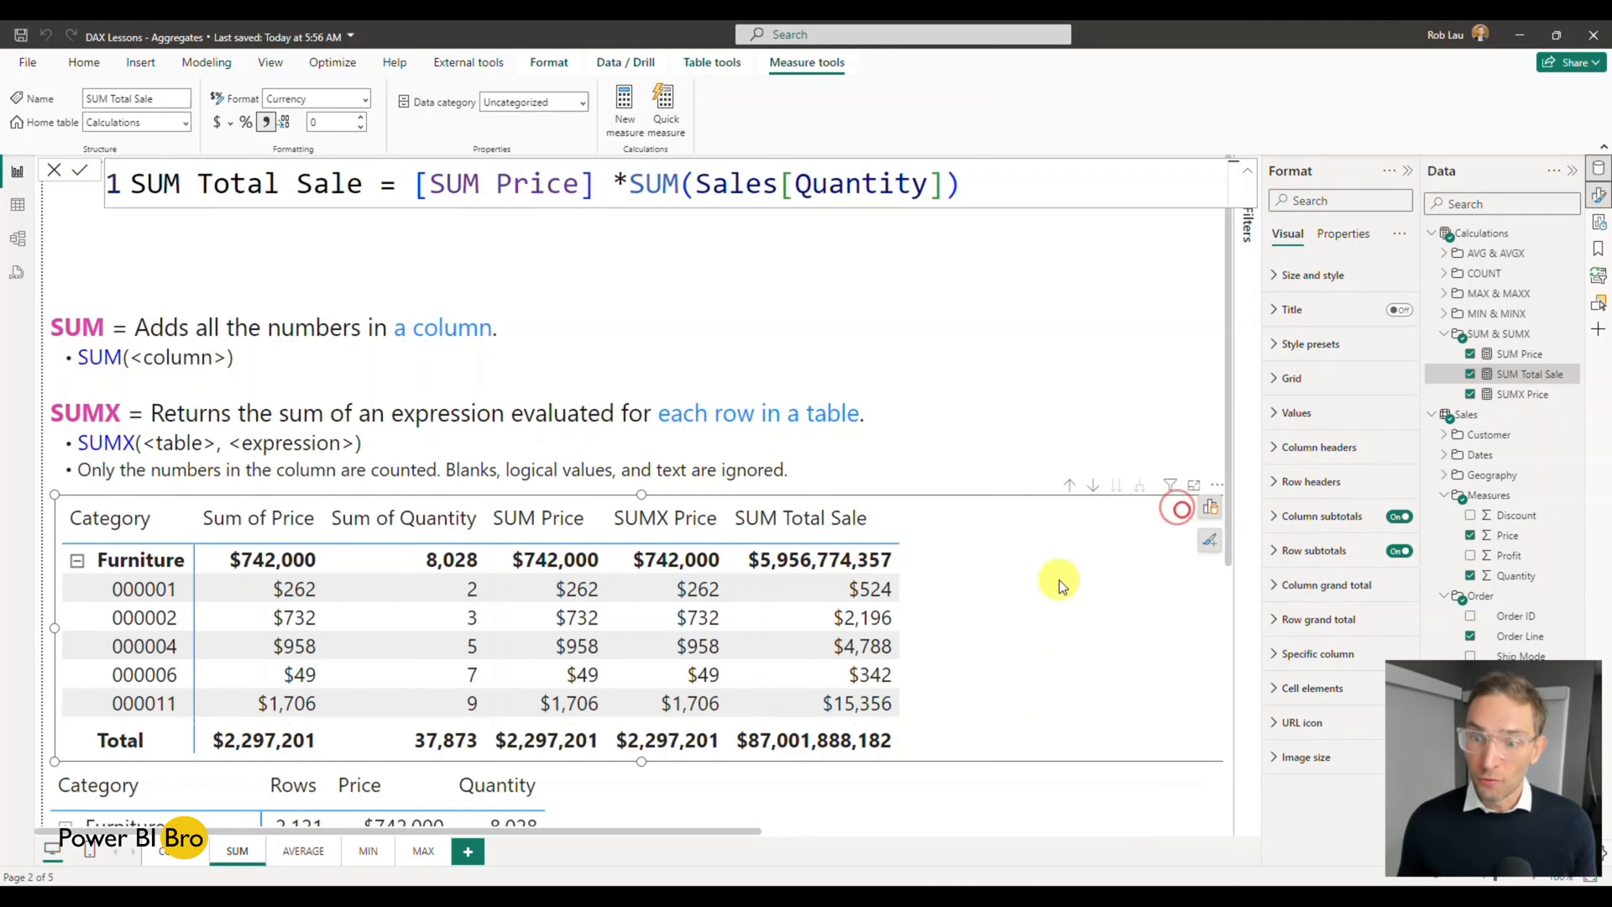
Start a new measure in the SUM & SUMX folder named SUMX Total Sale using SUMX
right_click(1523, 393)
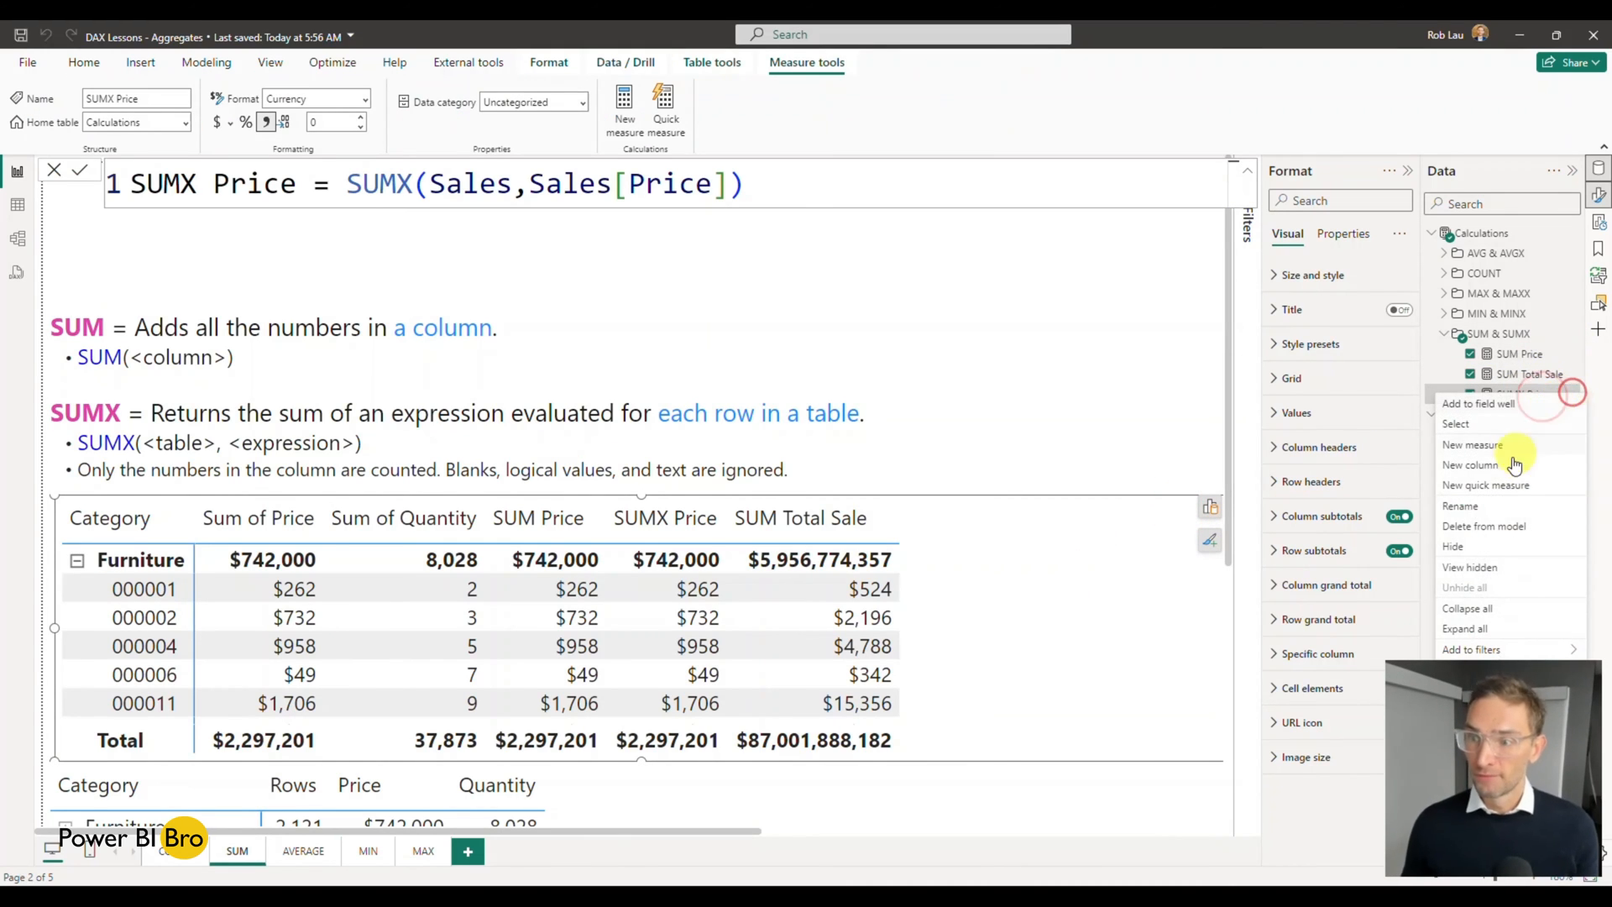
click(1472, 443)
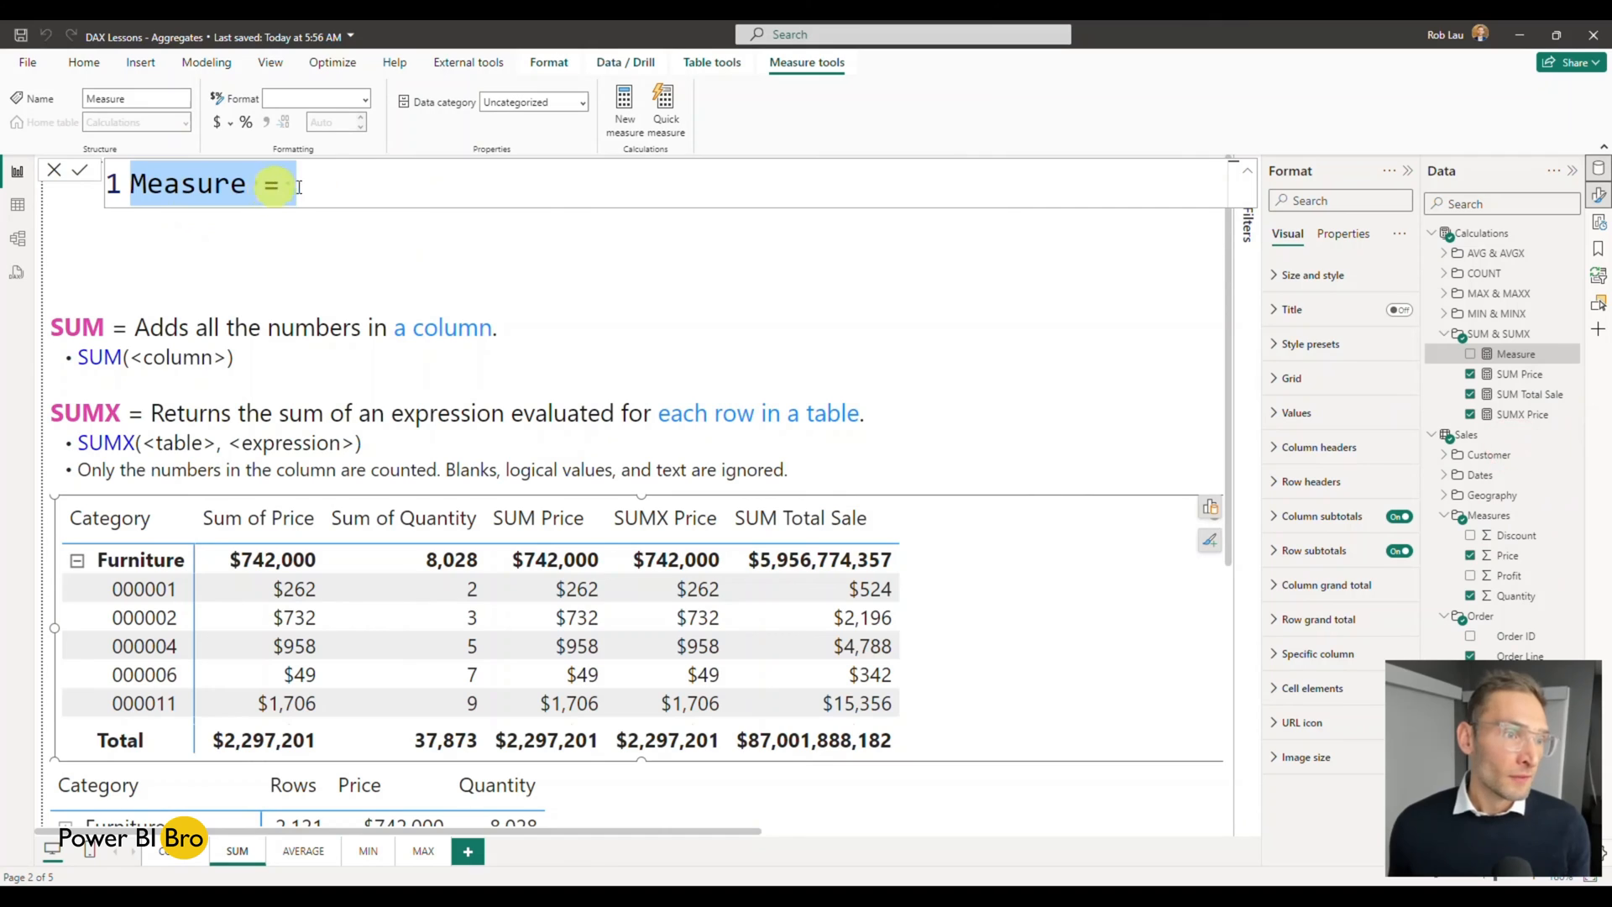
text(SUMX)
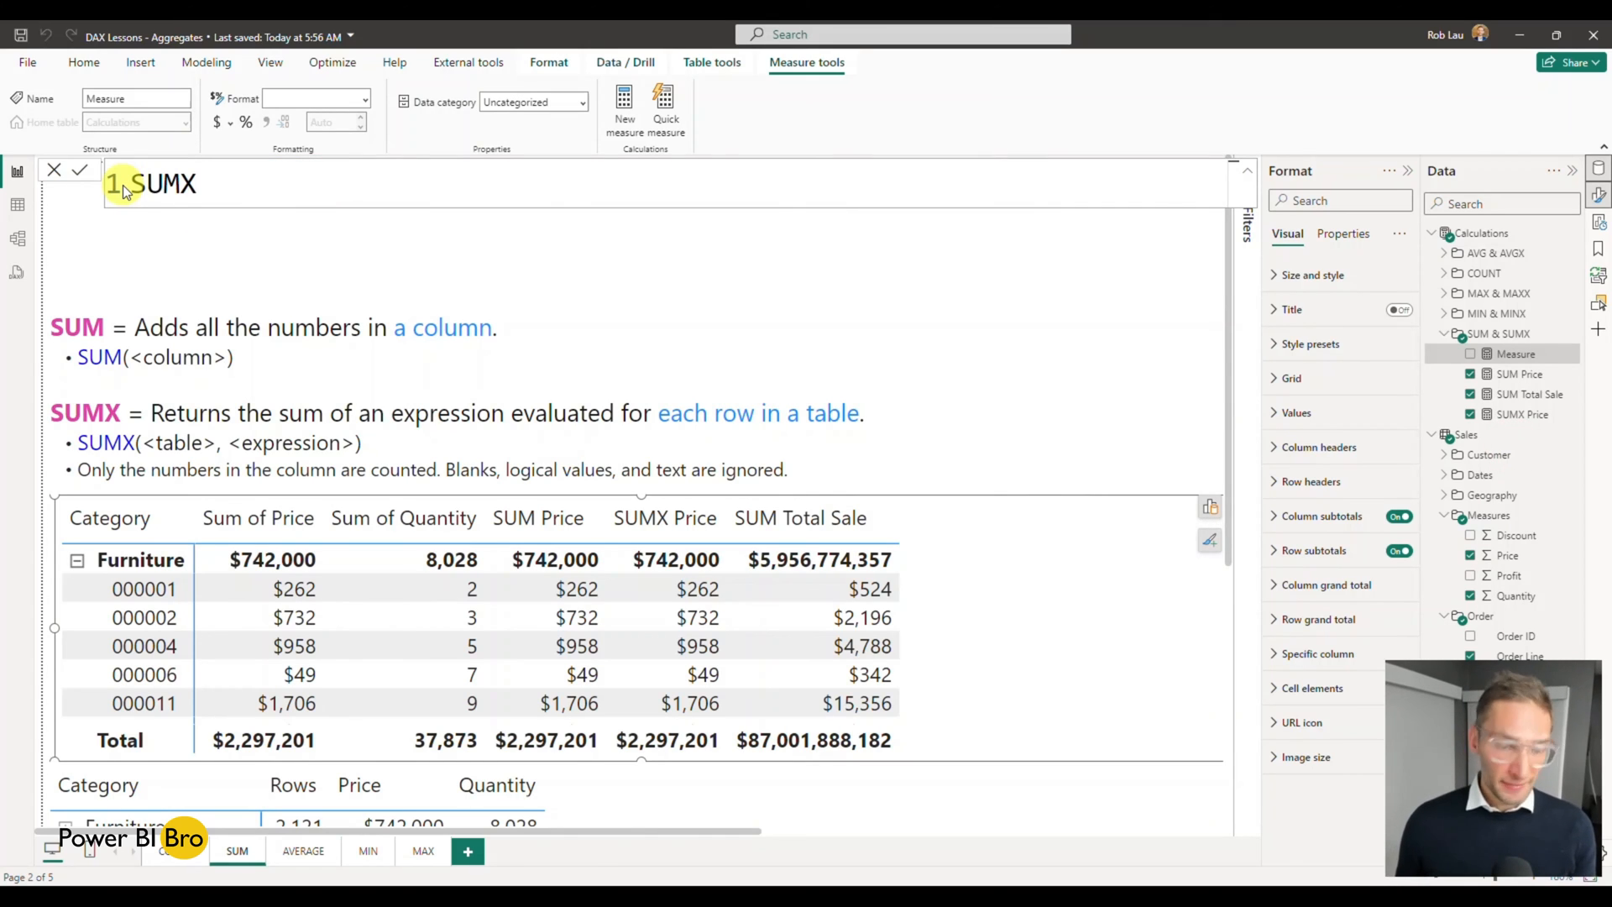
text(Total Sale)
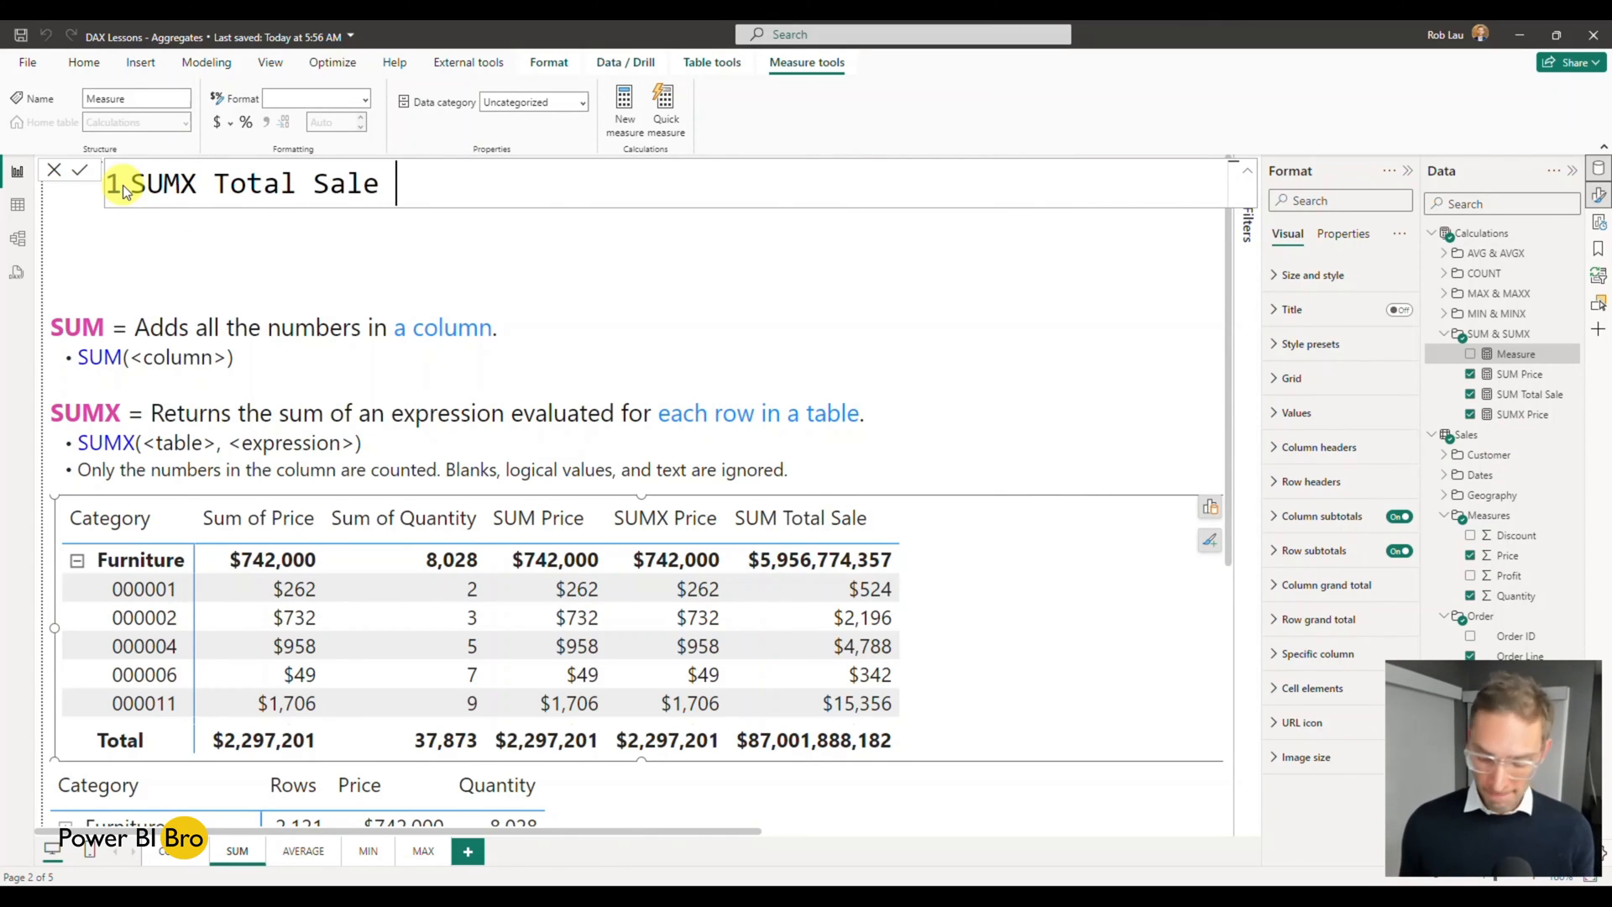
text(=)
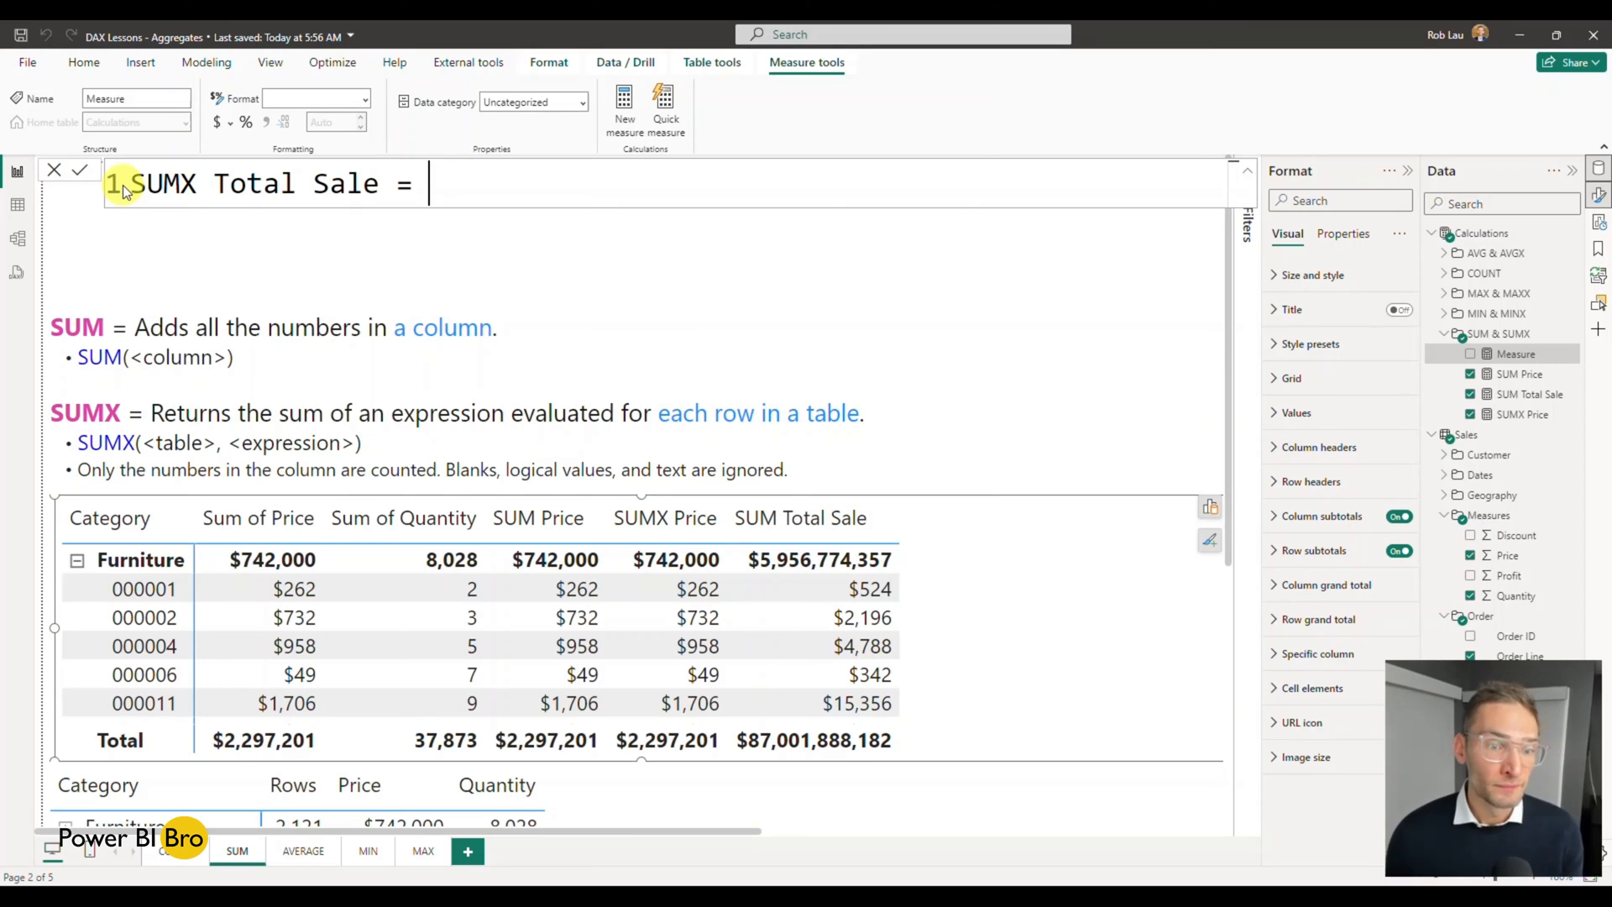
text(sum)
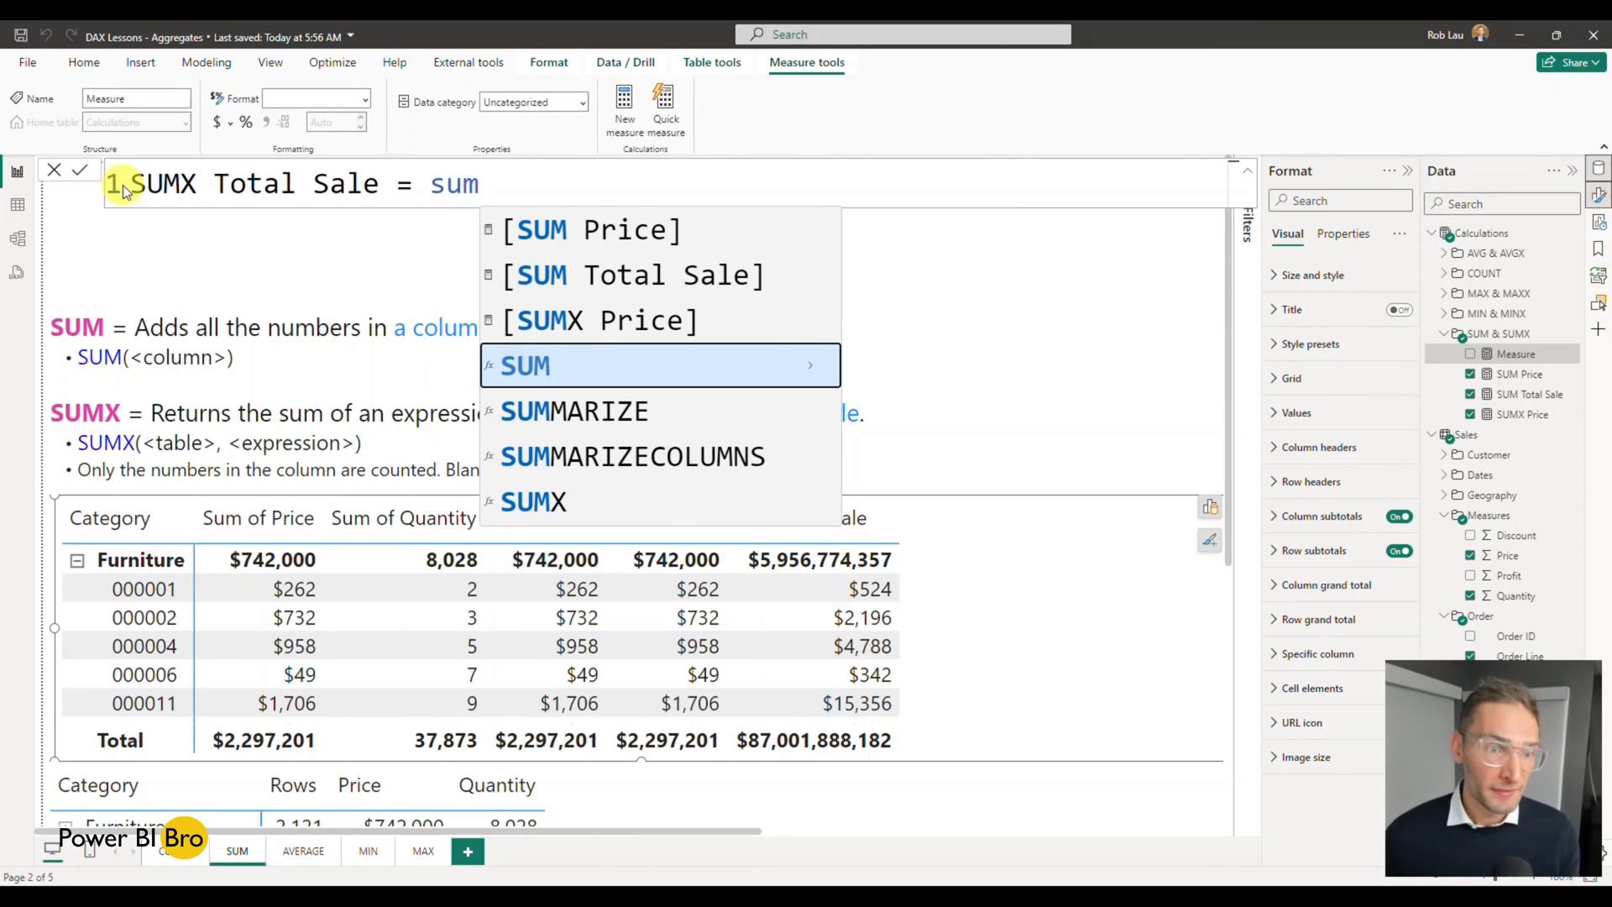
click(534, 502)
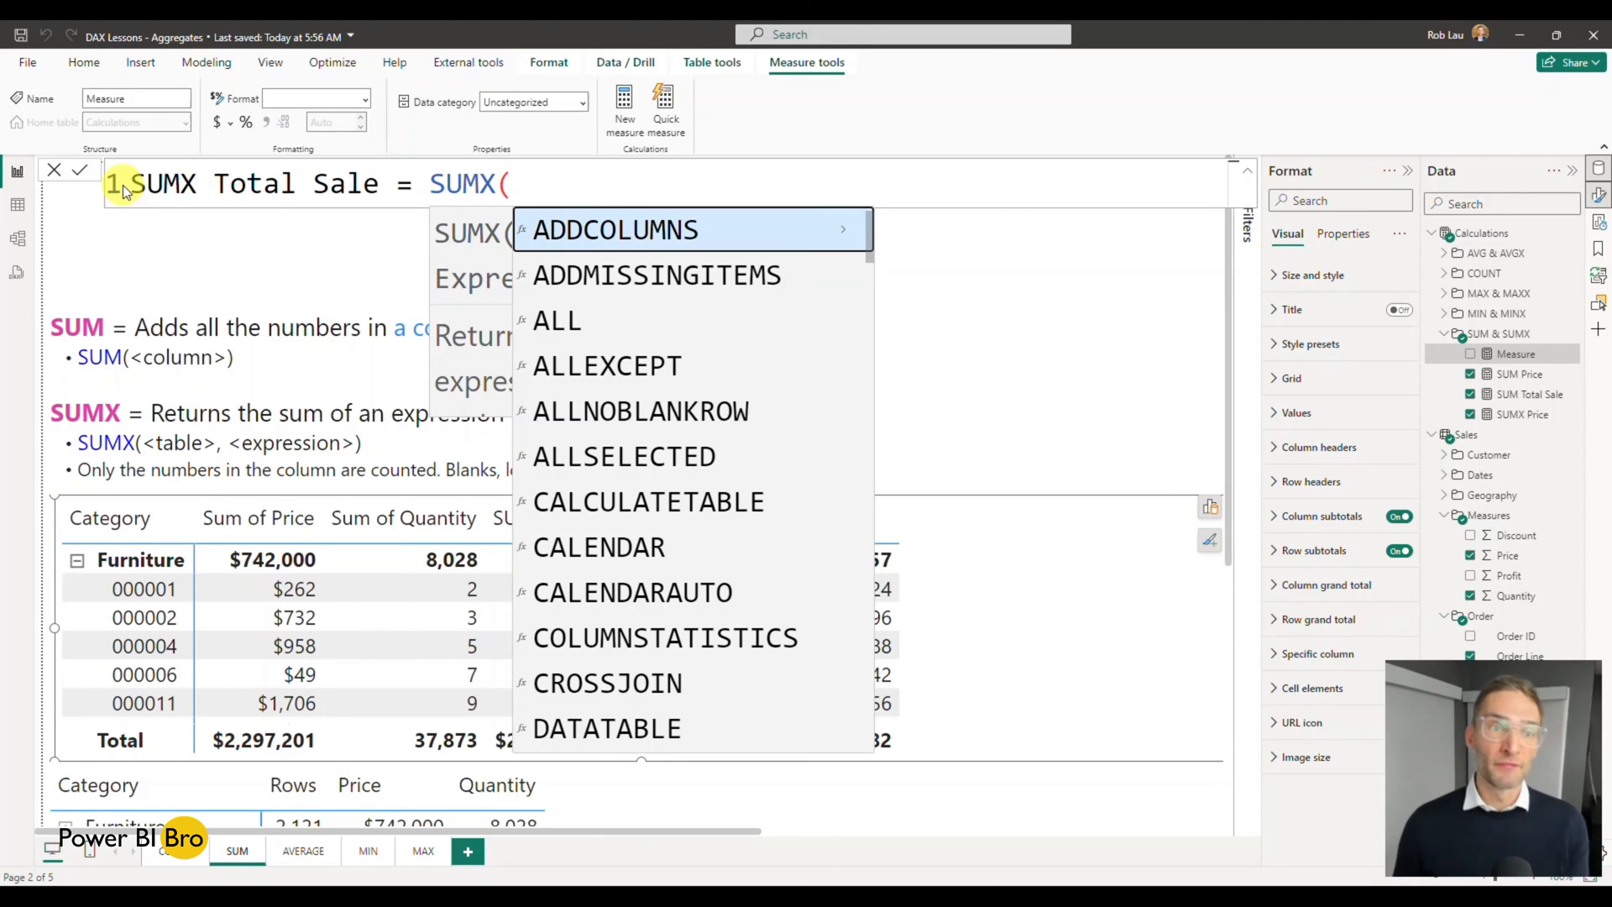
Complete the formula as SUMX(Sales, Sales[Price] * Sales[Quantity]) and commit it
text(s)
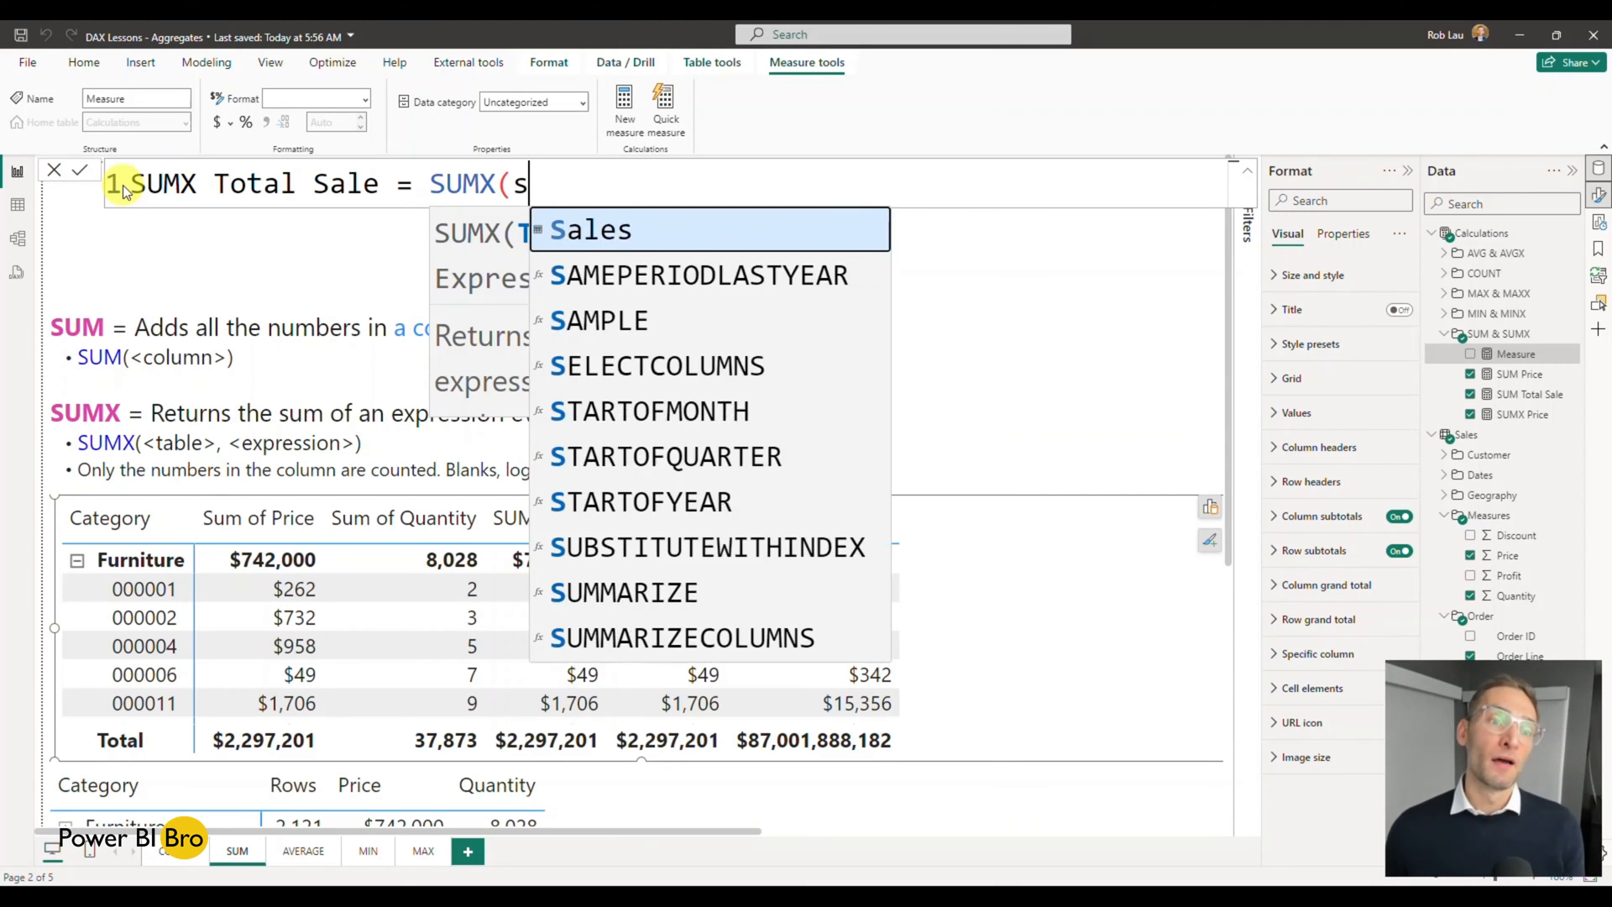
click(591, 230)
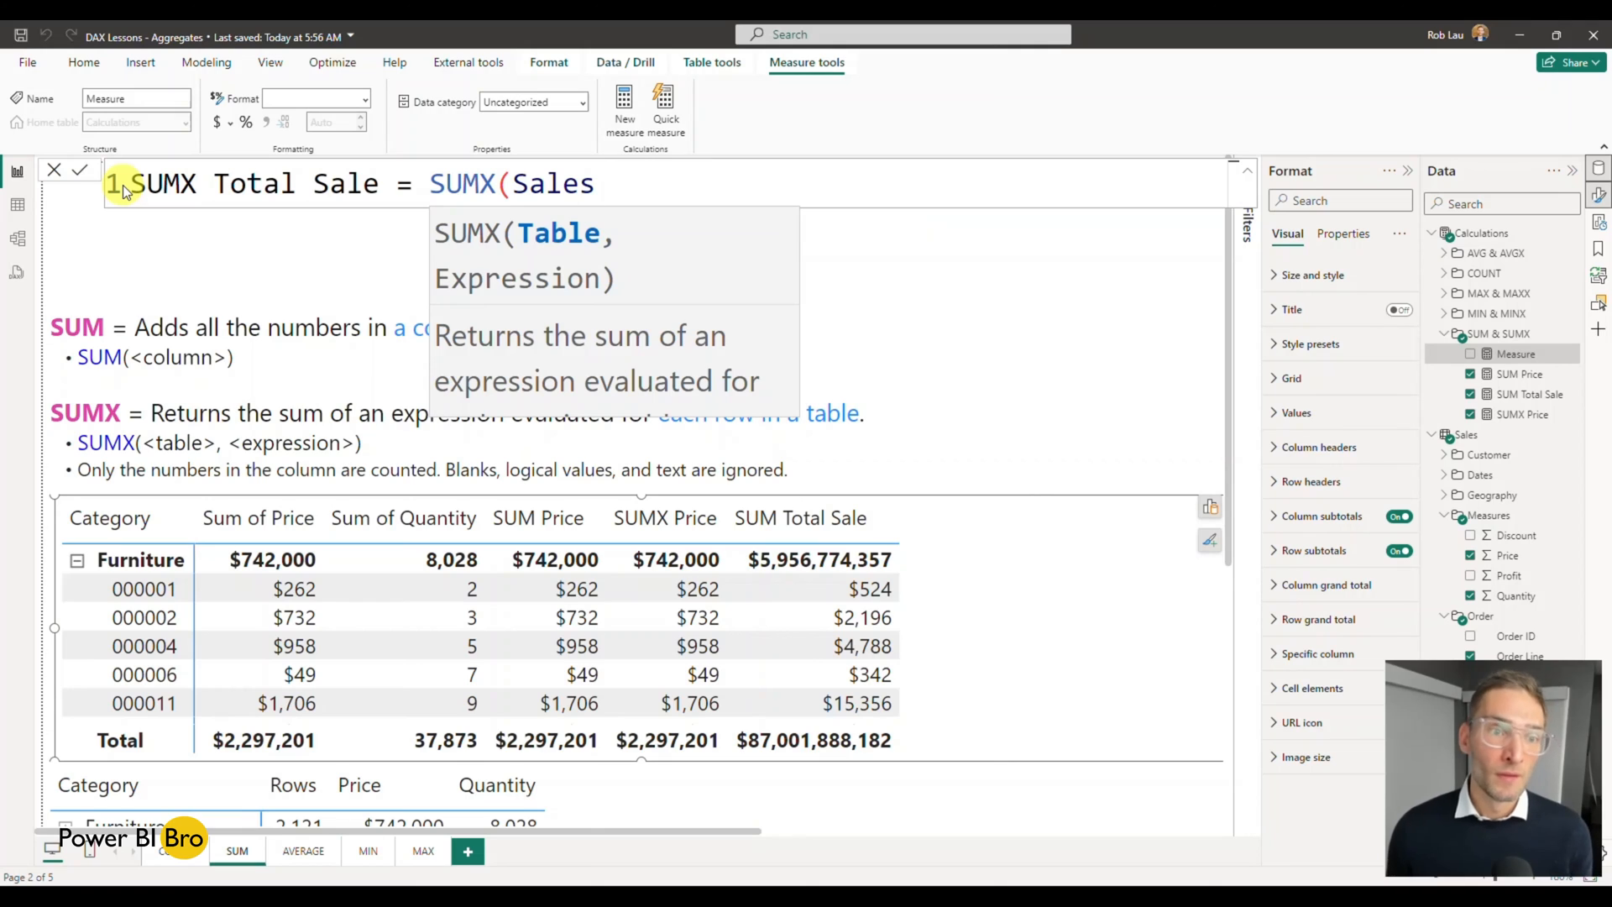
text(,)
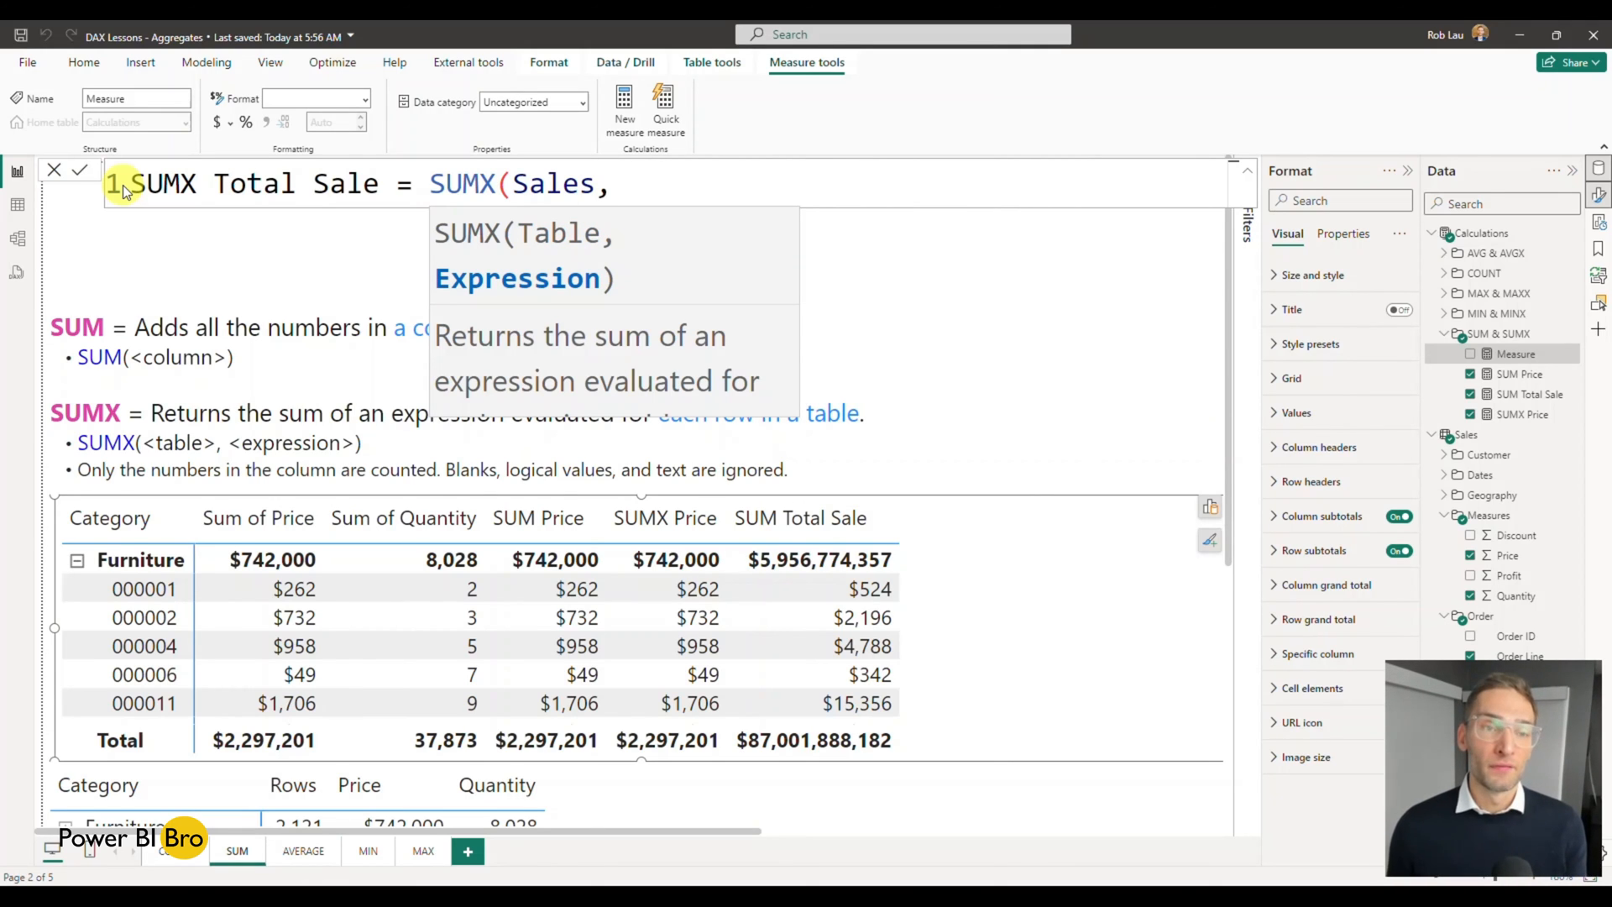
text(pric)
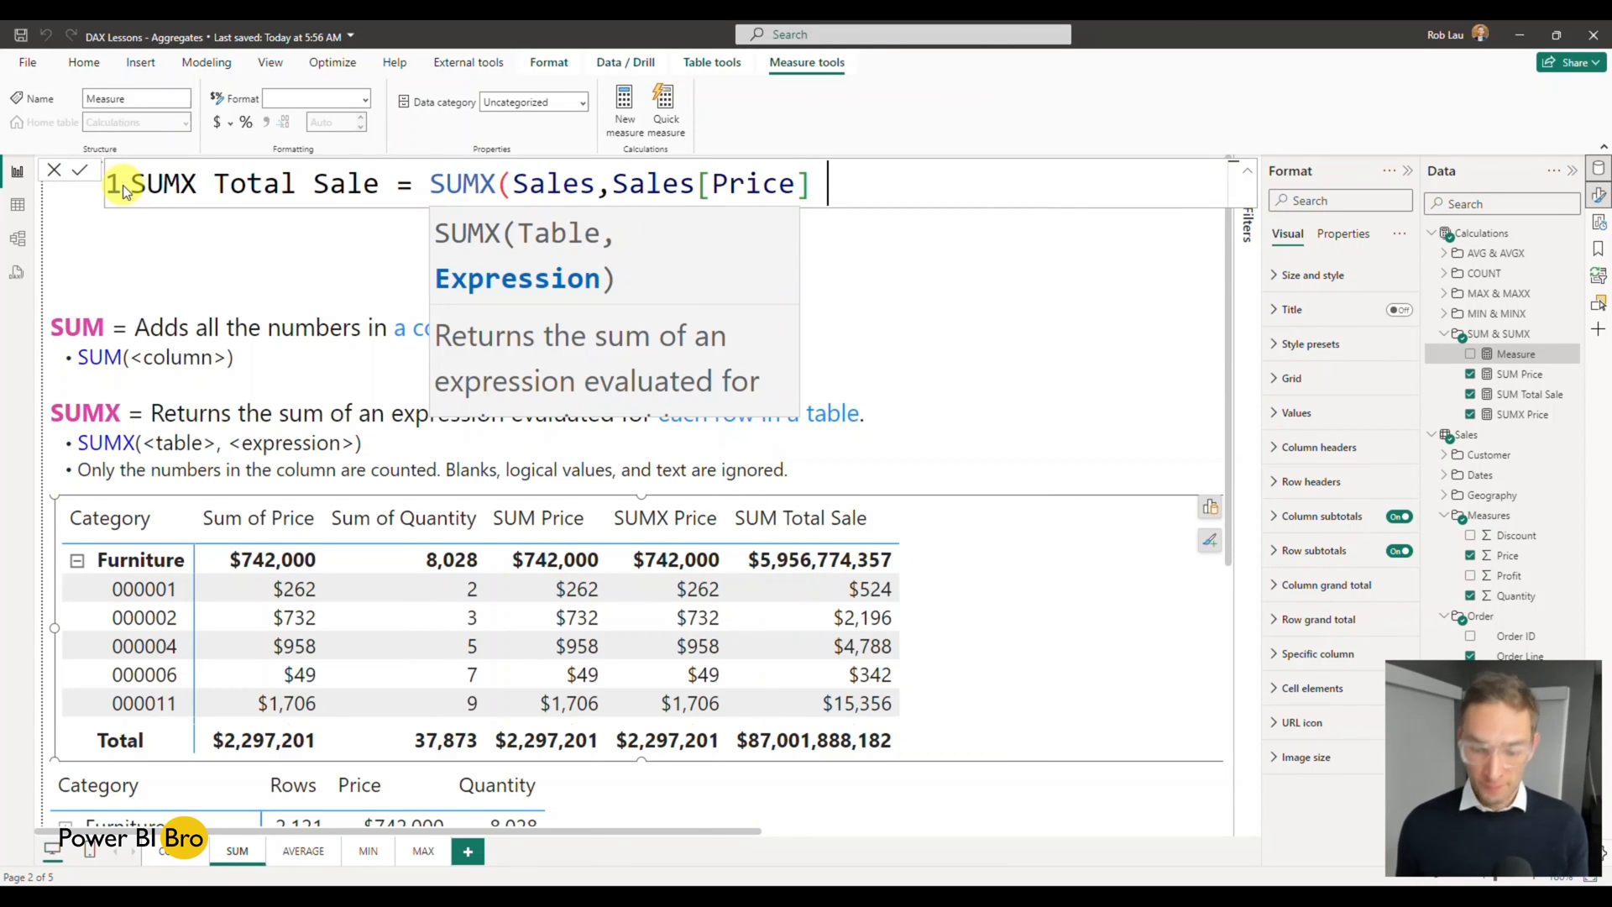
text(* quan)
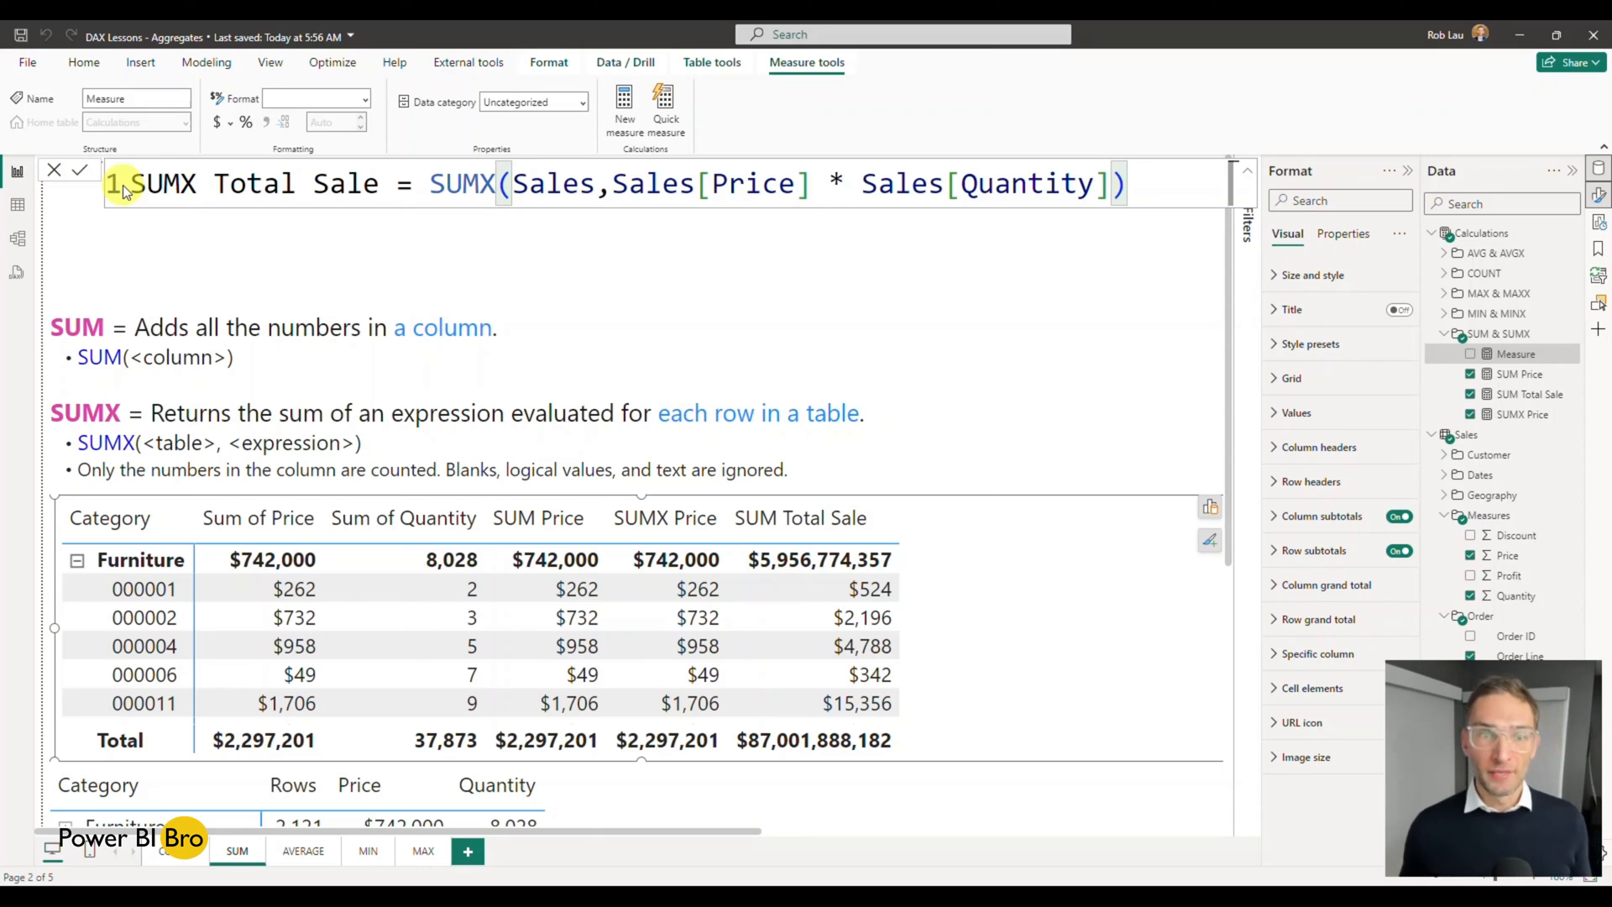
click(1521, 415)
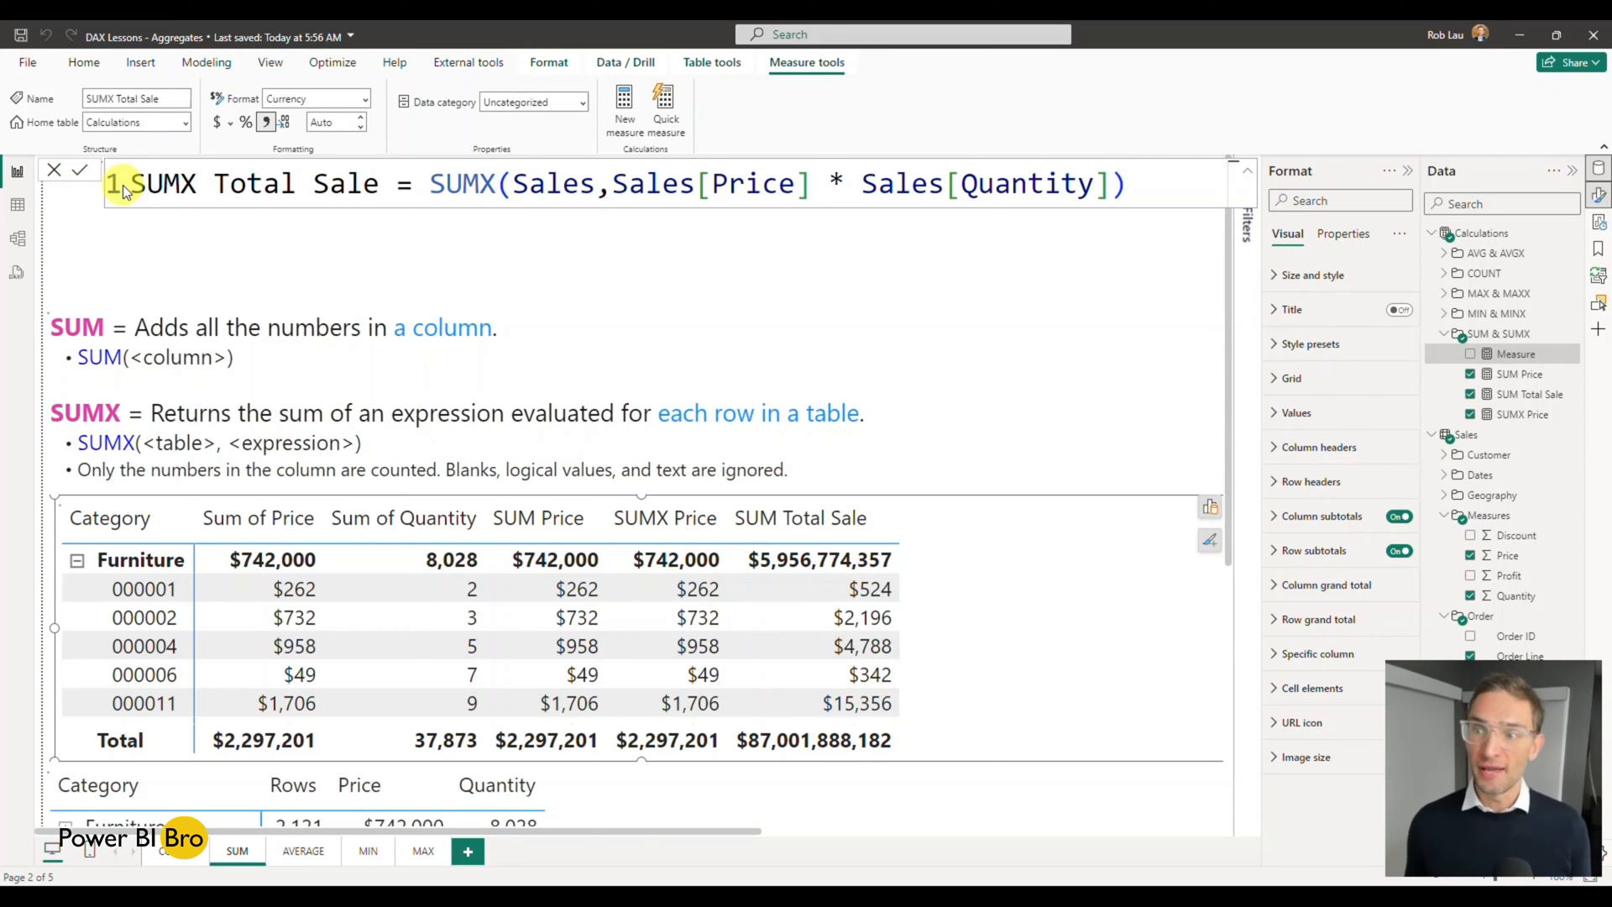
Add SUMX Total Sale to the matrix and widen it to show the $11,488,062 total
click(1471, 415)
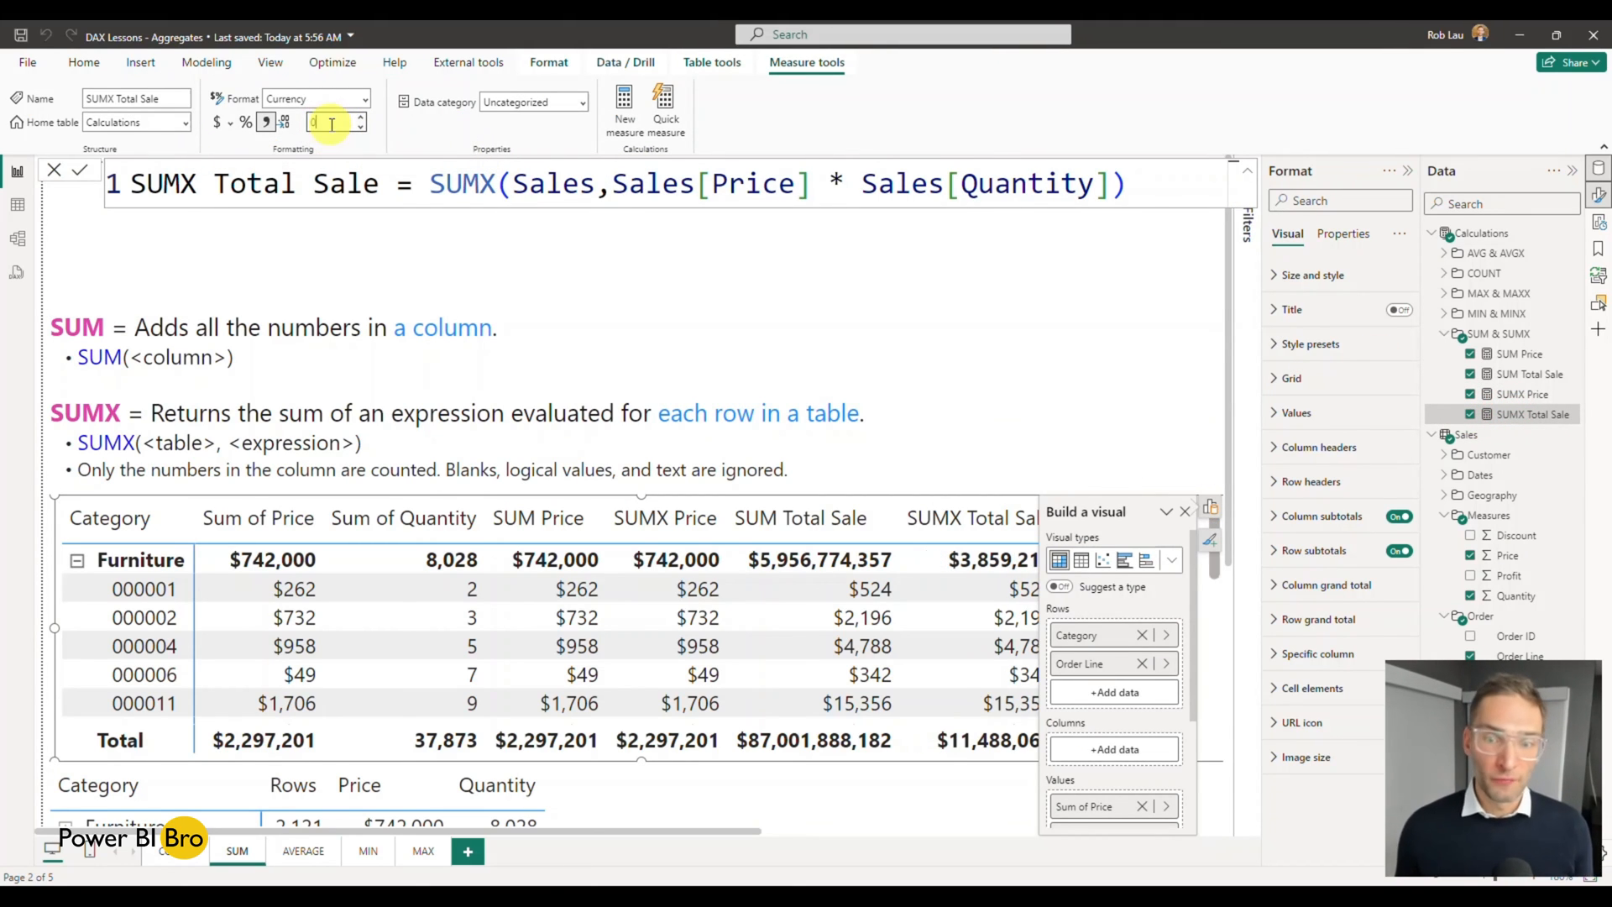
click(1184, 510)
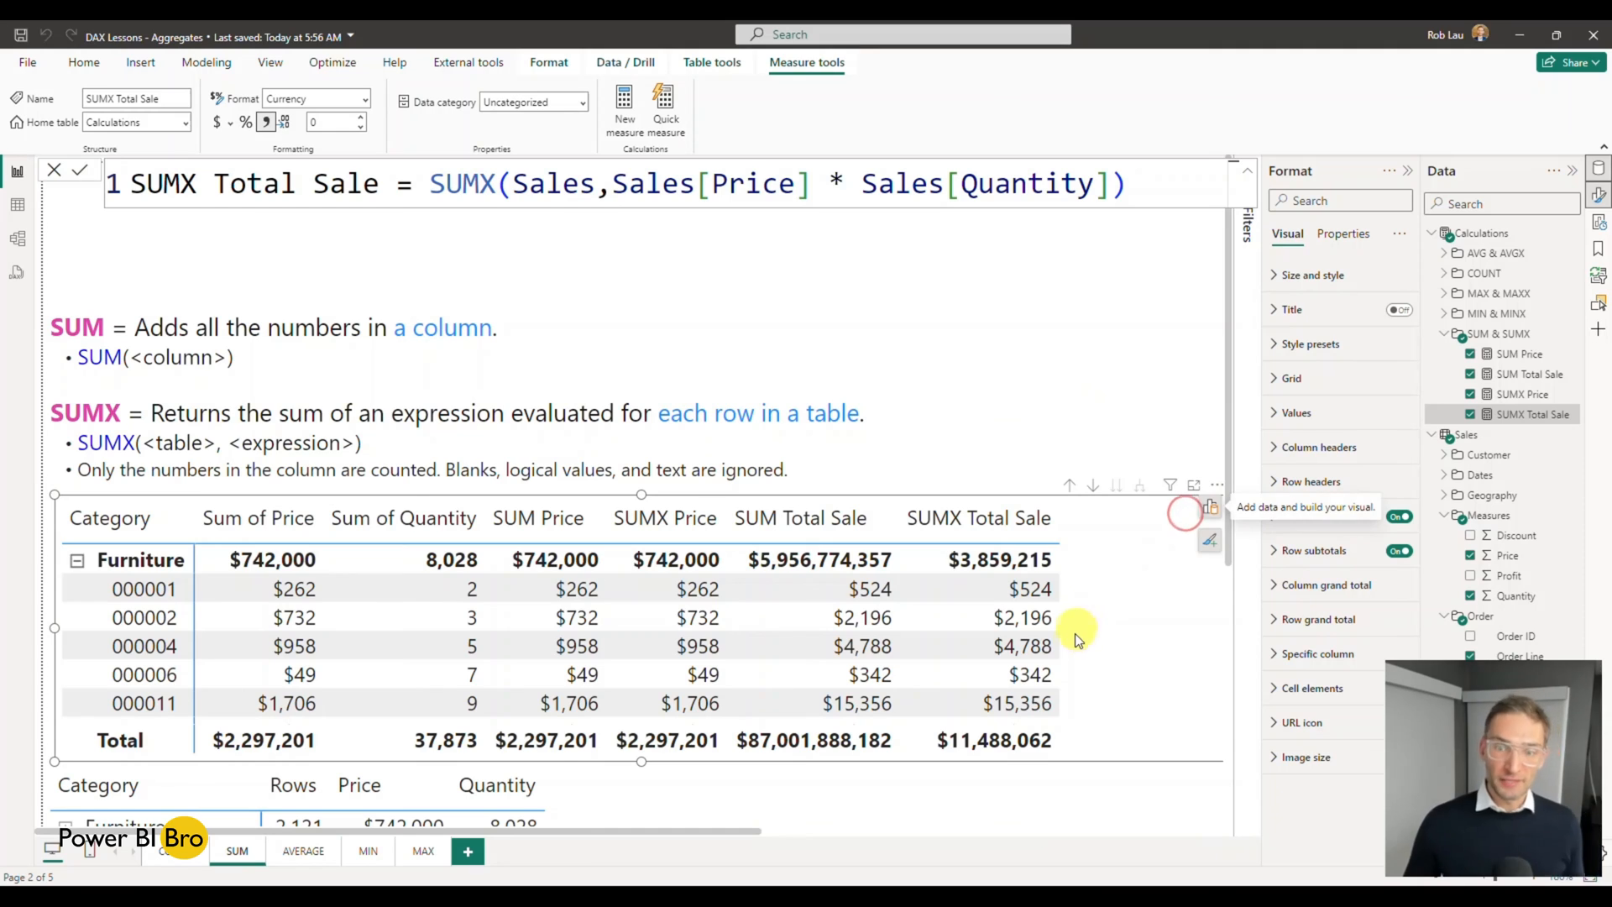
mouse_move(1101, 633)
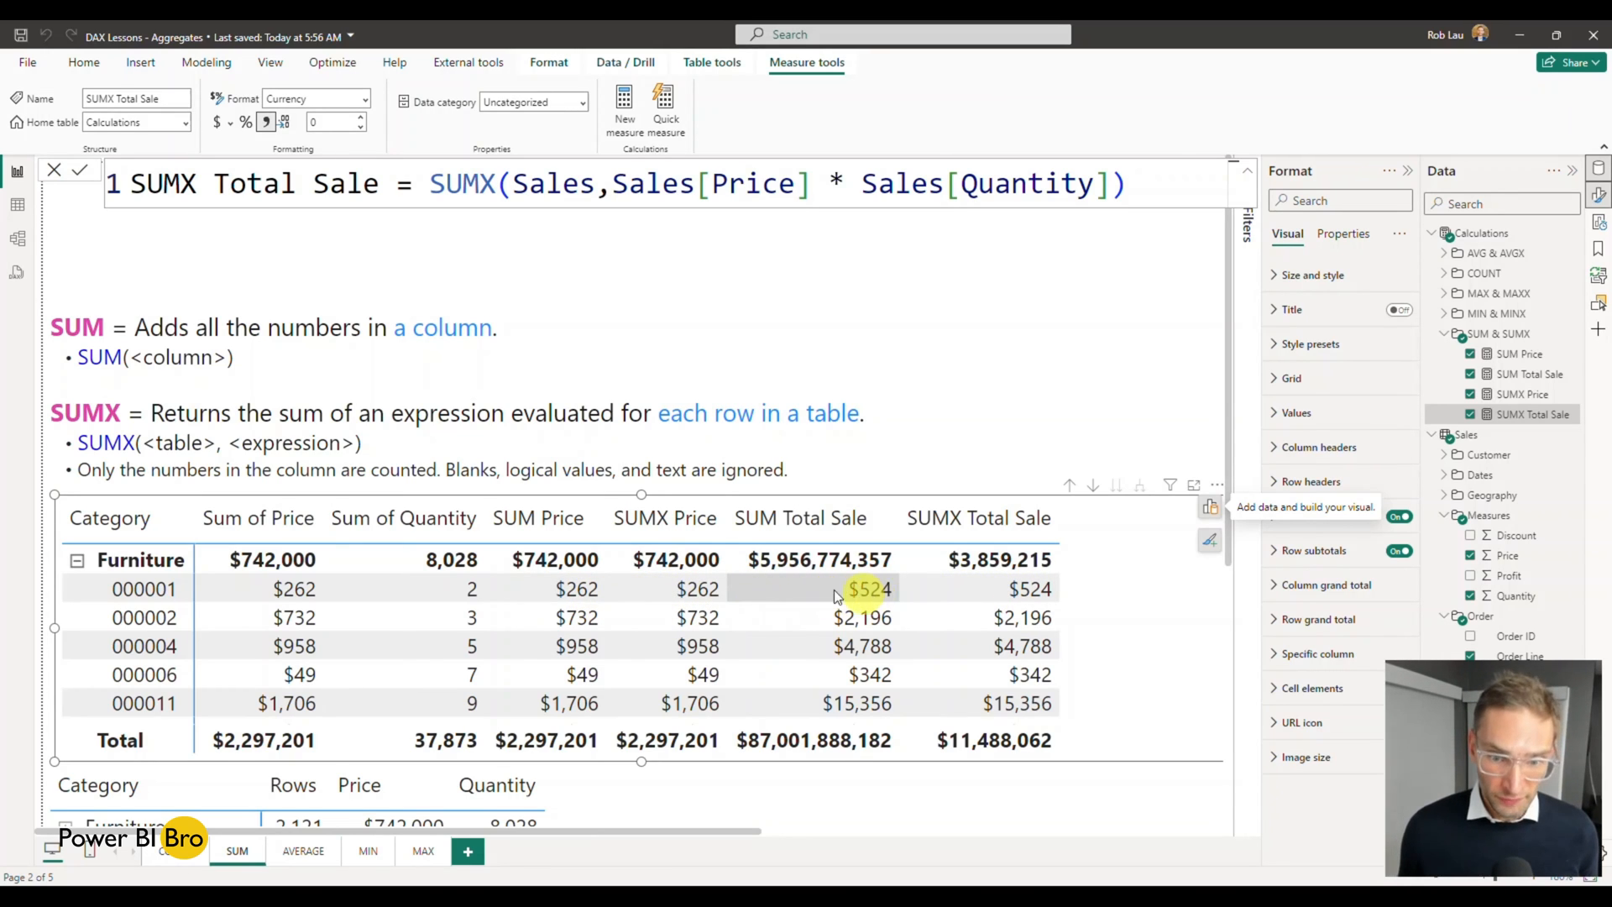
mouse_move(697, 587)
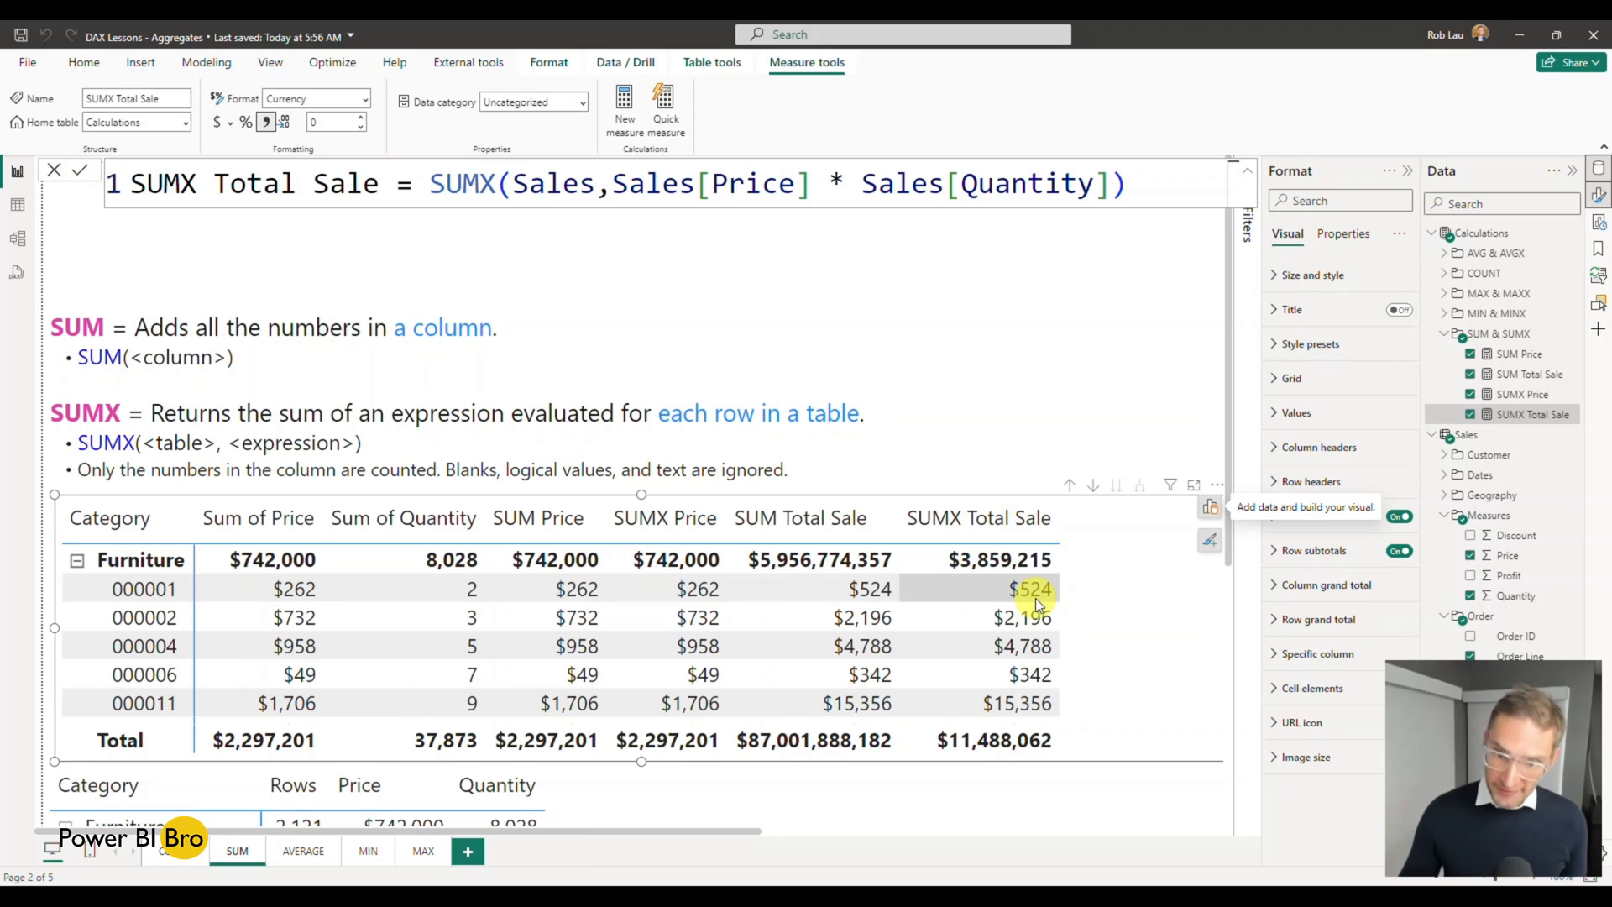
mouse_move(873, 560)
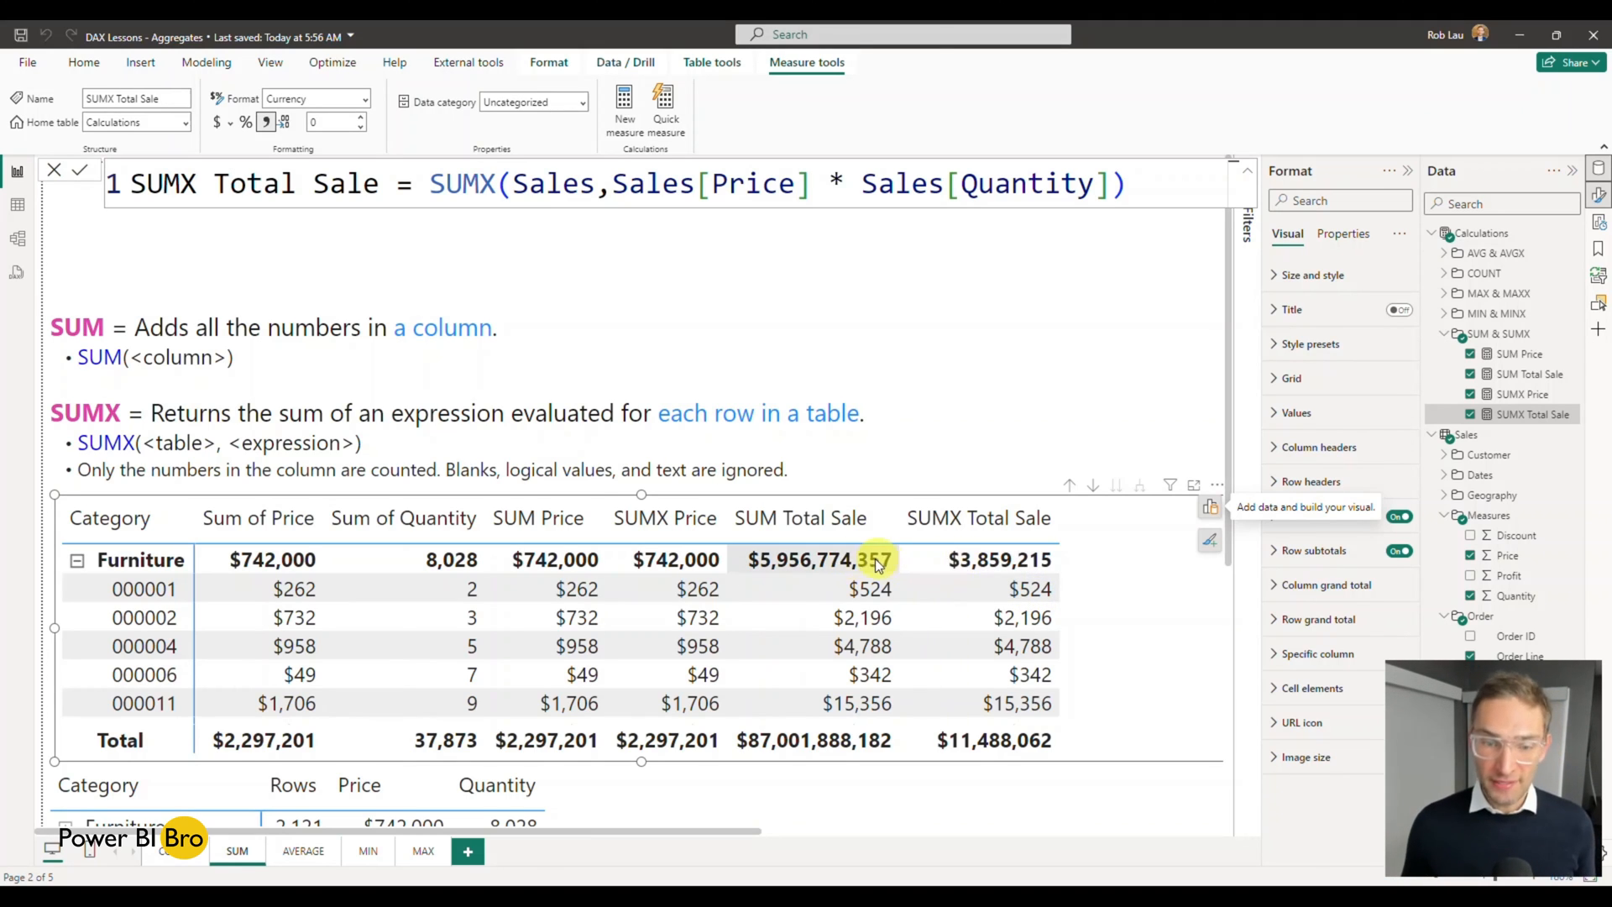
mouse_move(969, 571)
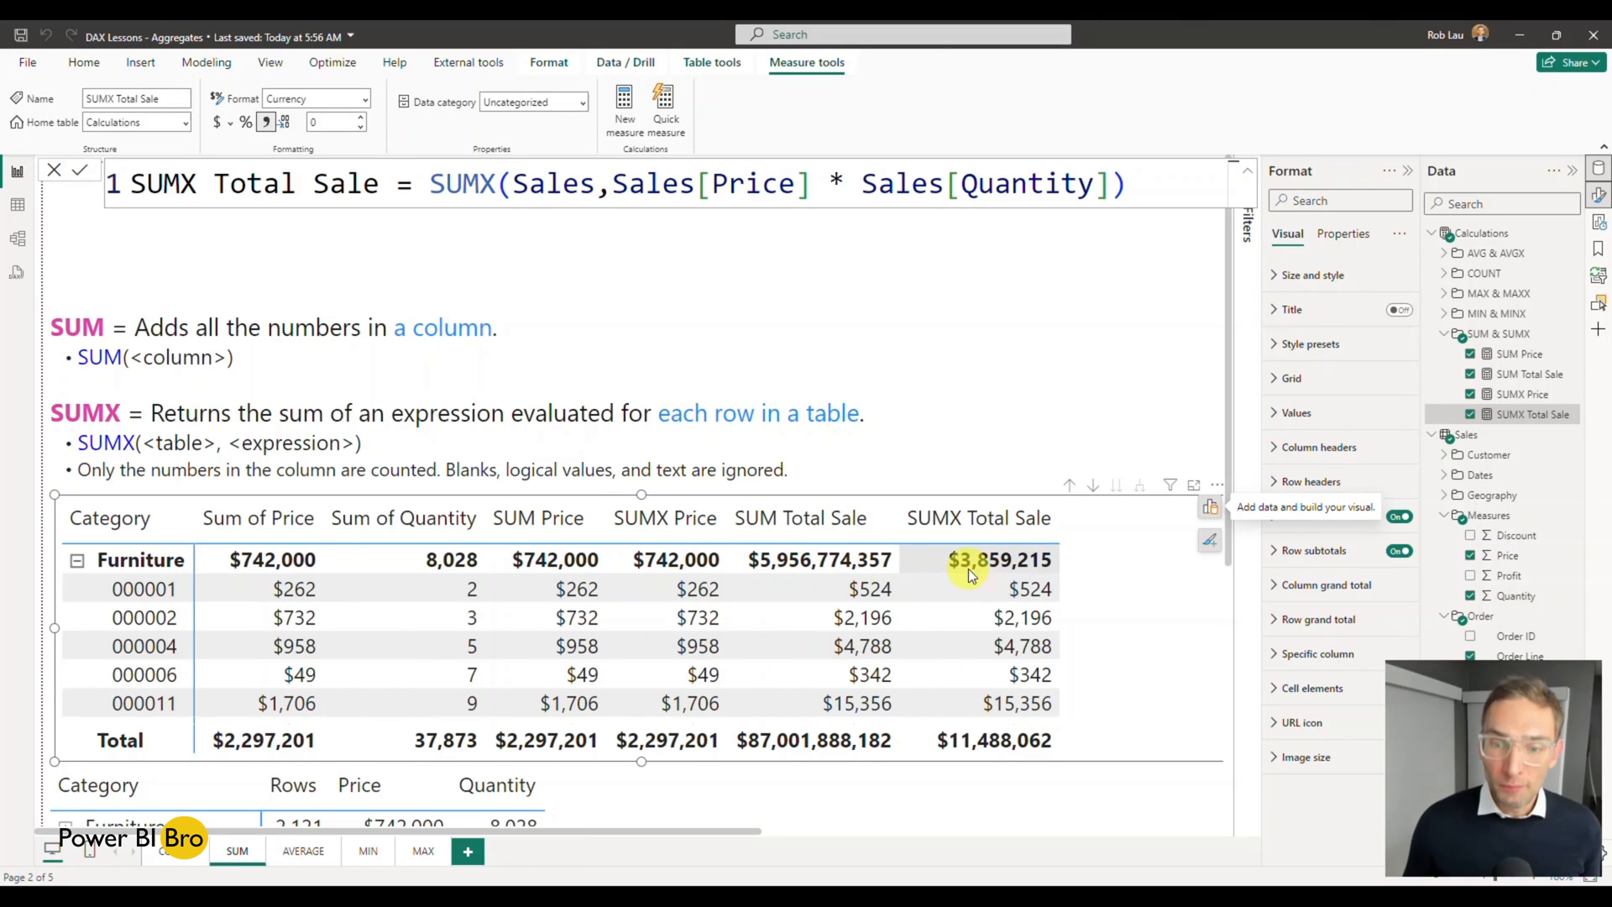
mouse_move(803, 566)
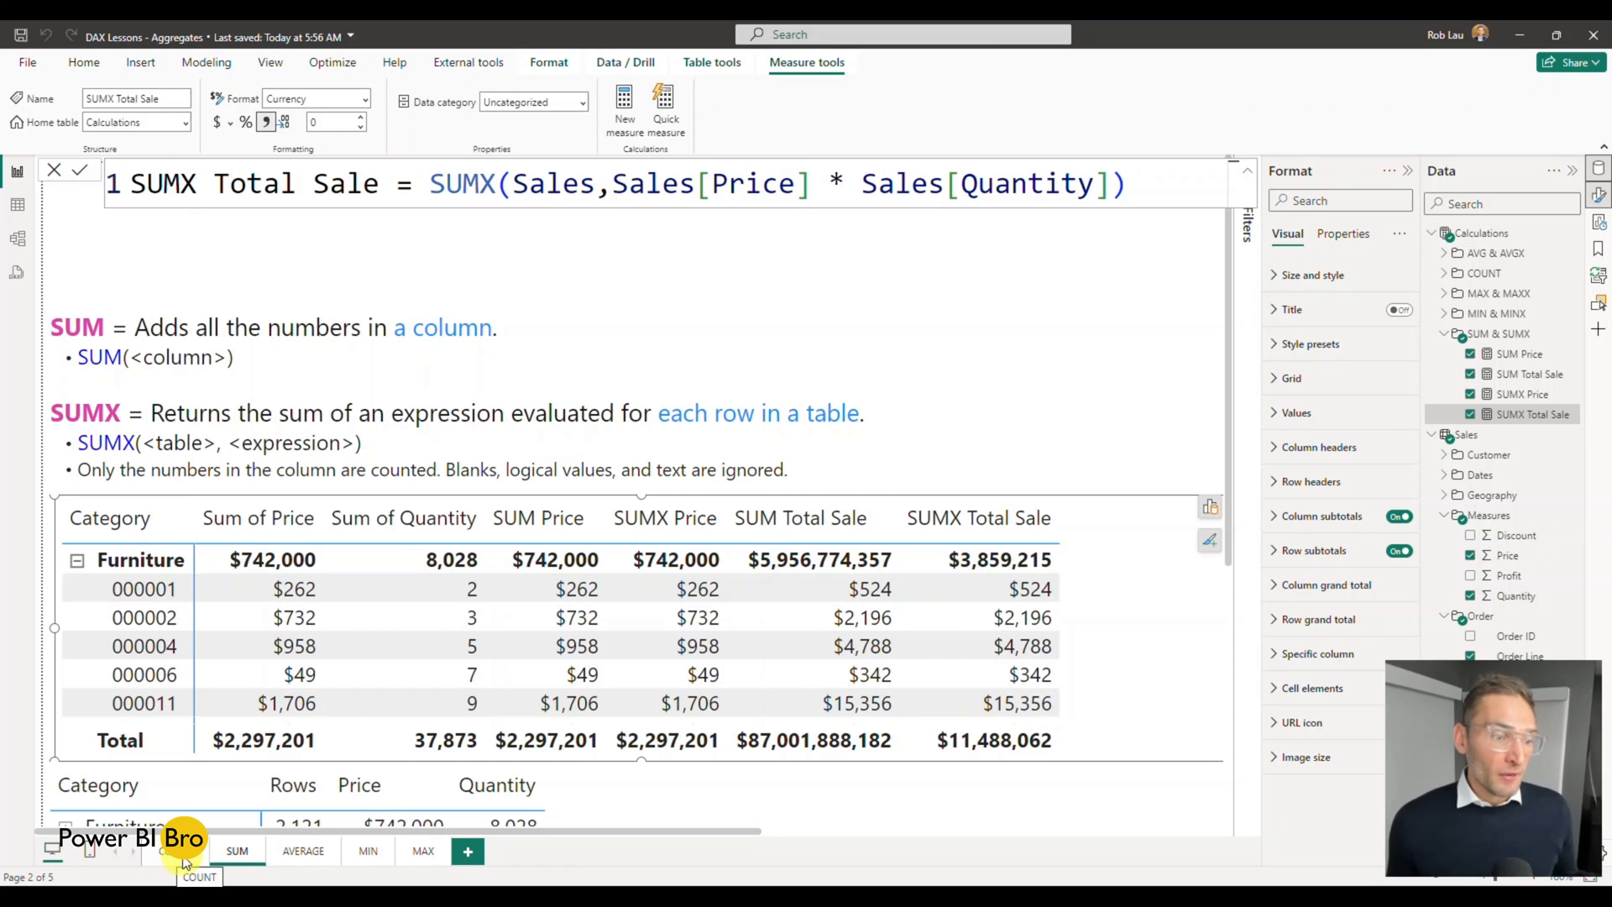
mouse_move(484, 849)
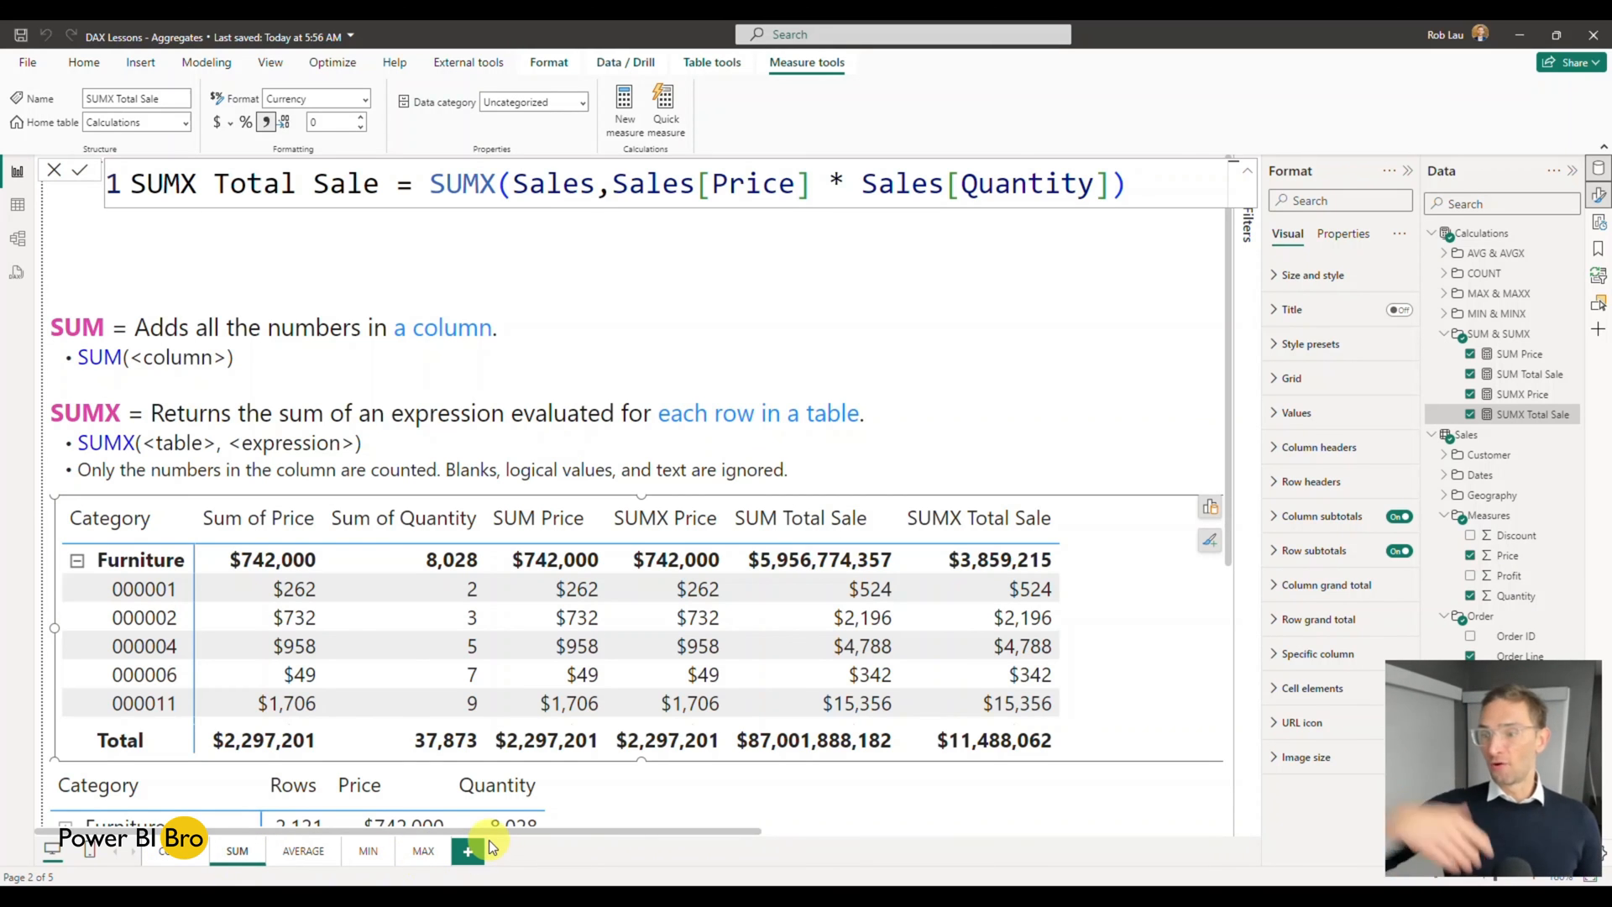